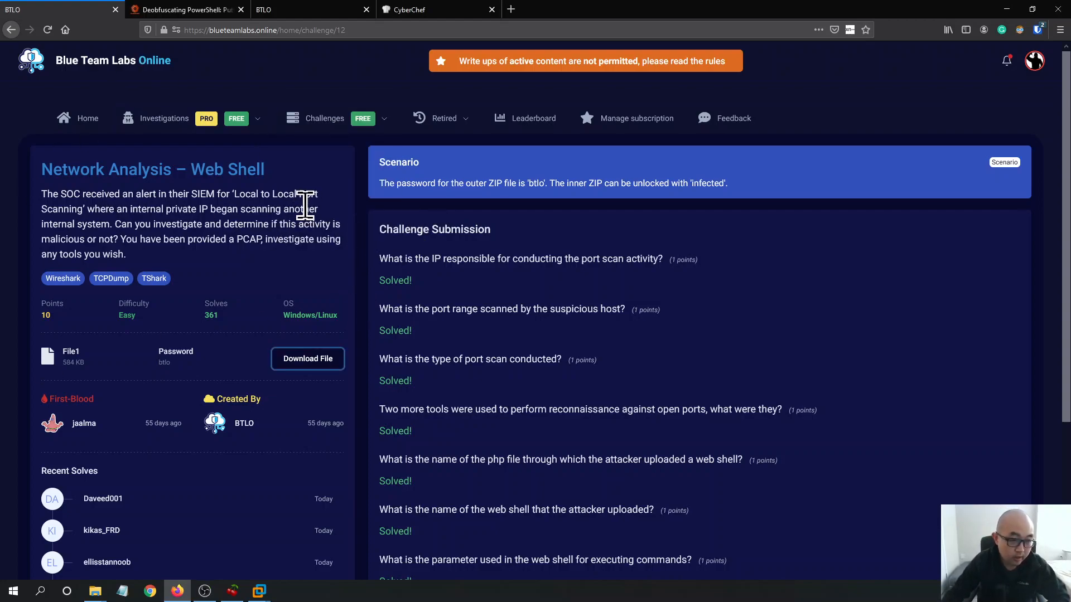
mouse_move(321, 199)
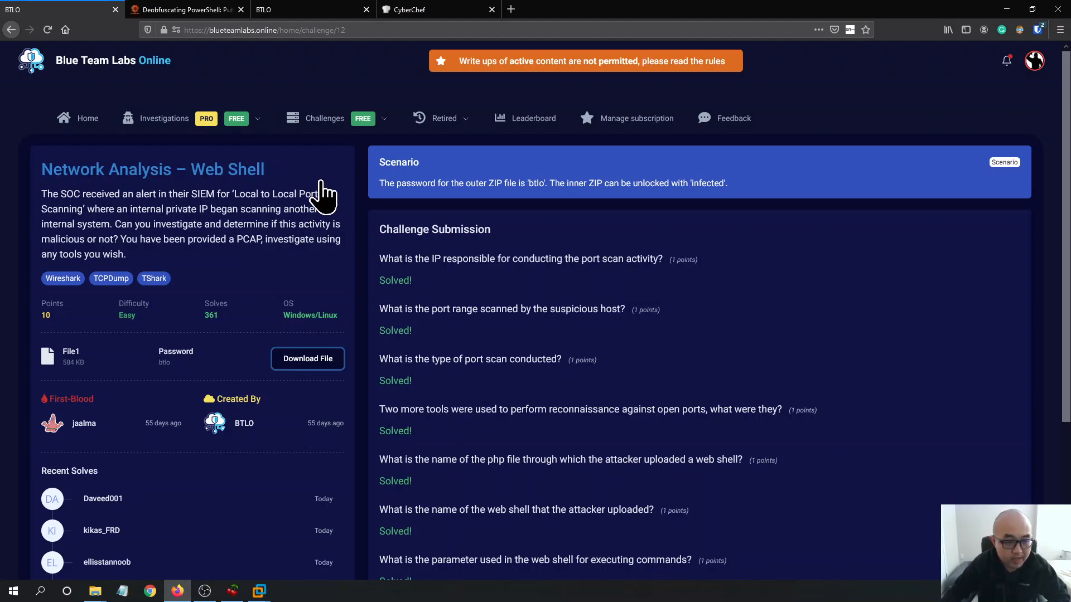
mouse_move(321, 269)
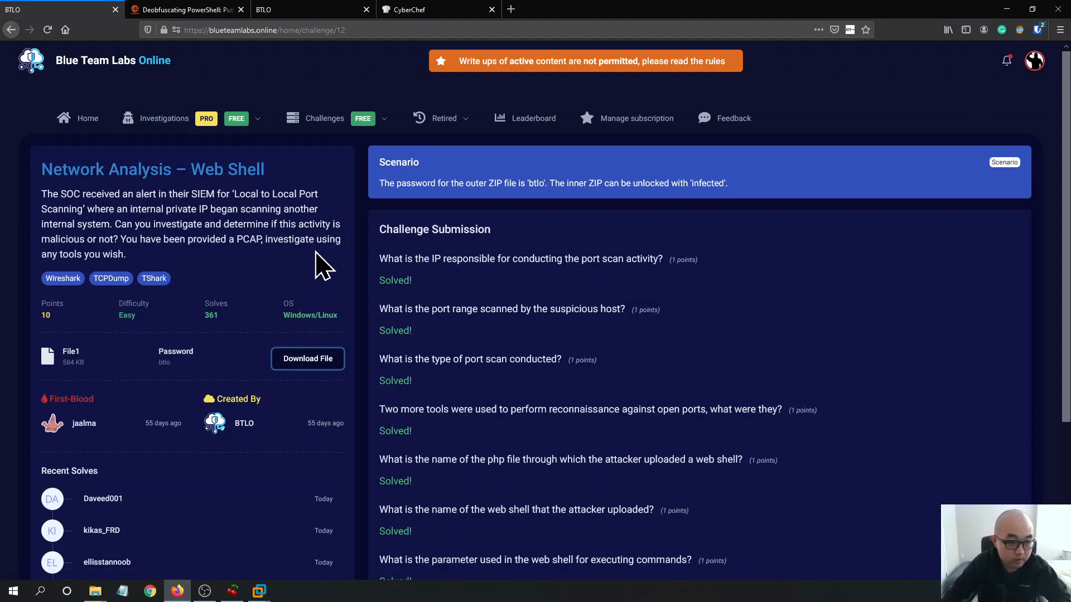
- Switch over to the Windows 10 x64 virtual machine from the host
scroll("down", 3)
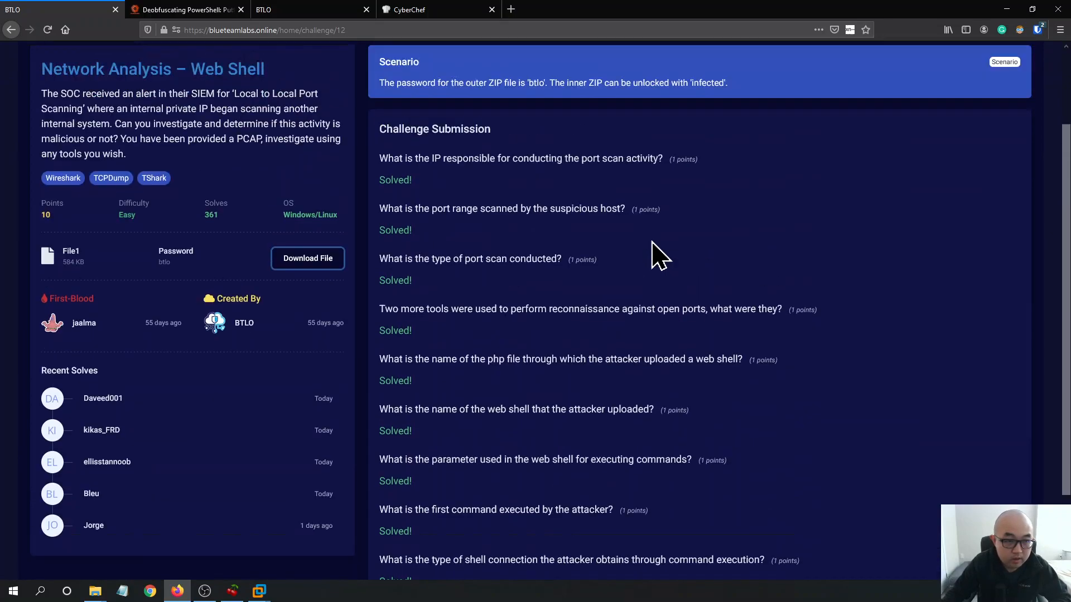
scroll("up", 3)
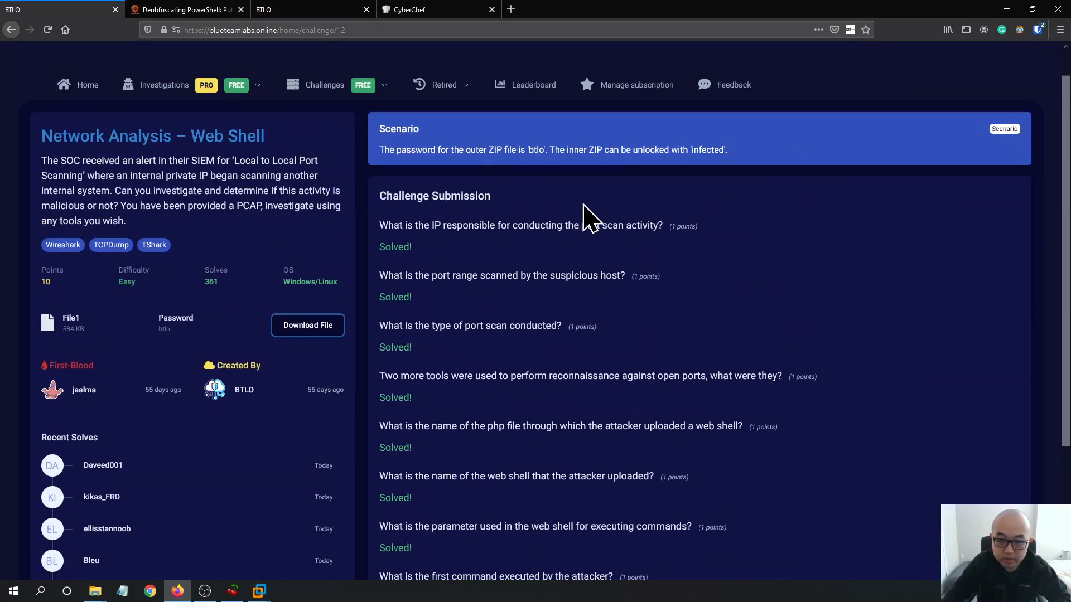
mouse_move(196, 203)
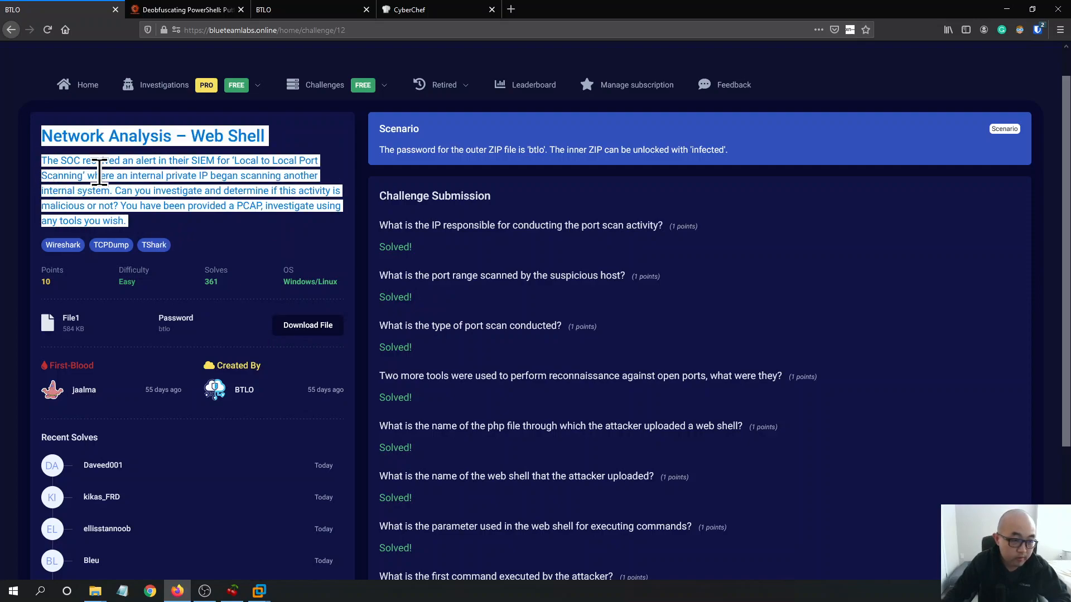
mouse_move(628, 260)
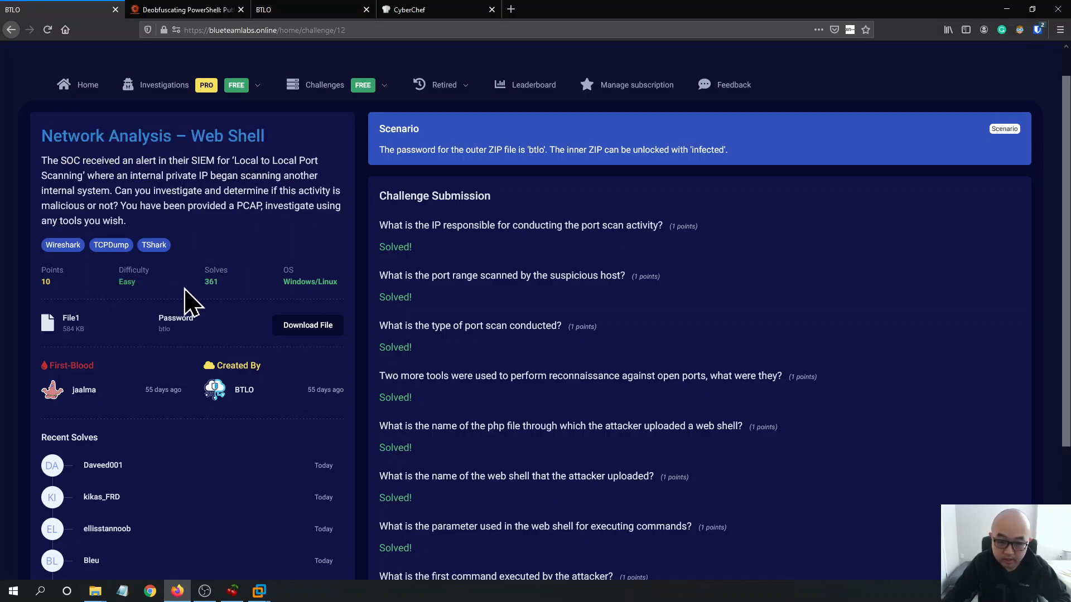
scroll("down", 3)
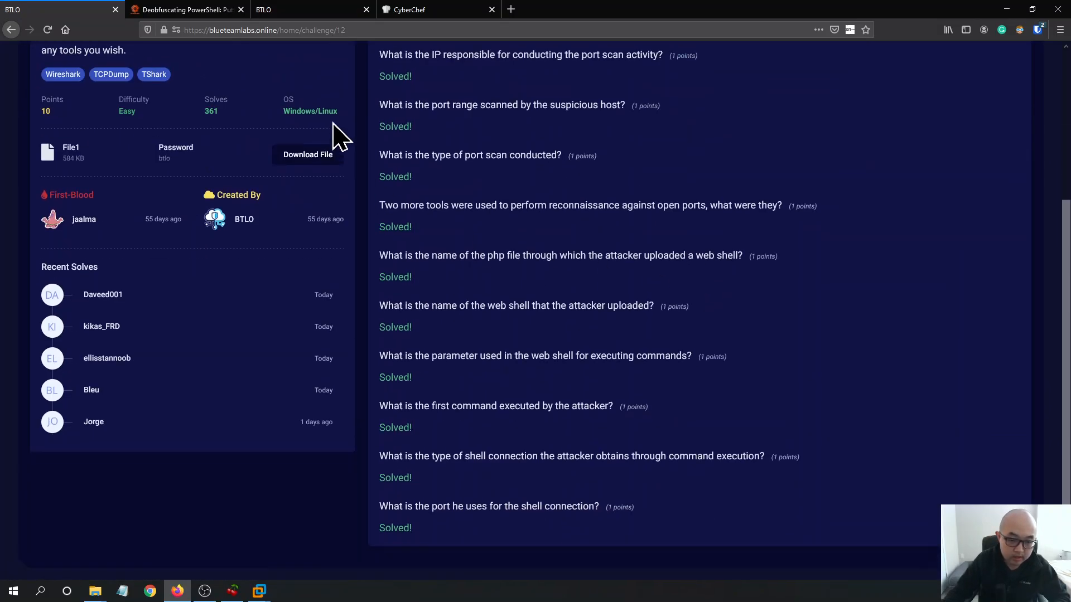
scroll("up", 3)
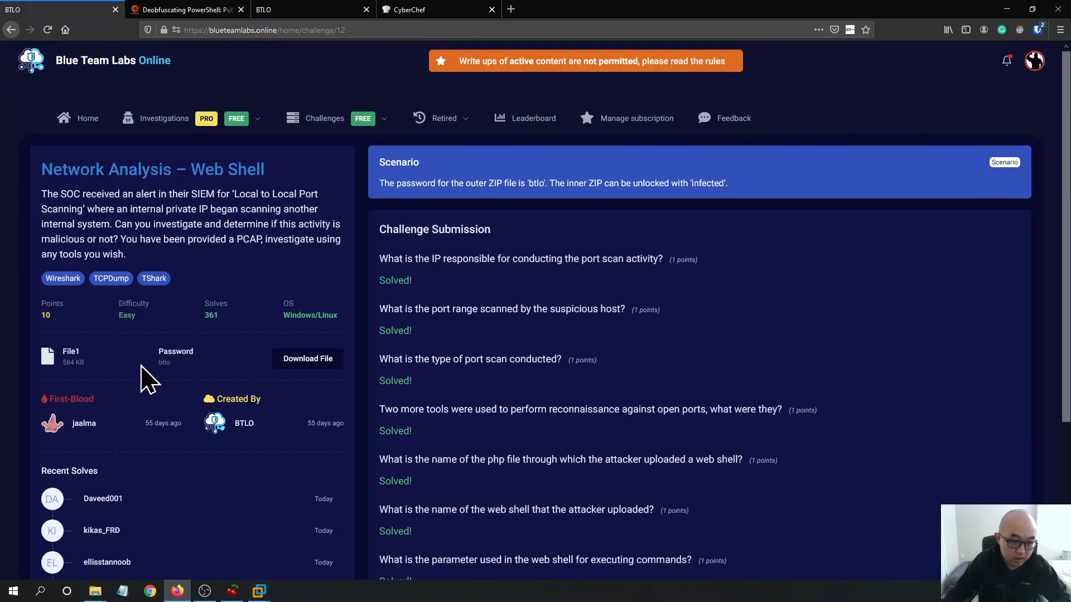
right_click(308, 358)
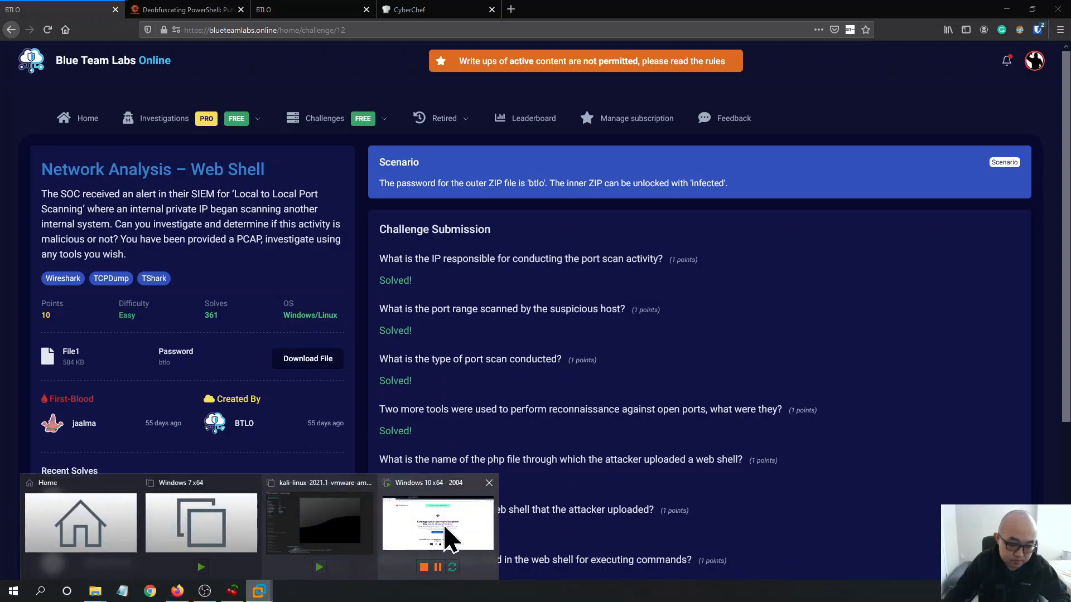
left_click(438, 522)
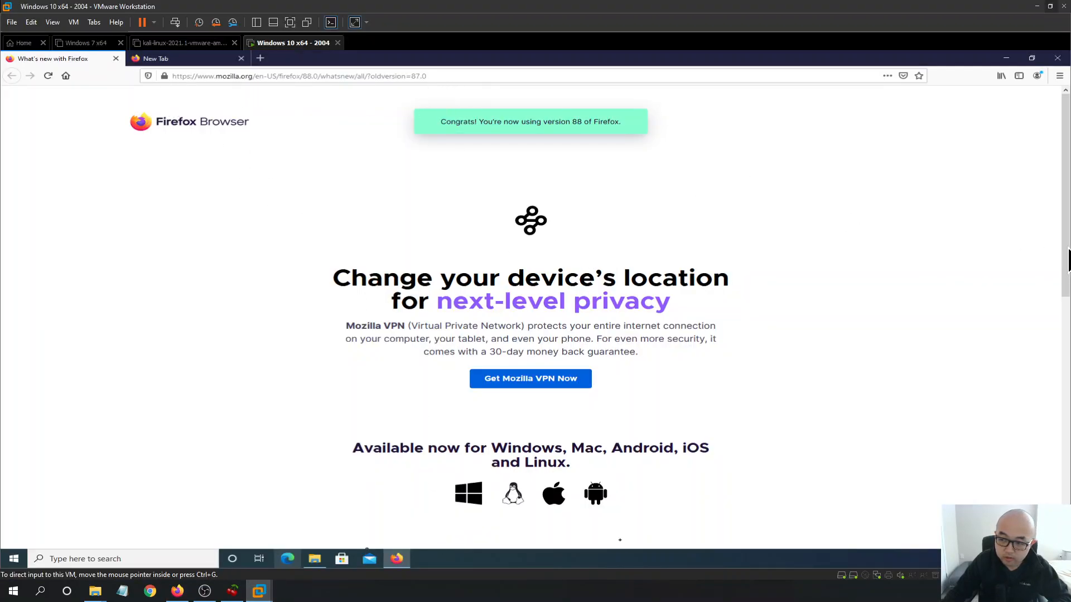
mouse_move(750, 253)
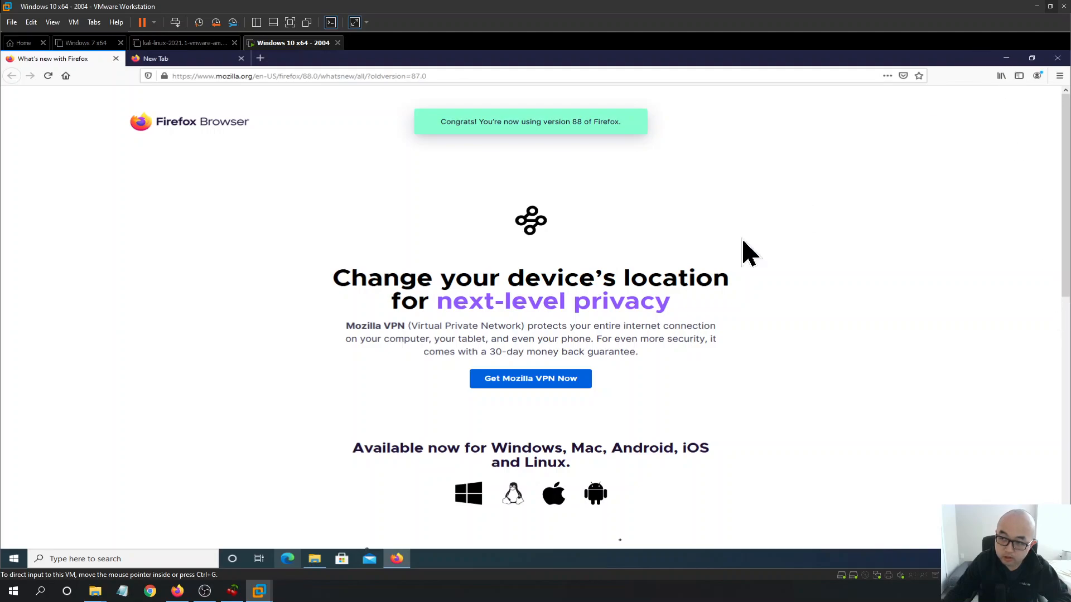
mouse_move(335, 570)
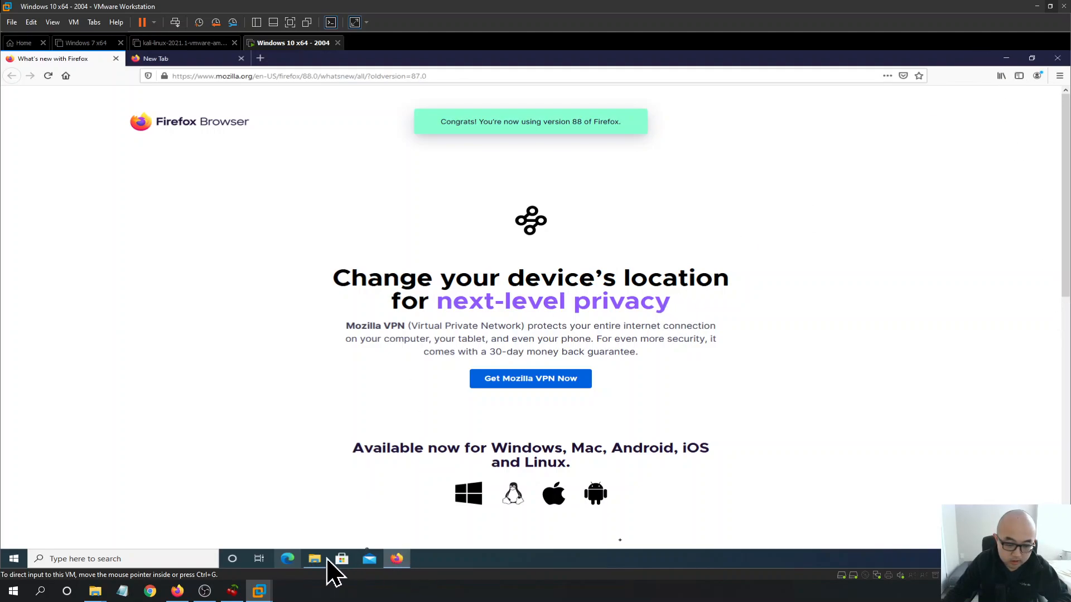
- Download the challenge zip in Firefox with Save File and reveal it in its containing folder
left_click(298, 76)
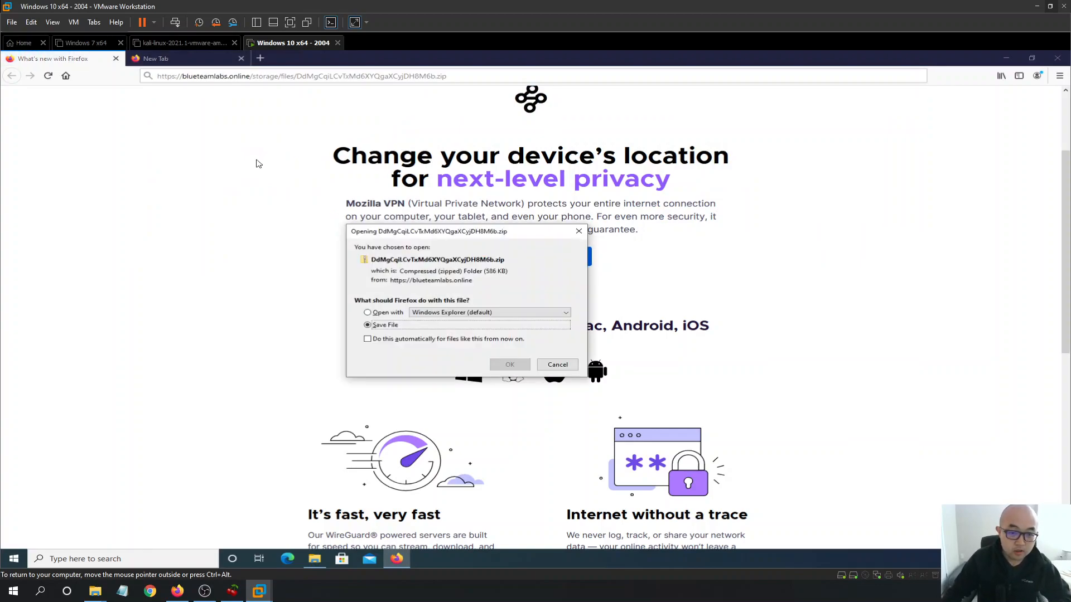
left_click(509, 364)
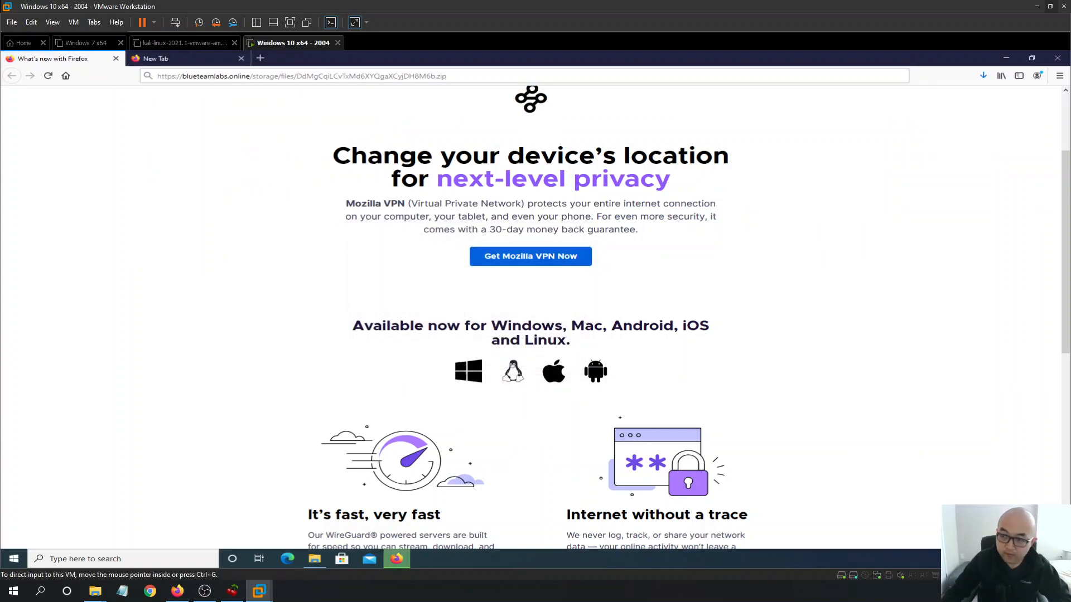
left_click(983, 76)
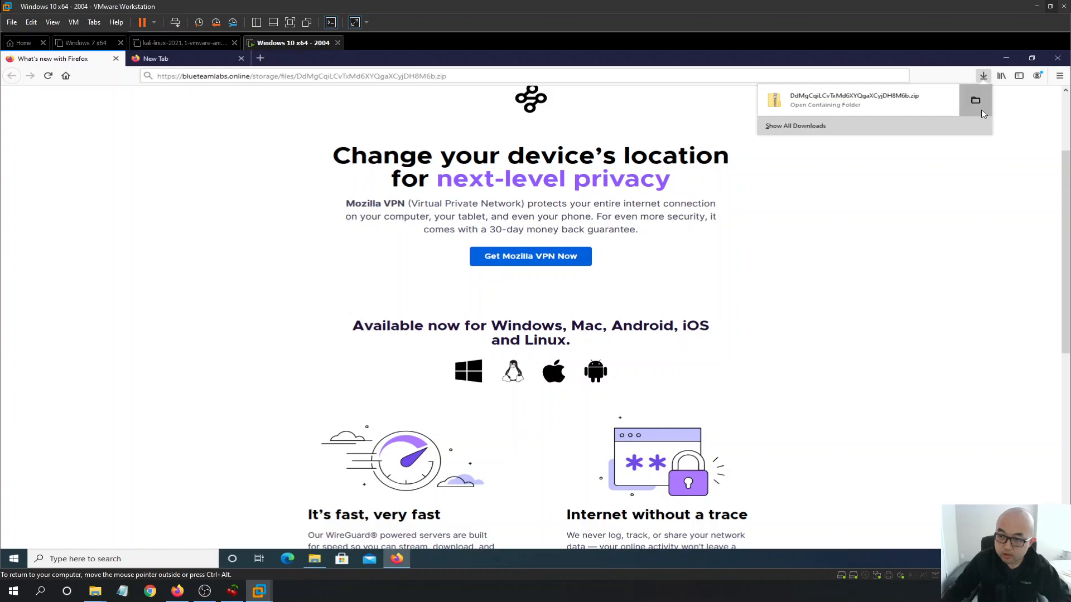
left_click(825, 105)
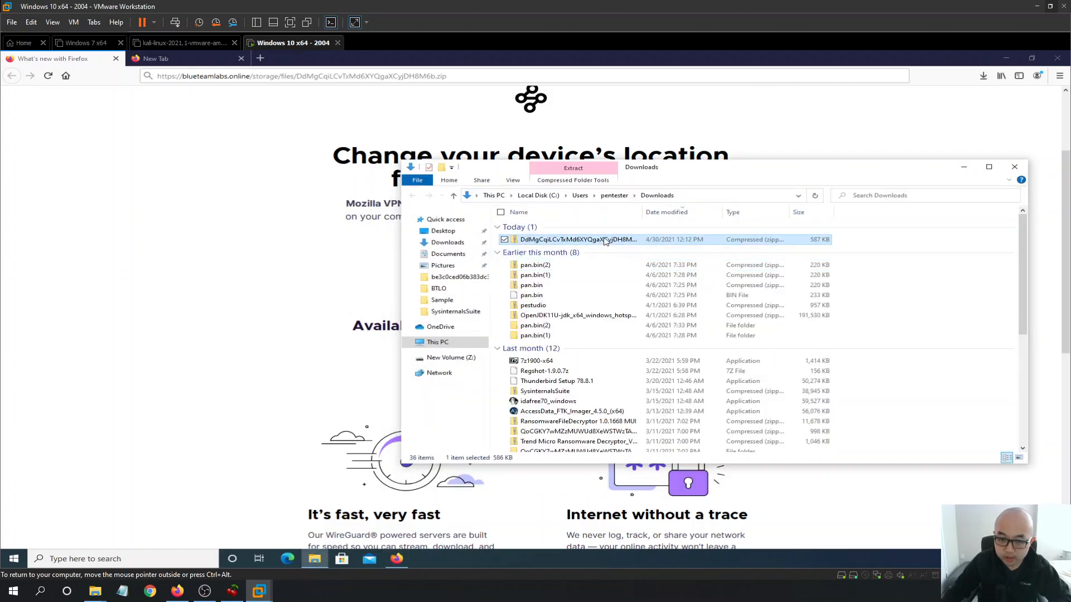
right_click(601, 239)
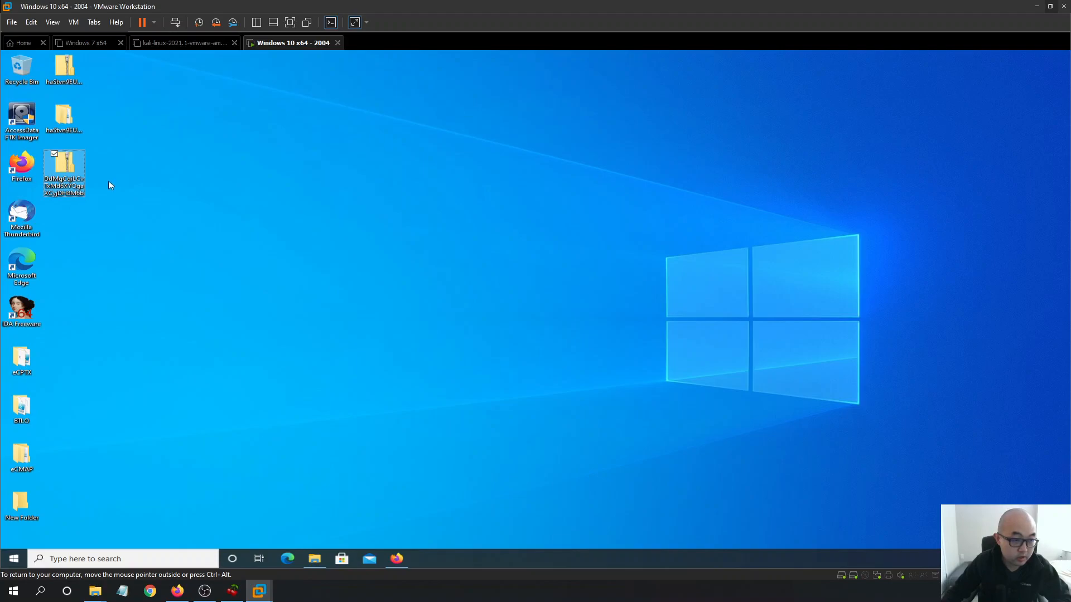
- Extract the desktop zip with Extract All, enter the folder holding BTLOPortScan.pcap, and search Windows for 'wire'
right_click(64, 170)
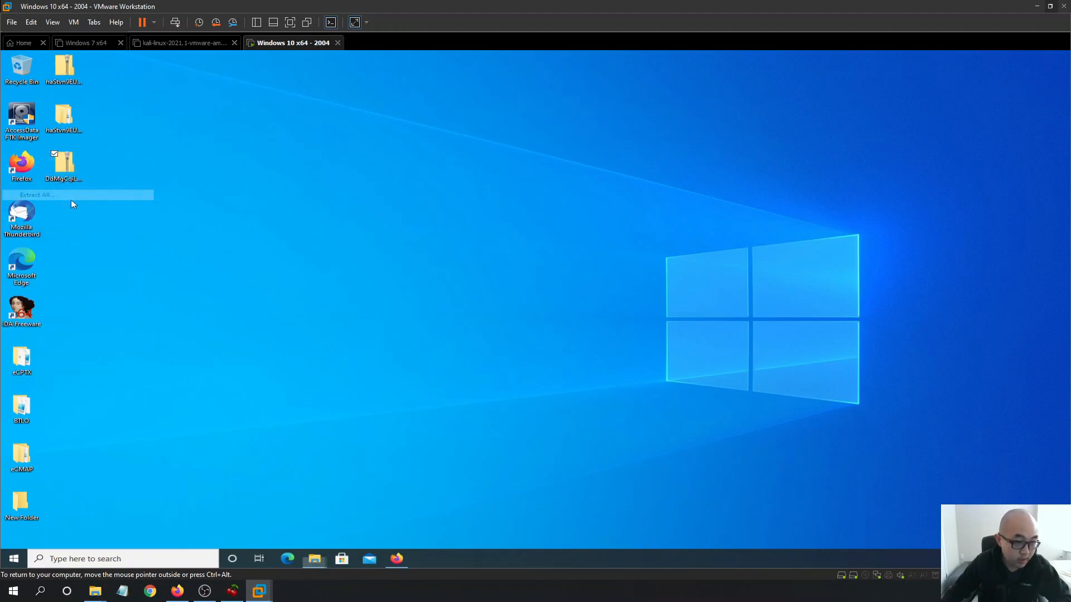
left_click(35, 194)
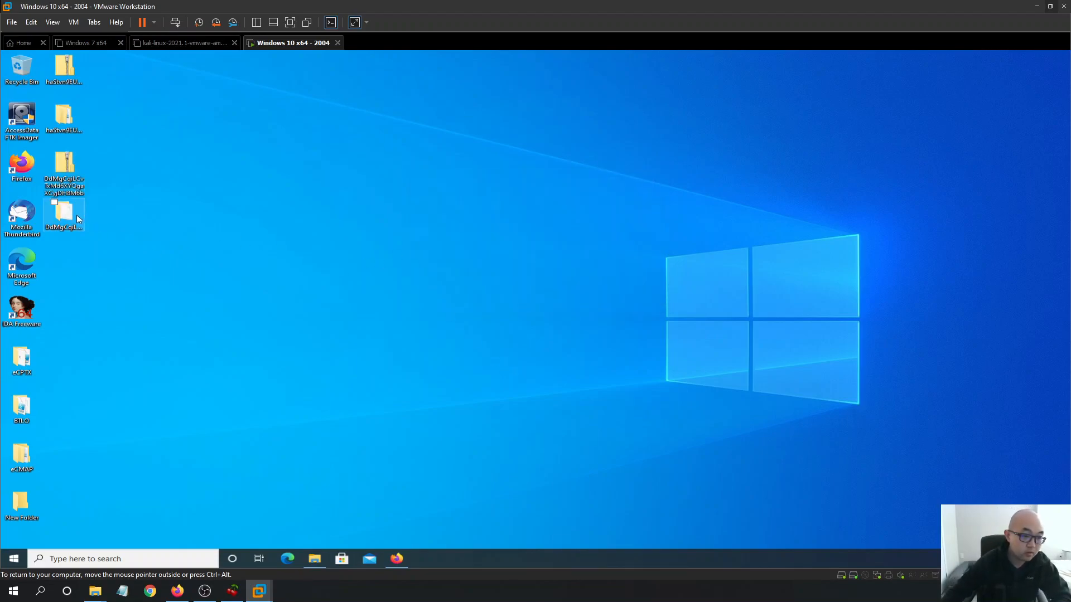
double_click(64, 212)
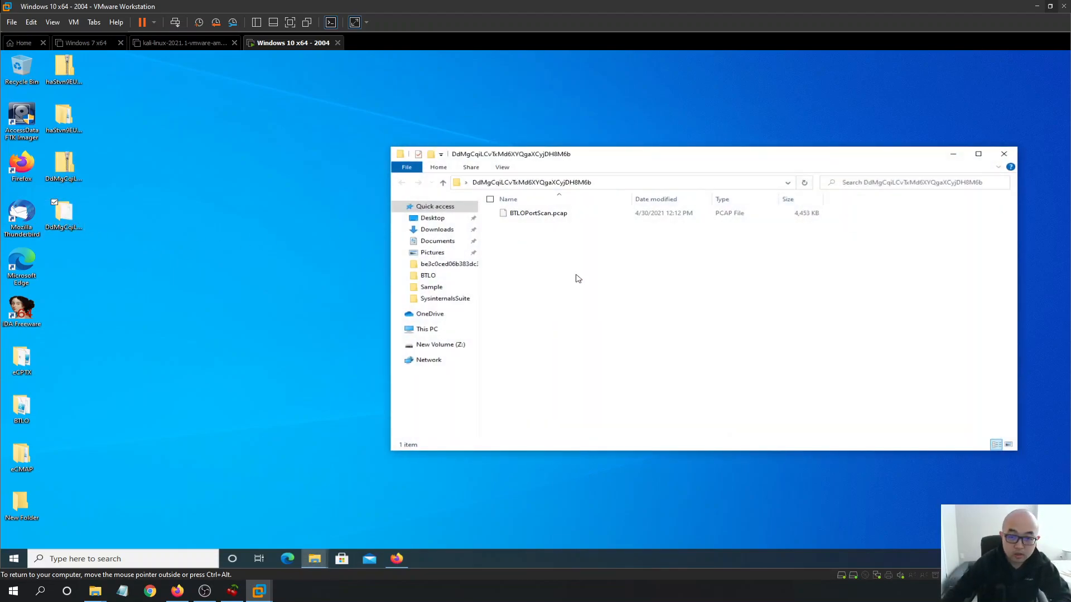
mouse_move(200, 347)
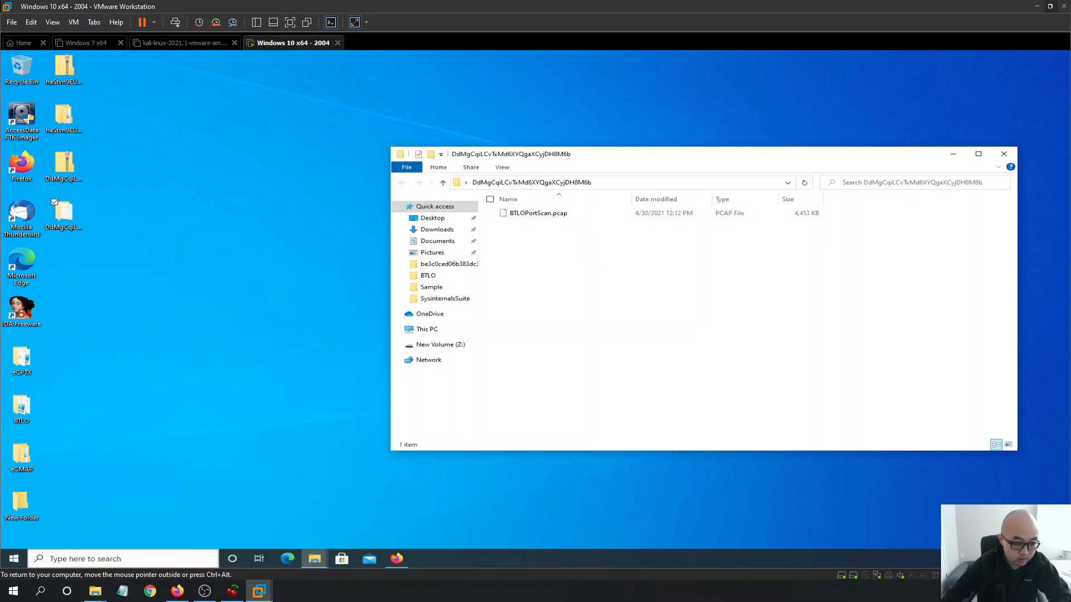
type("wireshark")
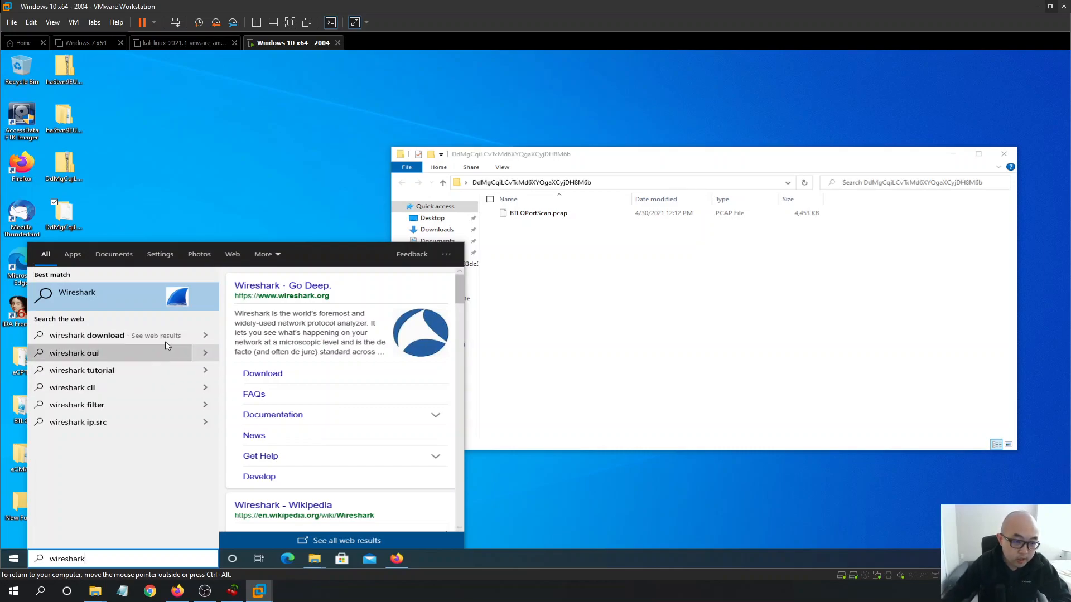
mouse_move(139, 339)
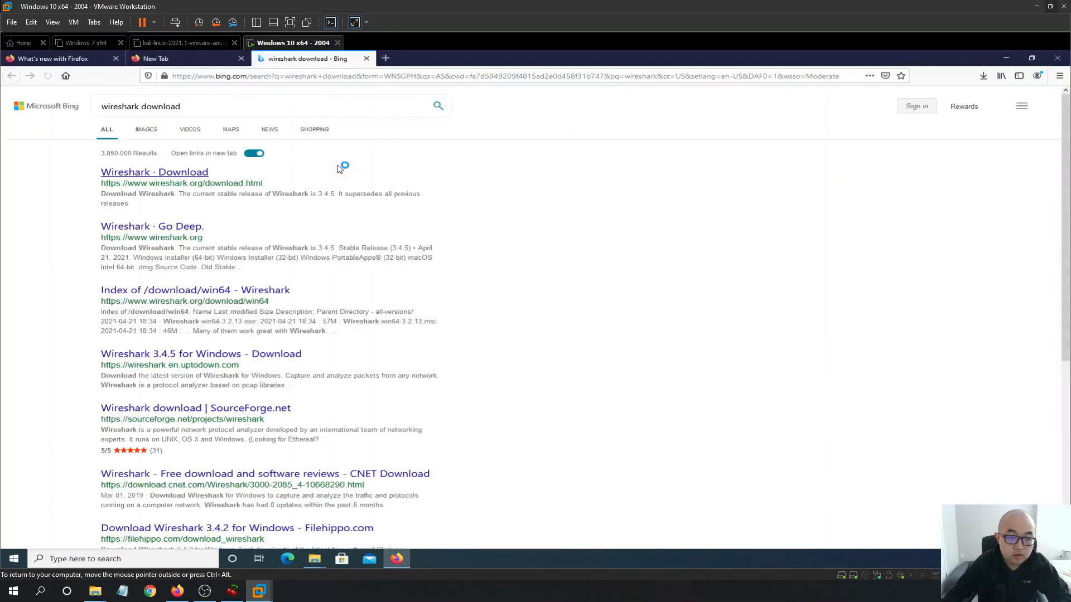
- Search Bing for 'wireshark download' and look over the wireshark.org download page
left_click(47, 75)
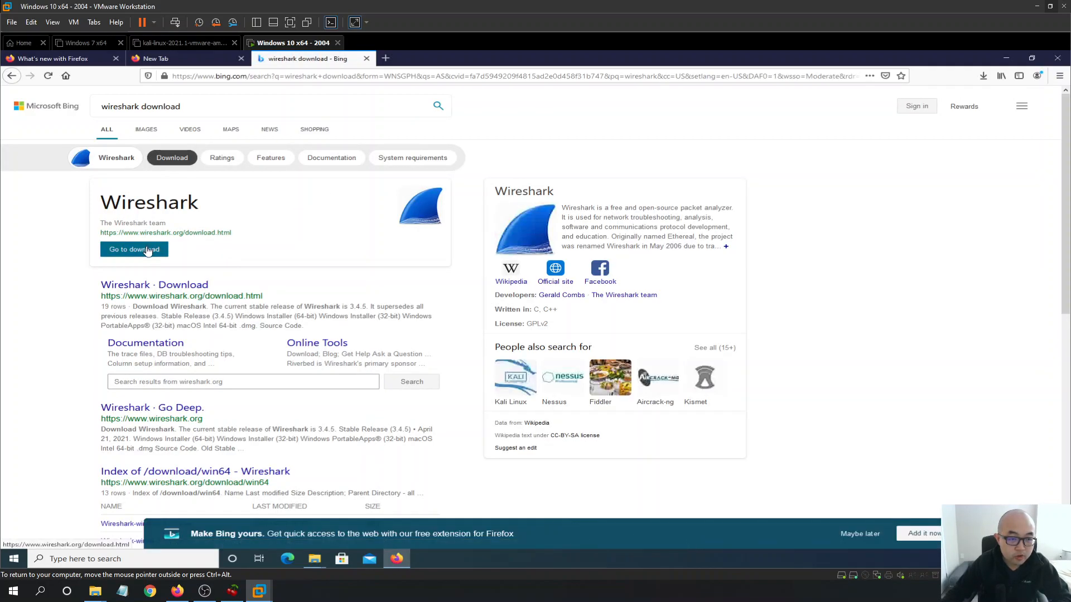
left_click(134, 249)
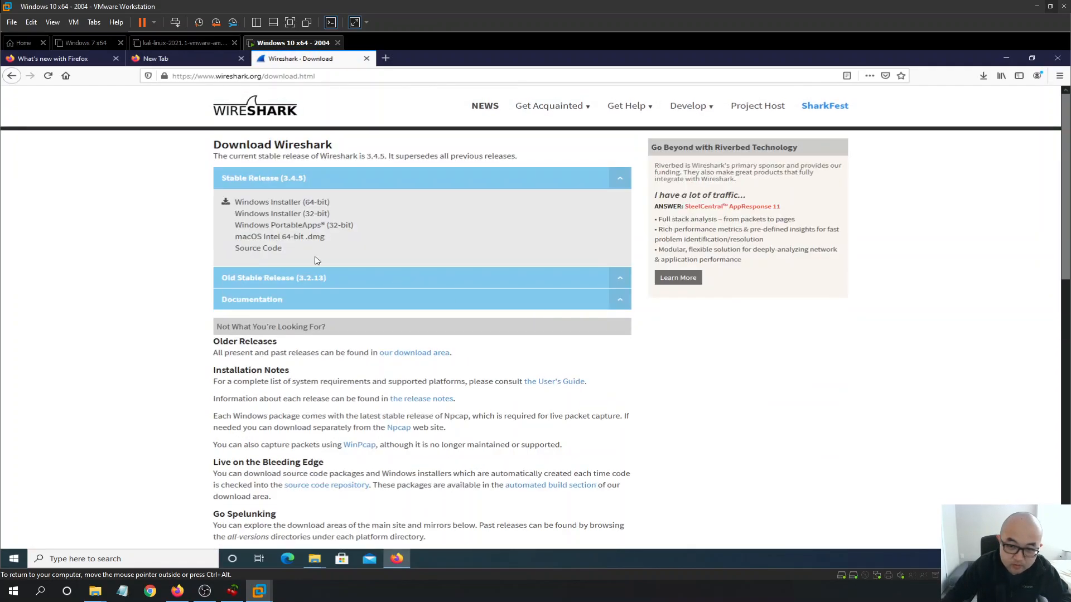
scroll("down", 3)
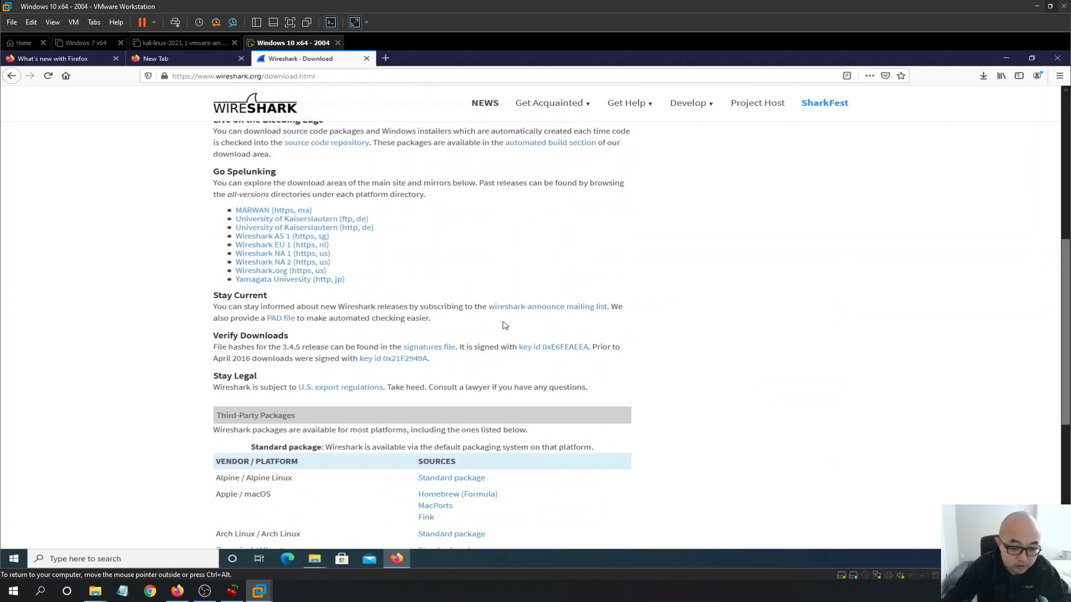
scroll("up", 3)
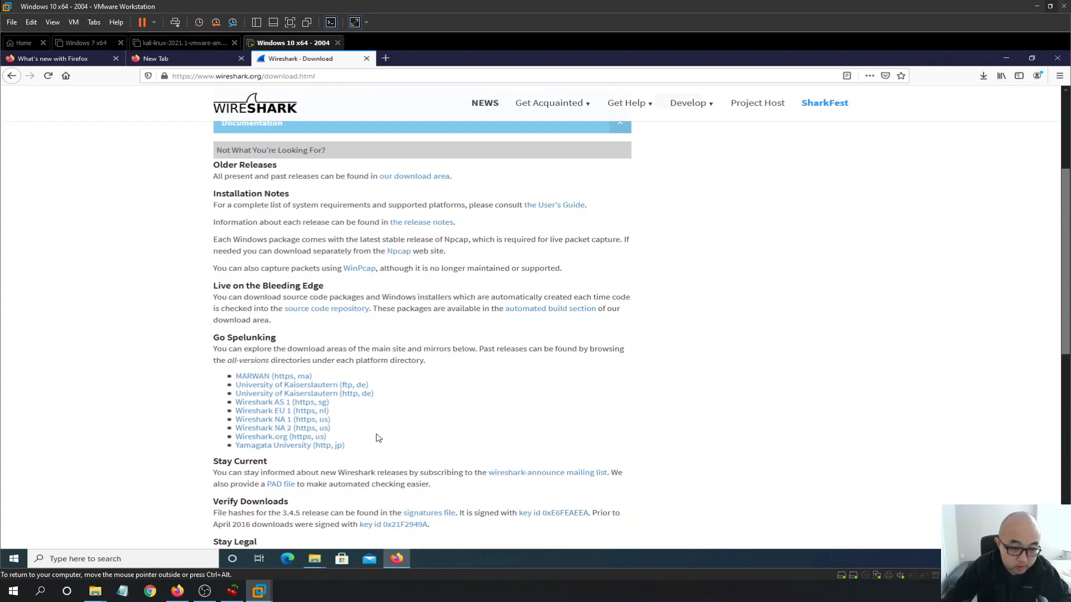
scroll("up", 3)
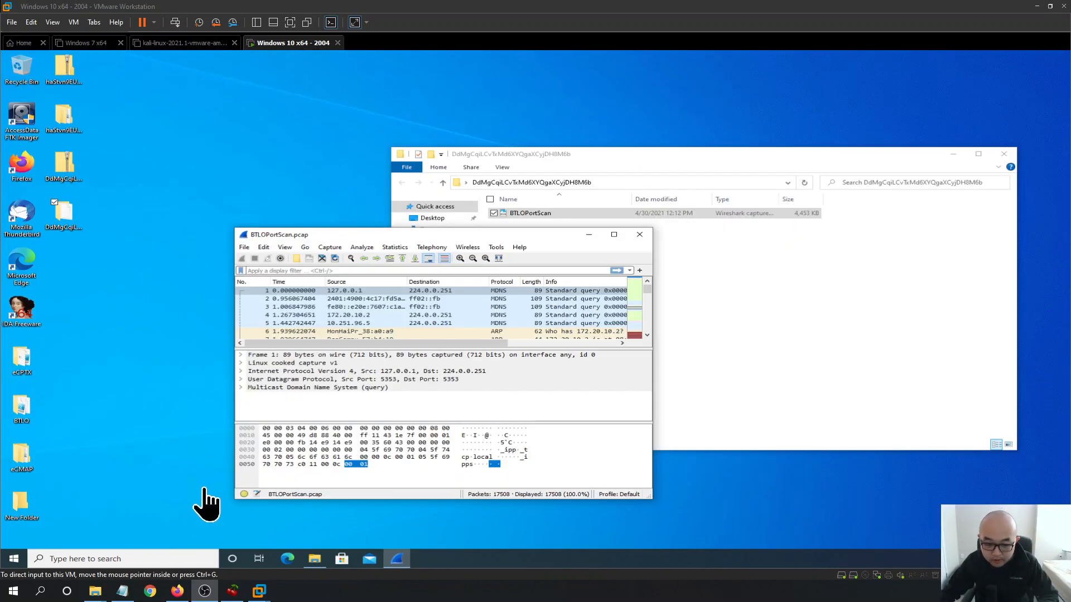
mouse_move(417, 249)
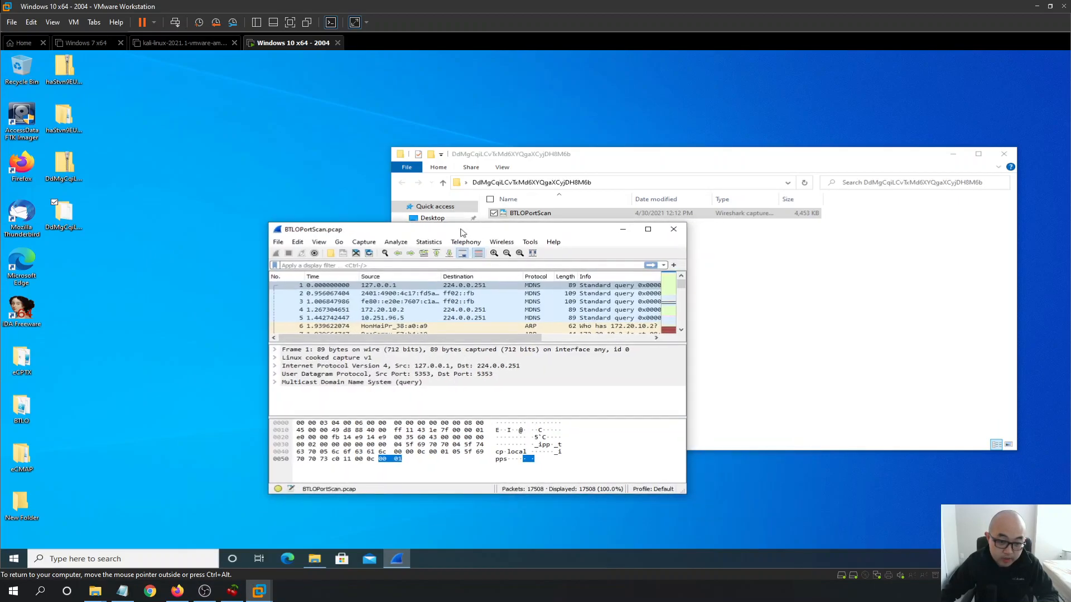
mouse_move(674, 229)
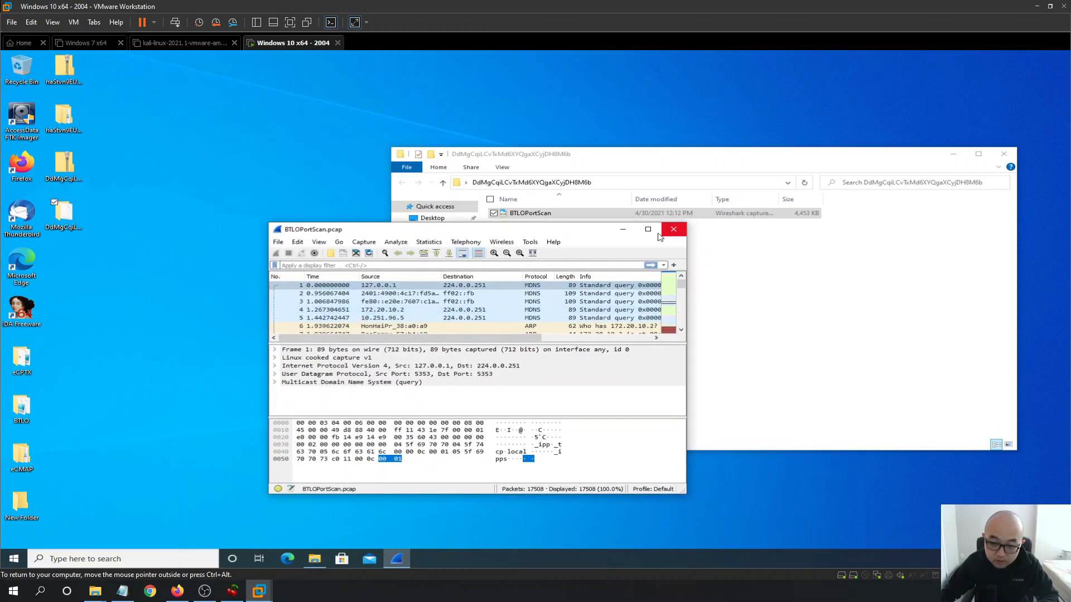
- Maximize the BTLOPortScan.pcap capture window, then bring Firefox back from the taskbar
left_click(647, 228)
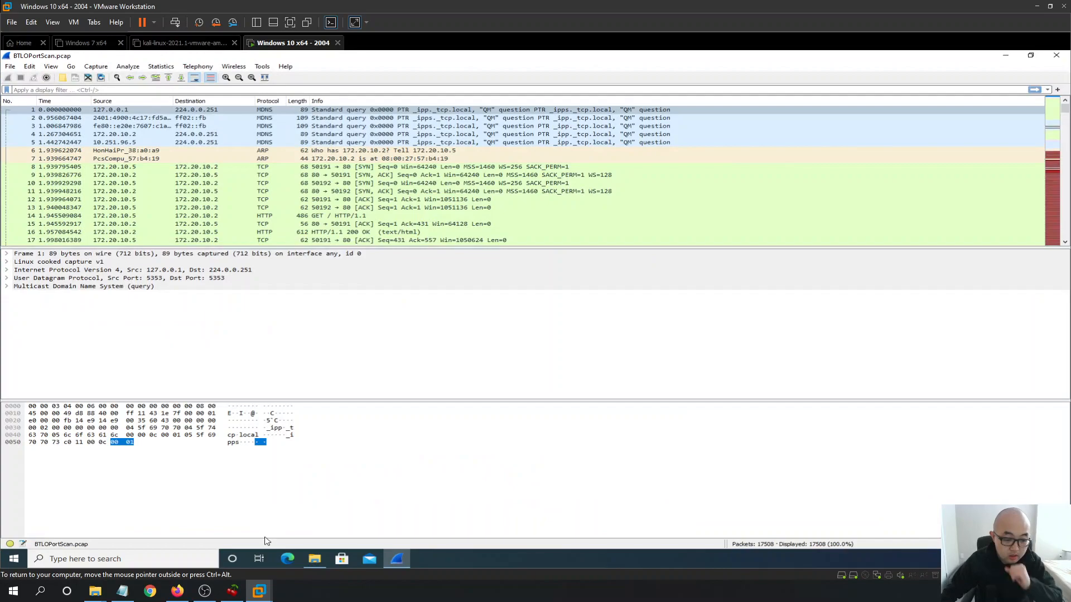
mouse_move(342, 267)
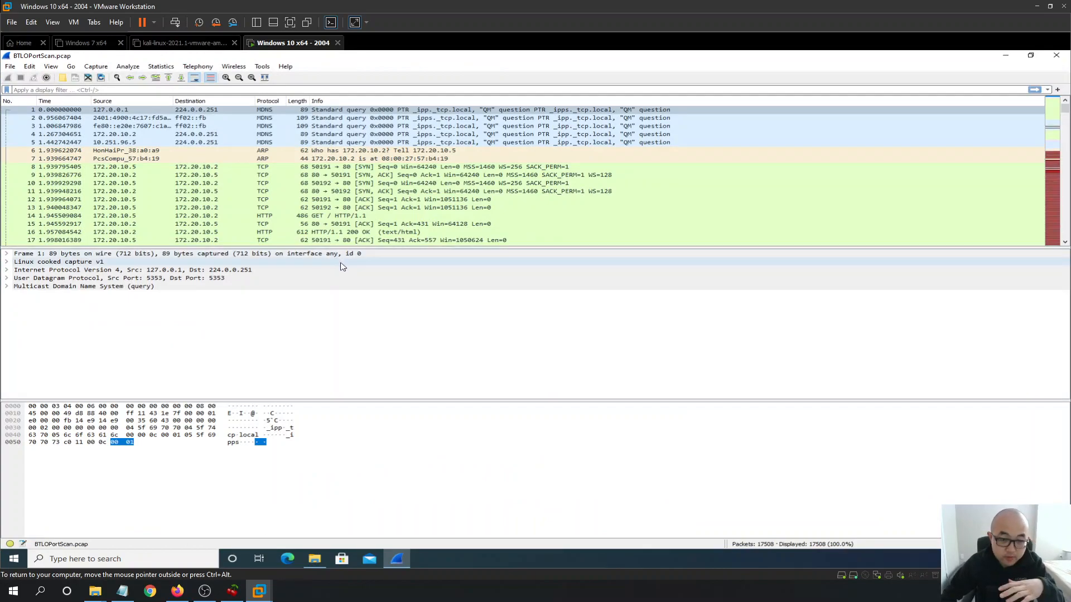
left_click(177, 591)
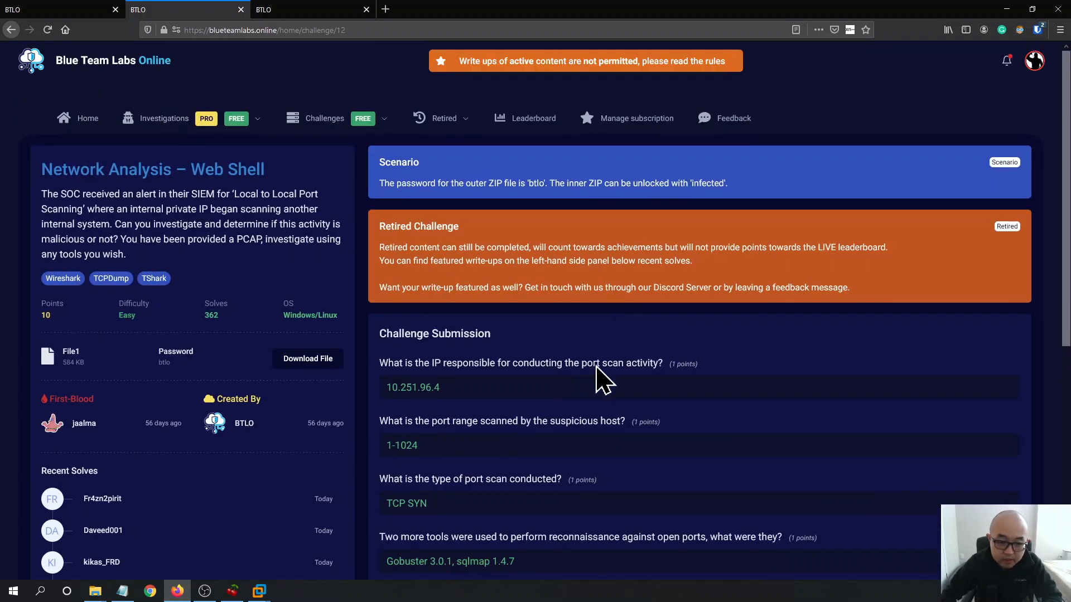
mouse_move(575, 381)
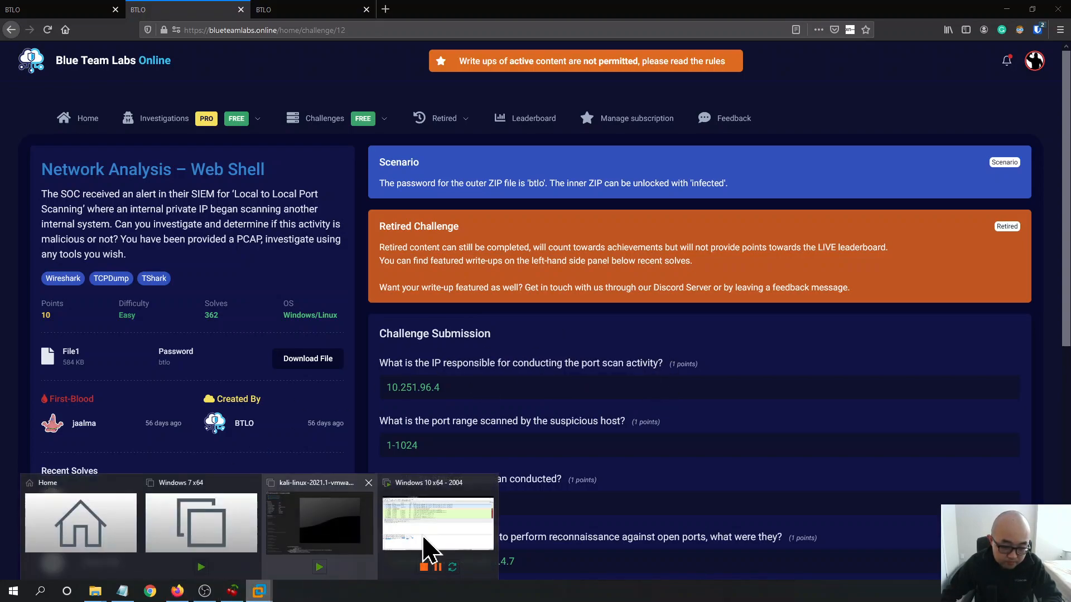
- Return to the Windows 10 x64 VMware window after reading the challenge questions
left_click(438, 522)
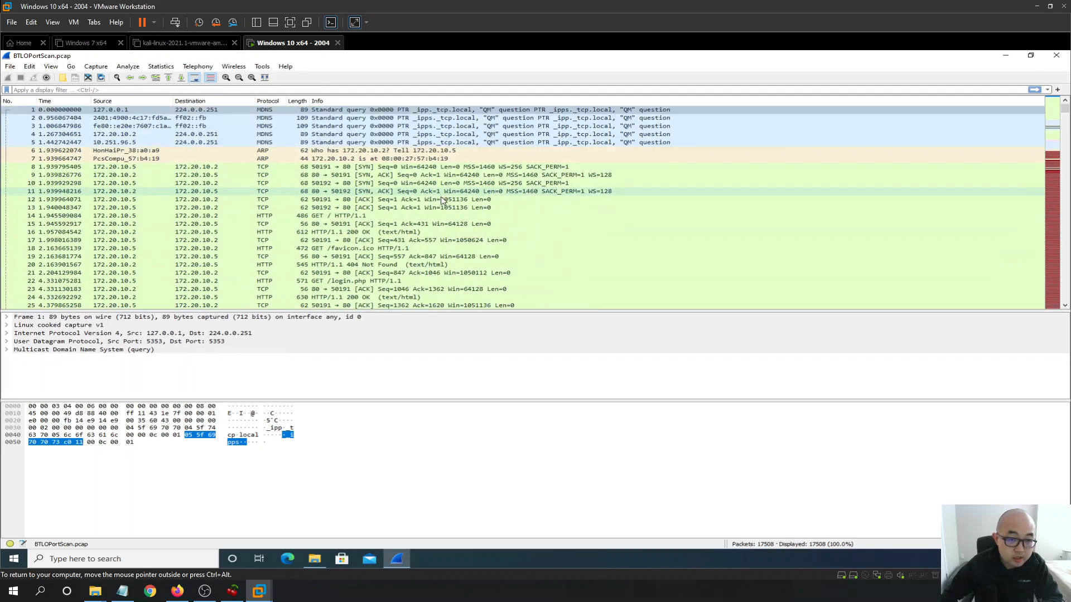
- Scroll the packet list to frames 130–162 showing 10.251.96.4 SYN probes answered by RST, ACK from 10.251.96.5
scroll("down", 3)
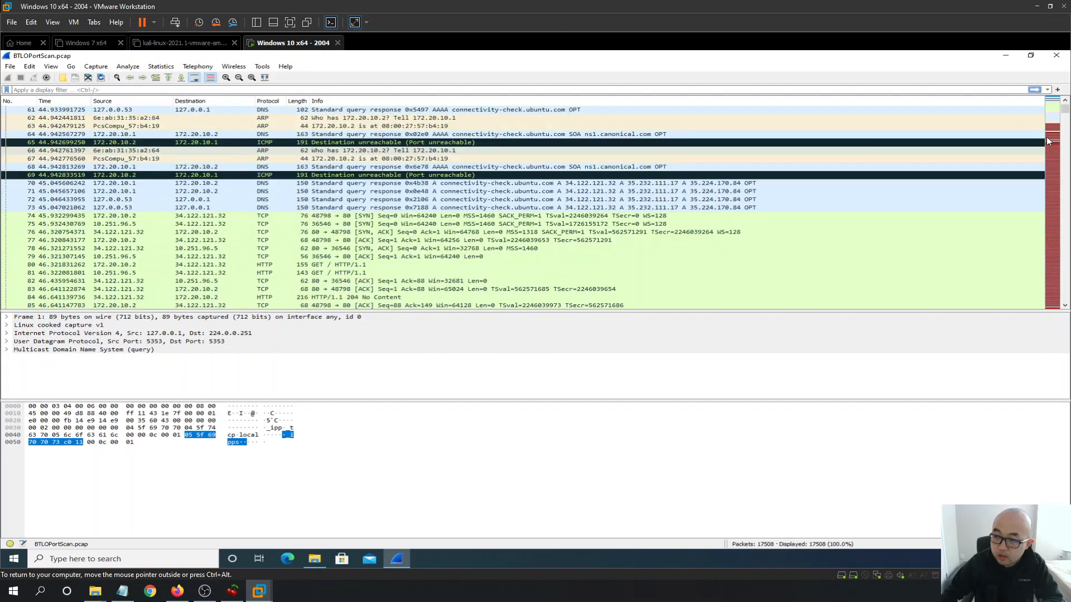
scroll("down", 3)
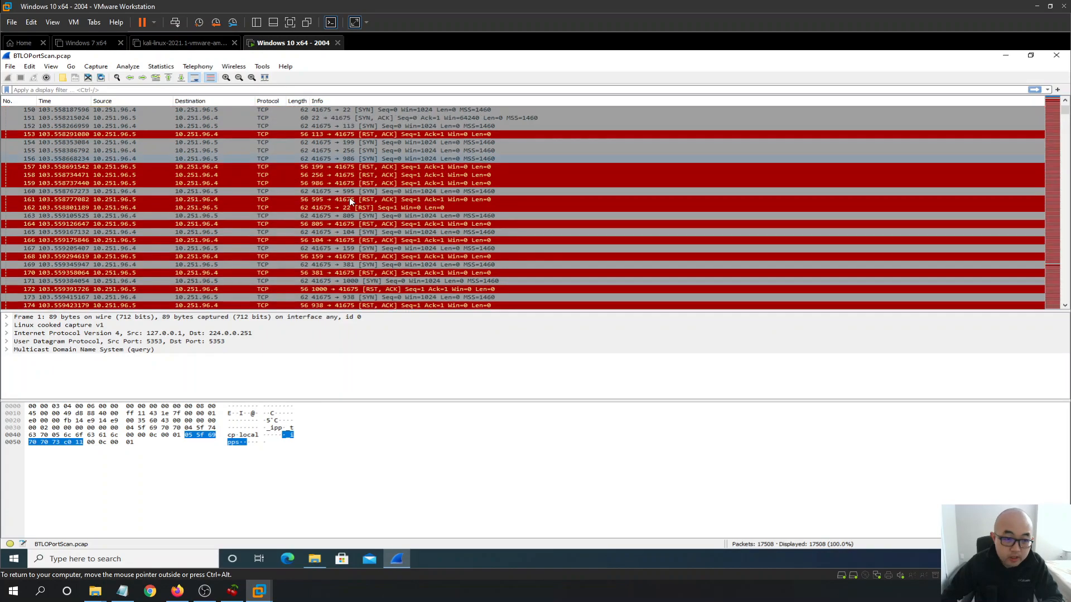
scroll("up", 3)
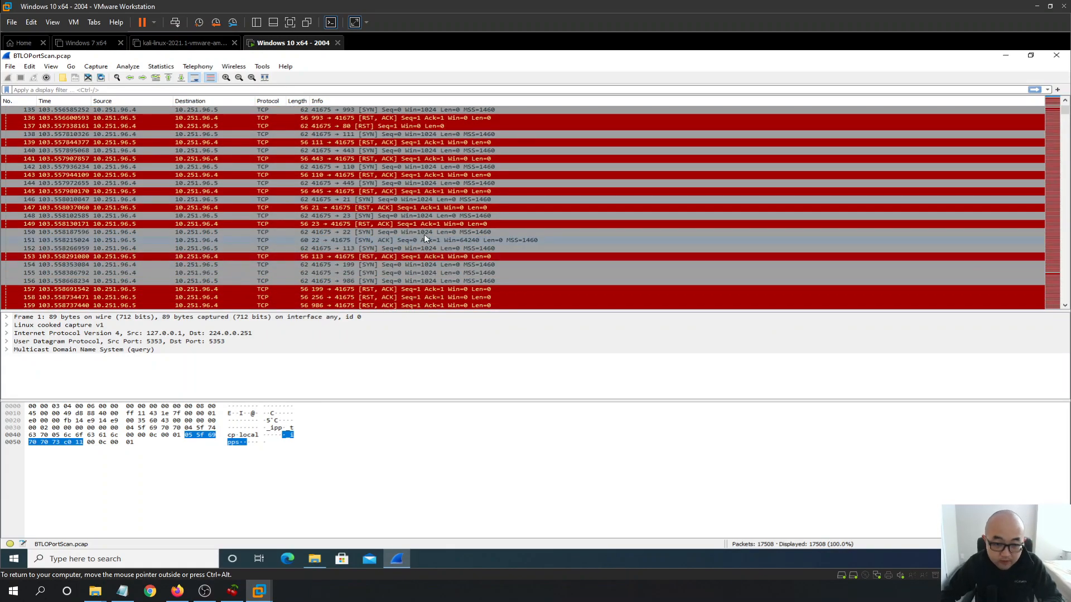
scroll("up", 3)
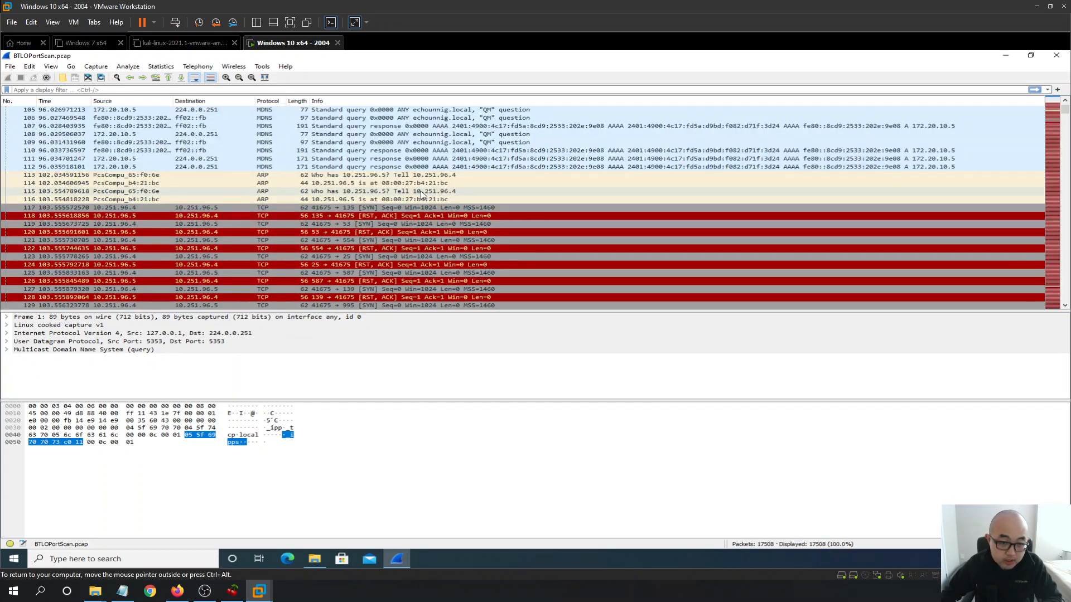
scroll("down", 3)
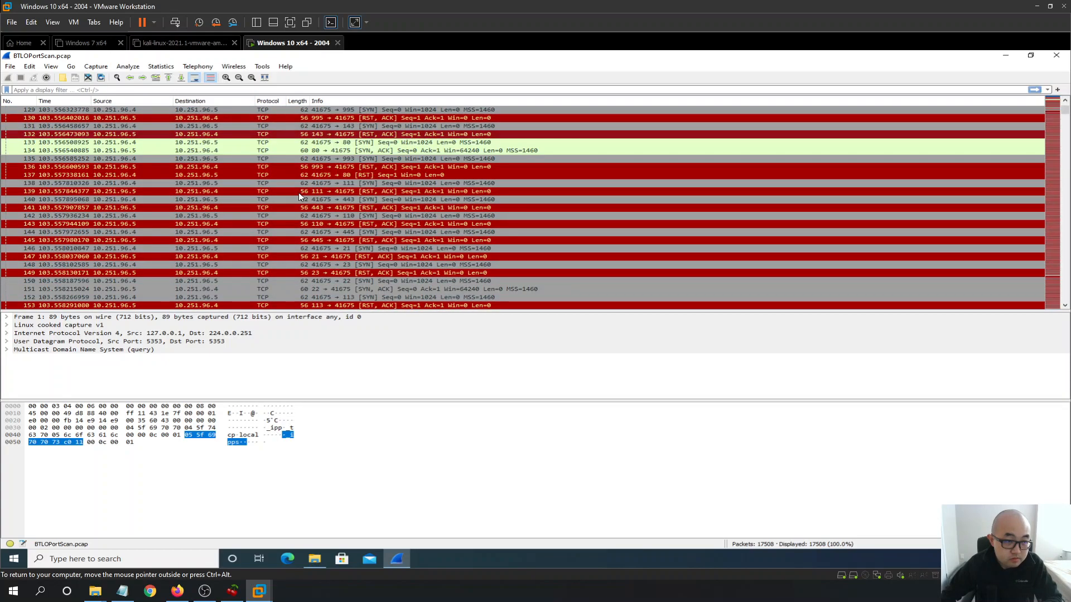
mouse_move(294, 269)
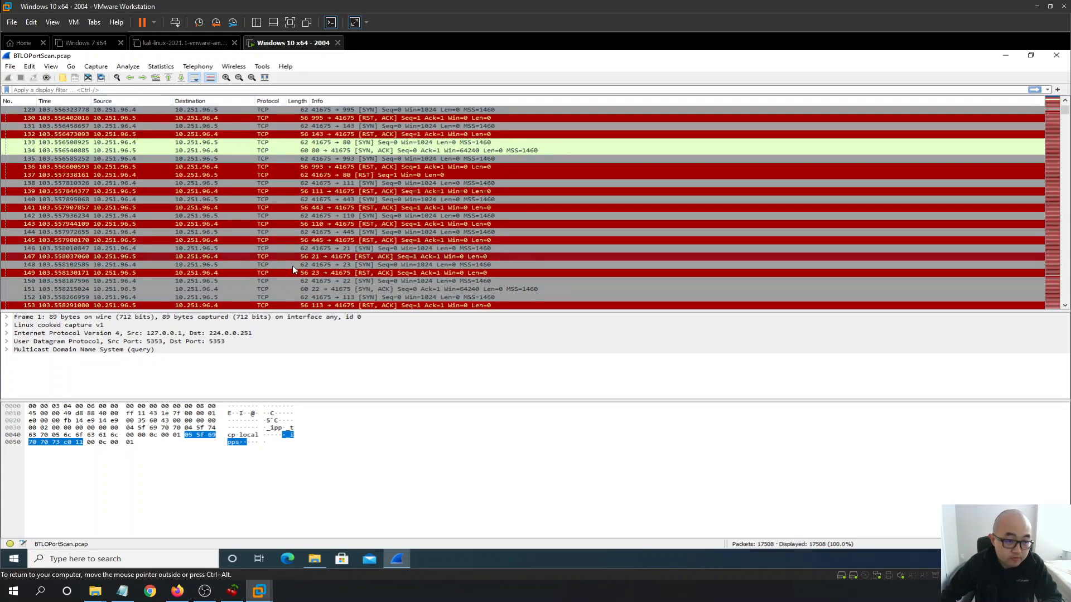
mouse_move(379, 211)
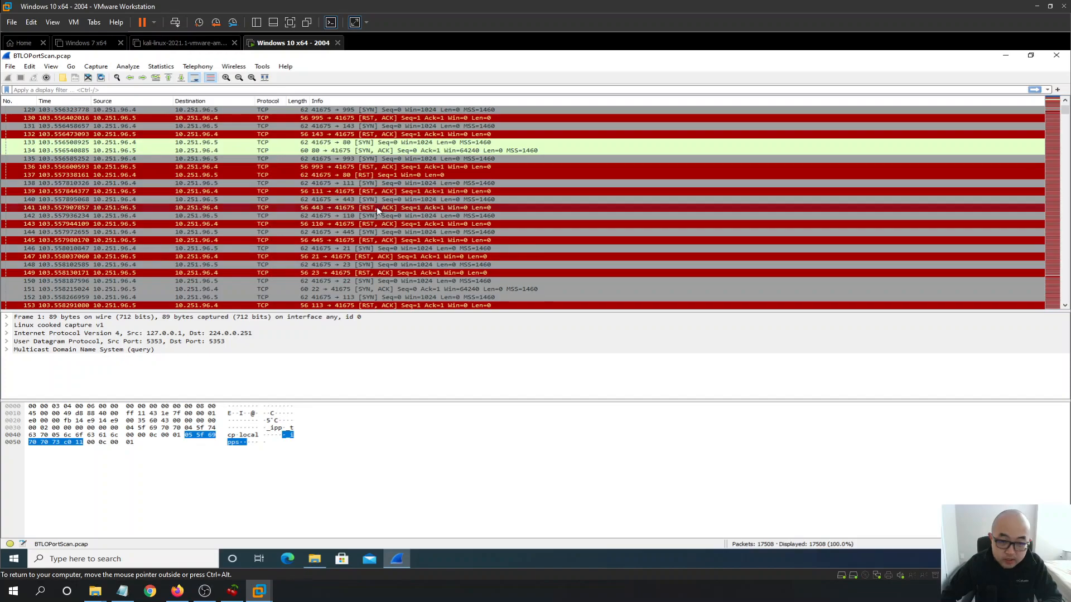
mouse_move(454, 257)
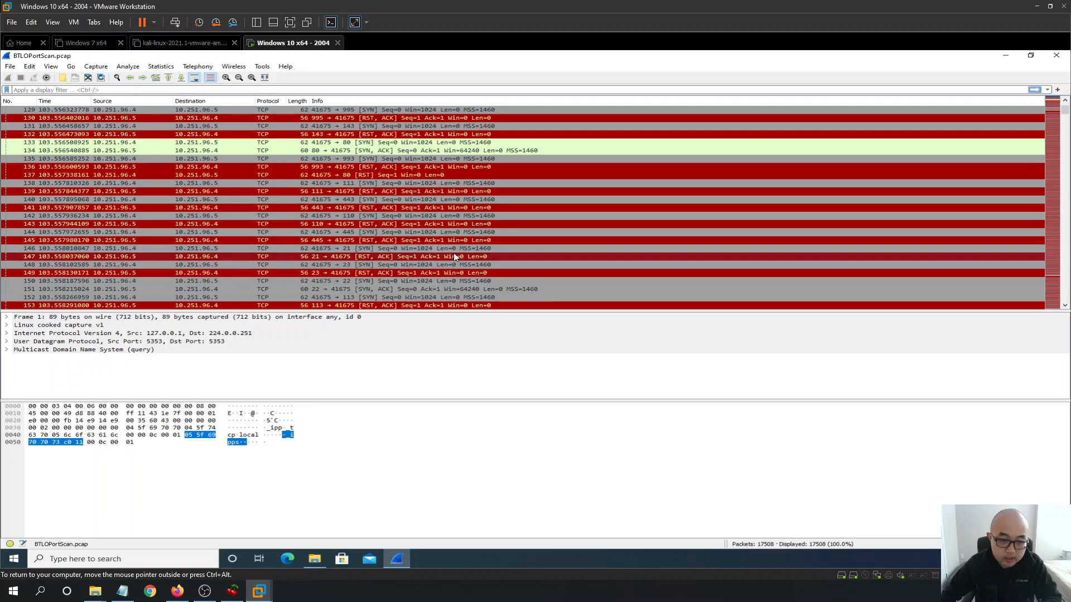
mouse_move(417, 240)
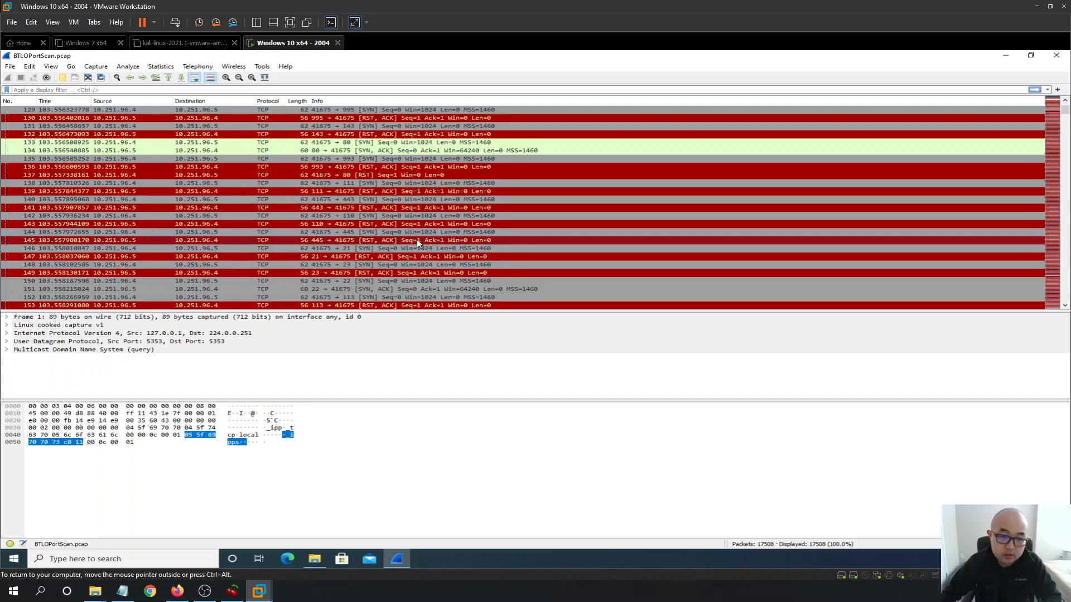
mouse_move(429, 218)
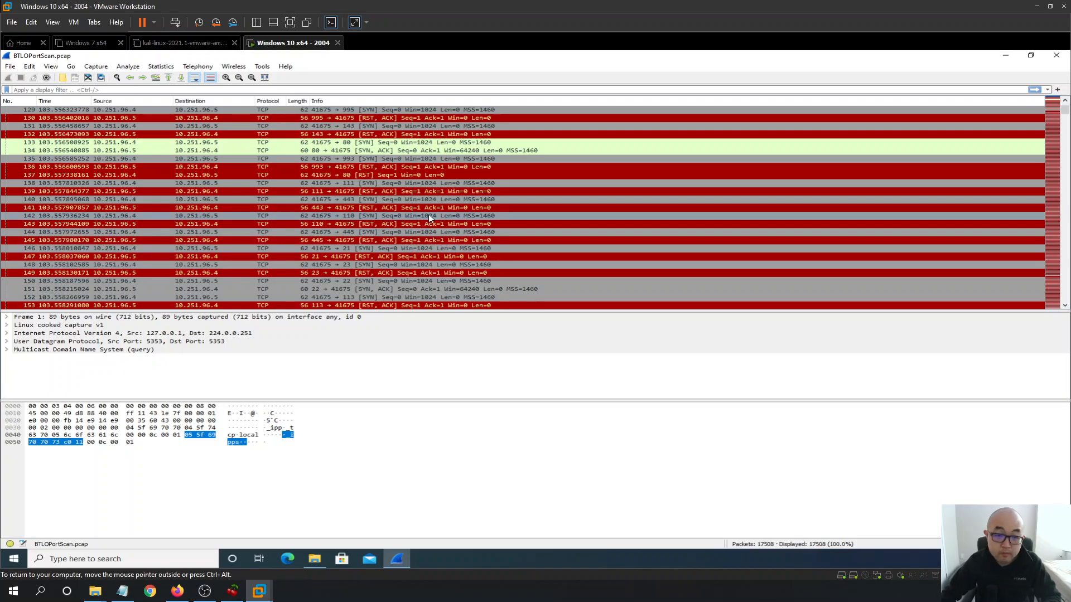
mouse_move(370, 248)
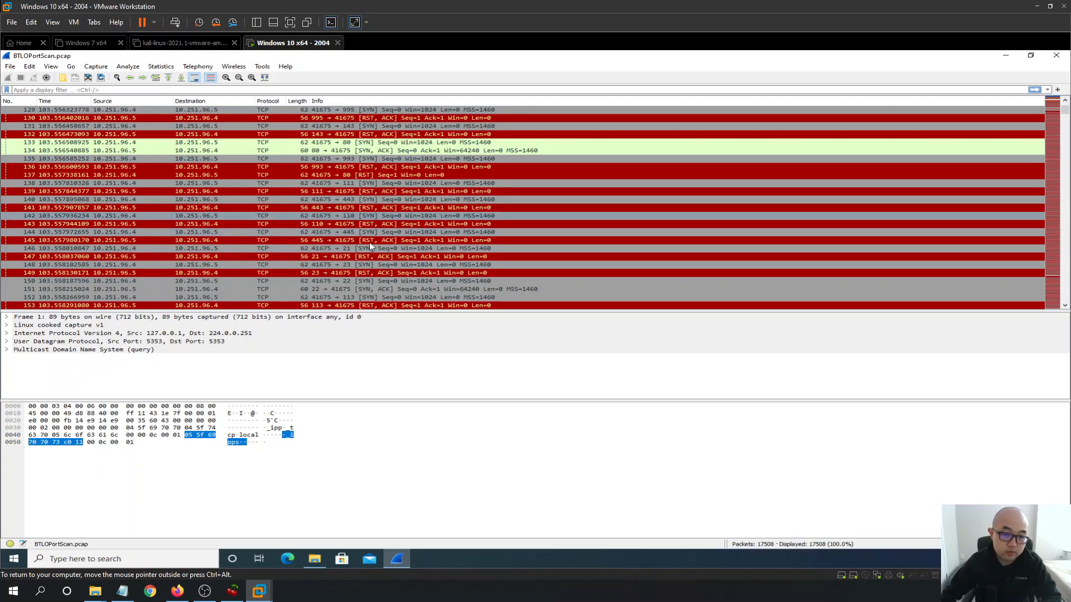
scroll("down", 3)
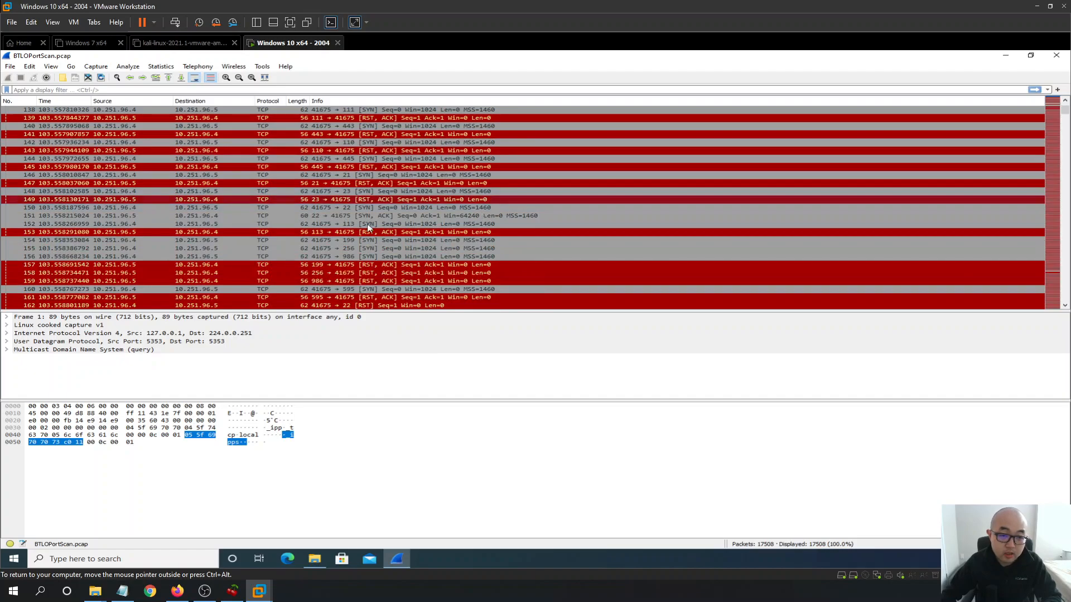
mouse_move(203, 261)
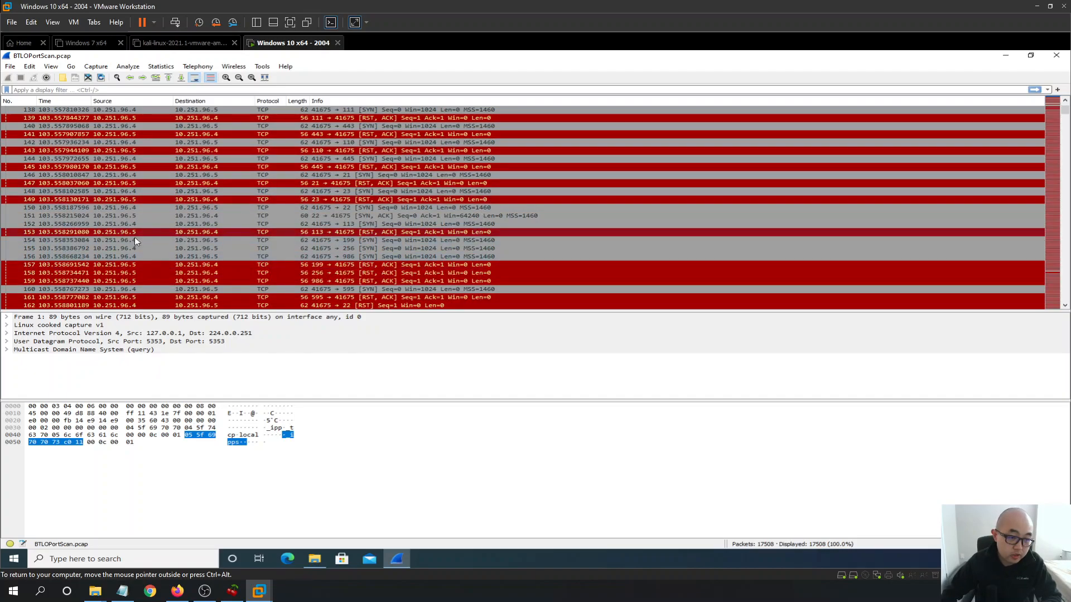
mouse_move(354, 285)
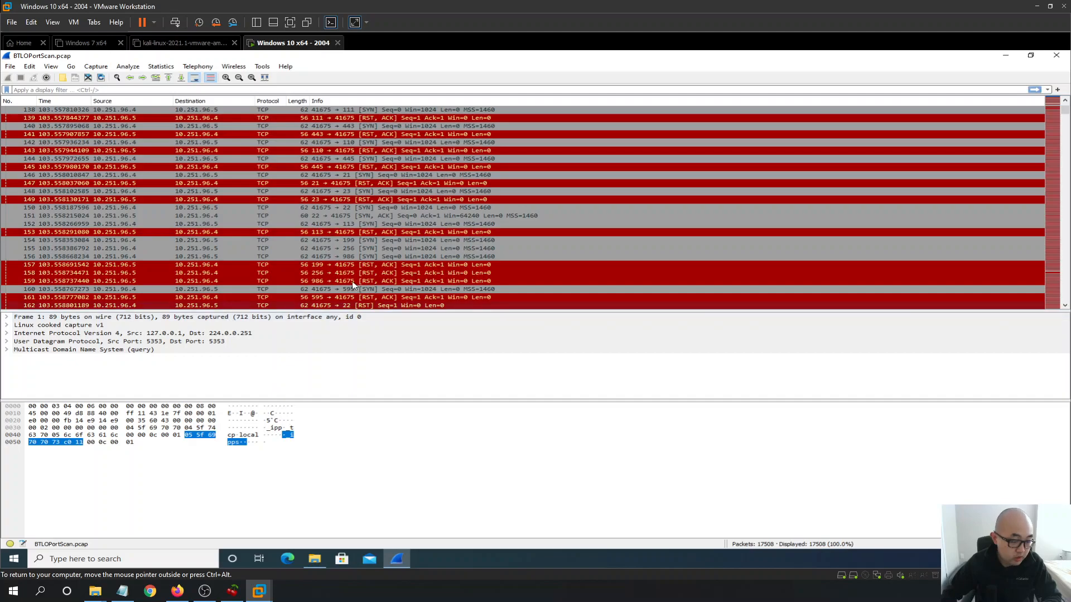
mouse_move(232, 591)
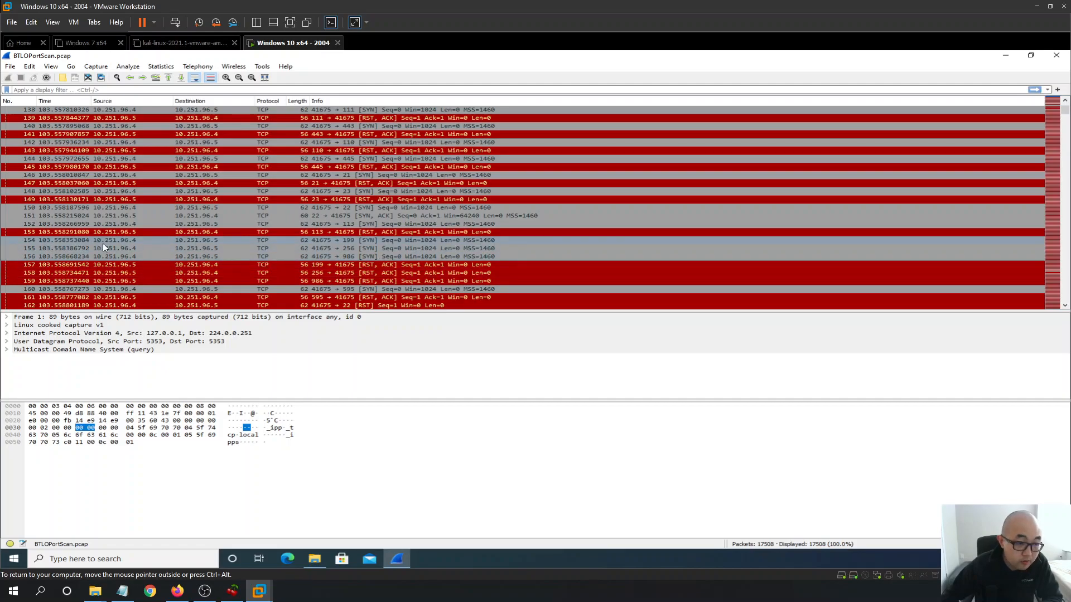
mouse_move(135, 256)
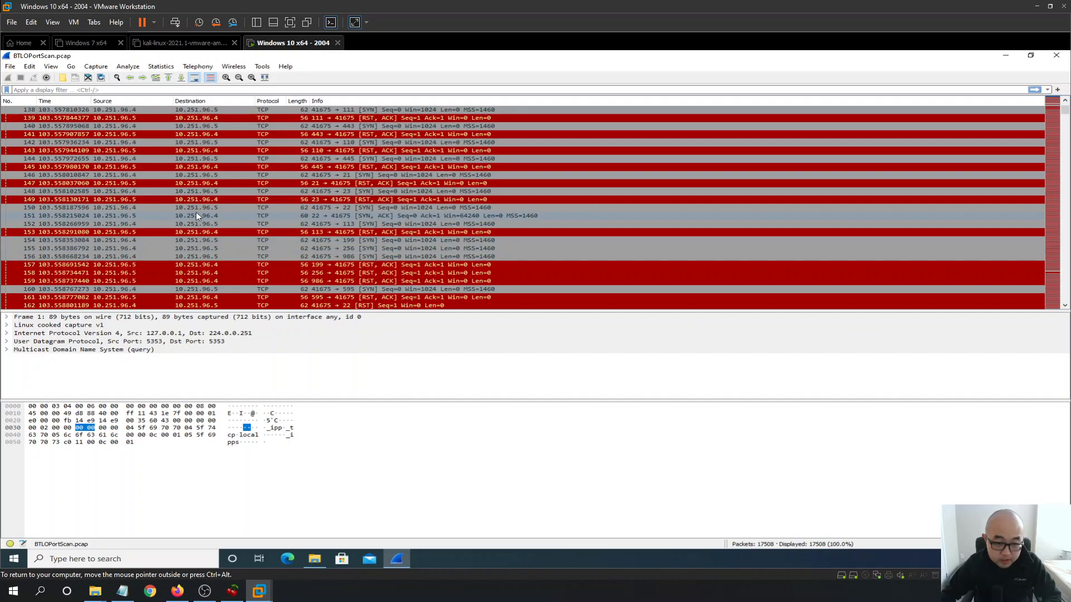
mouse_move(206, 225)
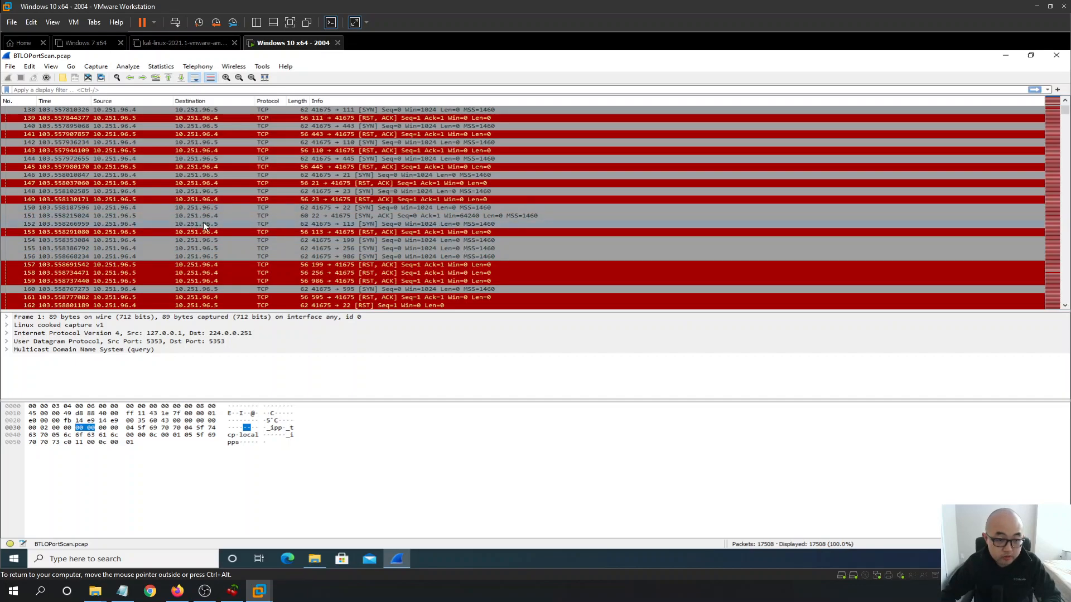
mouse_move(239, 572)
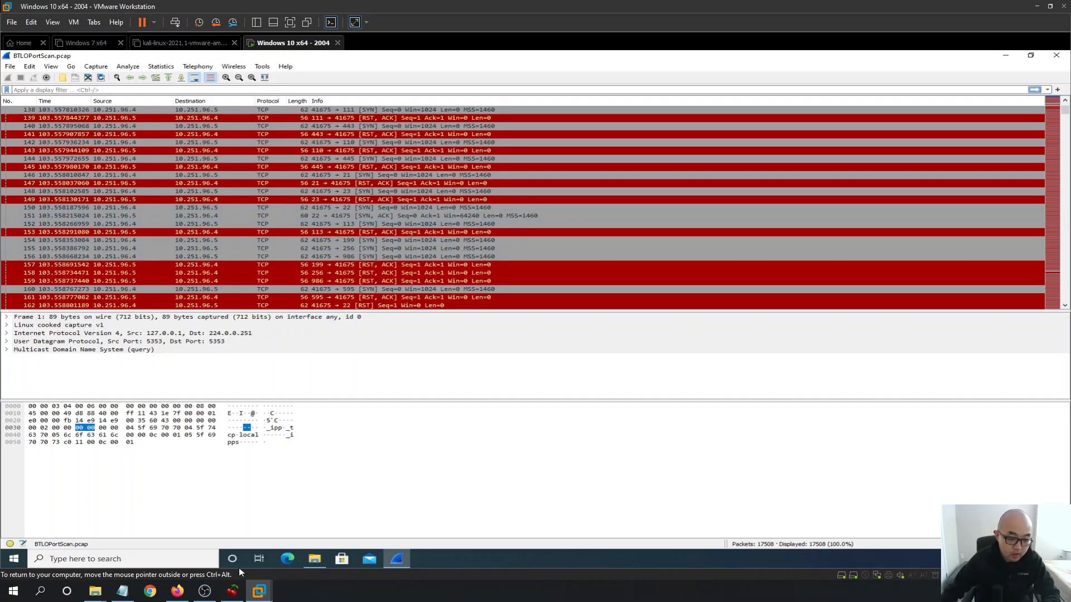
- Review the Challenge Submission list down to the port range question, then minimize Firefox to return to Wireshark
left_click(176, 591)
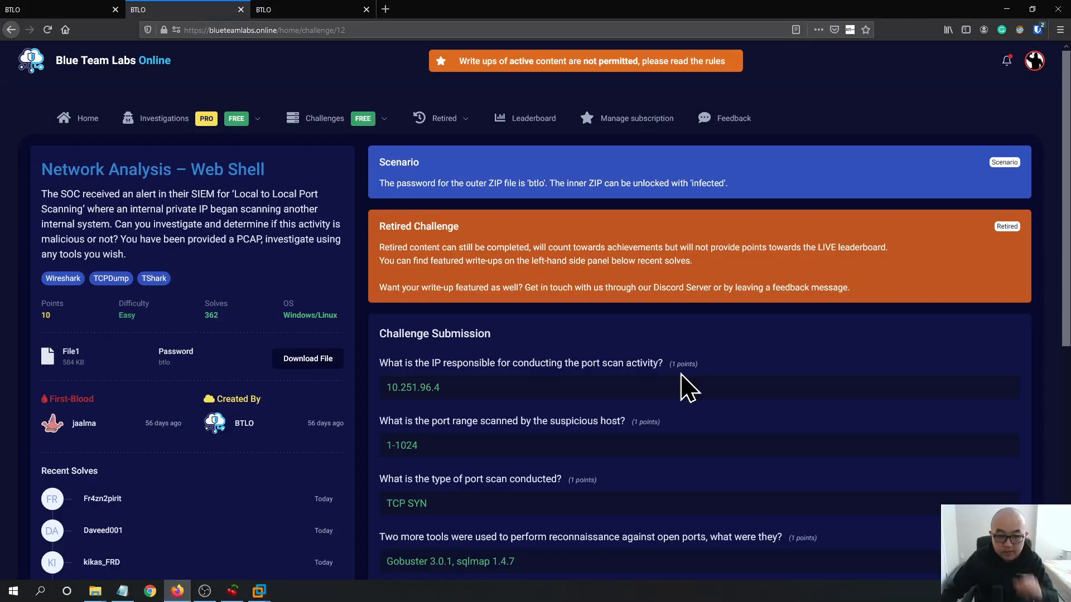
scroll("down", 3)
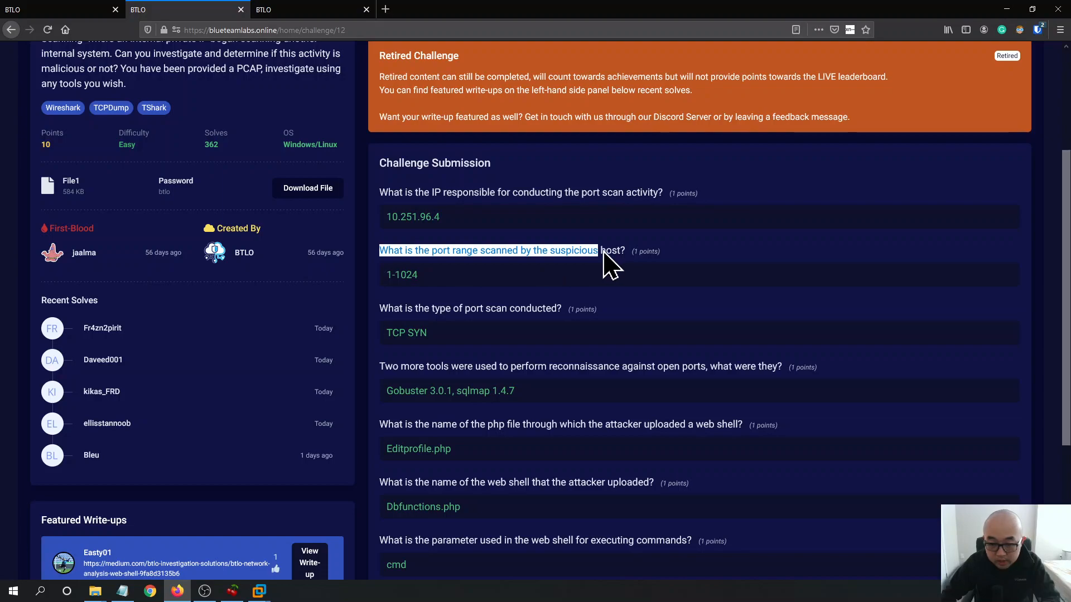
mouse_move(1009, 17)
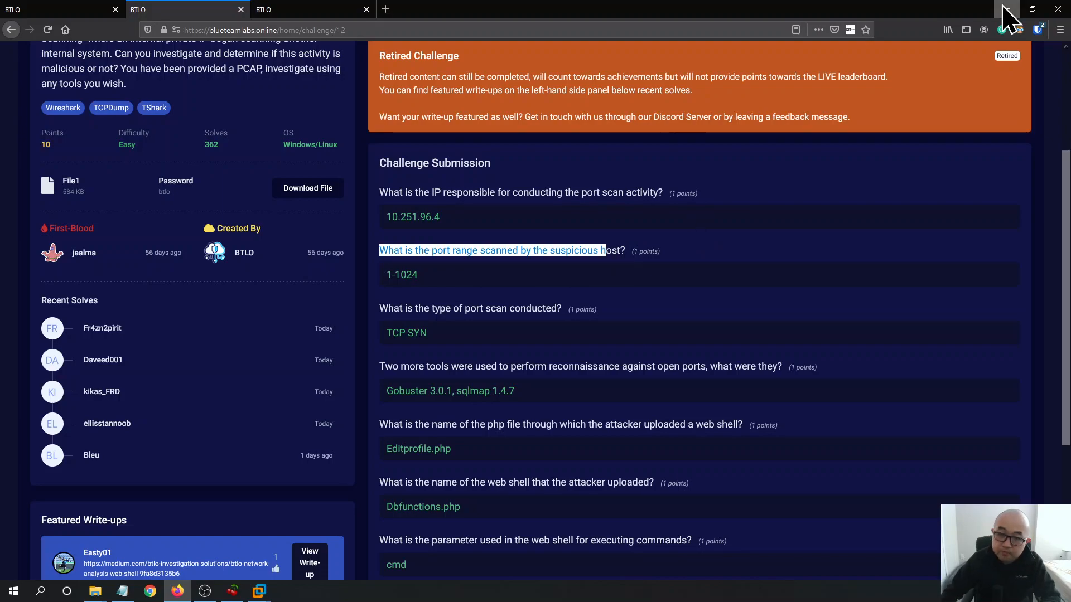
left_click(258, 591)
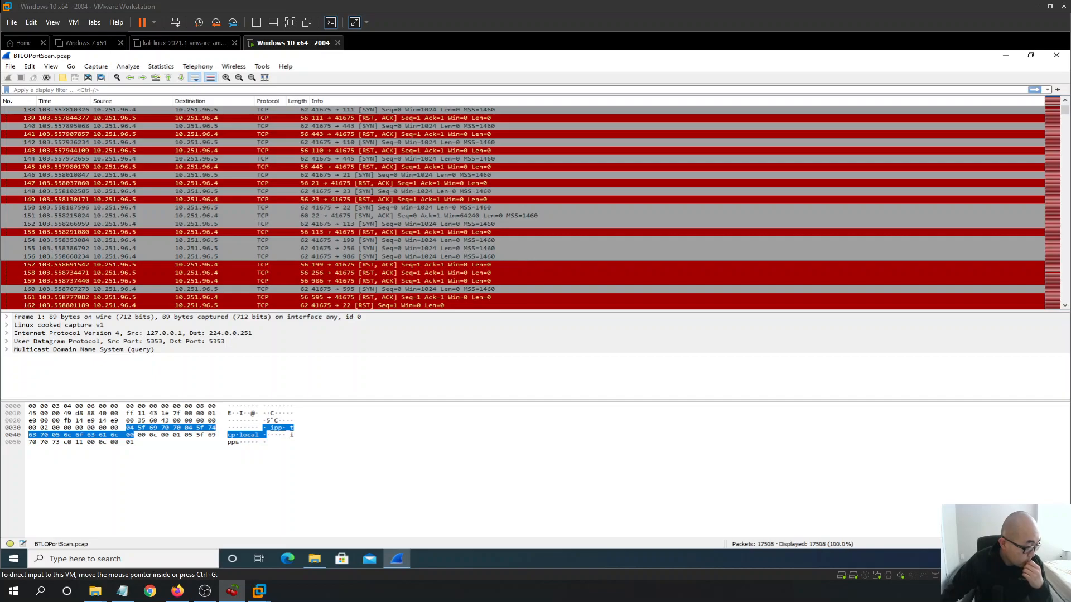
mouse_move(457, 68)
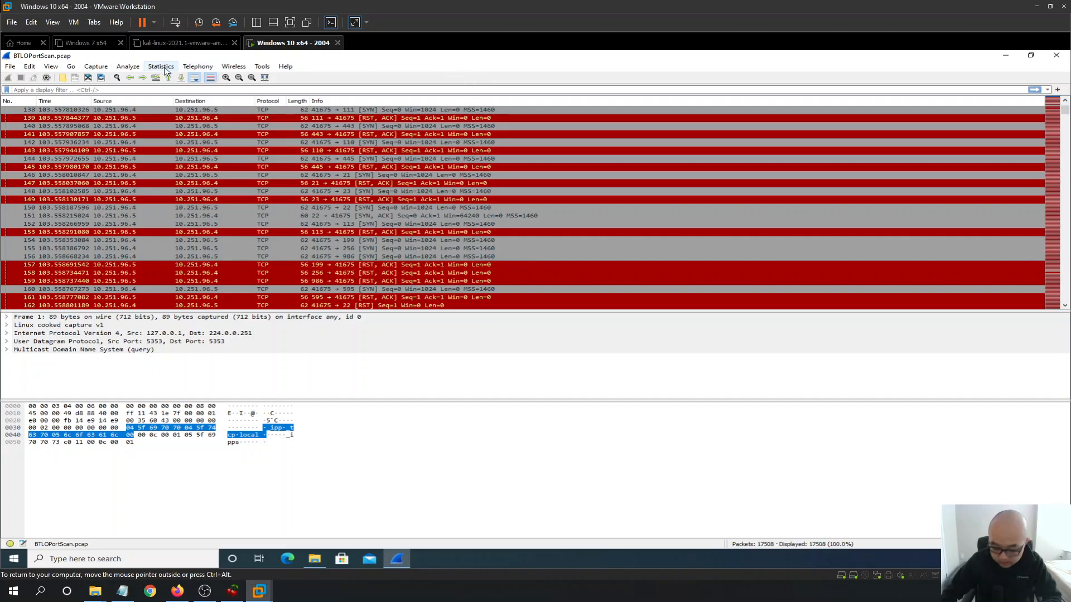
left_click(160, 66)
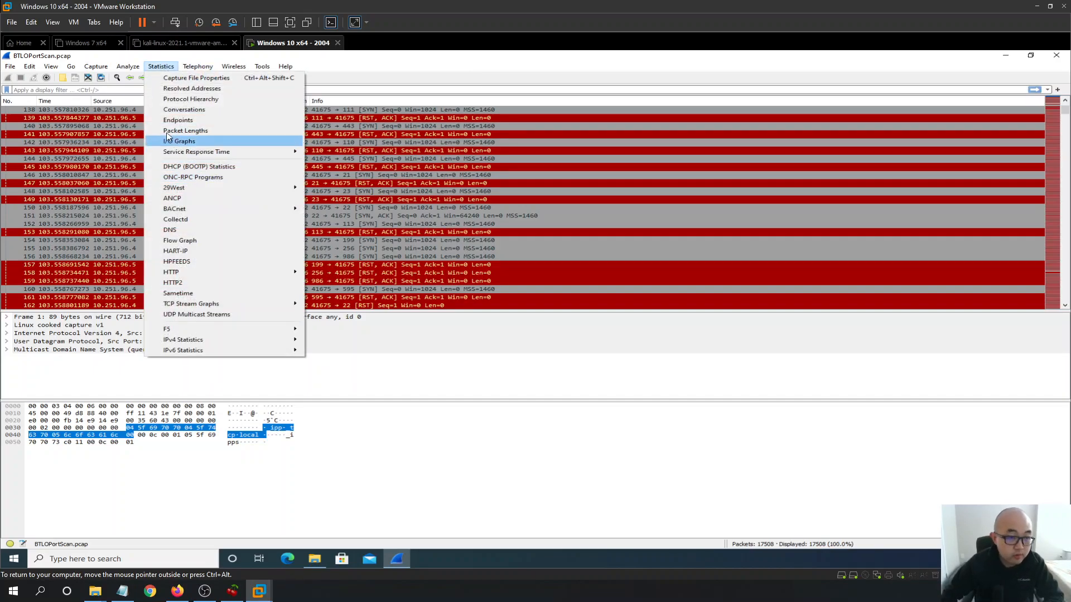
left_click(184, 109)
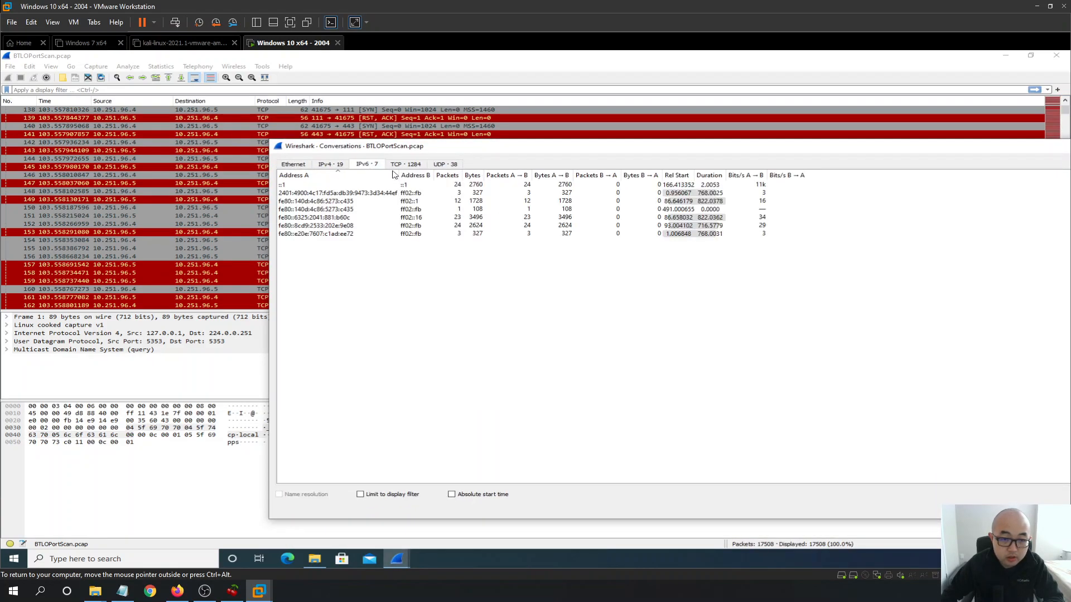
left_click(330, 164)
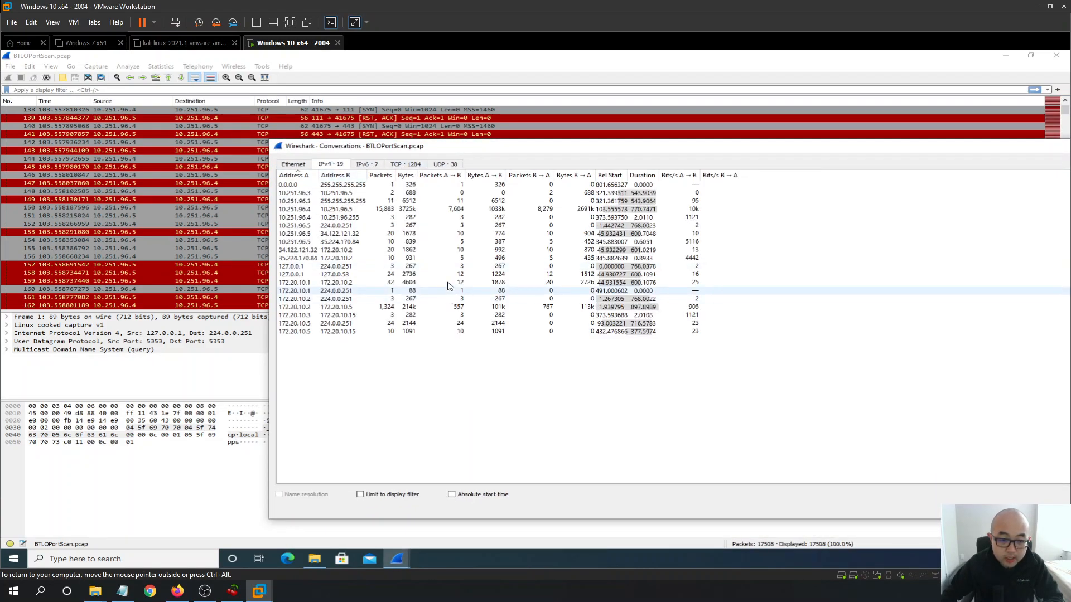
left_click(403, 164)
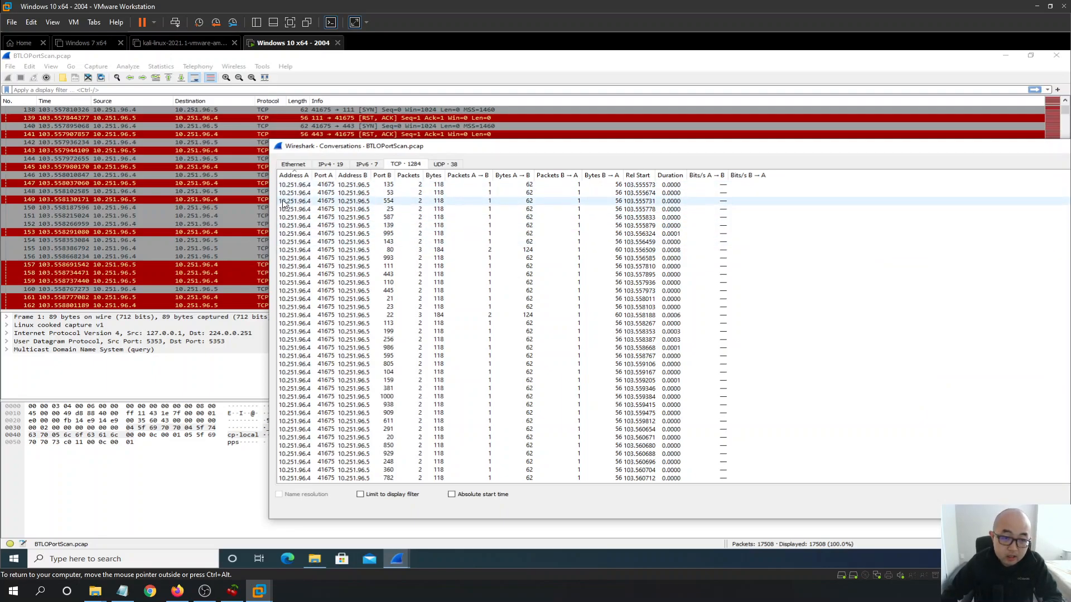
left_click(324, 175)
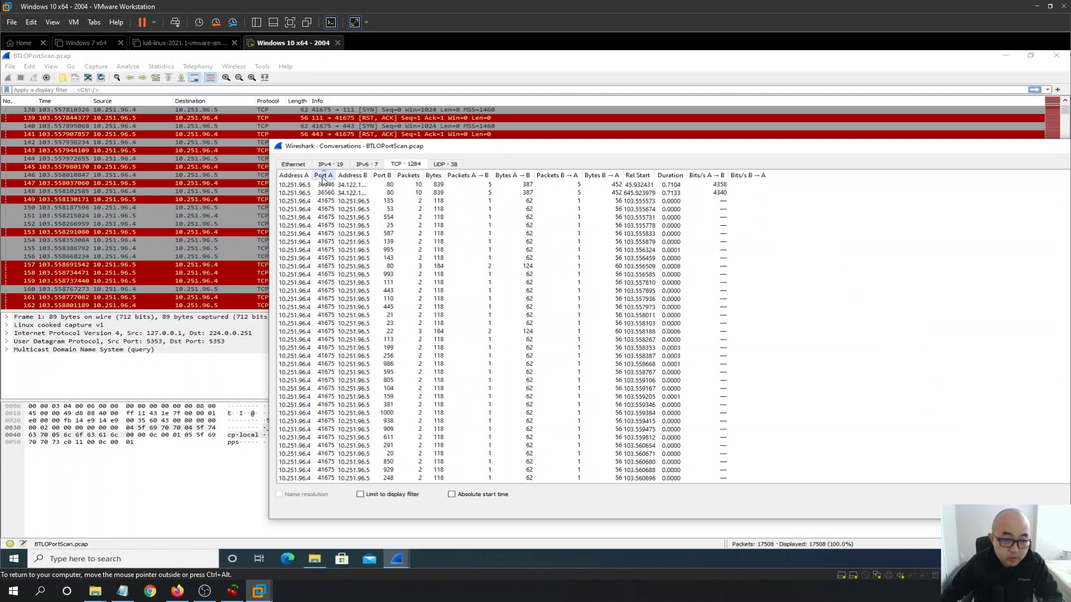
left_click(294, 175)
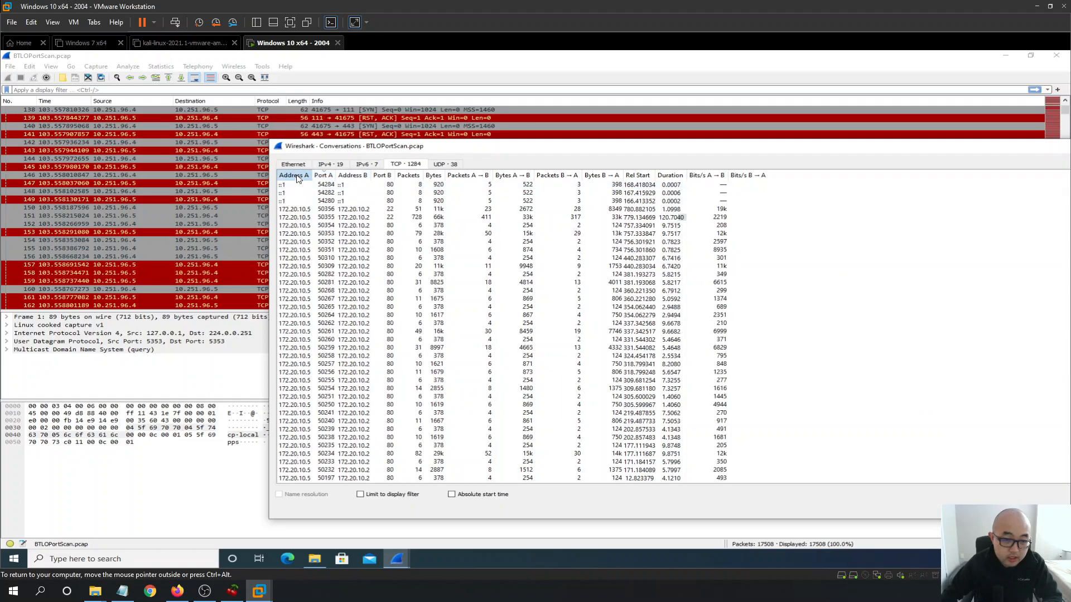
left_click(292, 175)
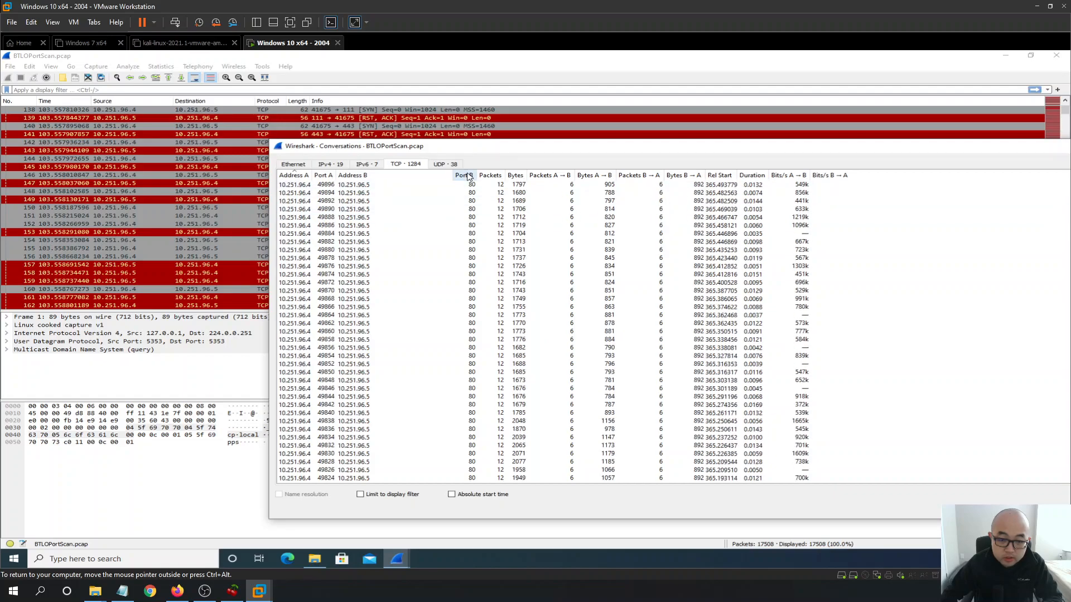
left_click(463, 175)
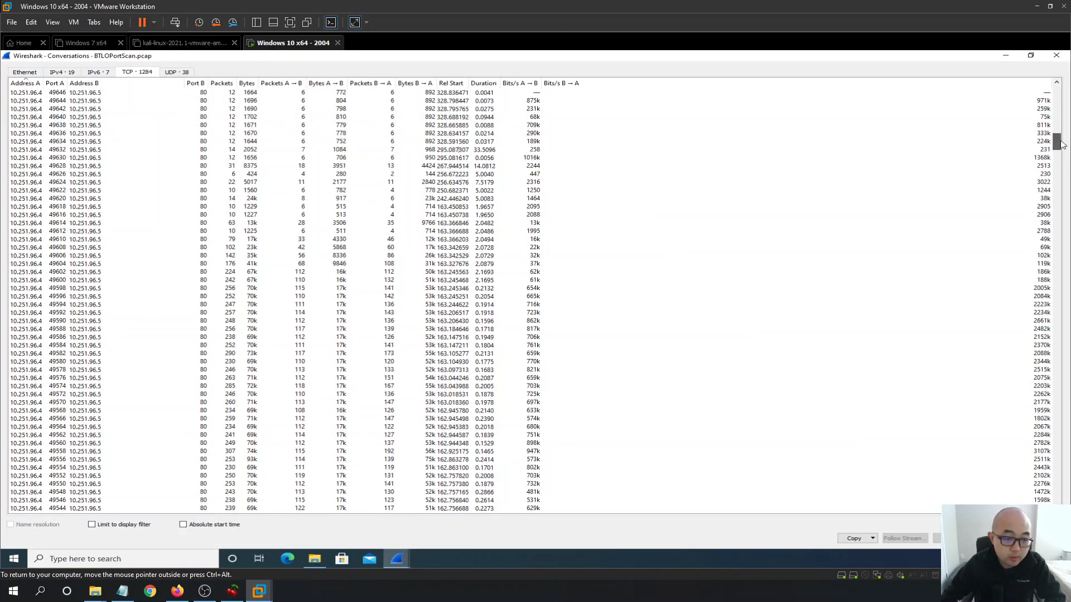
scroll("down", 3)
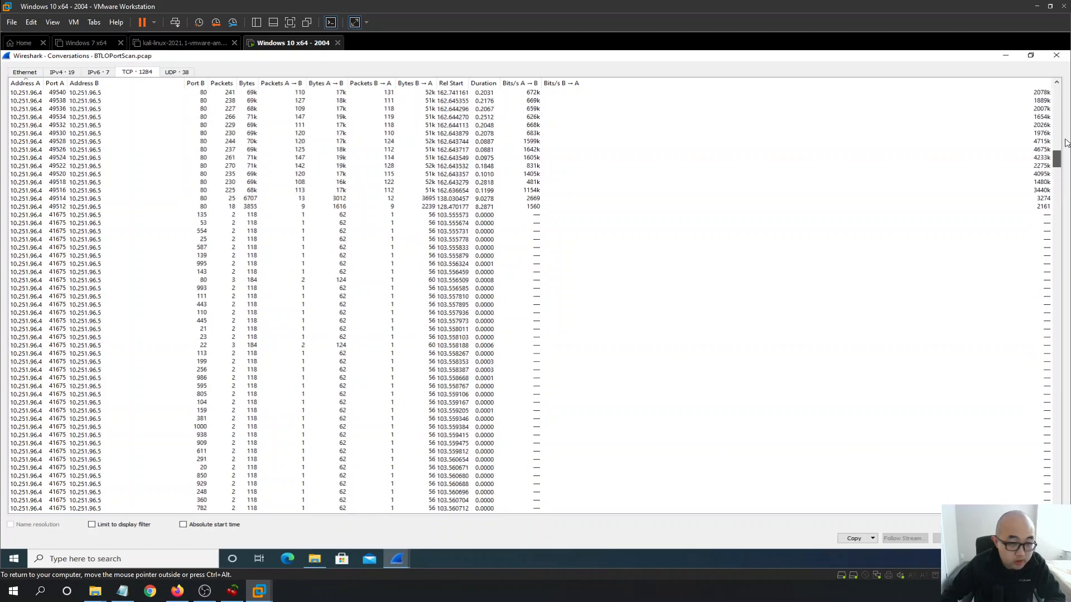
left_click(195, 82)
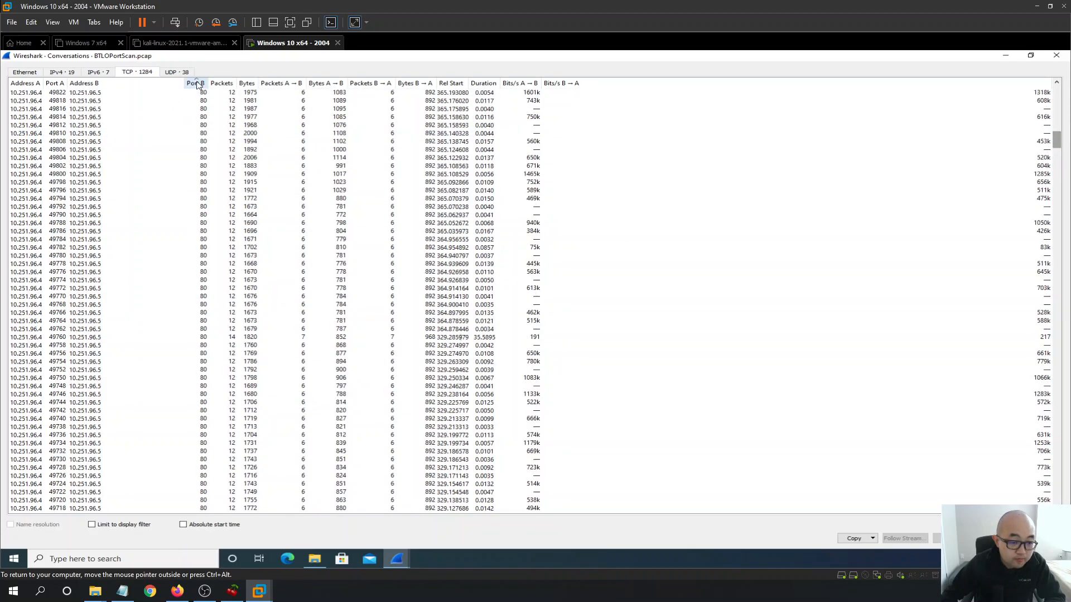
left_click(194, 83)
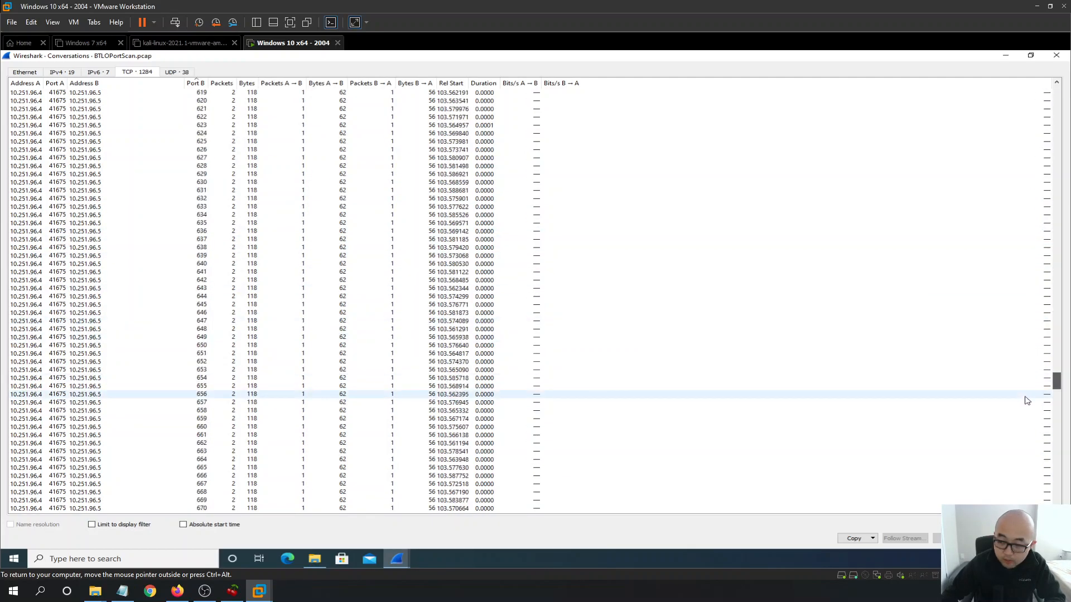
scroll("down", 3)
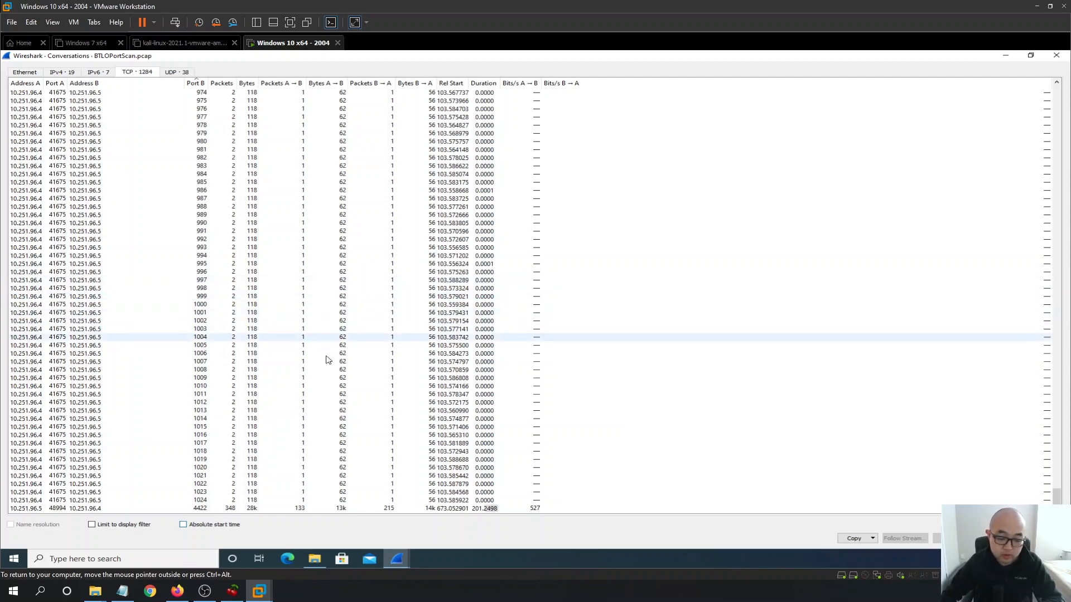
left_click(324, 354)
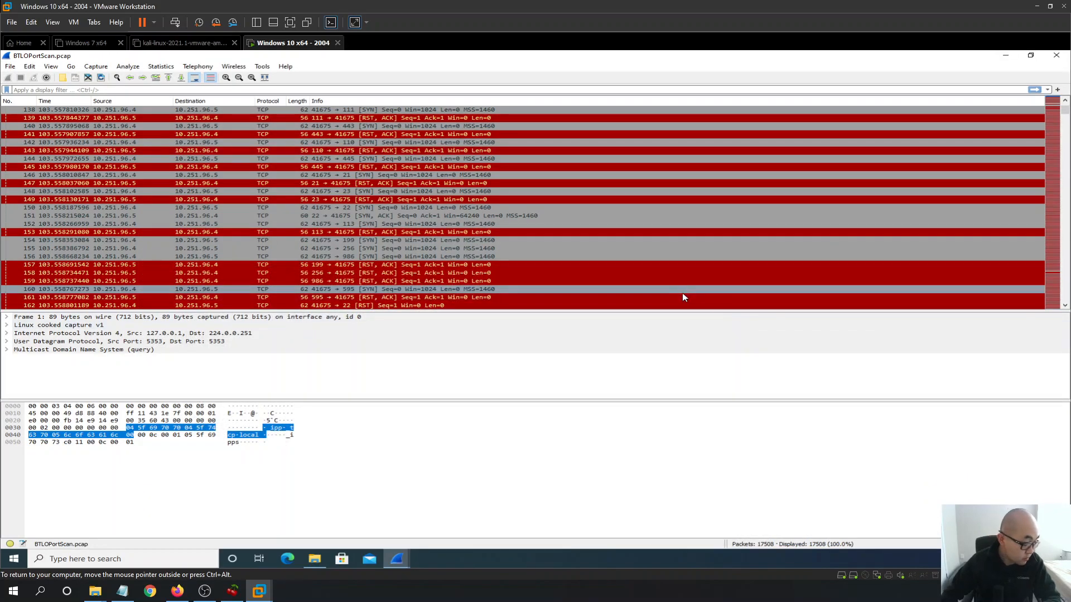
mouse_move(177, 595)
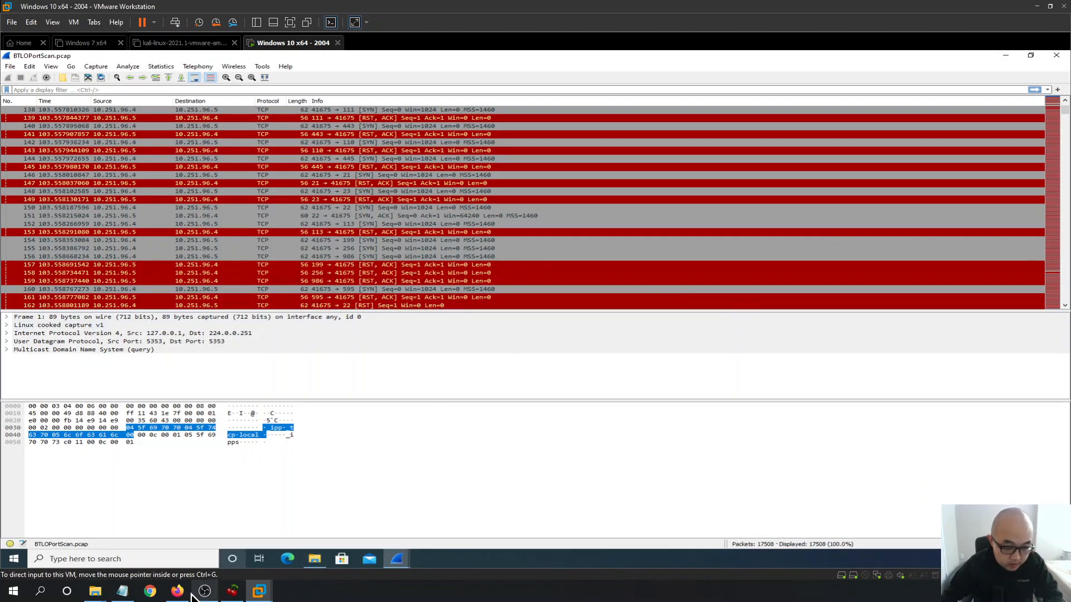
- Bring up the BTLO page and scroll its submitted answers from the scanning IP to the TCP SYN scan type
left_click(177, 591)
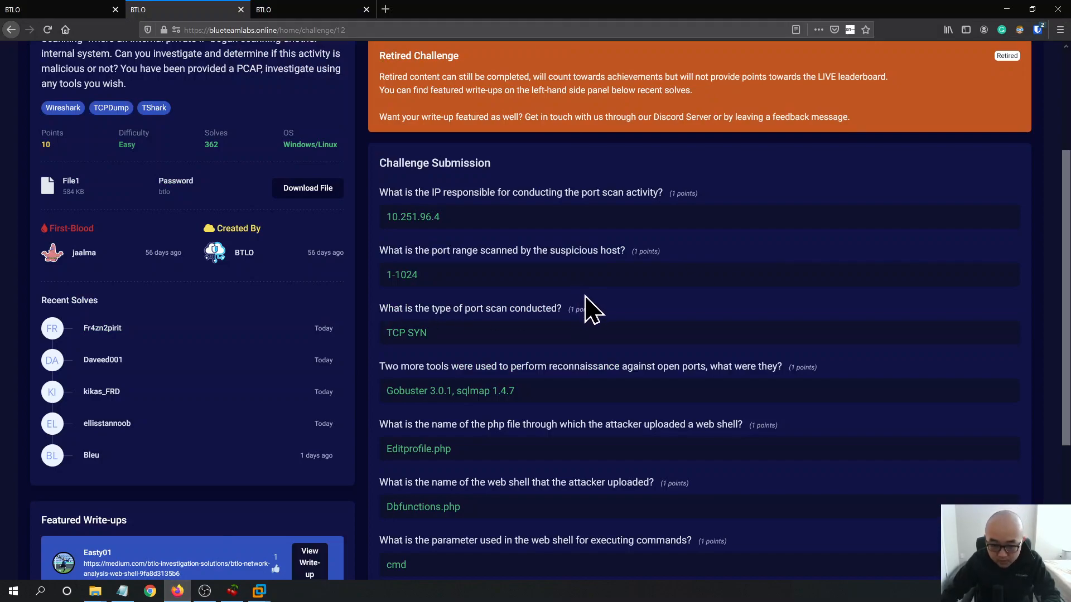
mouse_move(579, 324)
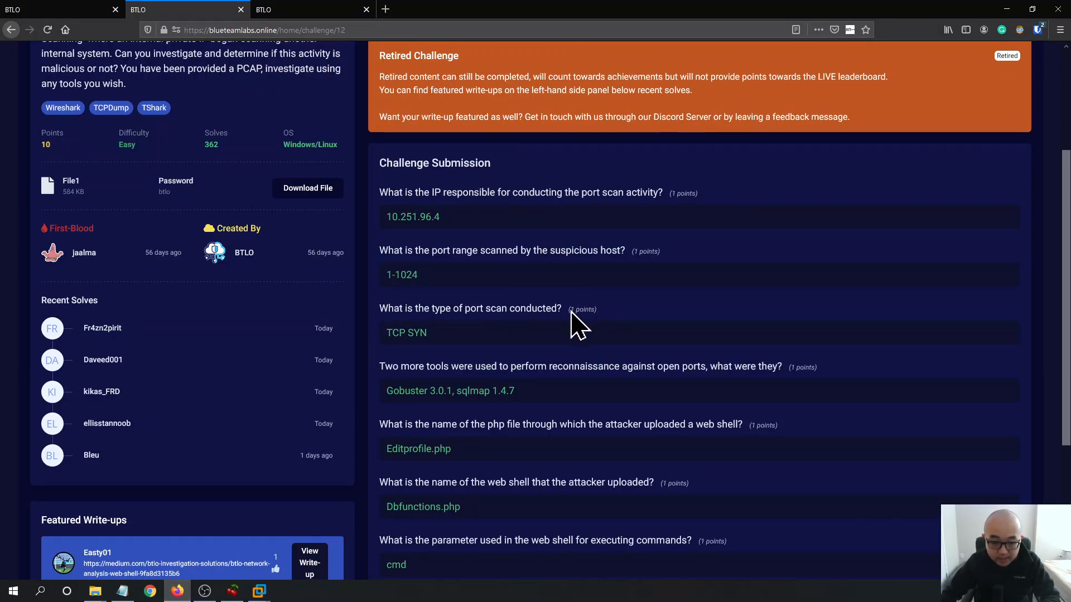
scroll("down", 3)
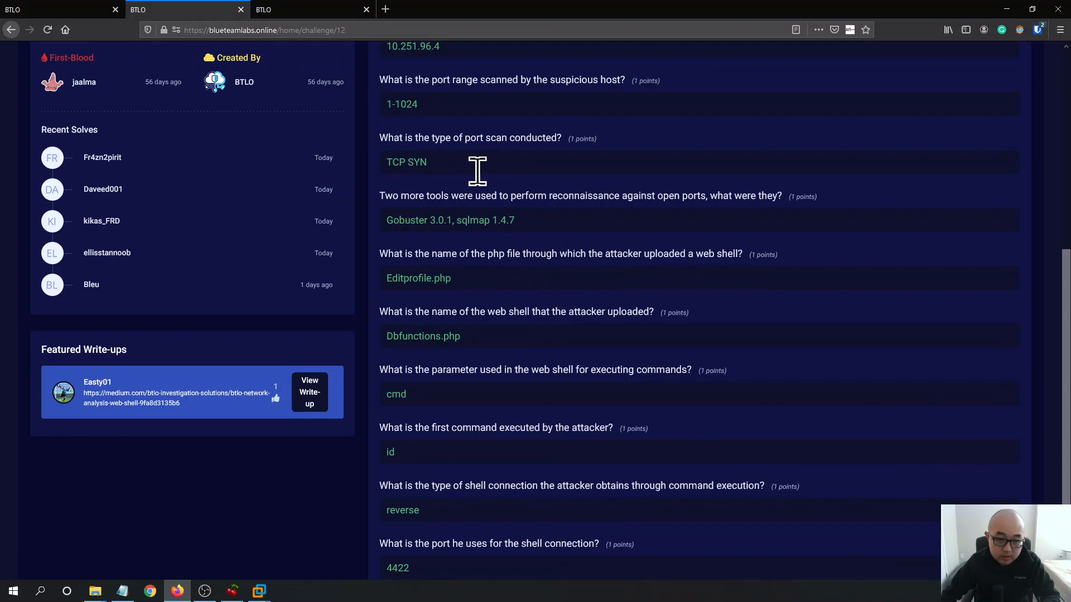
scroll("up", 3)
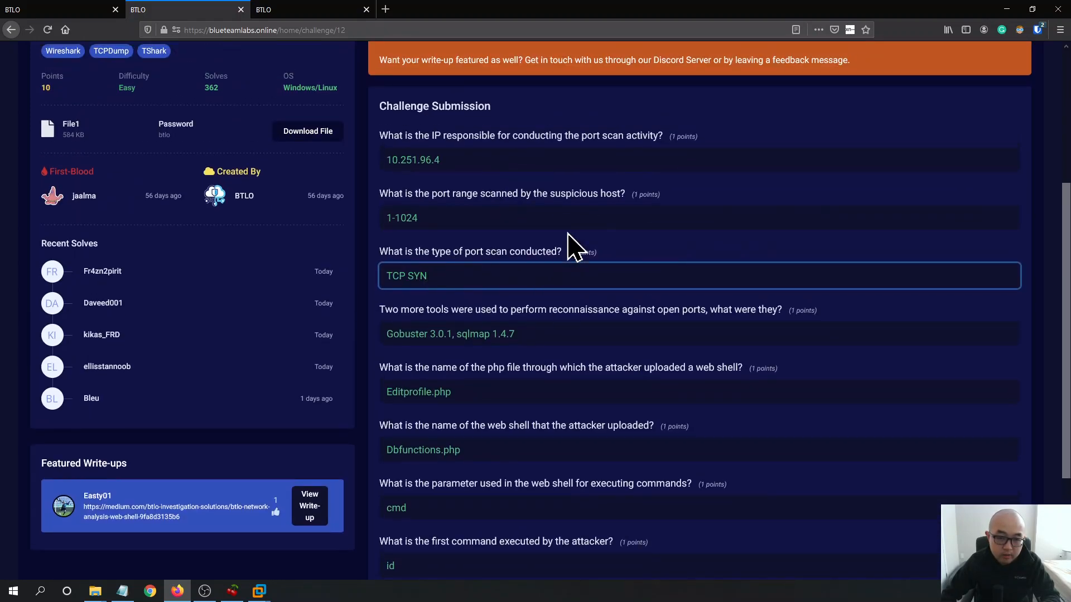
scroll("up", 3)
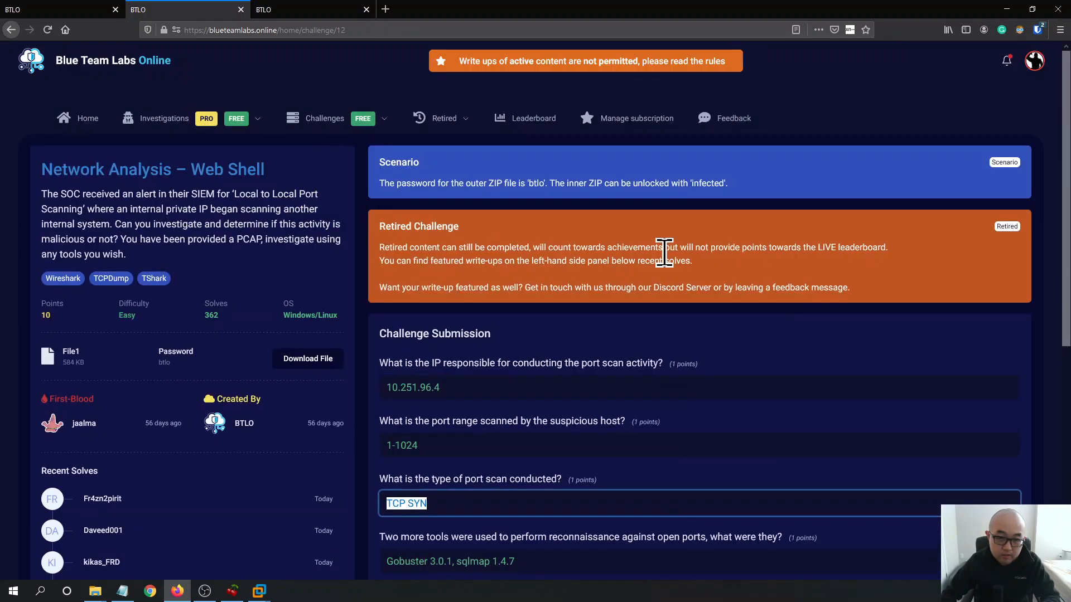
scroll("down", 3)
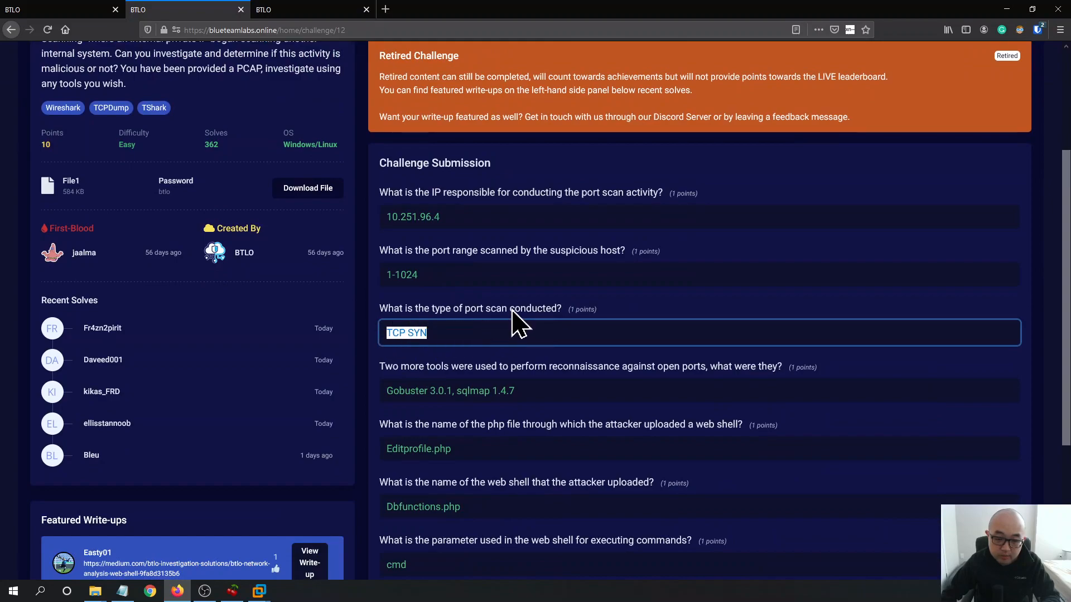
scroll("down", 3)
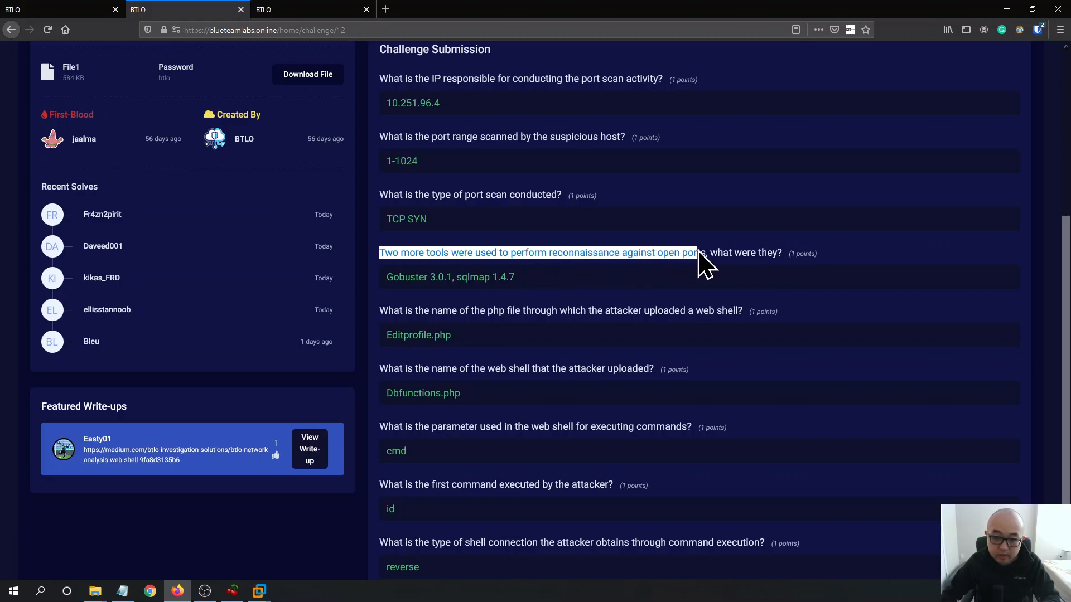
mouse_move(468, 282)
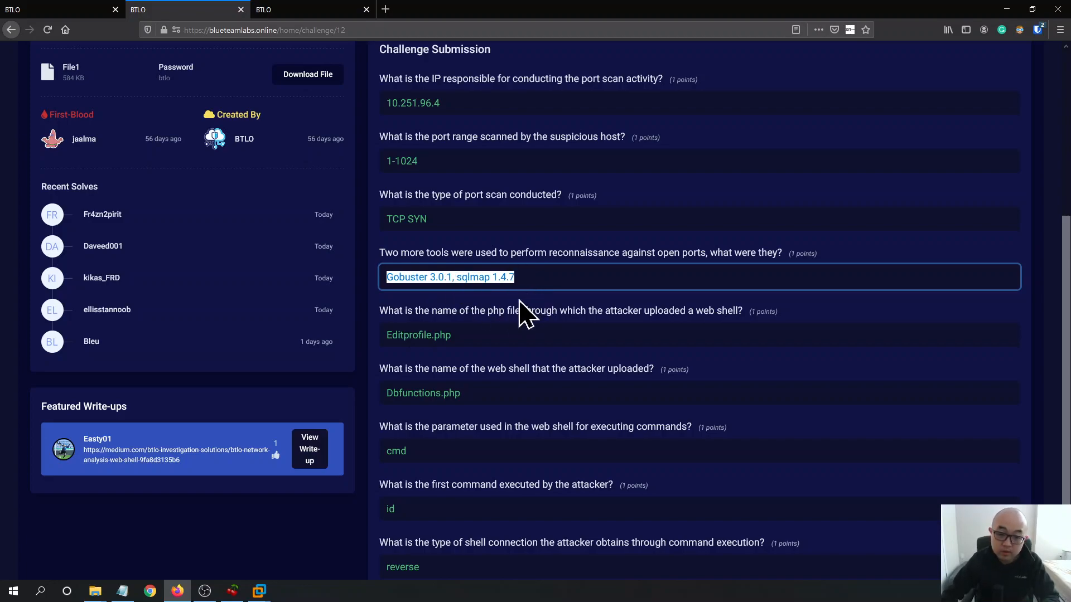
mouse_move(469, 402)
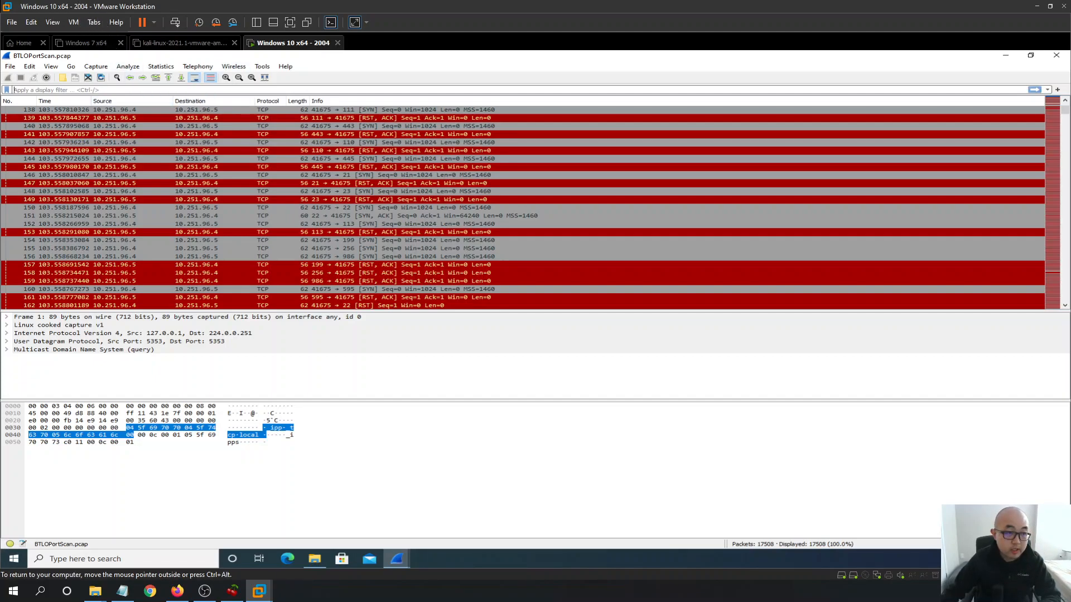
- Apply the display filter http.request.method == "POST", leaving 151 packets including login.php and upload.php posts
type("http.")
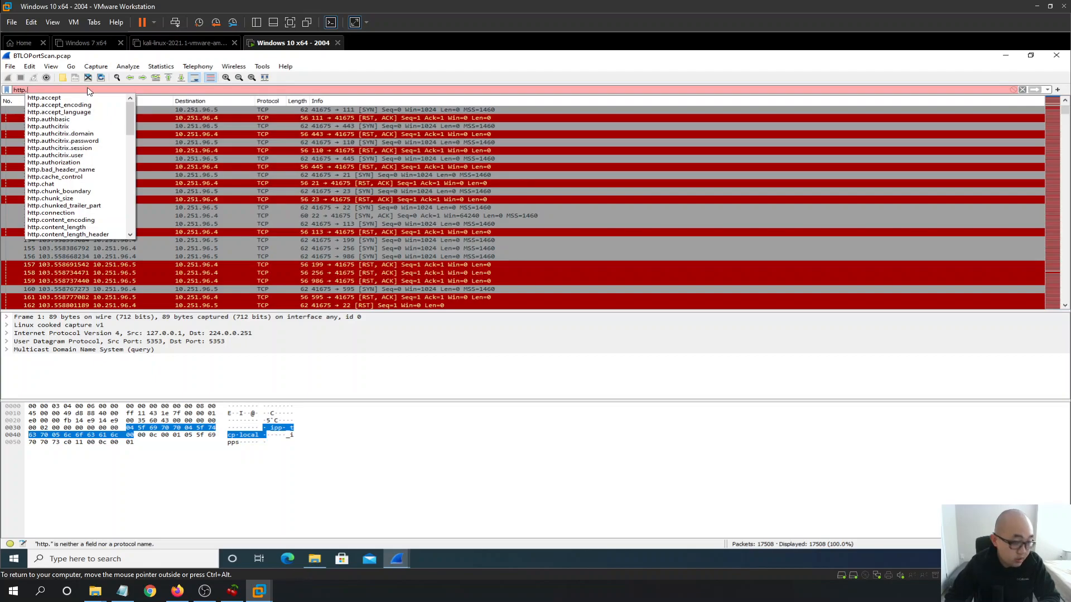
type("reques")
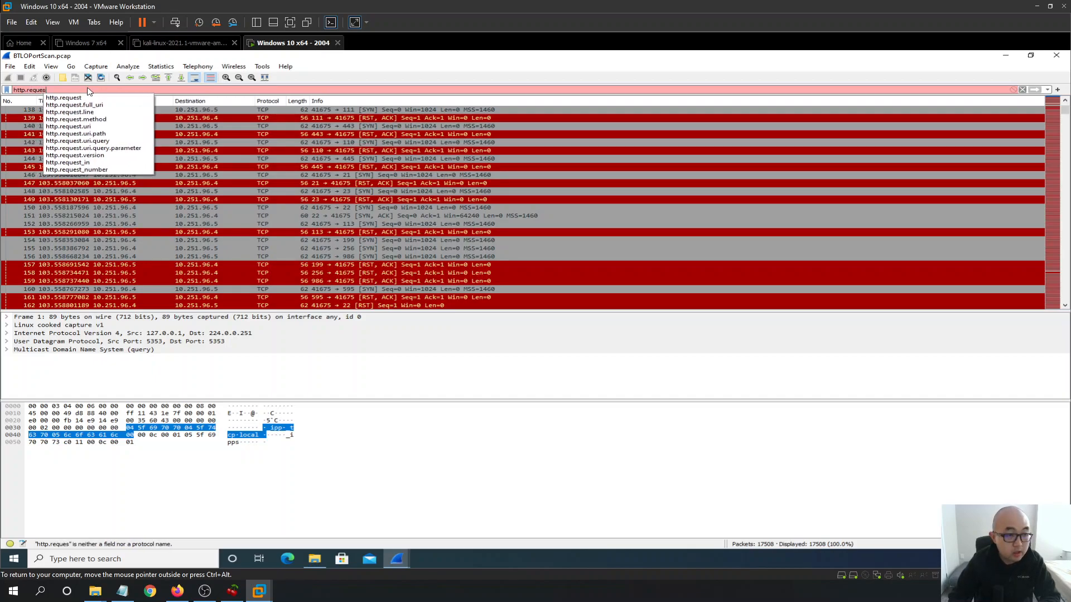
type(".")
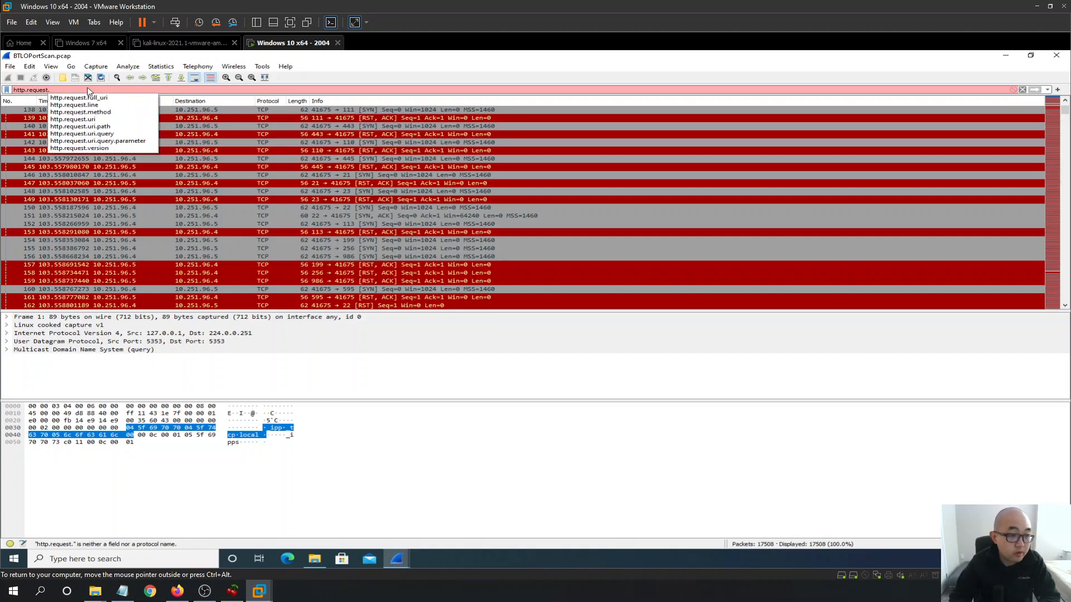
left_click(81, 112)
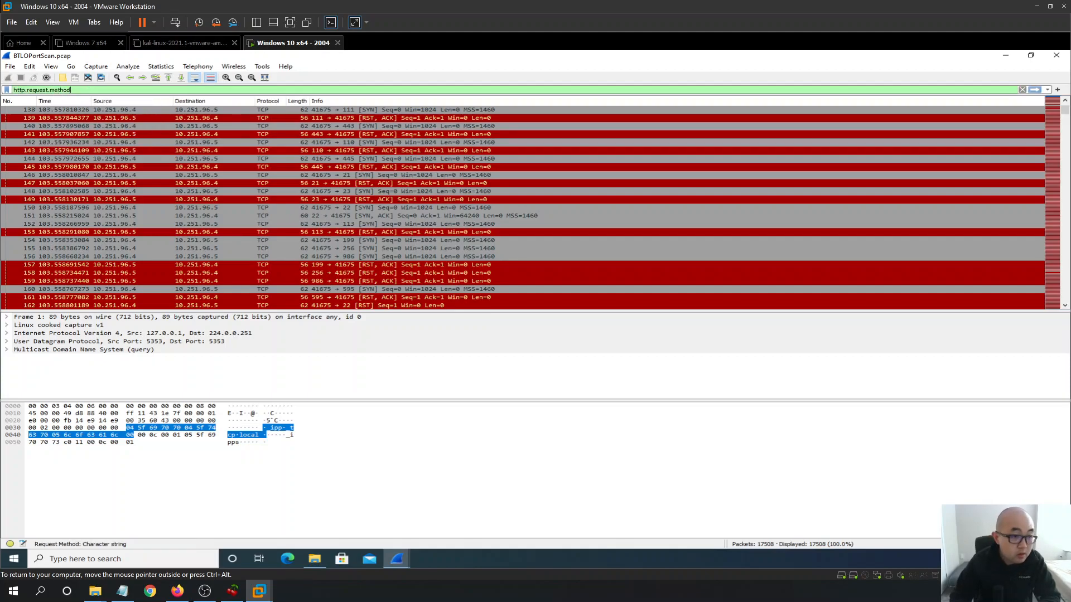
type("== \"")
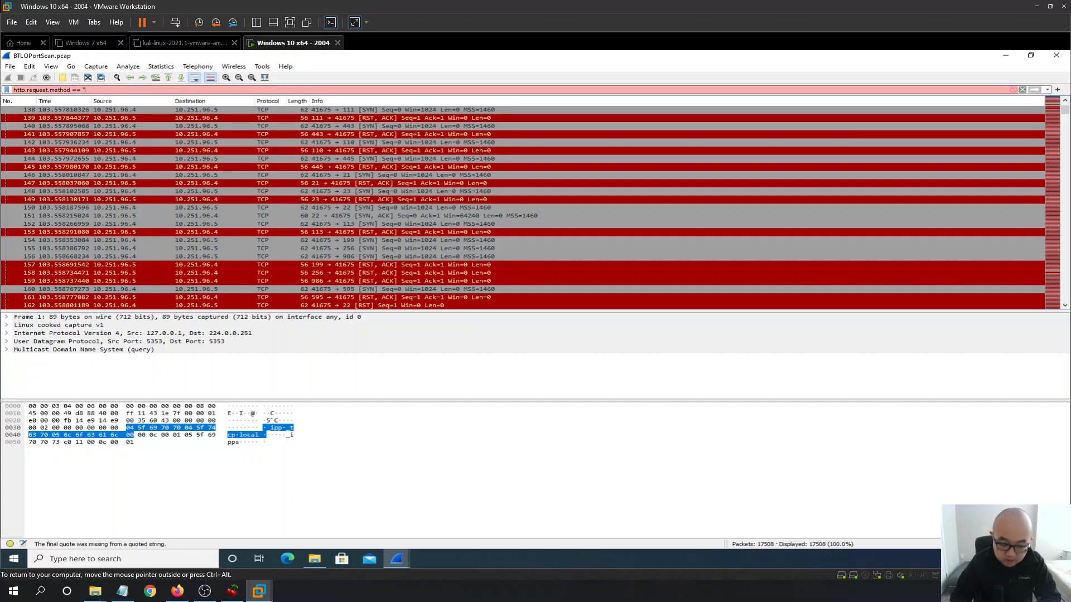
type("p")
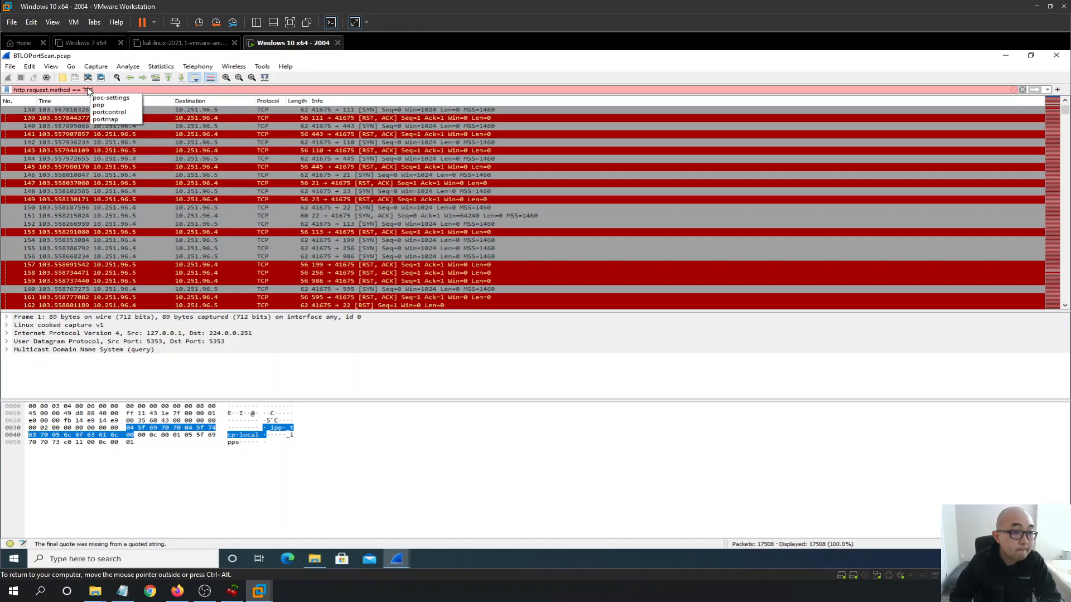
key("Return")
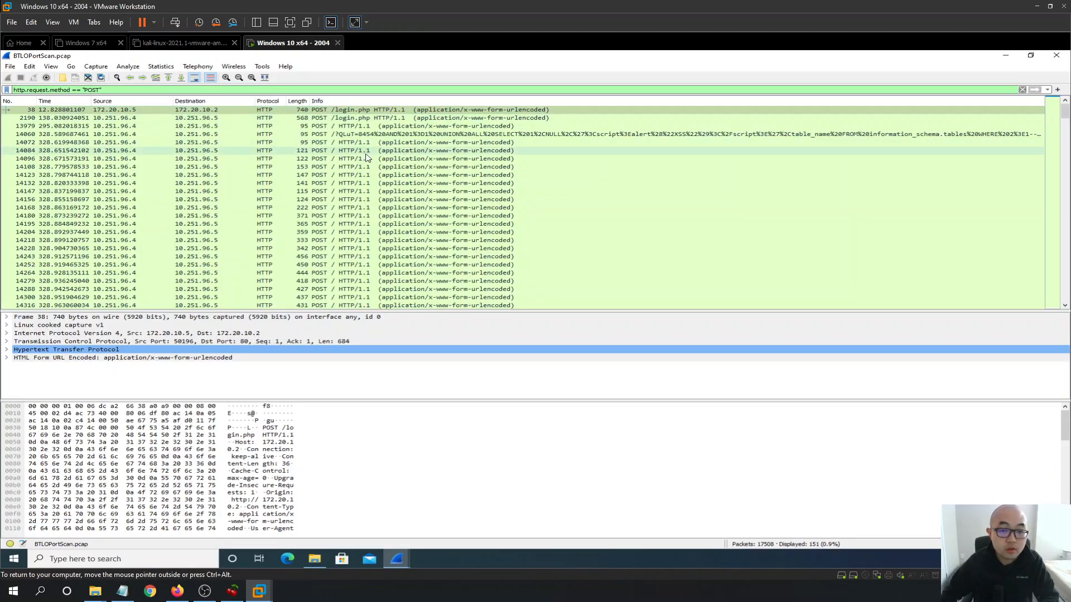
scroll("down", 3)
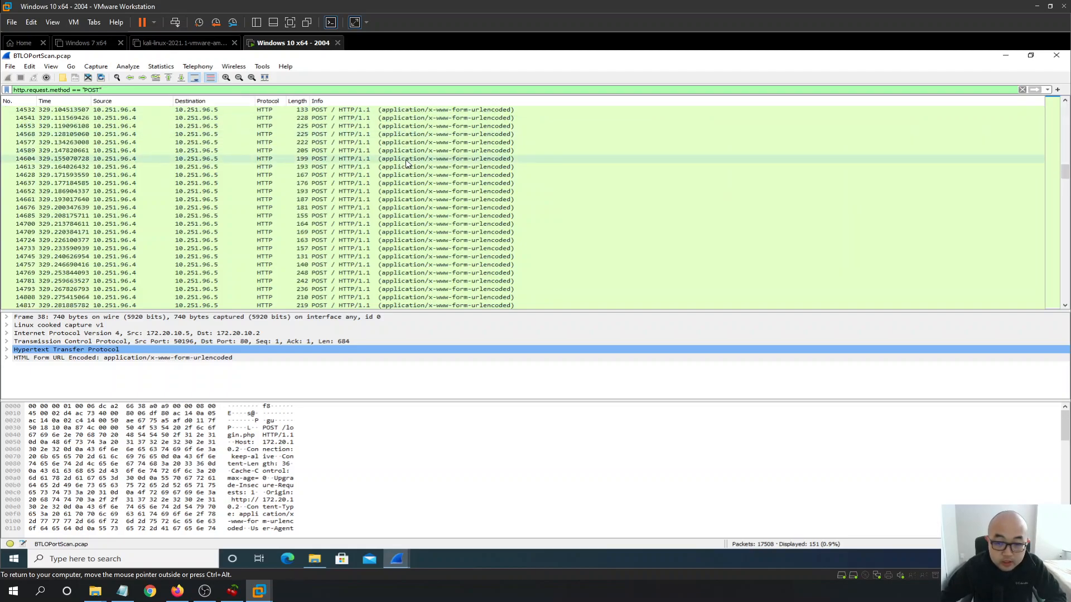
scroll("down", 3)
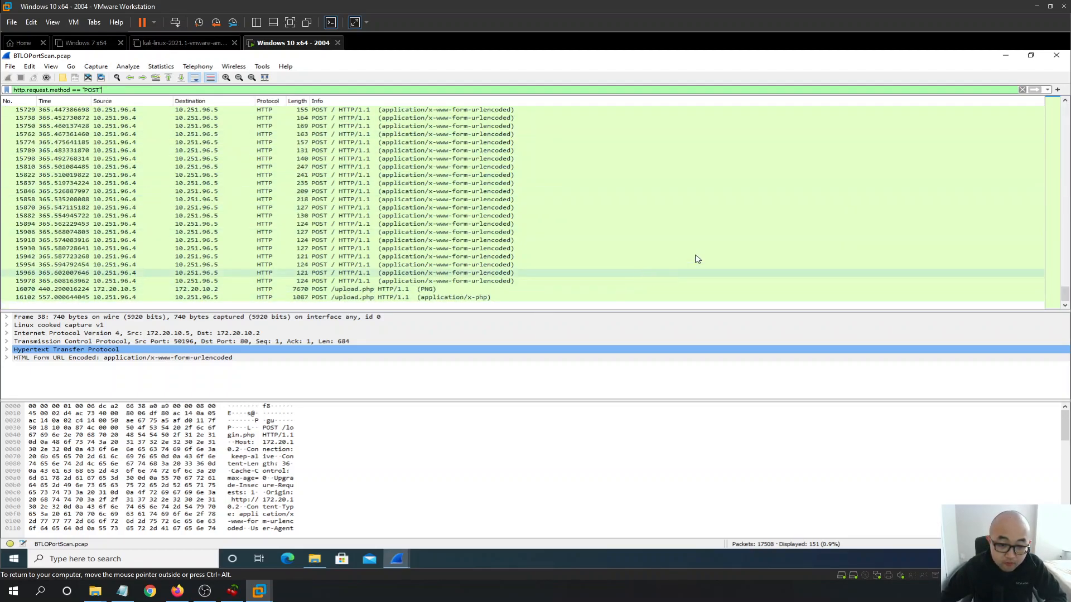
- Follow the HTTP stream of the first POST /login.php and read through the admin login exchange
scroll("up", 3)
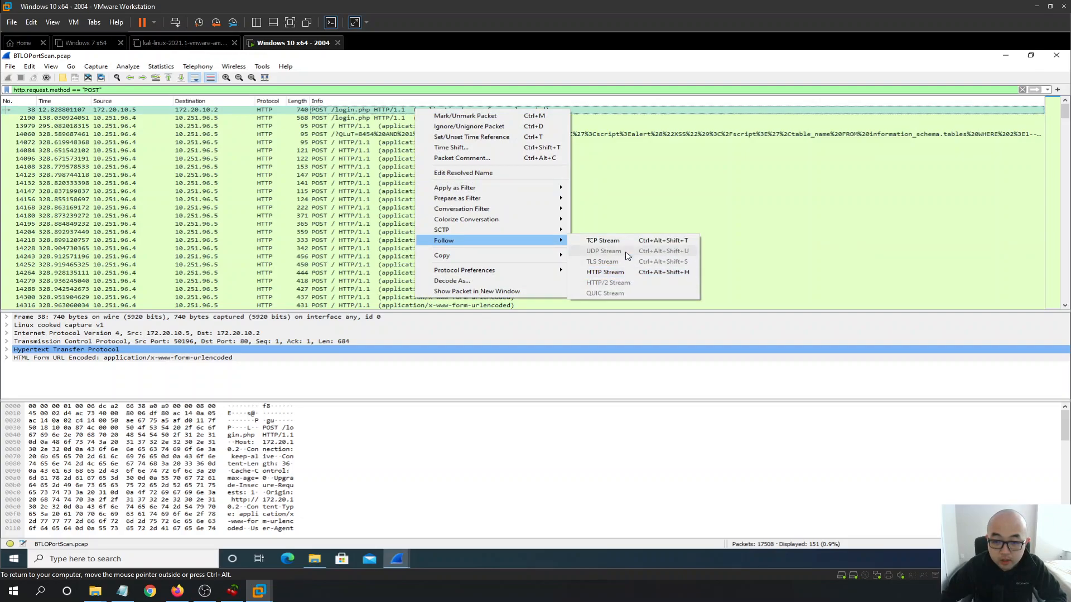
left_click(605, 272)
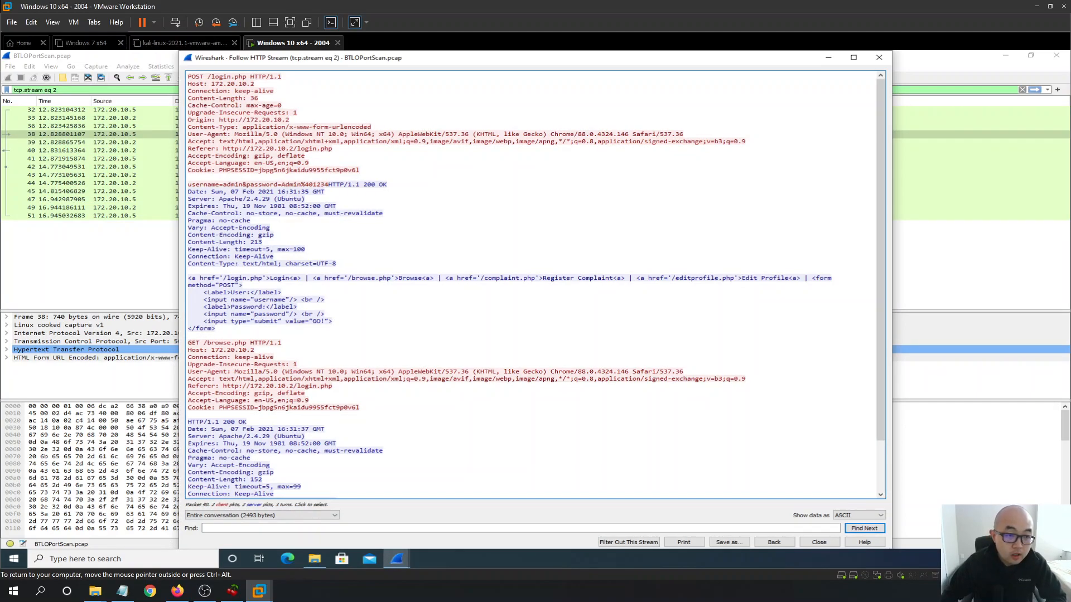
scroll("down", 3)
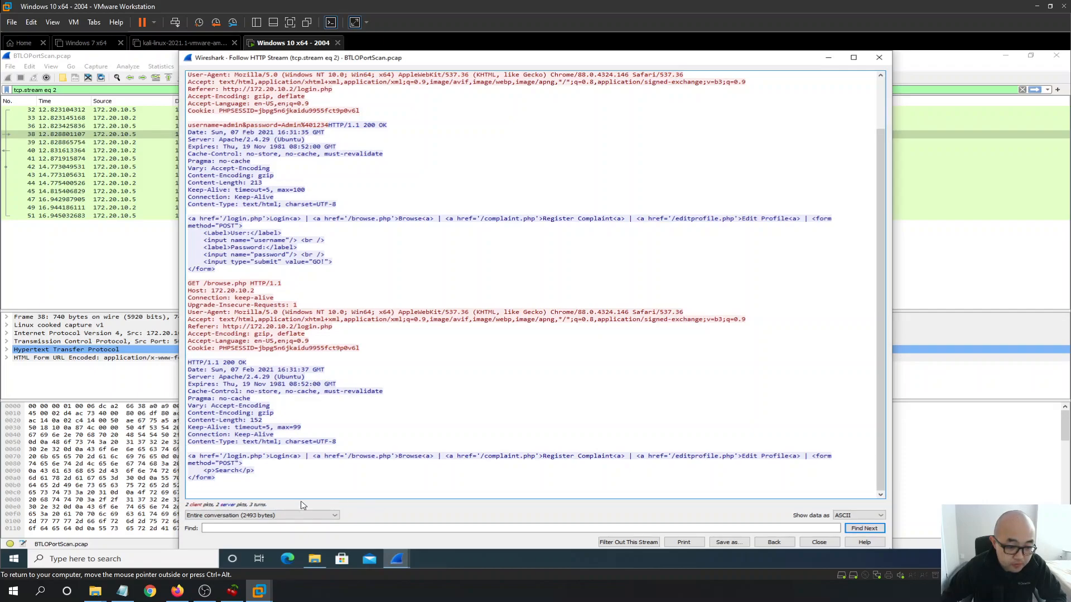
scroll("up", 3)
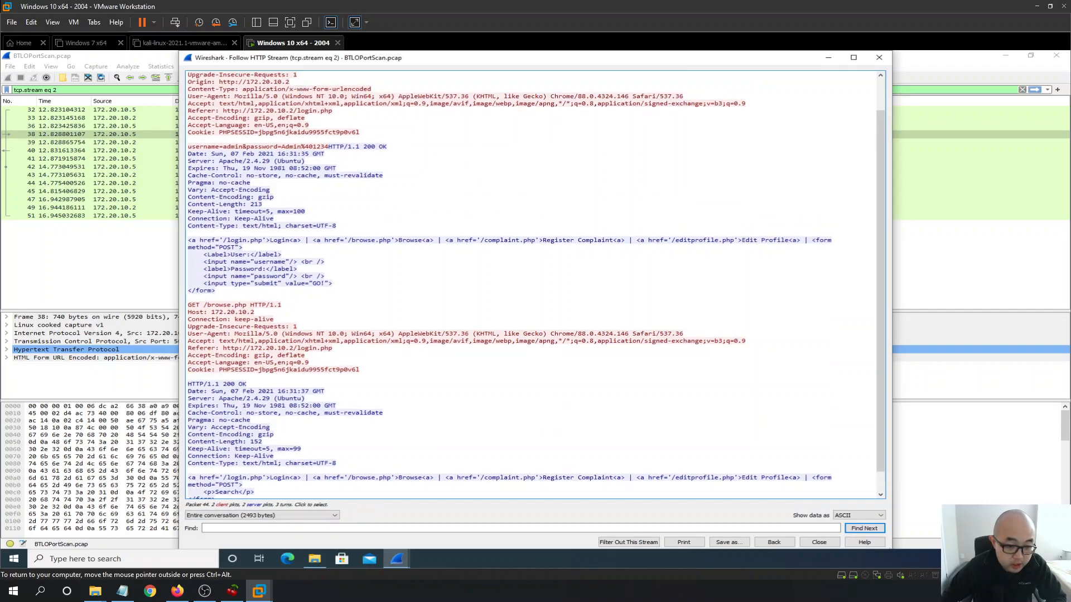
scroll("up", 3)
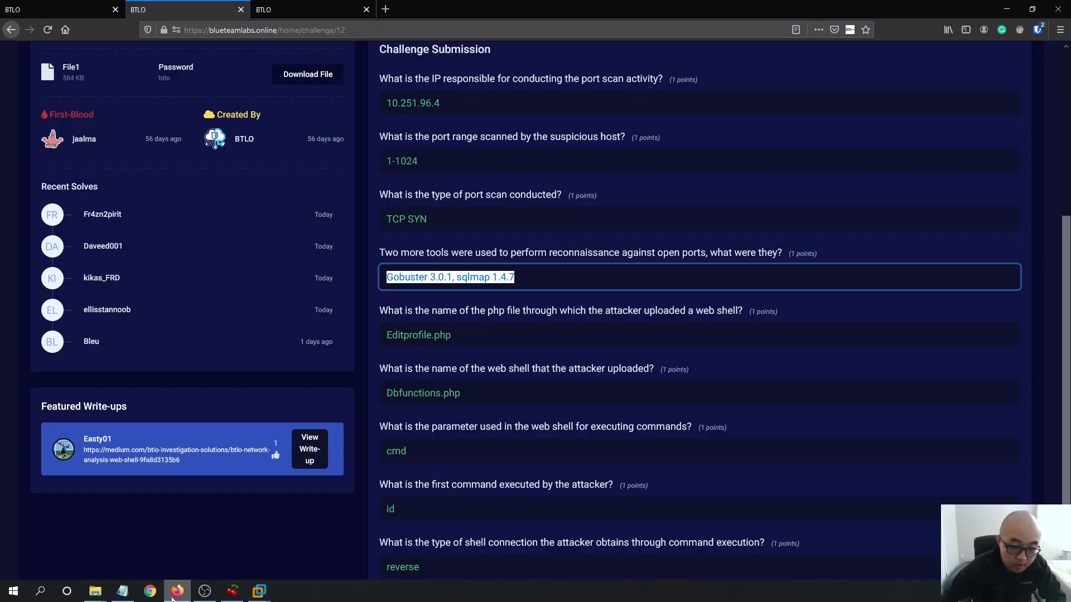
mouse_move(489, 230)
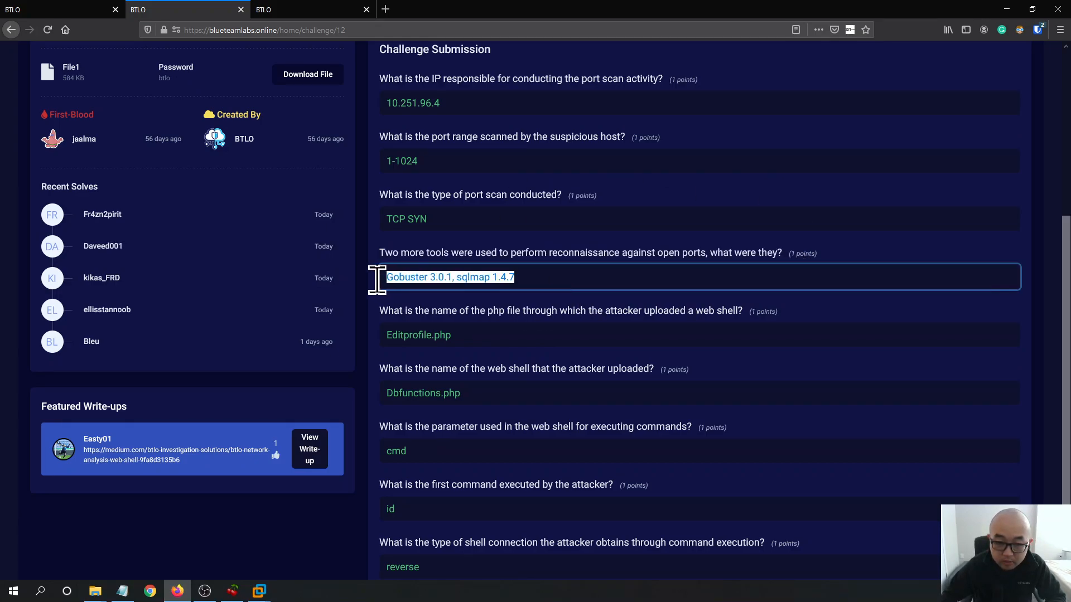
- Select the recon tools answer (Gobuster 3.0.1, sqlmap 1.4.7) on the BTLO challenge page
left_click(258, 591)
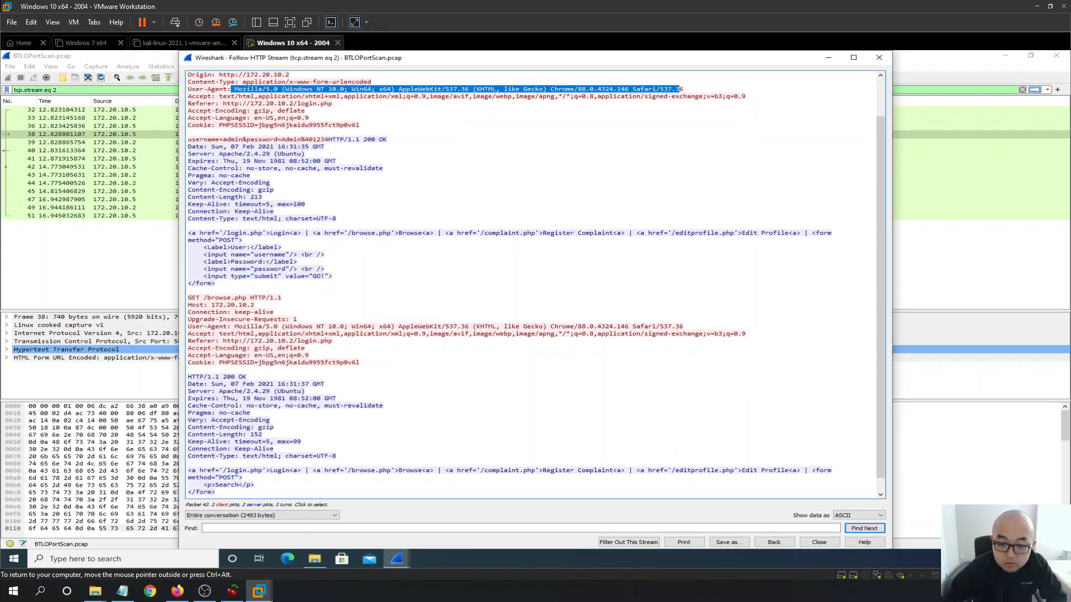
- Review the browse.php request headers and close the followed HTTP login stream
left_click(103, 166)
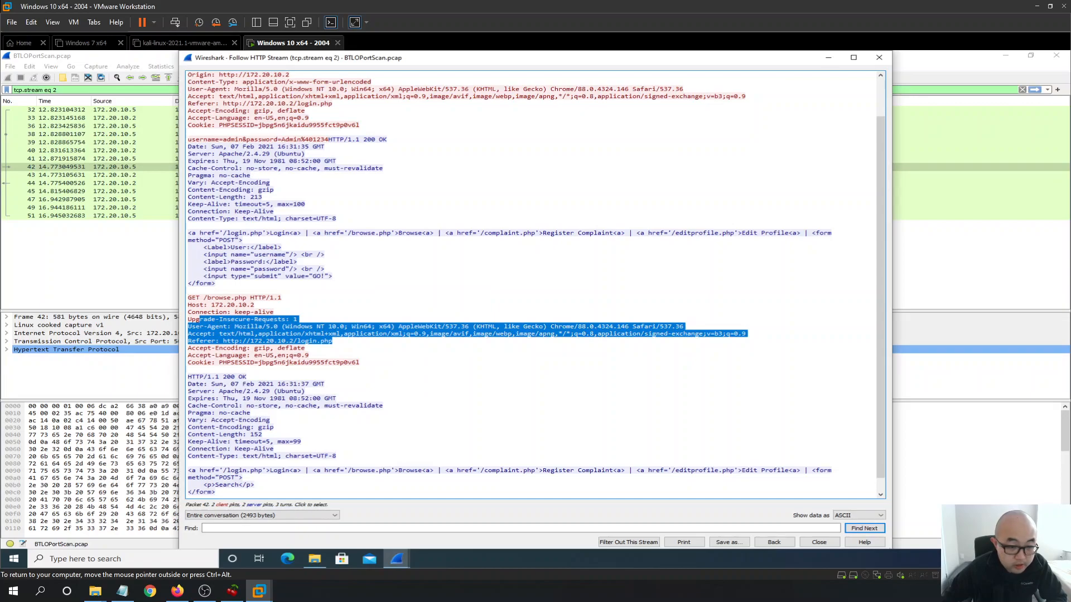
left_click(96, 151)
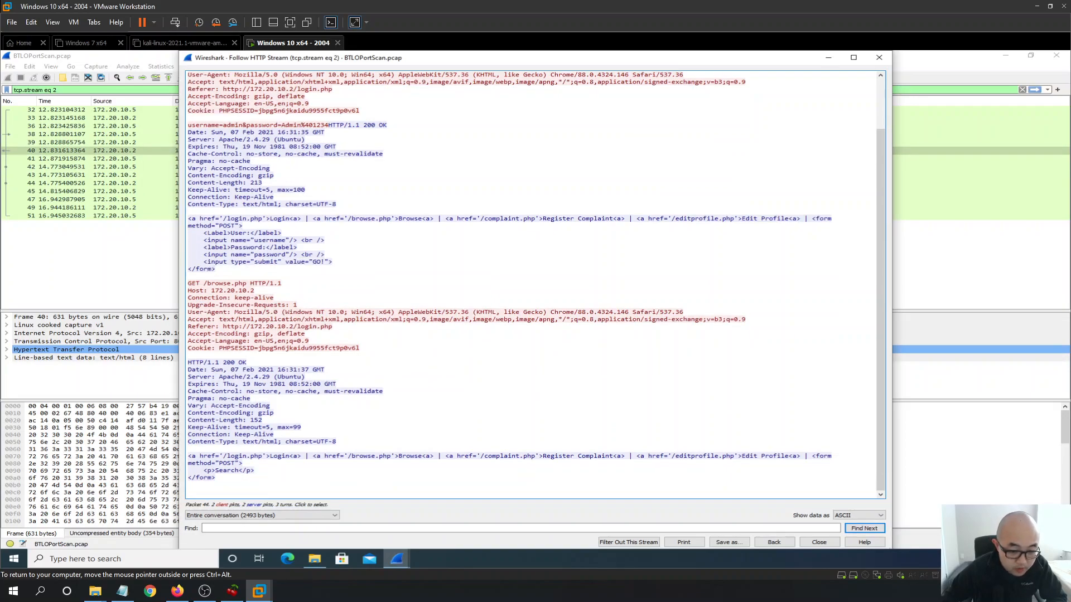
scroll("up", 3)
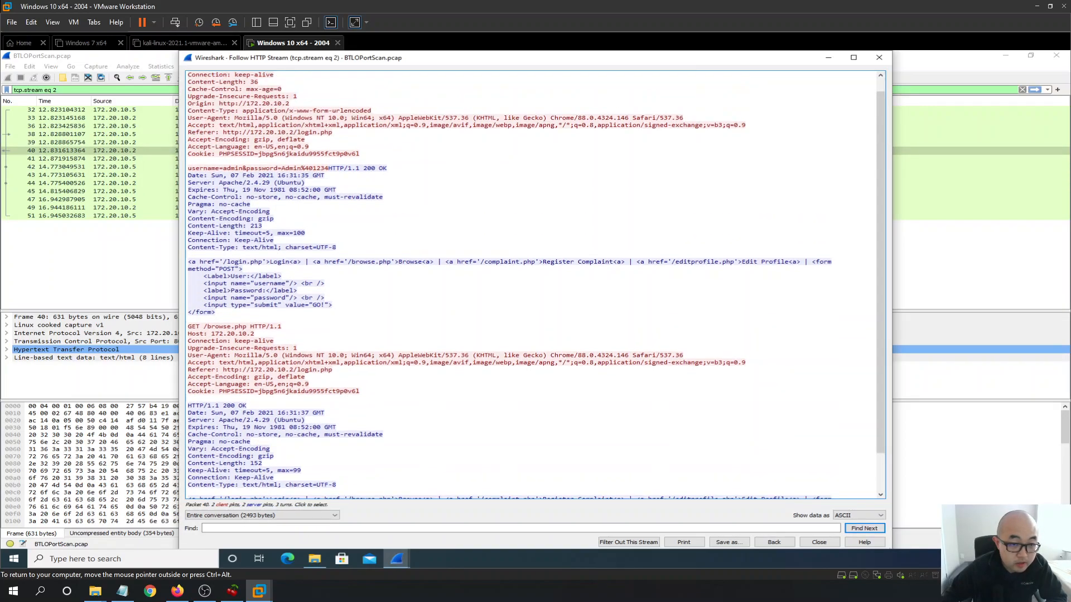
scroll("up", 3)
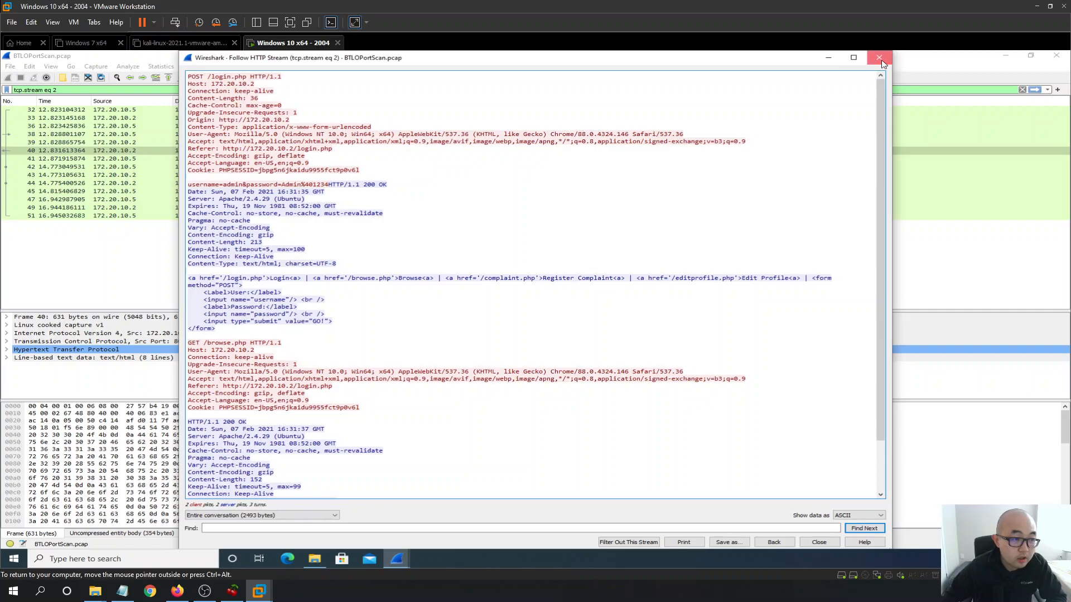
left_click(879, 57)
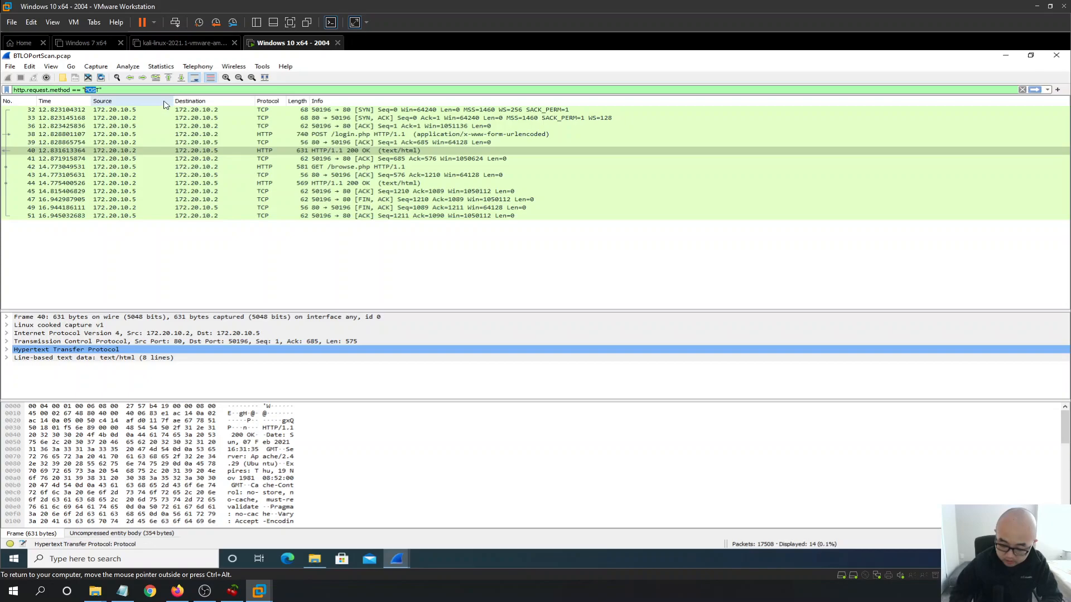
- Filter on GET requests and save it as a filter button labelled GET
type("g")
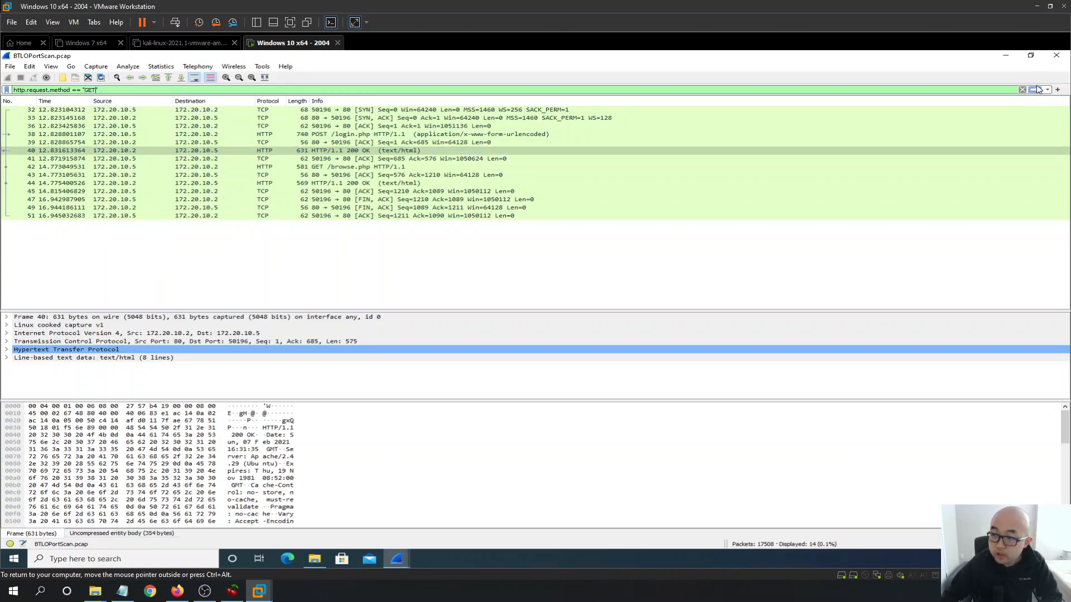
left_click(1056, 89)
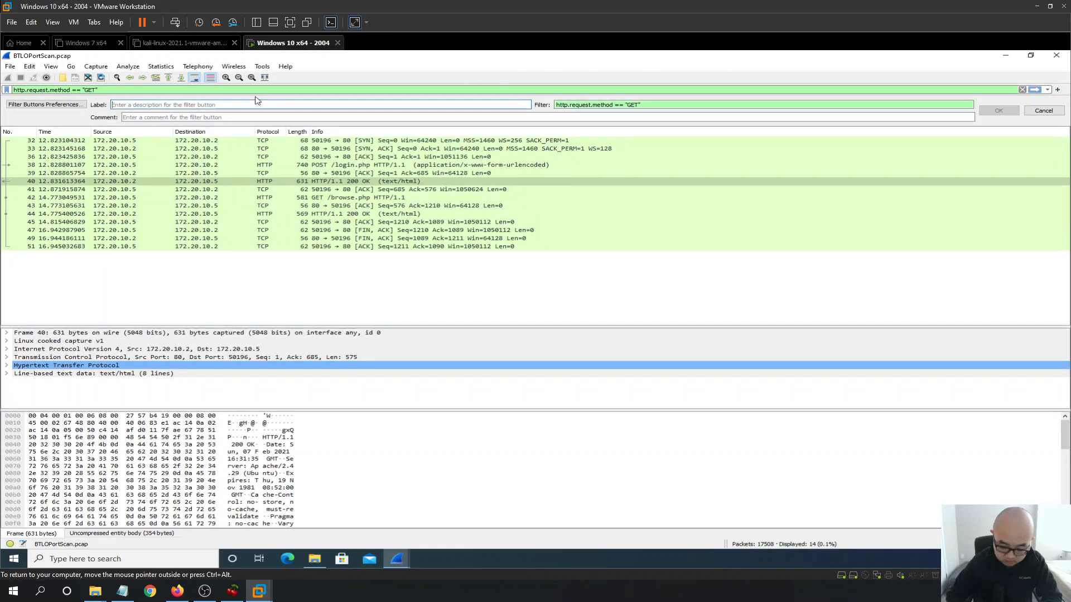
type("GET")
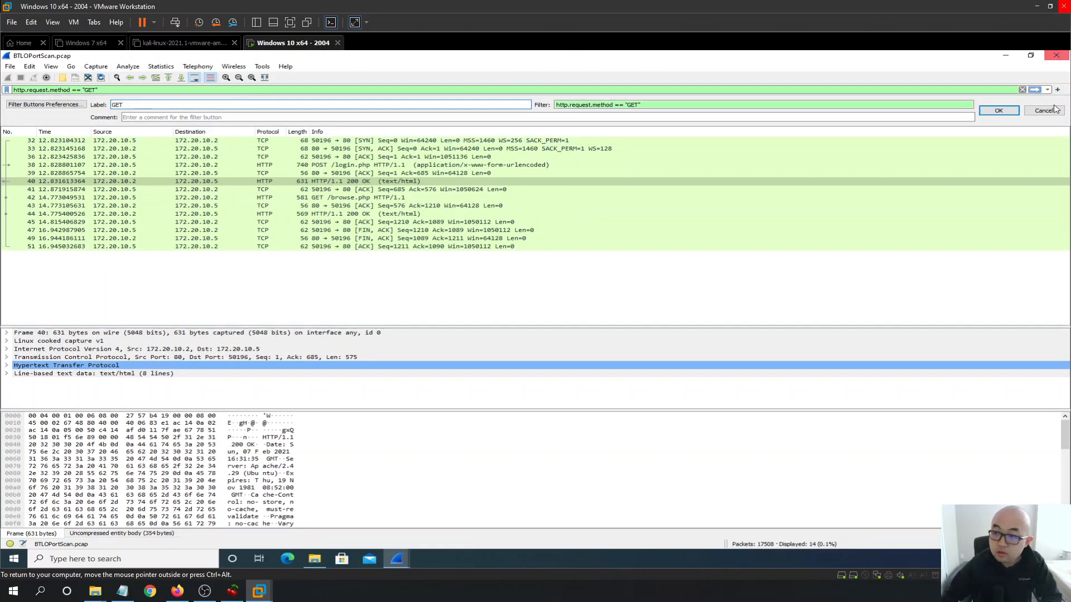
left_click(998, 110)
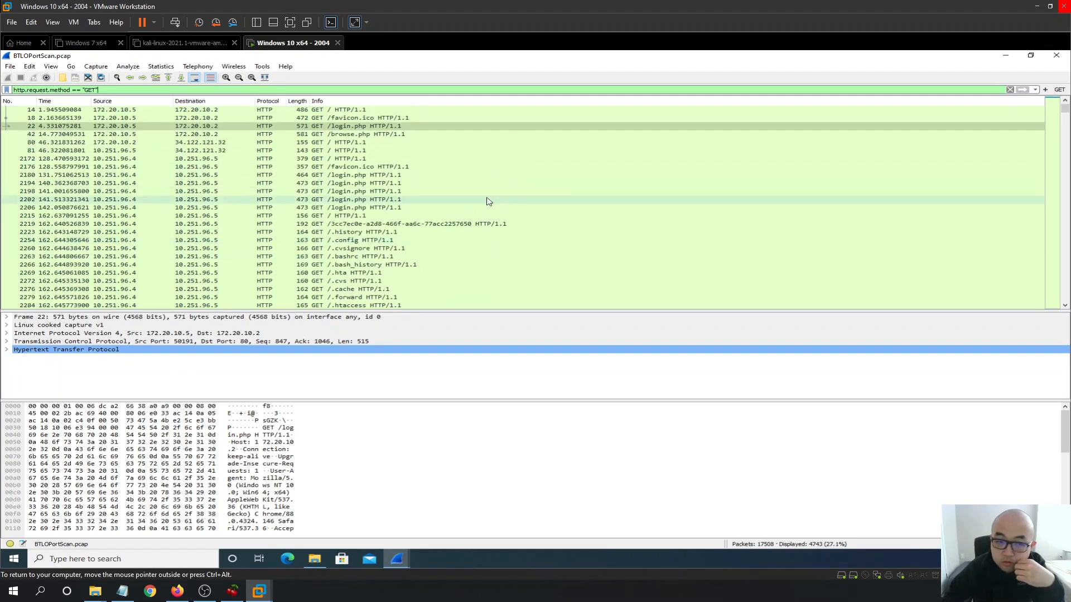
- Follow the TCP stream of the first GET / request packet
right_click(190, 109)
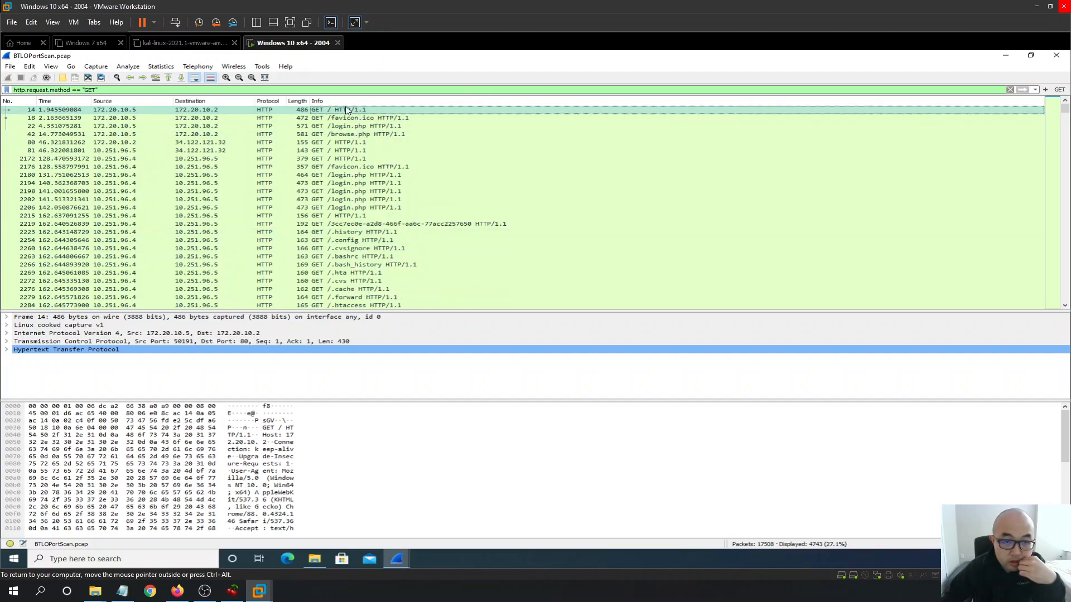
right_click(348, 109)
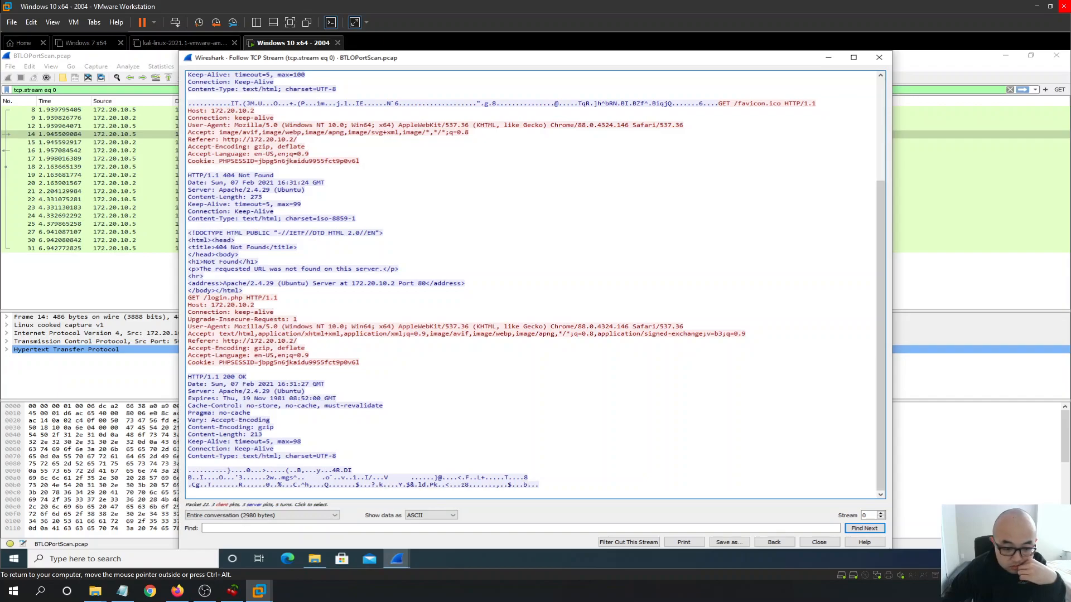
- Close the TCP stream and reapply http.request.method == "POST" to list the 151 POST packets
scroll("up", 3)
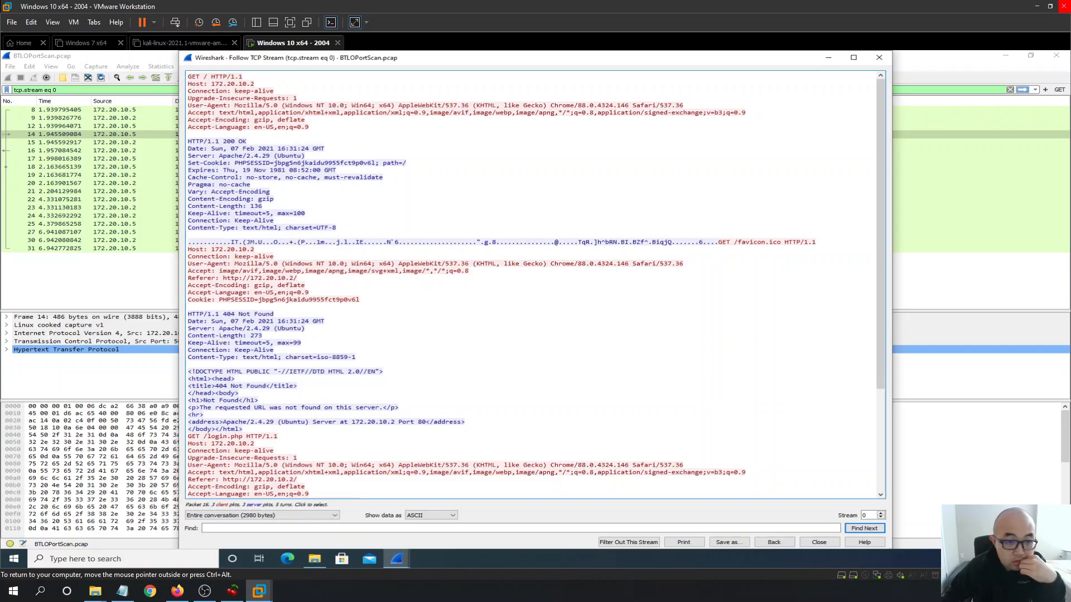
left_click(103, 151)
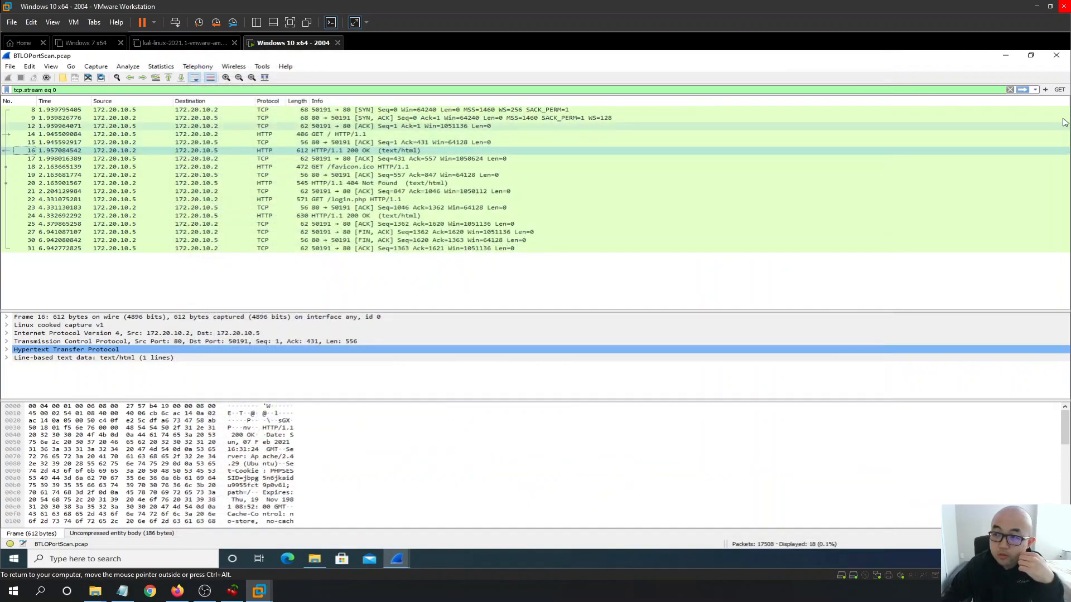
triple_click(34, 89)
type("htt")
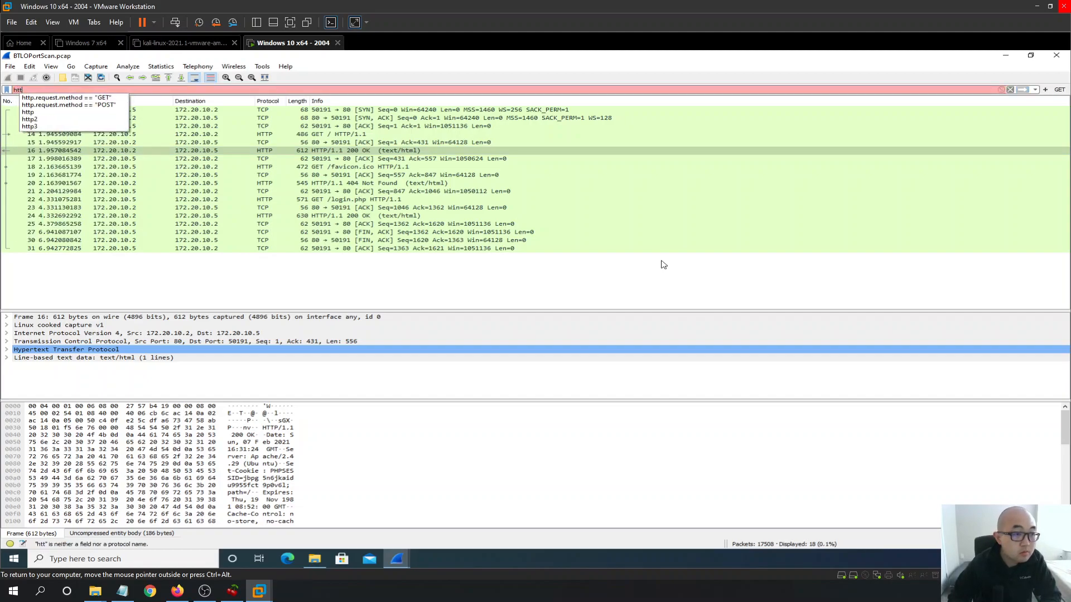
mouse_move(100, 105)
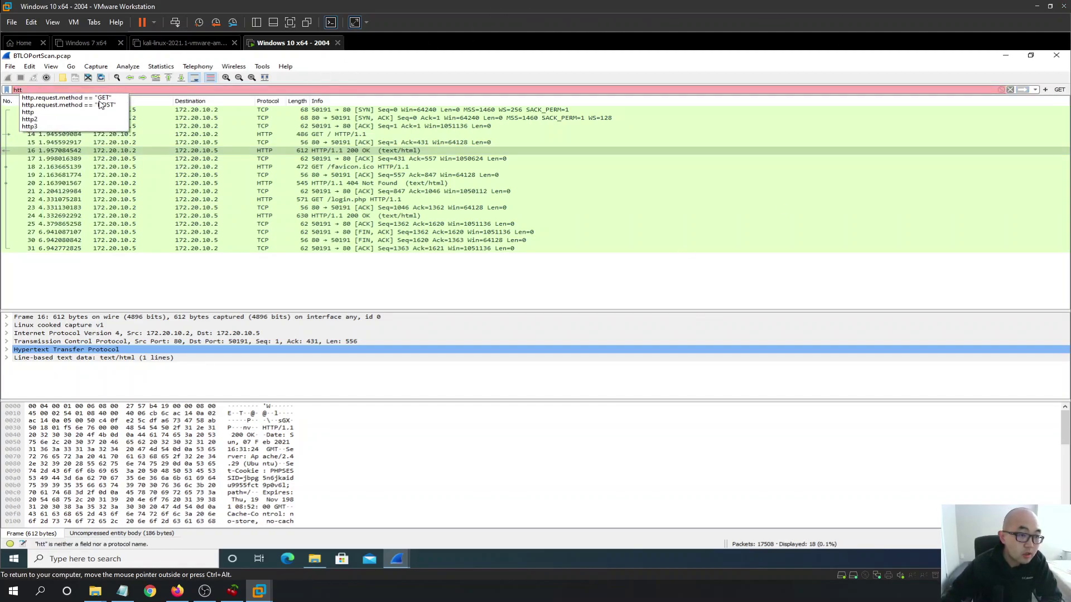
left_click(68, 105)
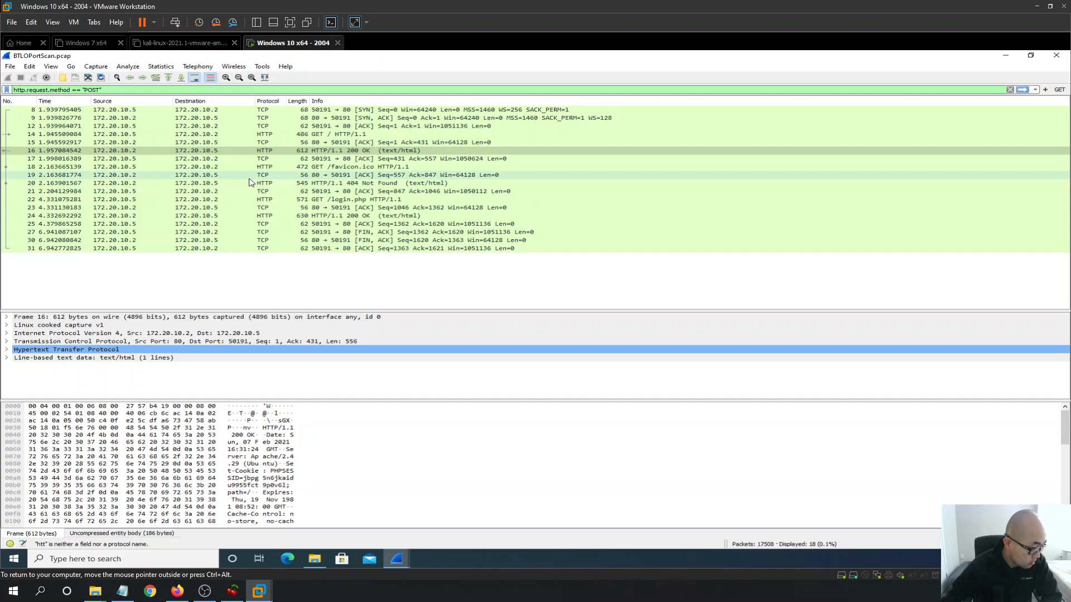
key("Return")
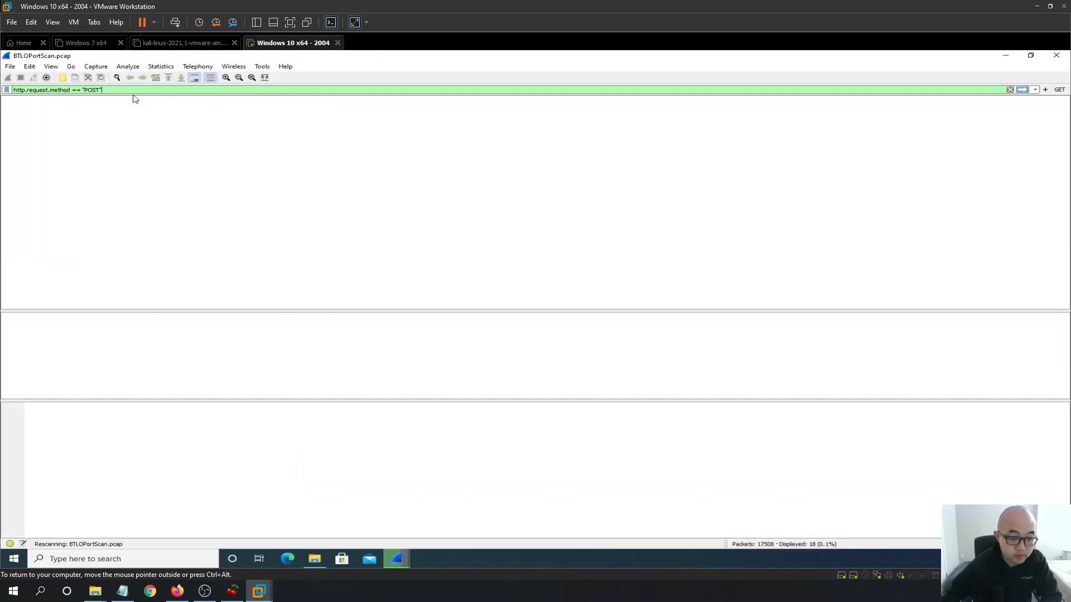
left_click(178, 591)
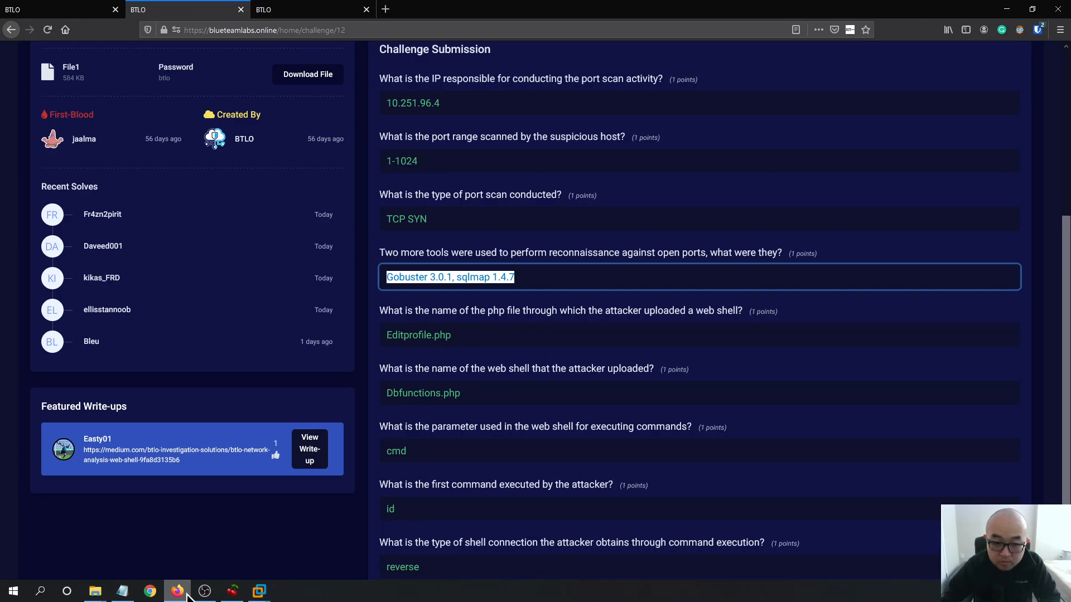
left_click(258, 591)
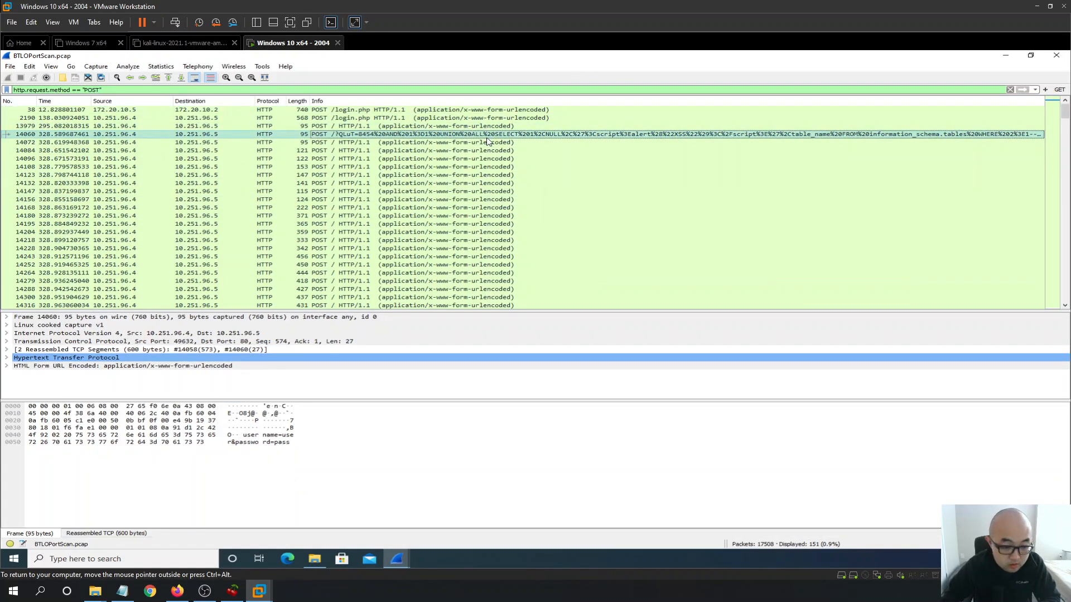
- Expand the POST request's URL-encoded form items to show the username/password values
left_click(263, 439)
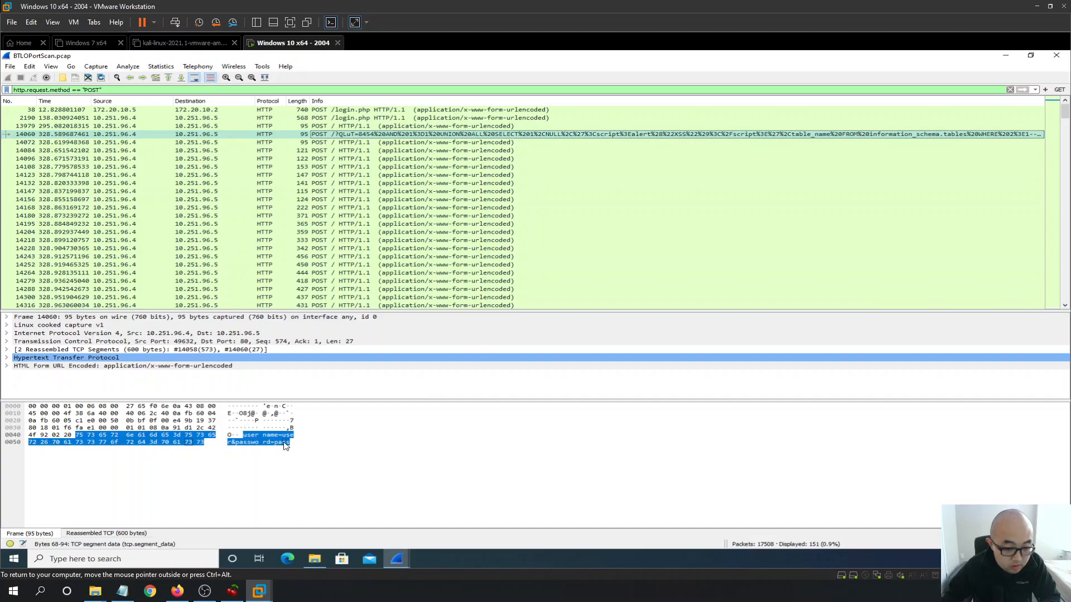
left_click(7, 366)
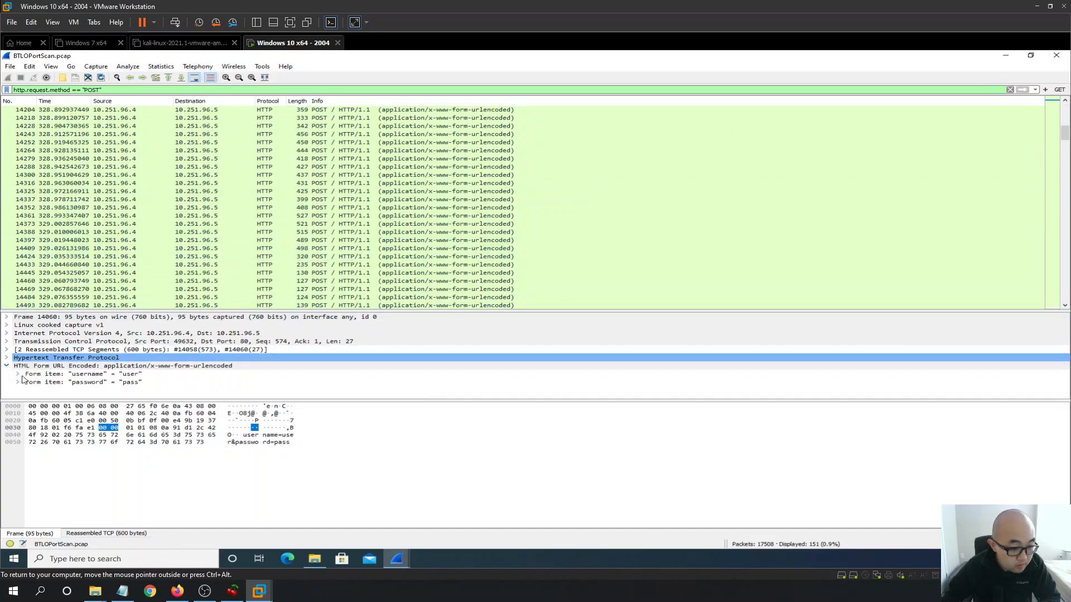
left_click(17, 373)
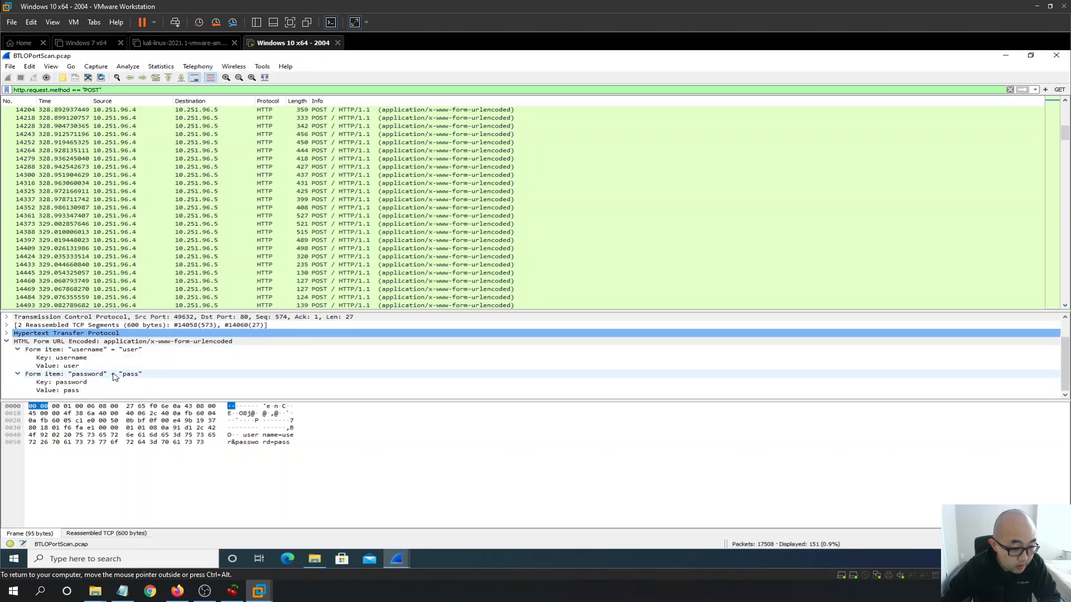
scroll("down", 3)
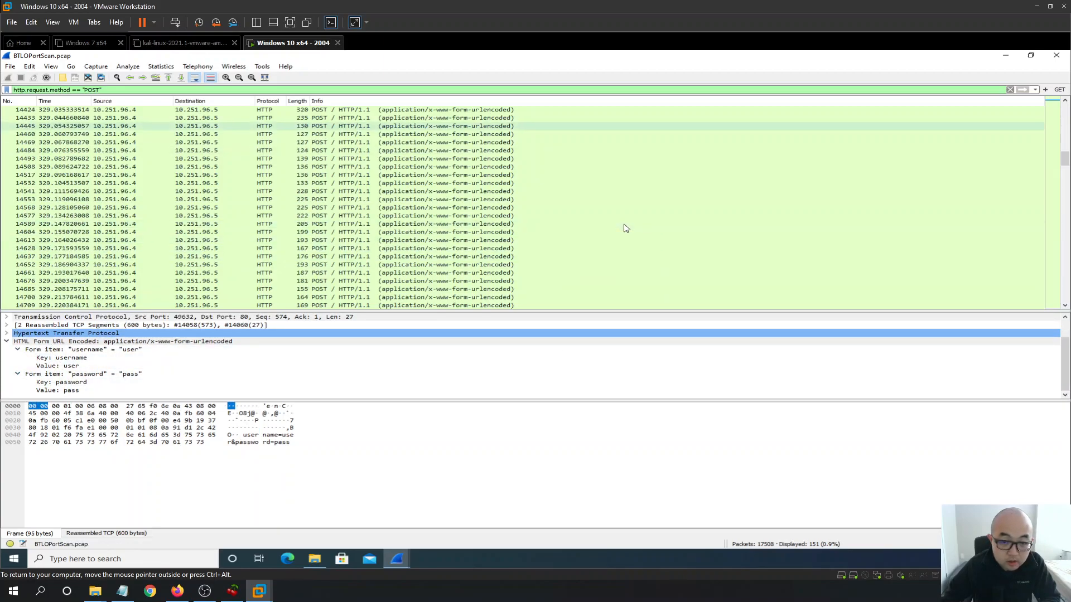
scroll("down", 3)
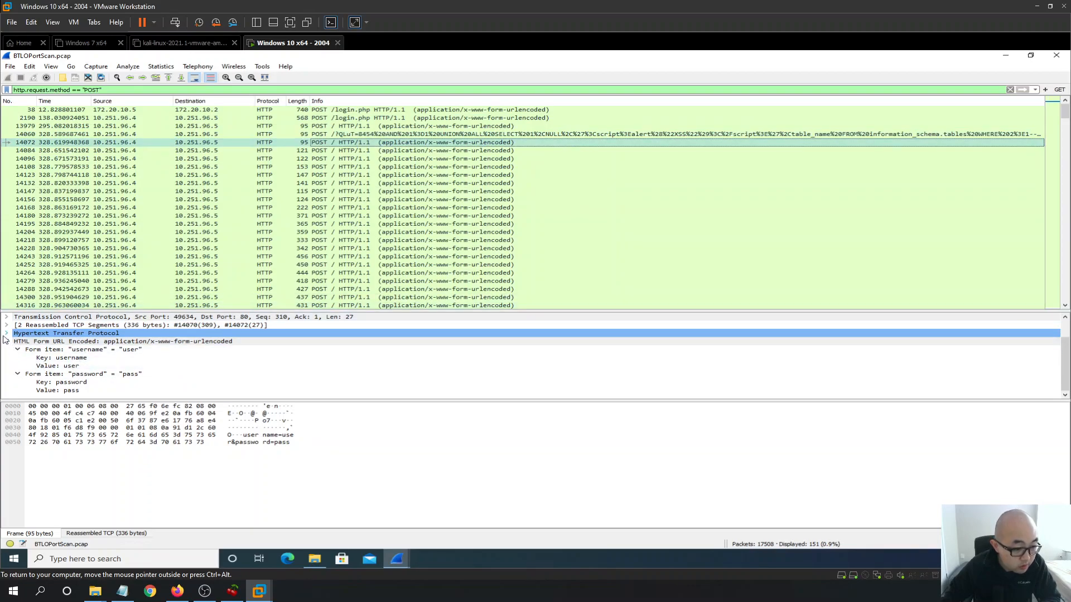
- Expand the HTTP headers and select the sqlmap/1.4.7 User-Agent line
left_click(6, 334)
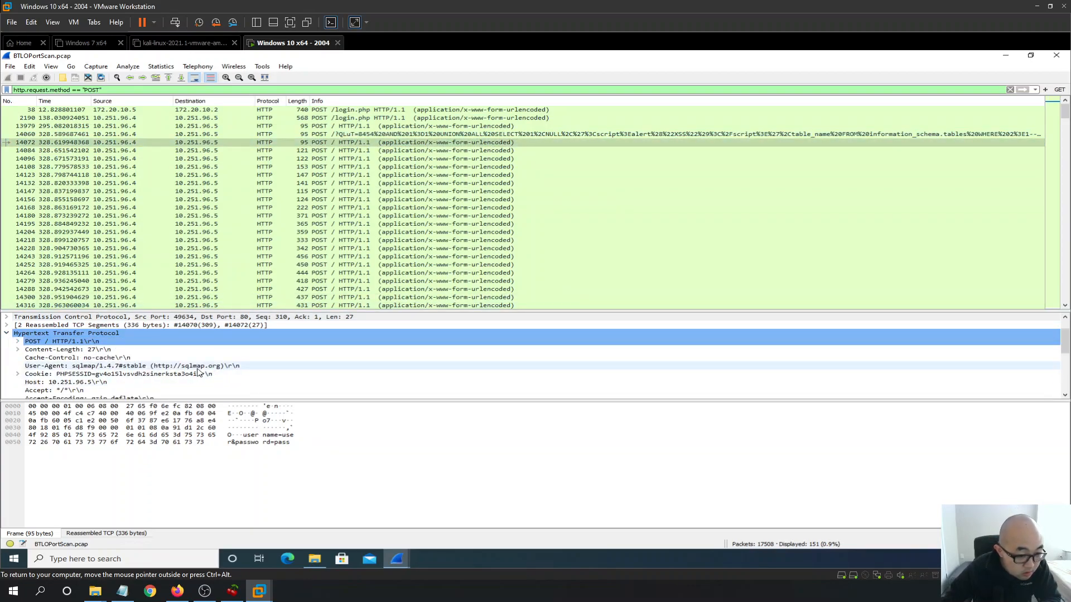
mouse_move(94, 379)
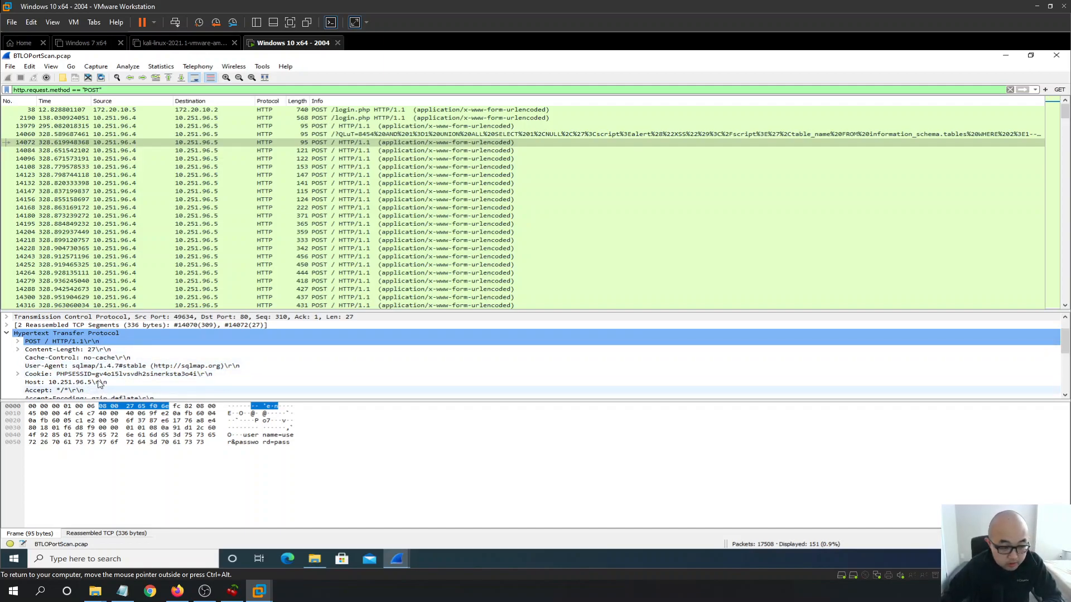
left_click(7, 333)
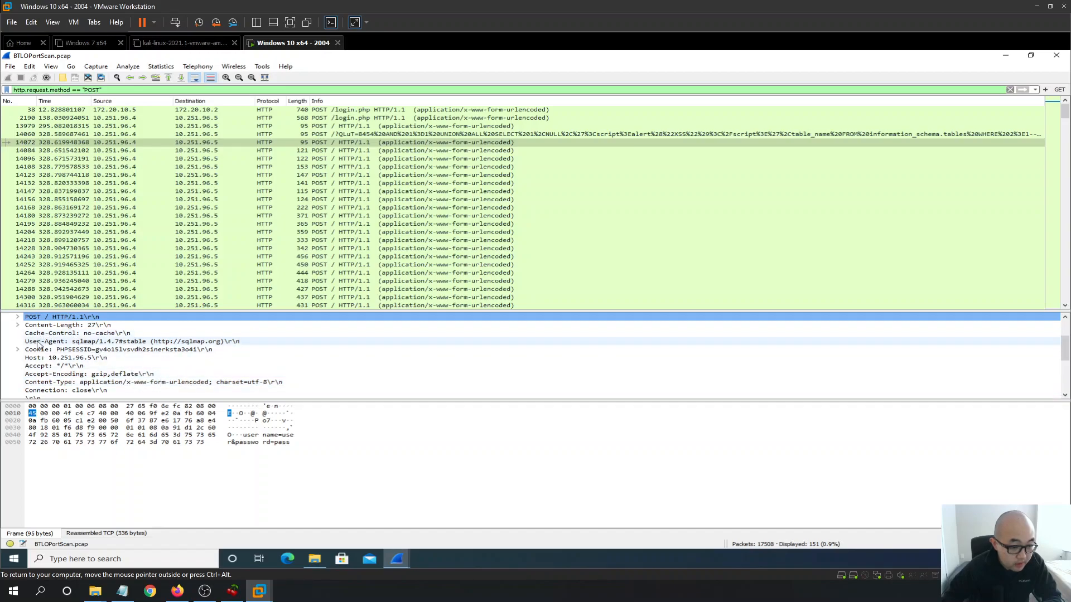
left_click(132, 342)
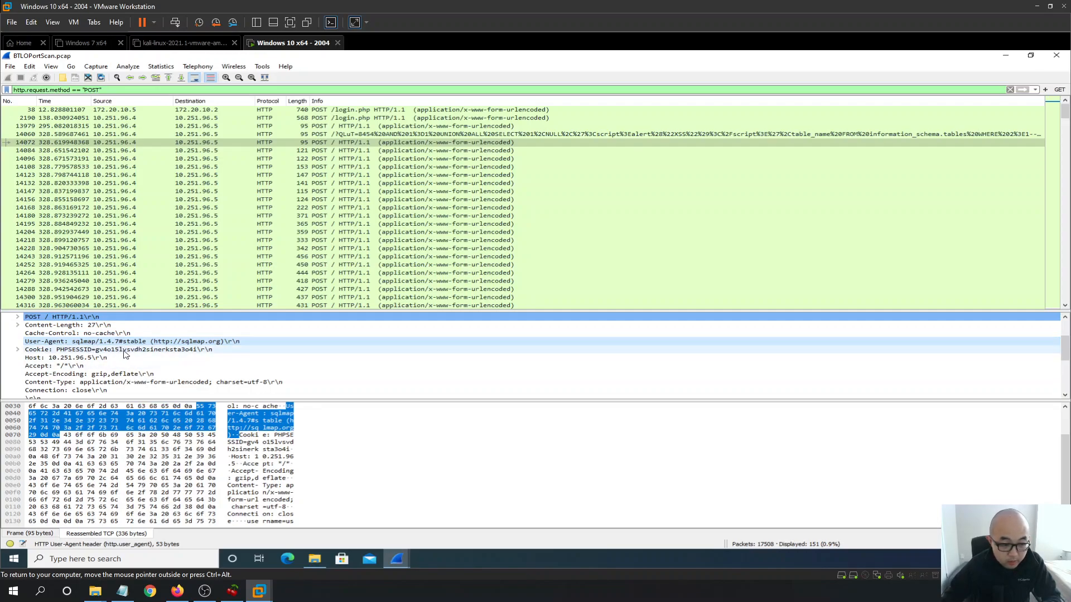
scroll("down", 3)
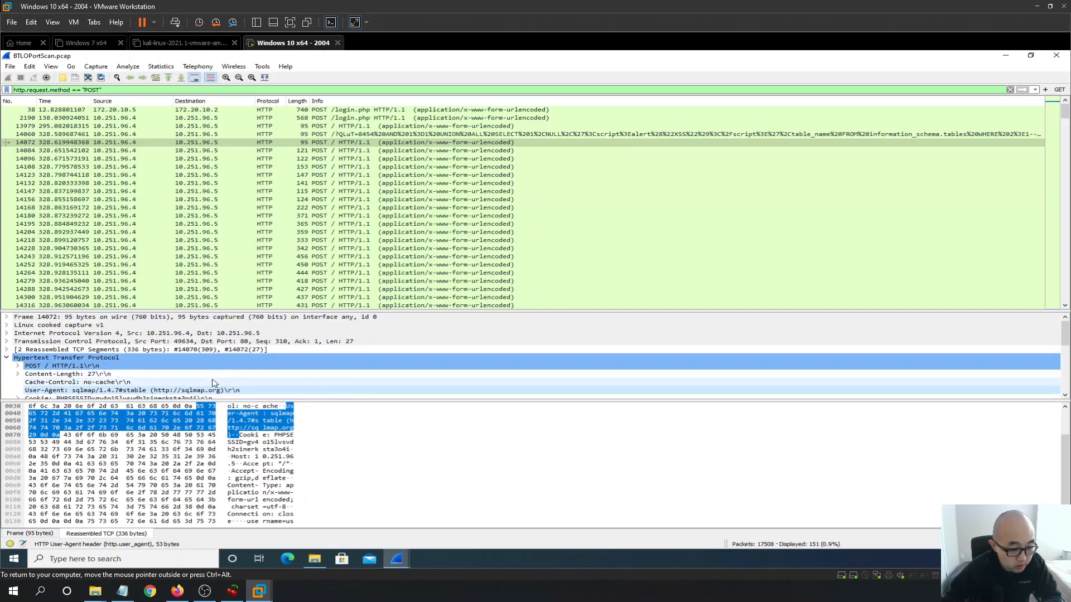
mouse_move(480, 147)
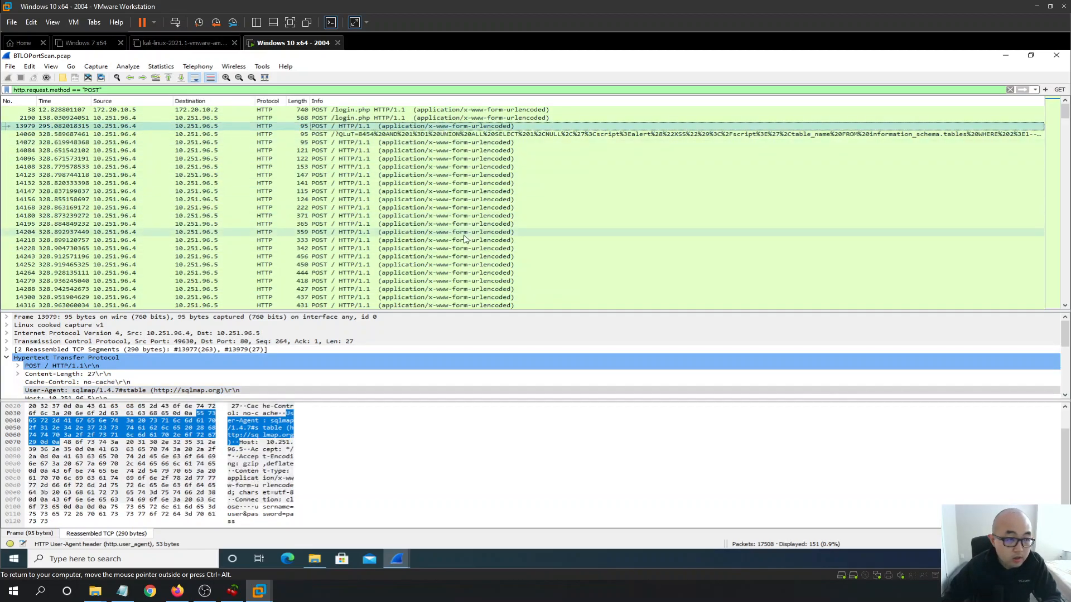
scroll("down", 3)
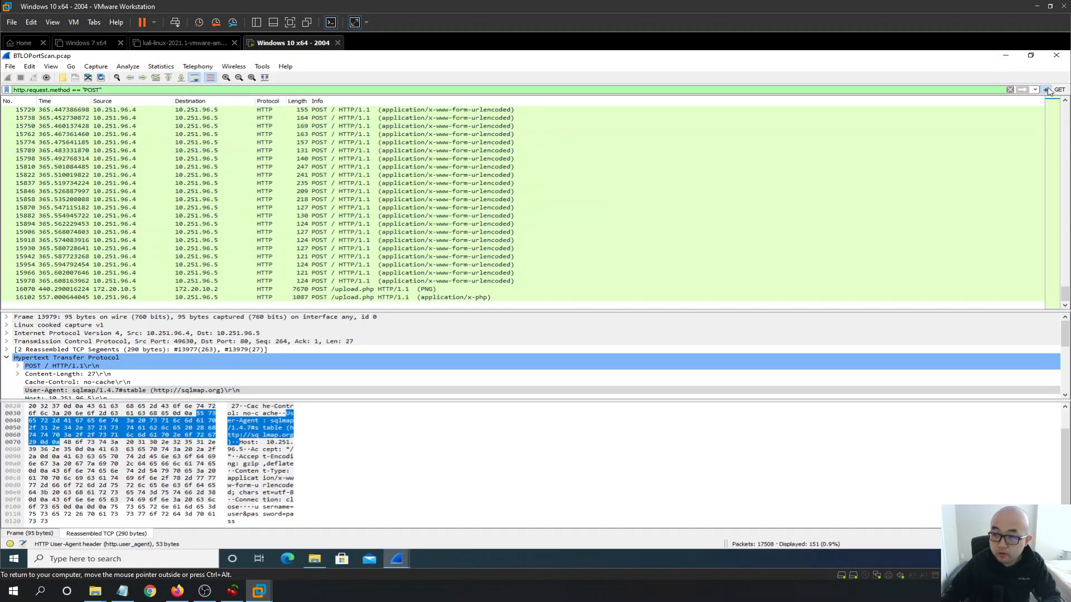
- Save the current POST filter as a filter button labelled POST
left_click(1045, 89)
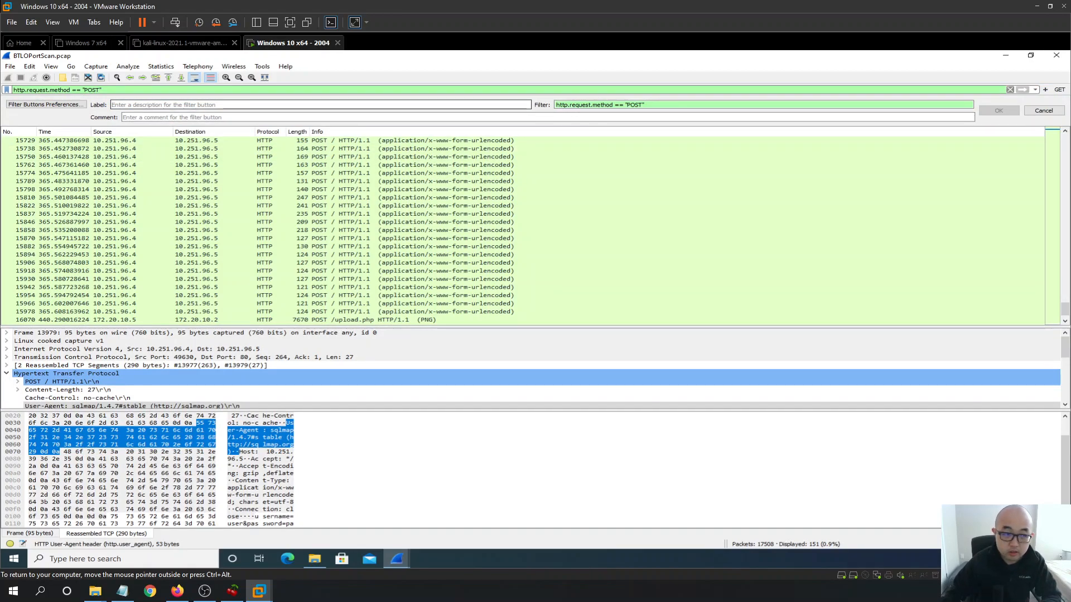
type("POST")
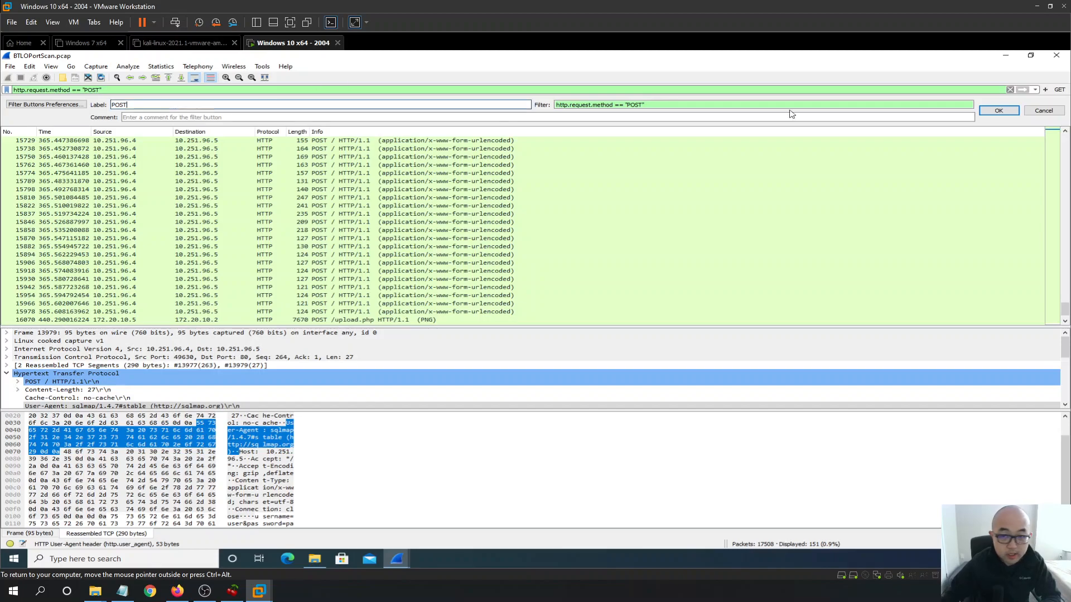
left_click(998, 110)
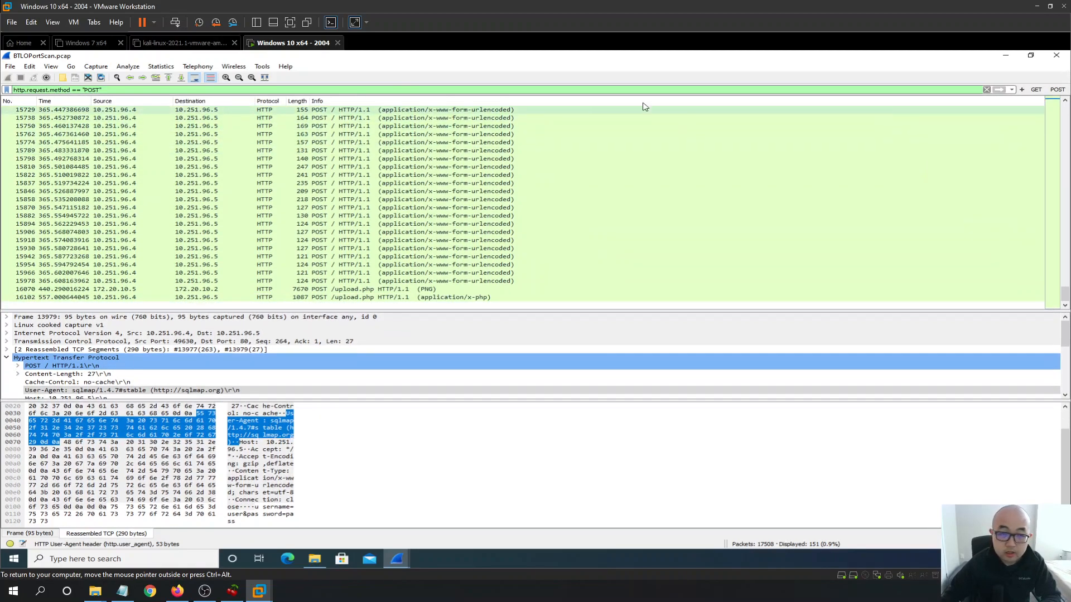
mouse_move(1040, 93)
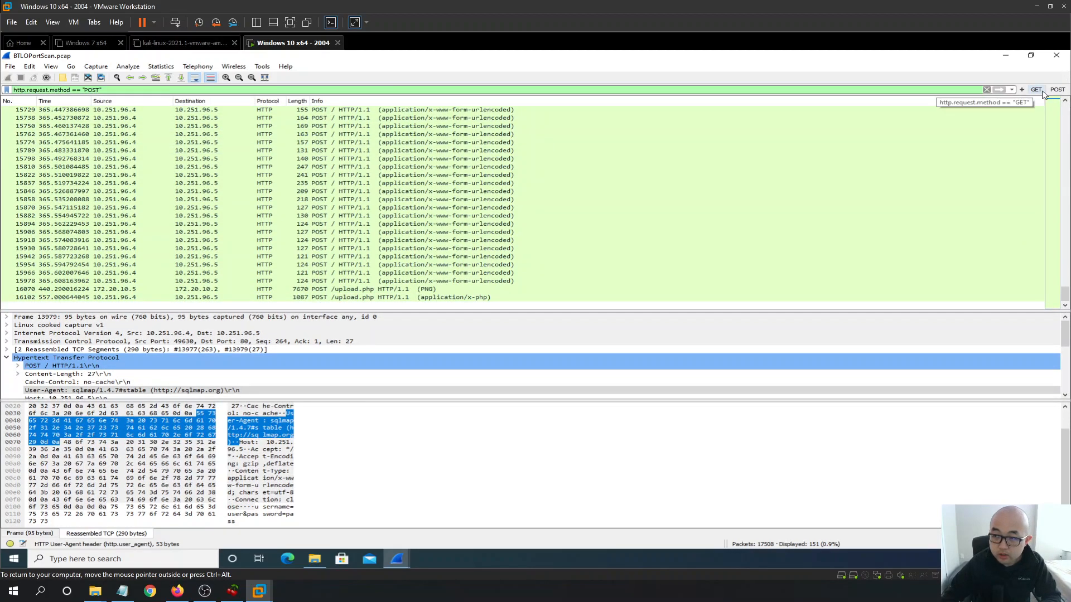
- List only GET requests and examine the gobuster/3.0.1 User-Agent of a GET request
left_click(1036, 89)
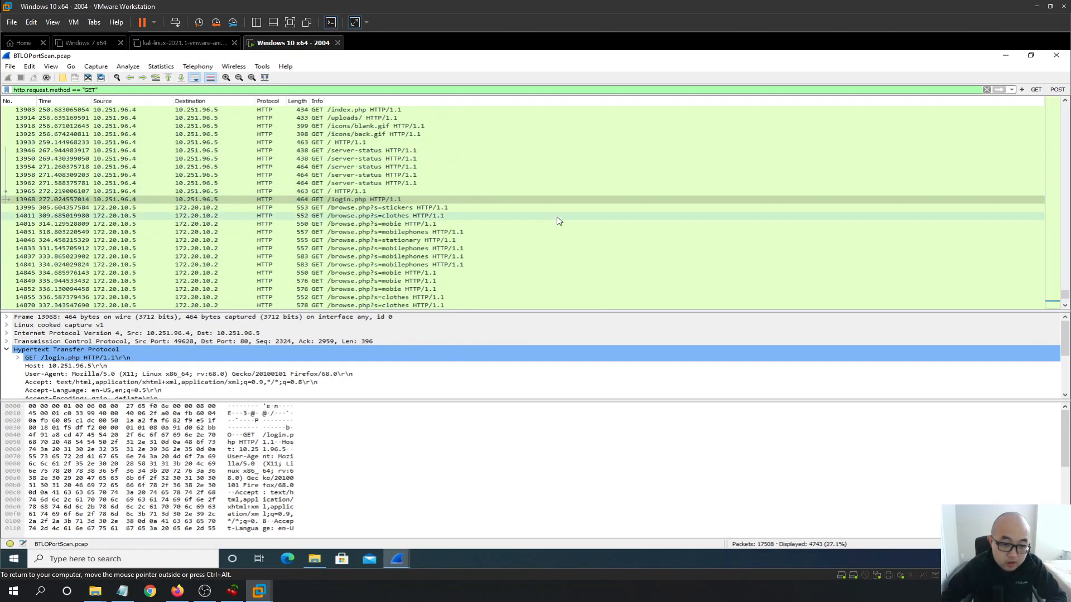
scroll("down", 3)
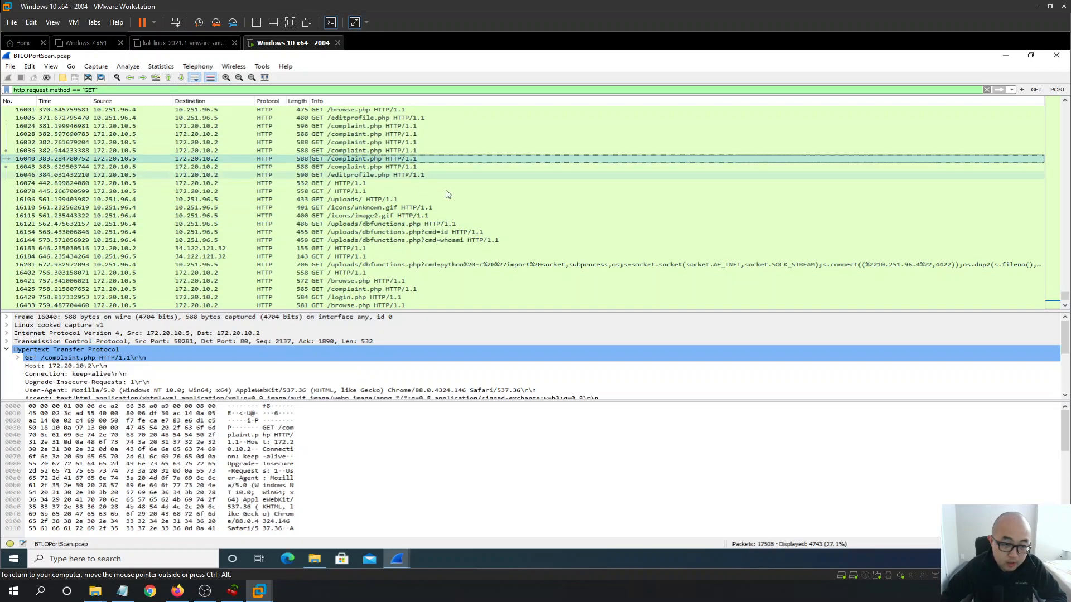
scroll("up", 3)
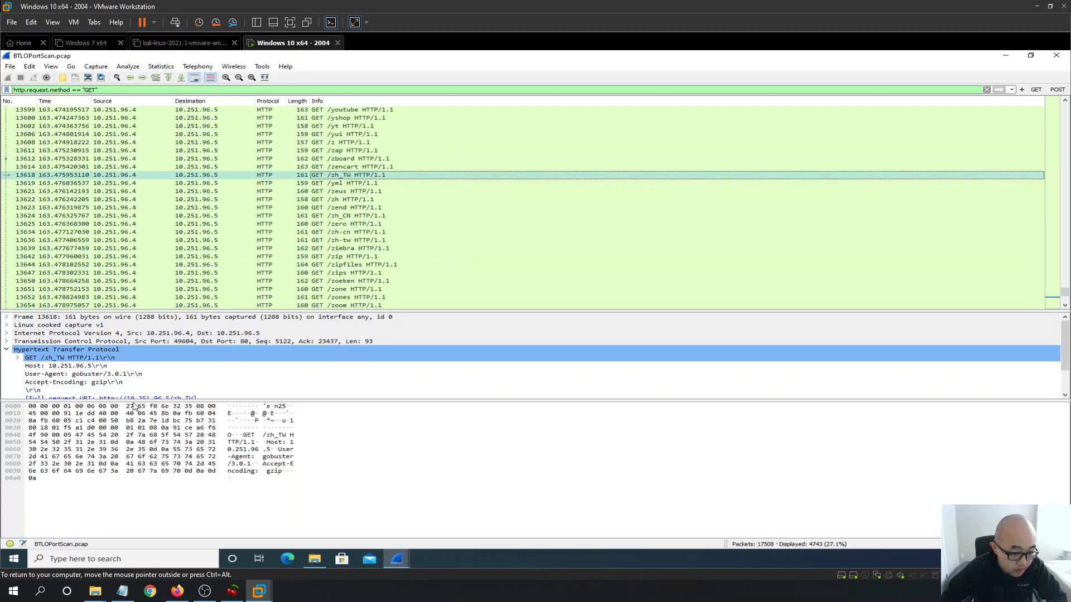
left_click(81, 374)
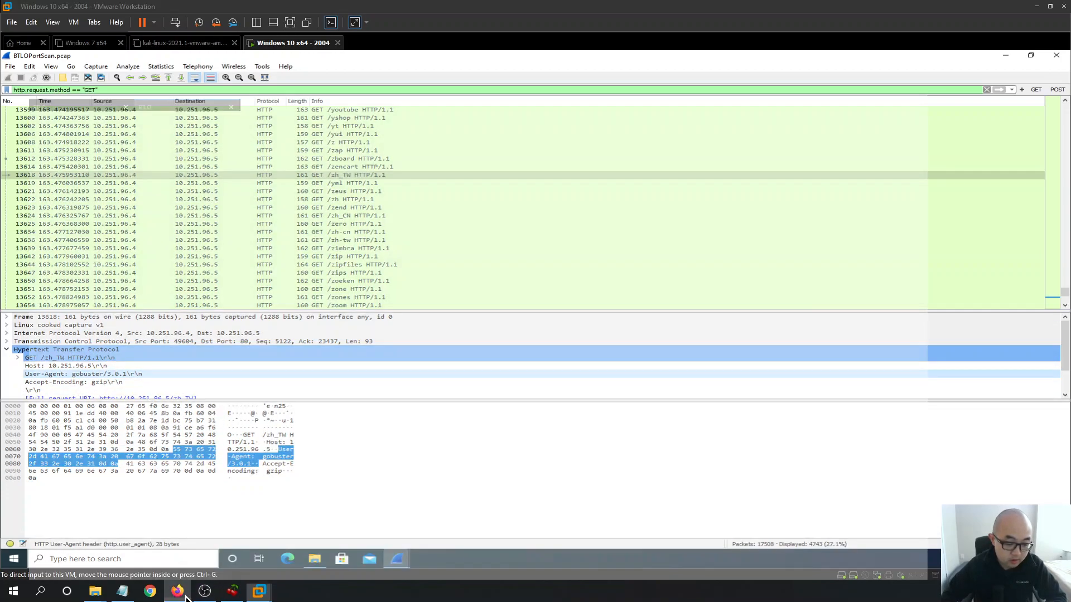
left_click(176, 591)
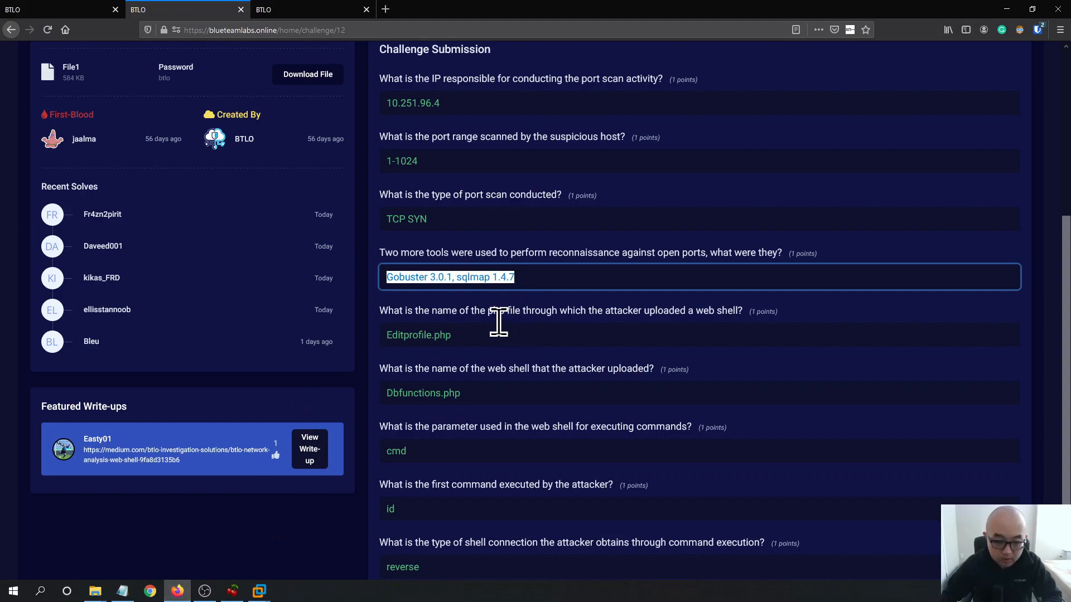
mouse_move(491, 324)
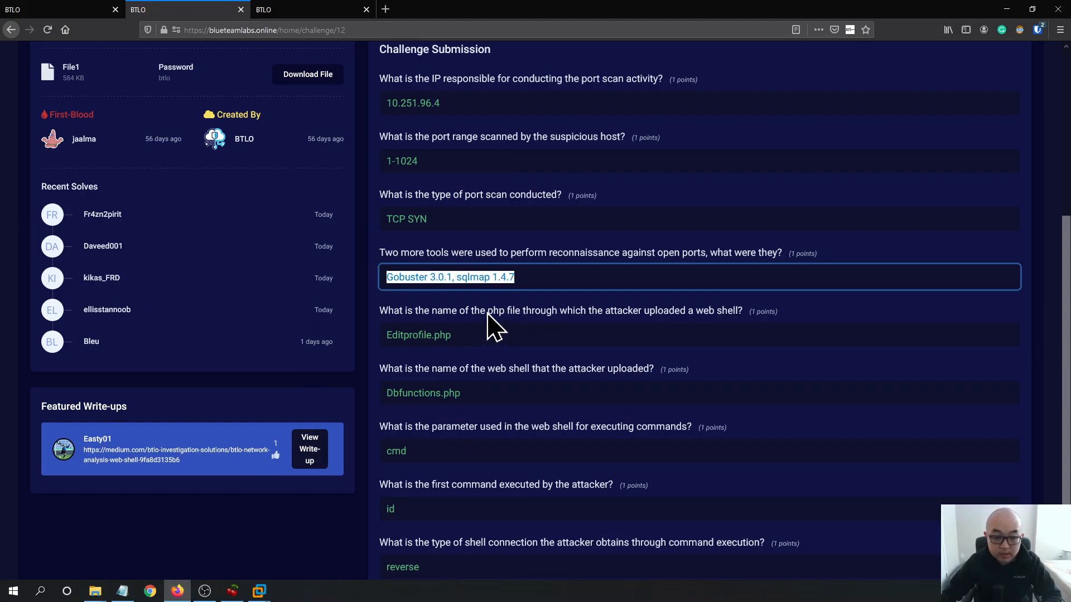
mouse_move(583, 331)
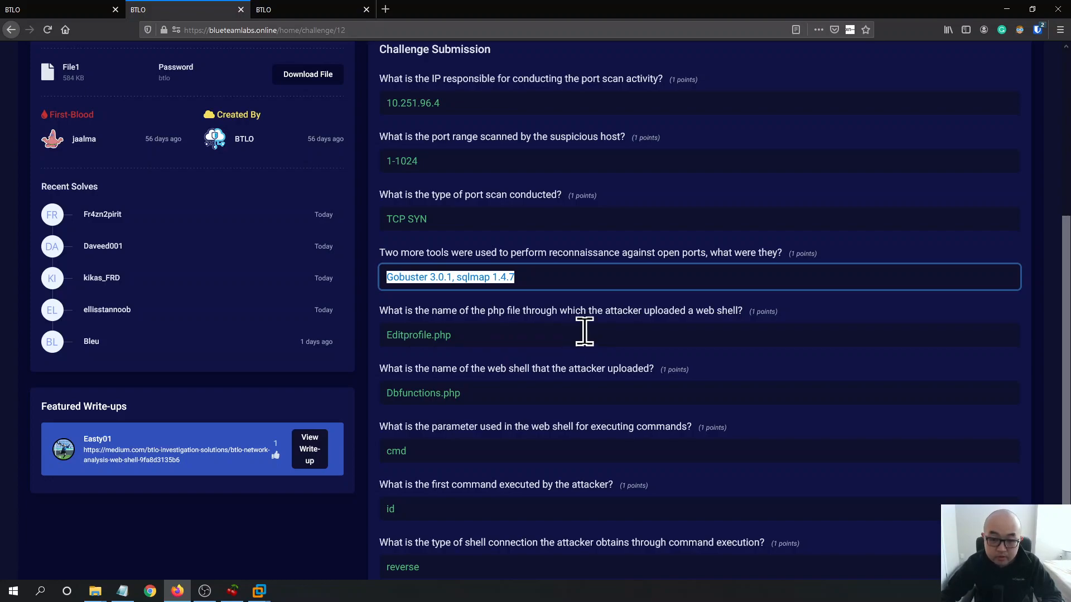
mouse_move(680, 327)
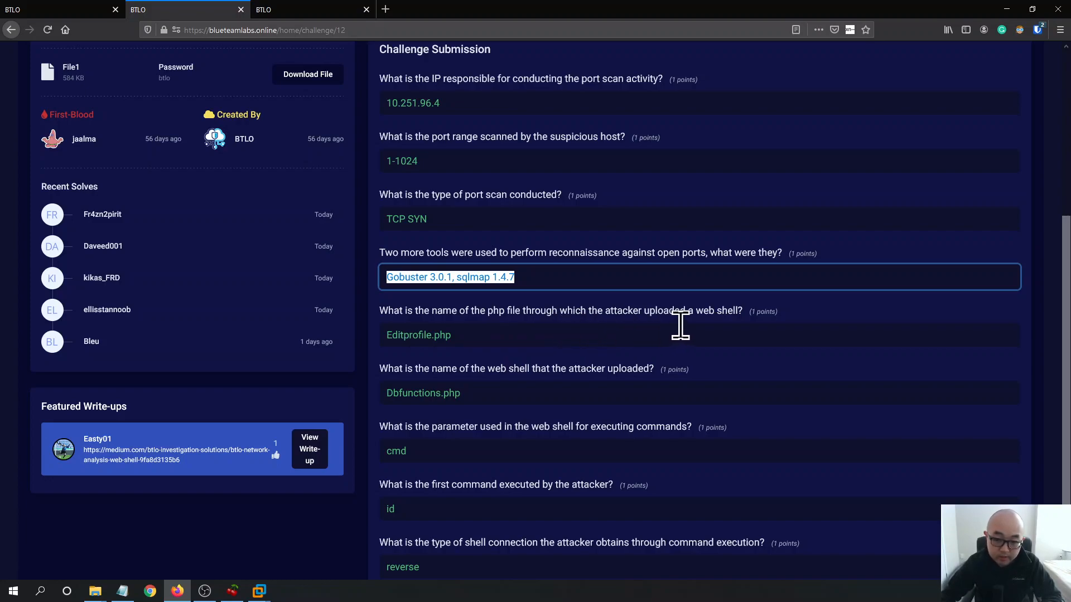
mouse_move(679, 324)
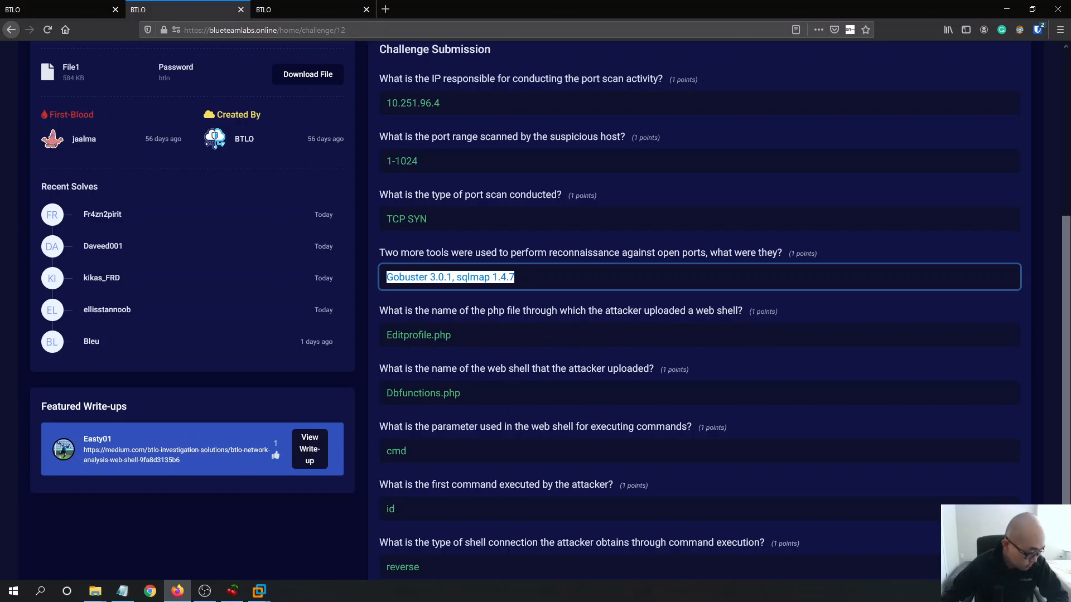
mouse_move(479, 345)
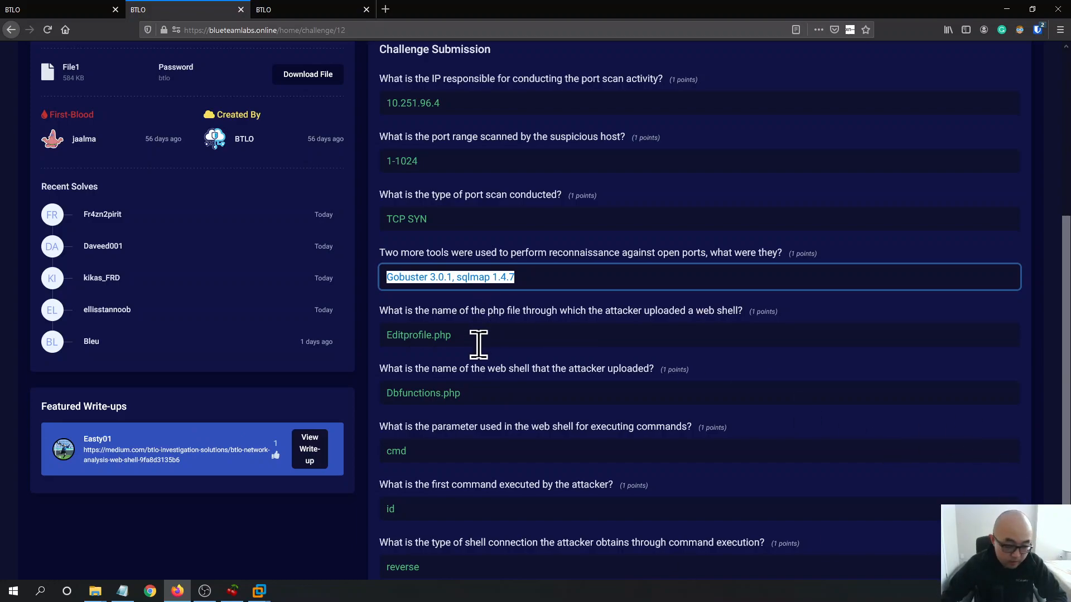
mouse_move(525, 389)
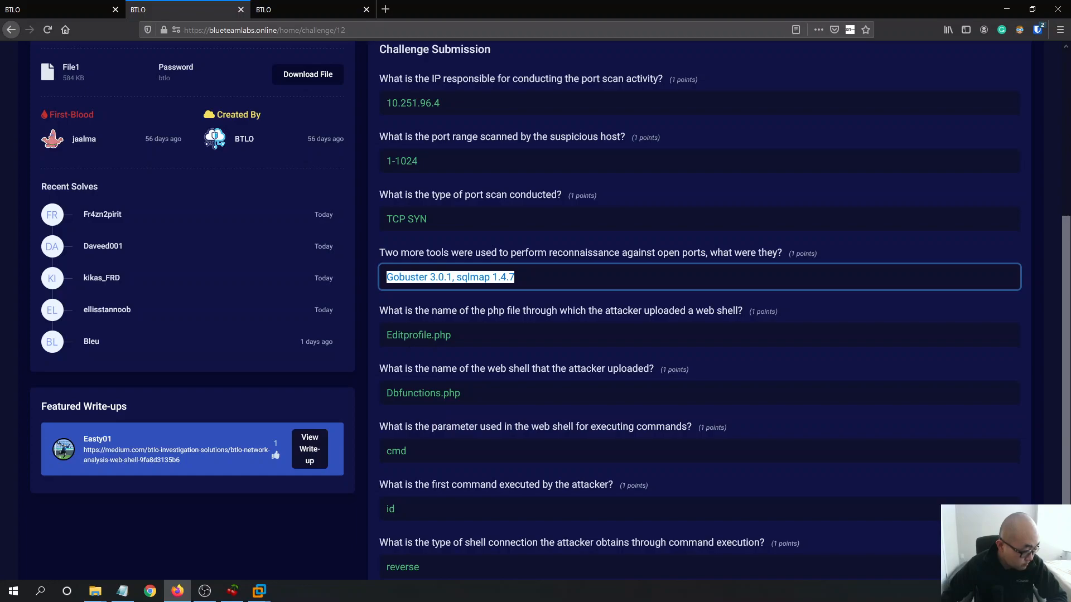
mouse_move(857, 300)
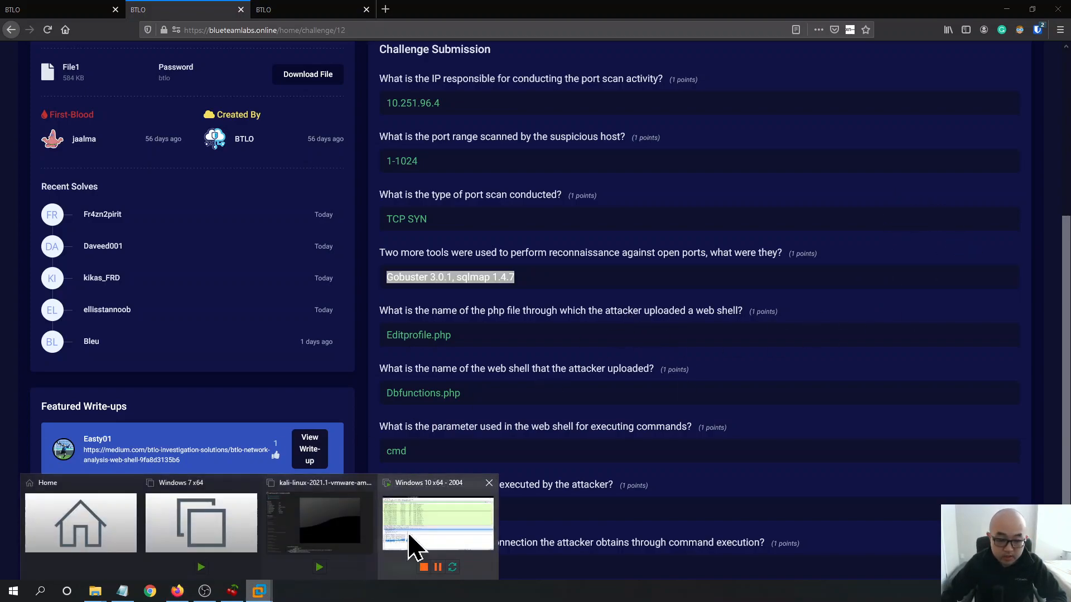
- Apply the POST filter button and scroll to the upload.php POST carrying an application/x-php payload
left_click(438, 522)
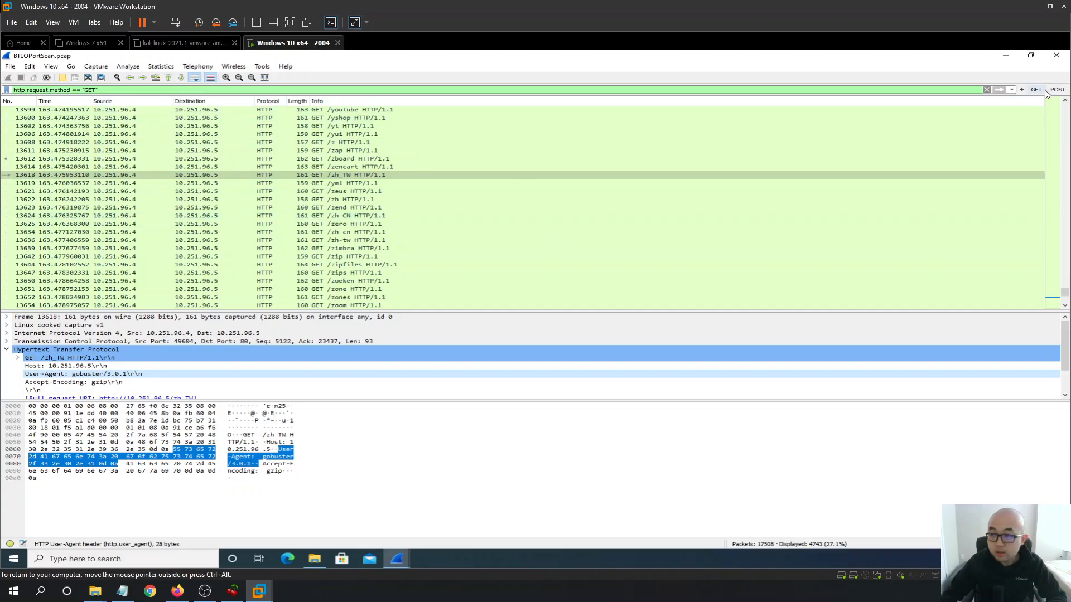
left_click(1057, 90)
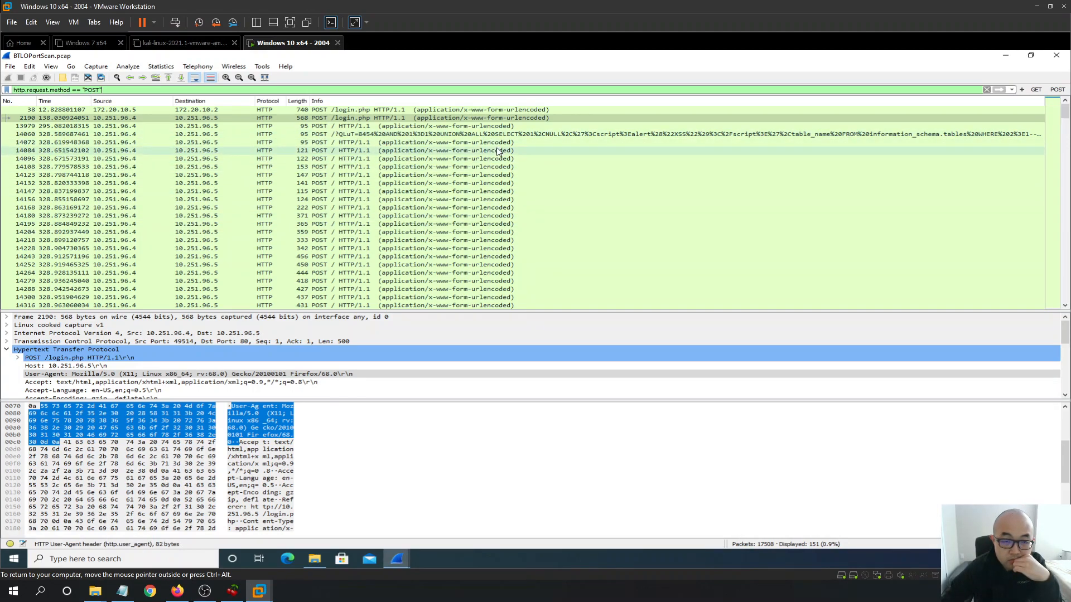
scroll("down", 3)
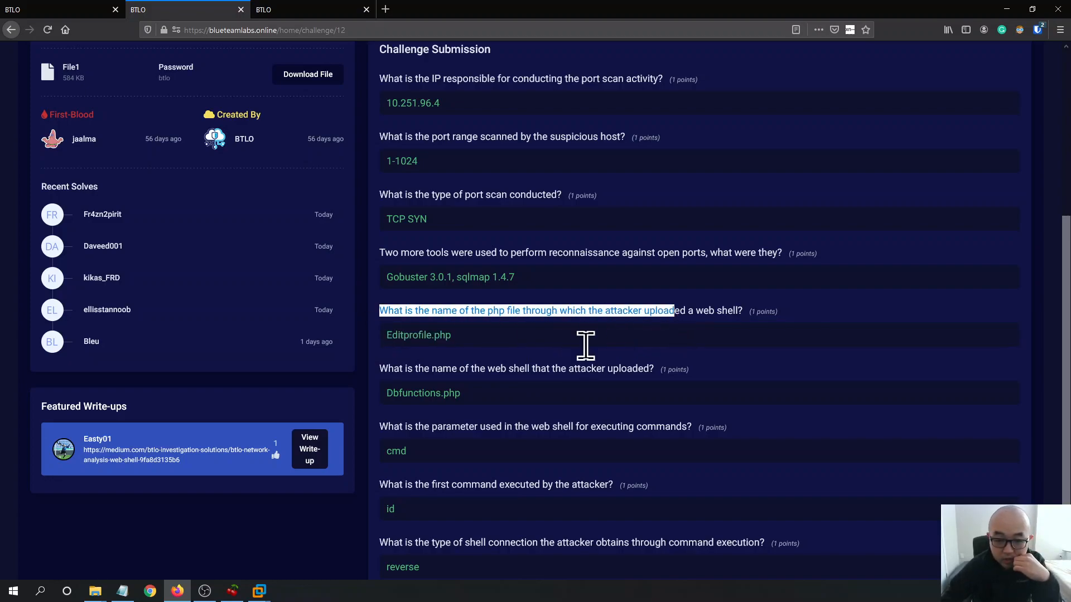
mouse_move(717, 326)
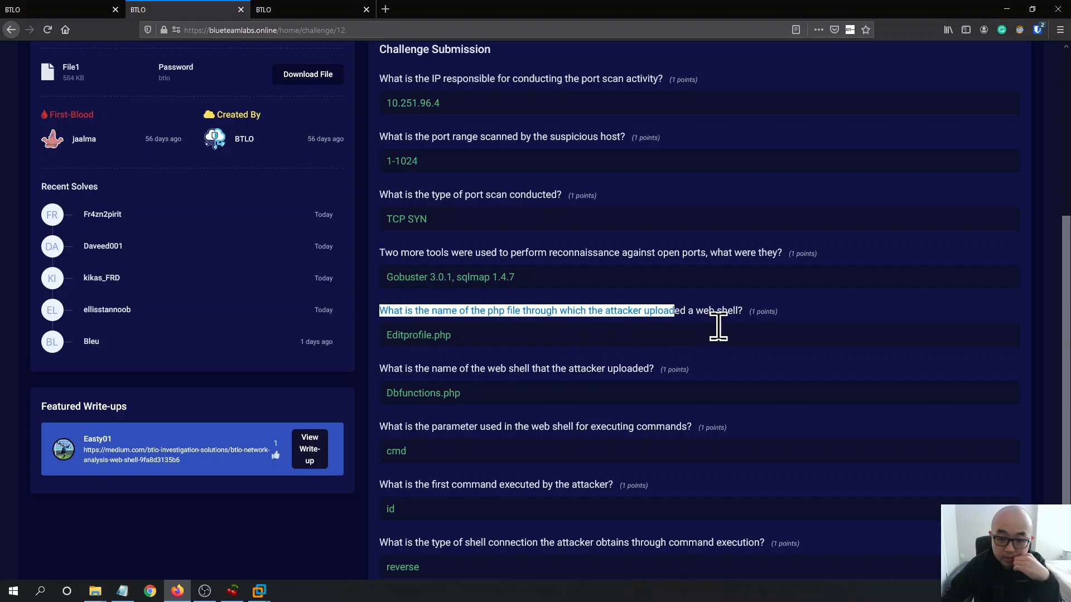
mouse_move(1009, 14)
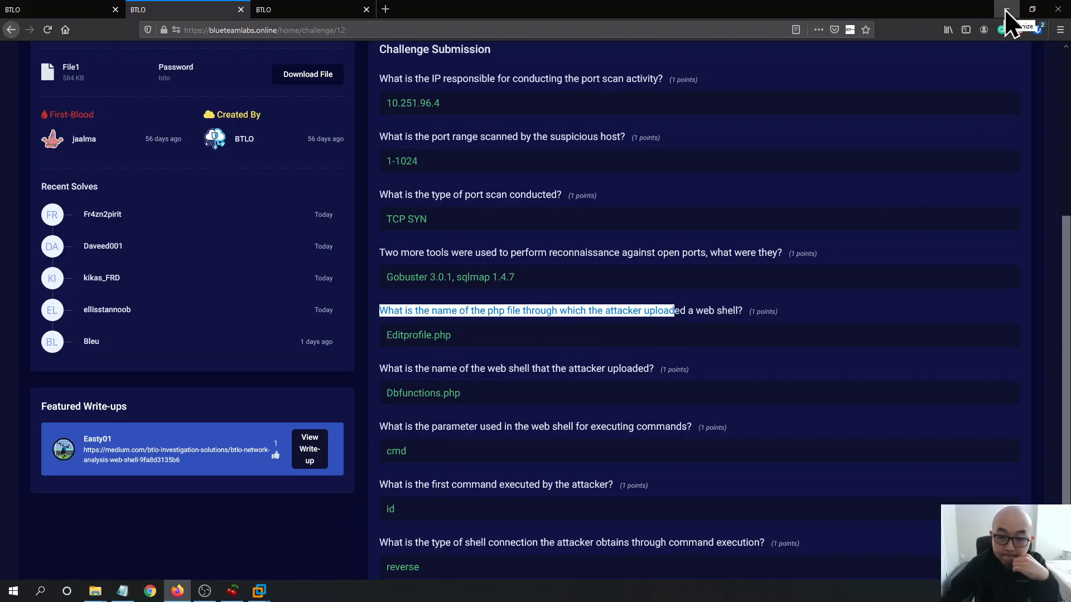
left_click(258, 591)
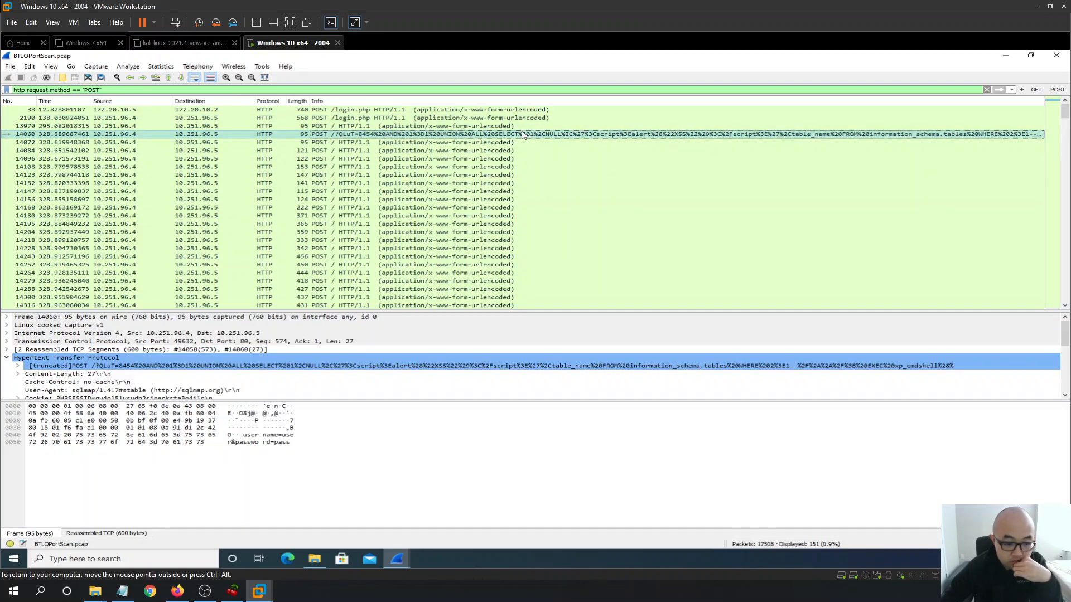
scroll("down", 3)
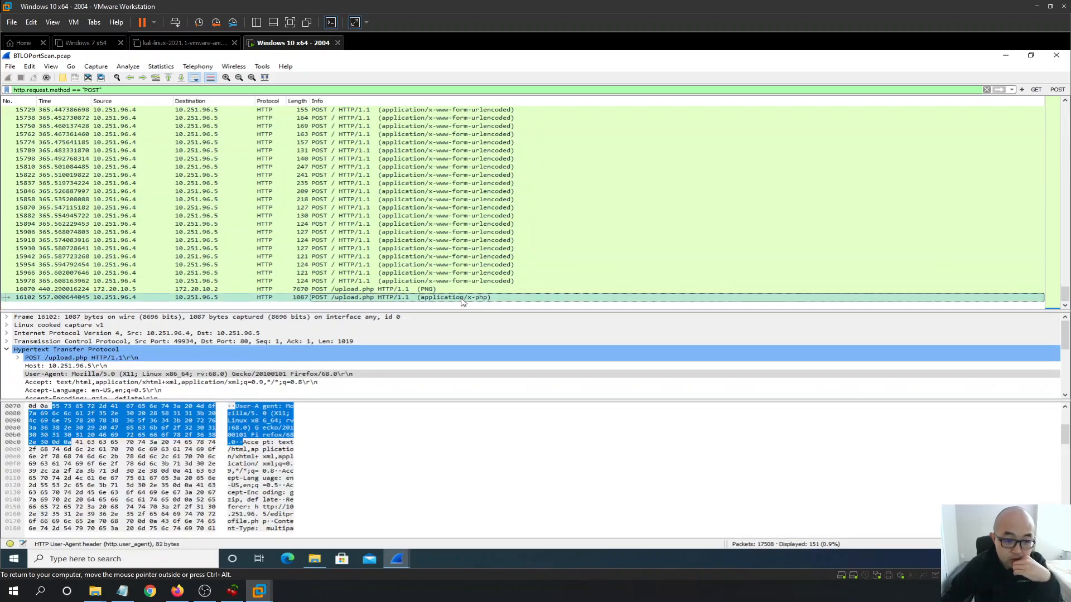
right_click(461, 296)
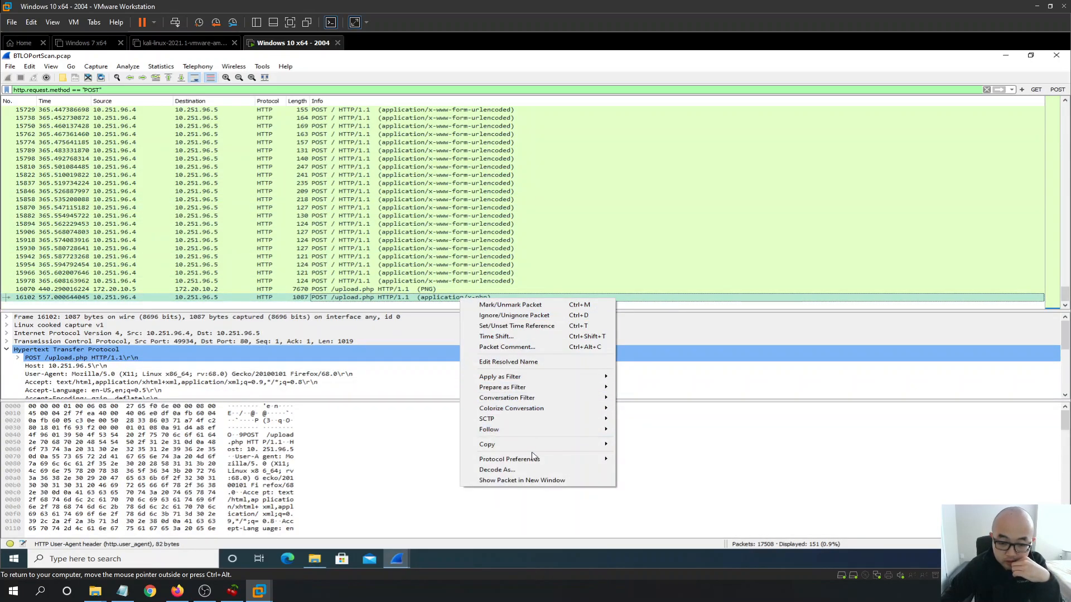
left_click(488, 428)
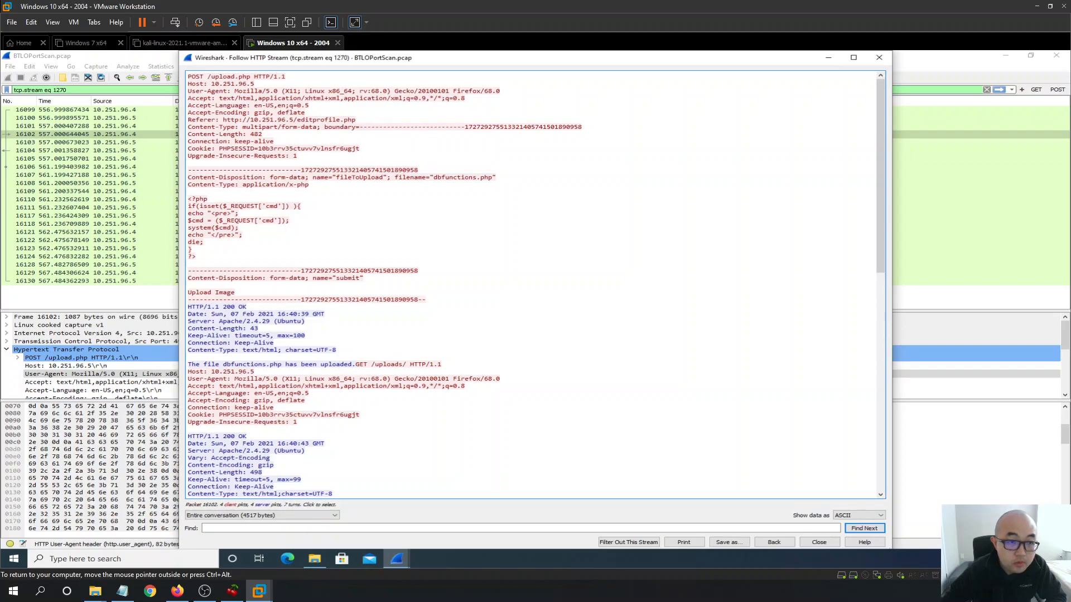
scroll("down", 3)
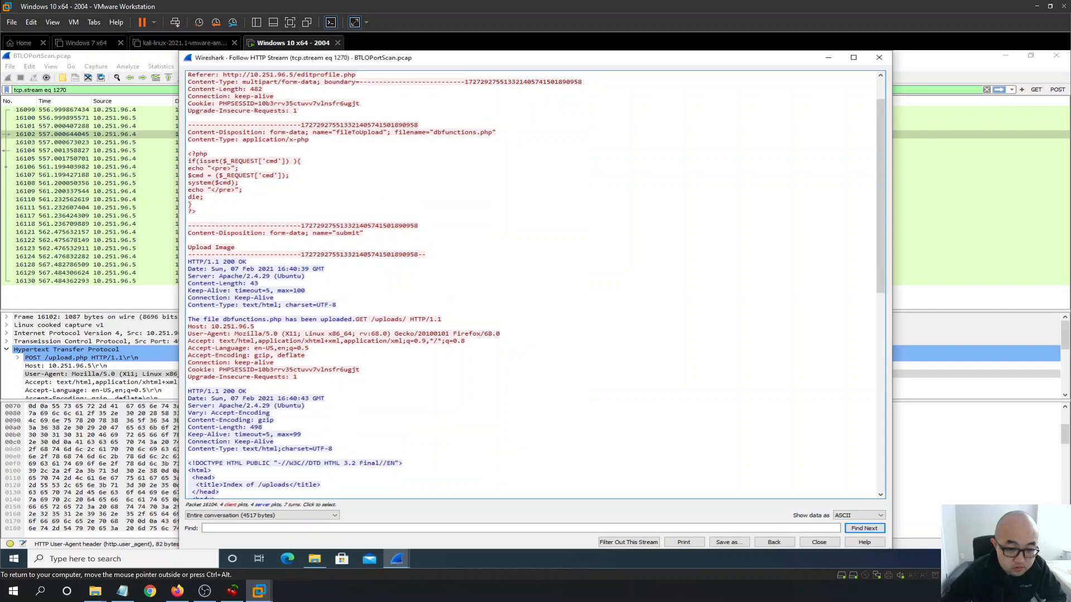
scroll("down", 3)
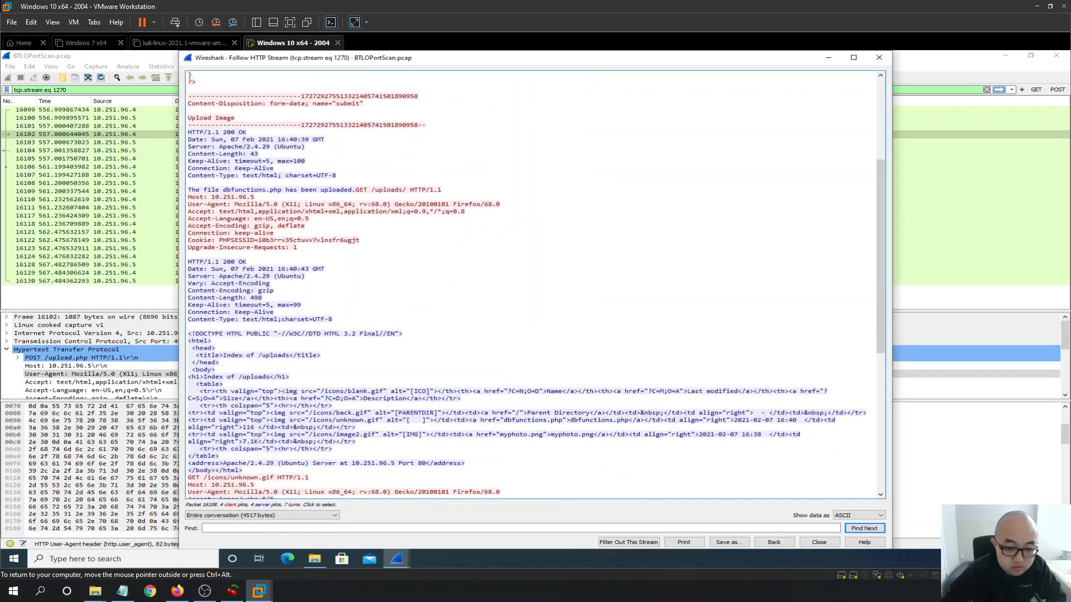
scroll("down", 3)
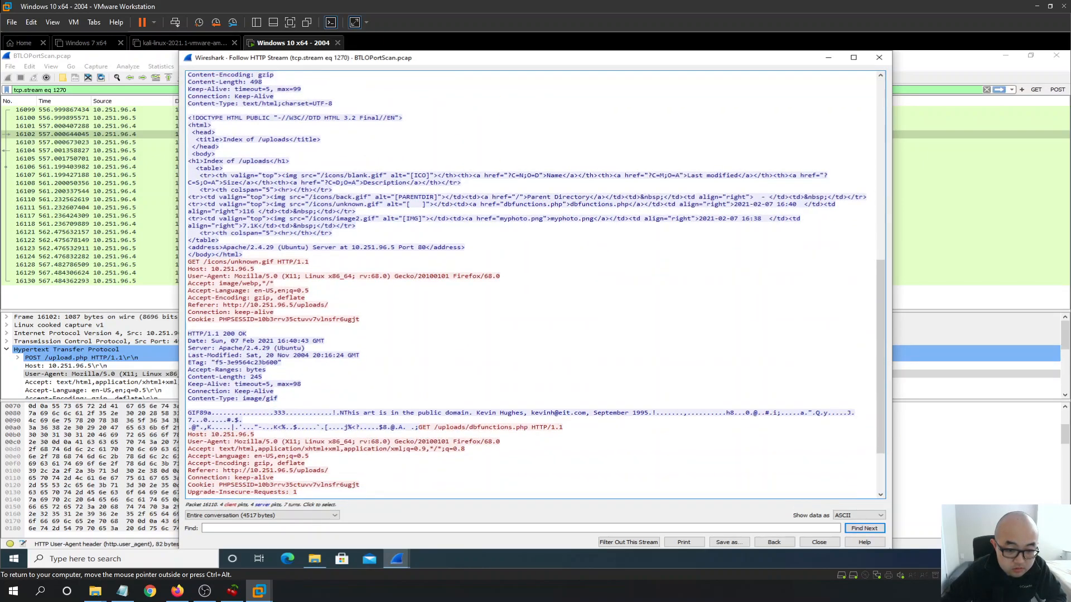
scroll("down", 3)
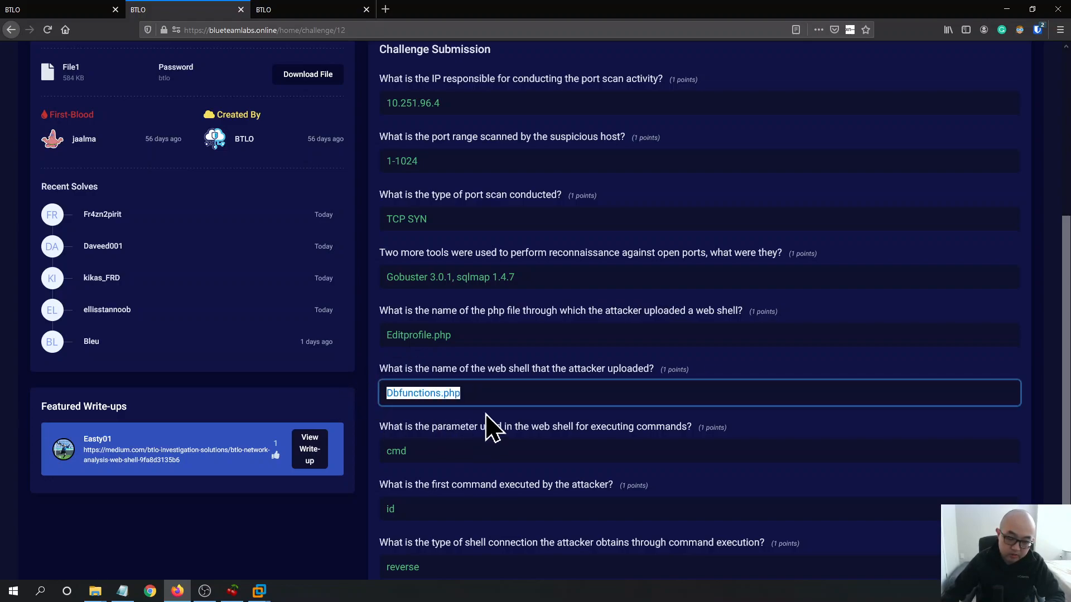
scroll("down", 3)
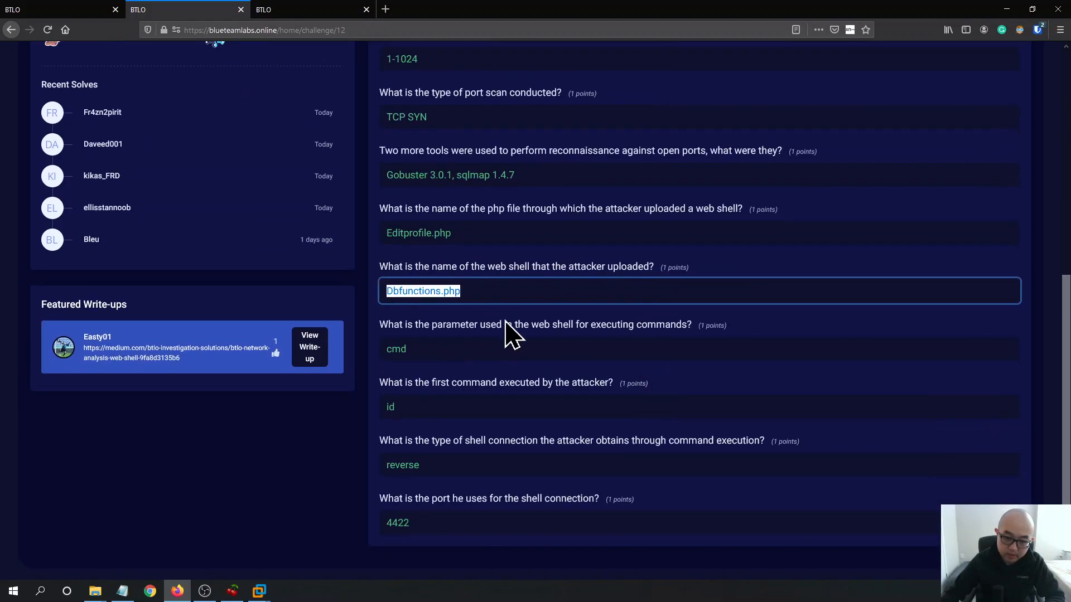
mouse_move(376, 283)
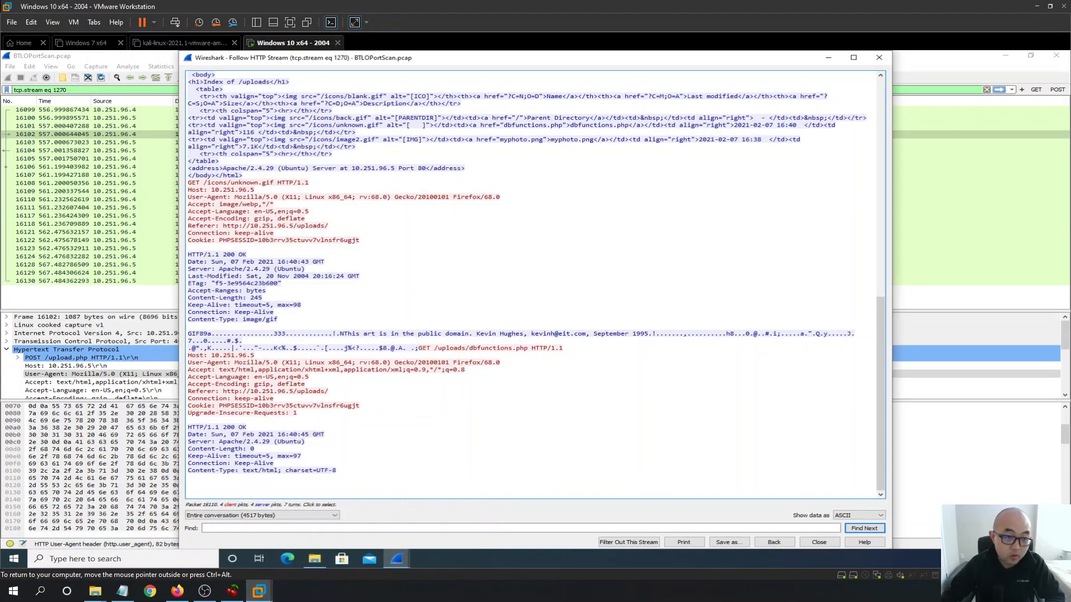
scroll("up", 3)
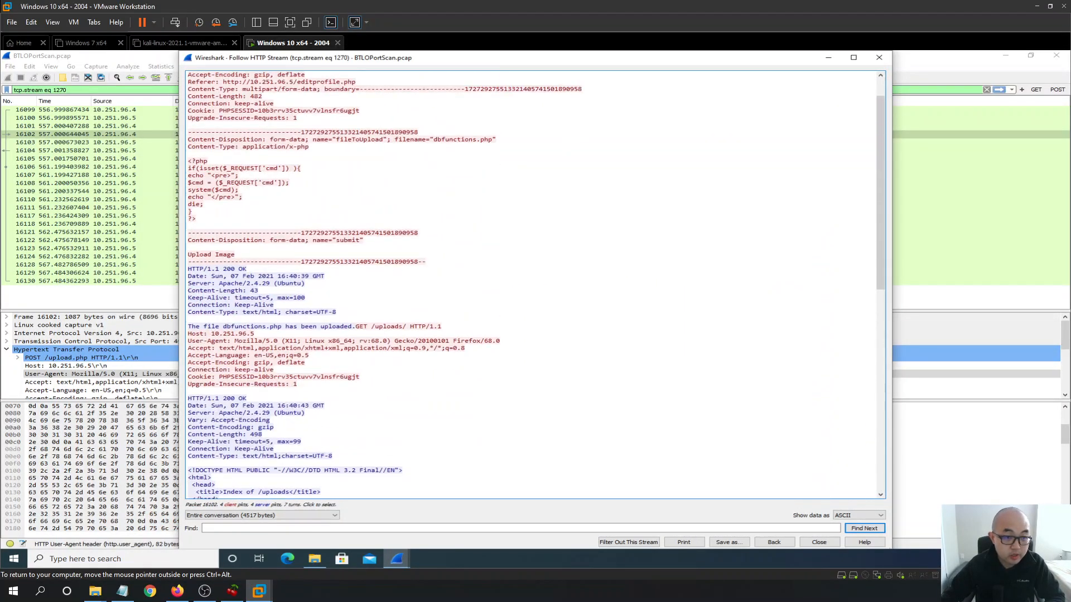
scroll("up", 3)
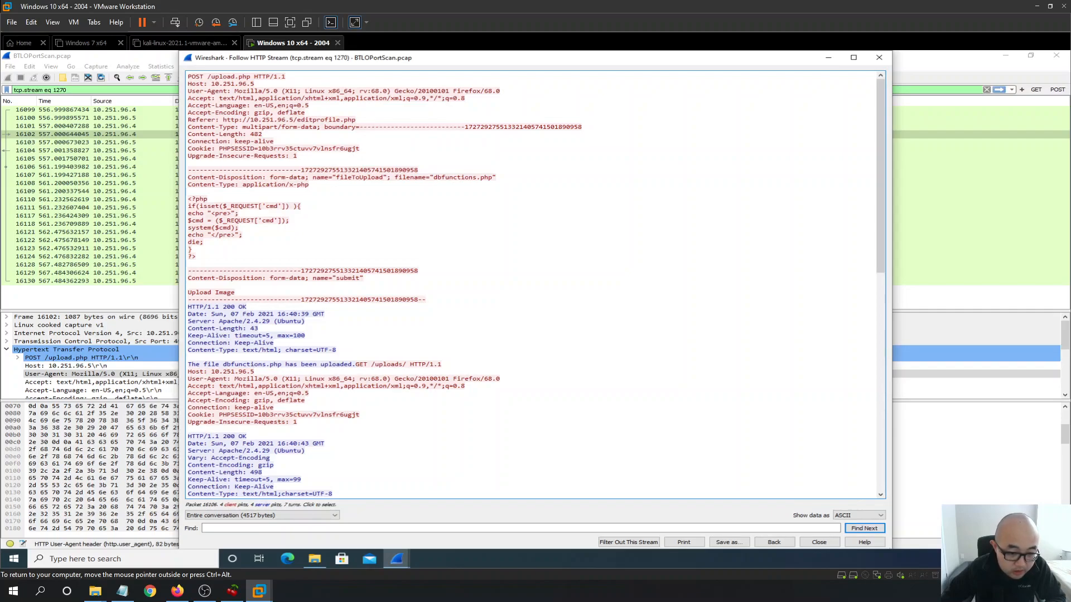
left_click(89, 150)
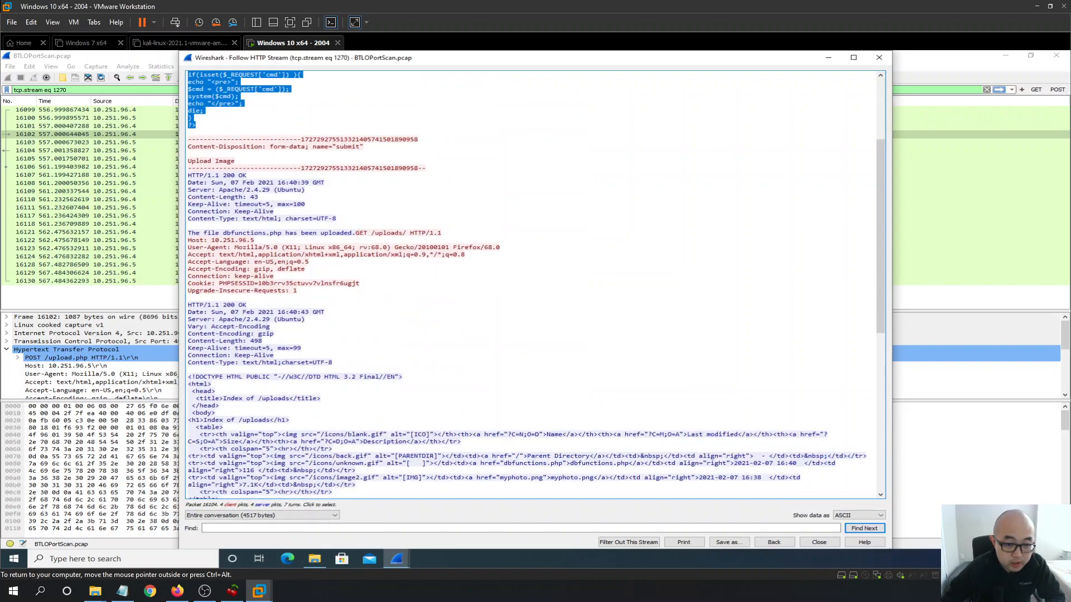
scroll("down", 3)
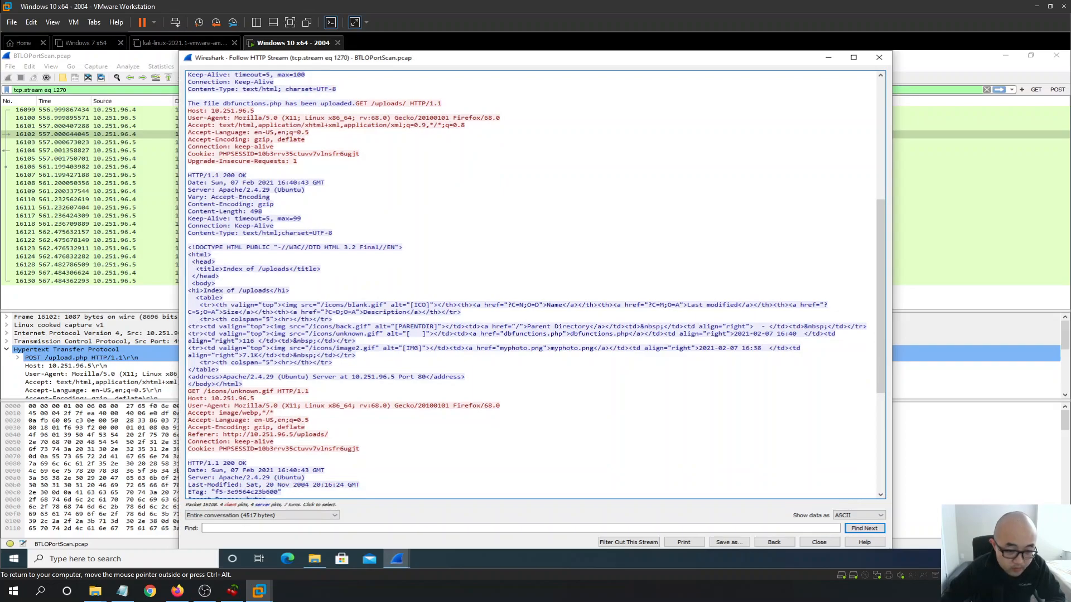
scroll("down", 3)
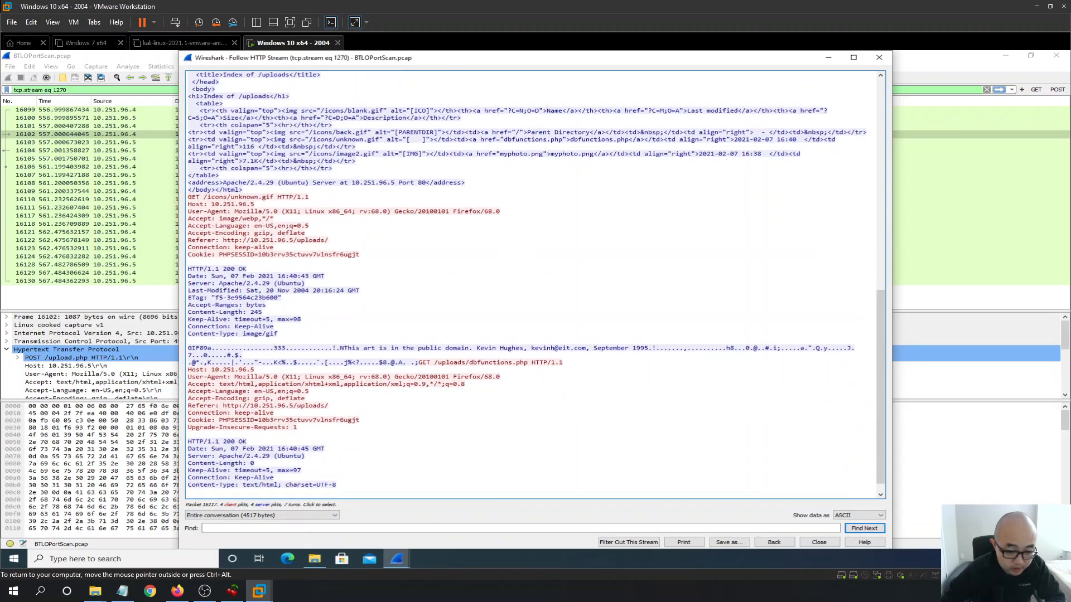
scroll("down", 3)
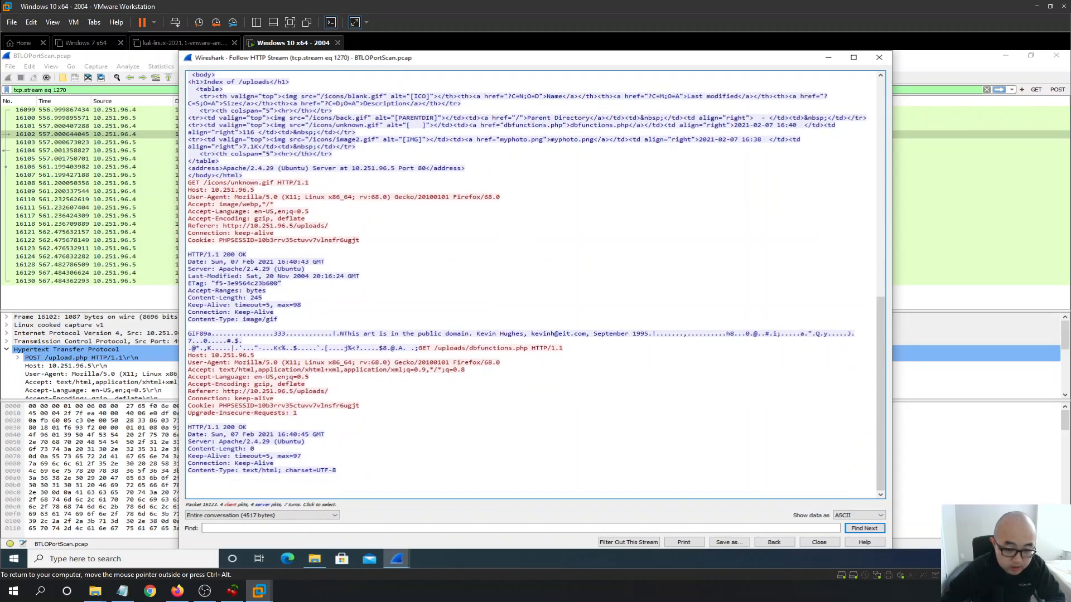
mouse_move(232, 590)
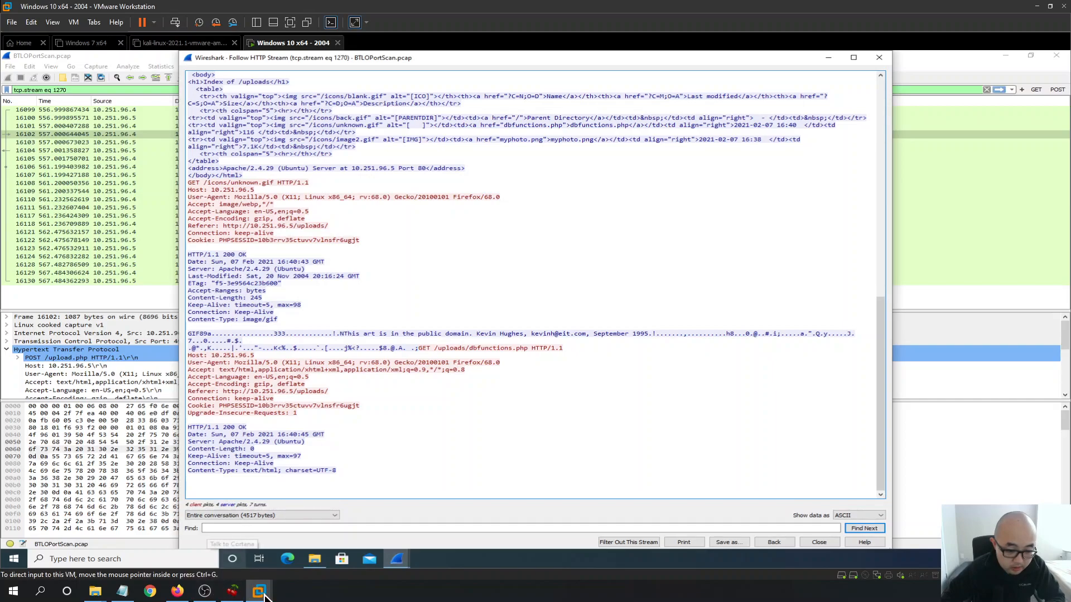
left_click(148, 591)
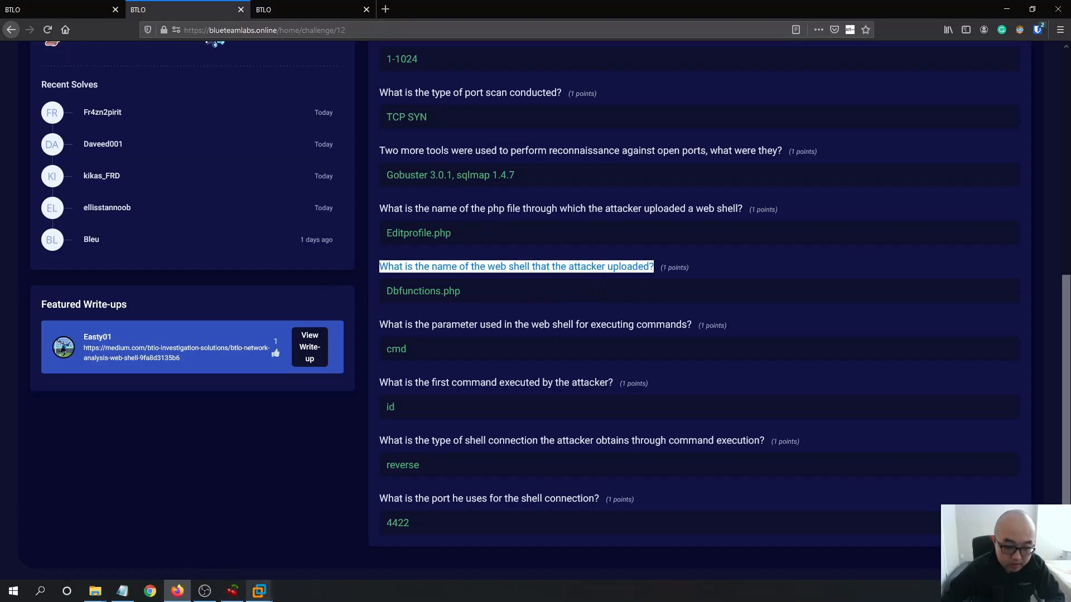
left_click(258, 591)
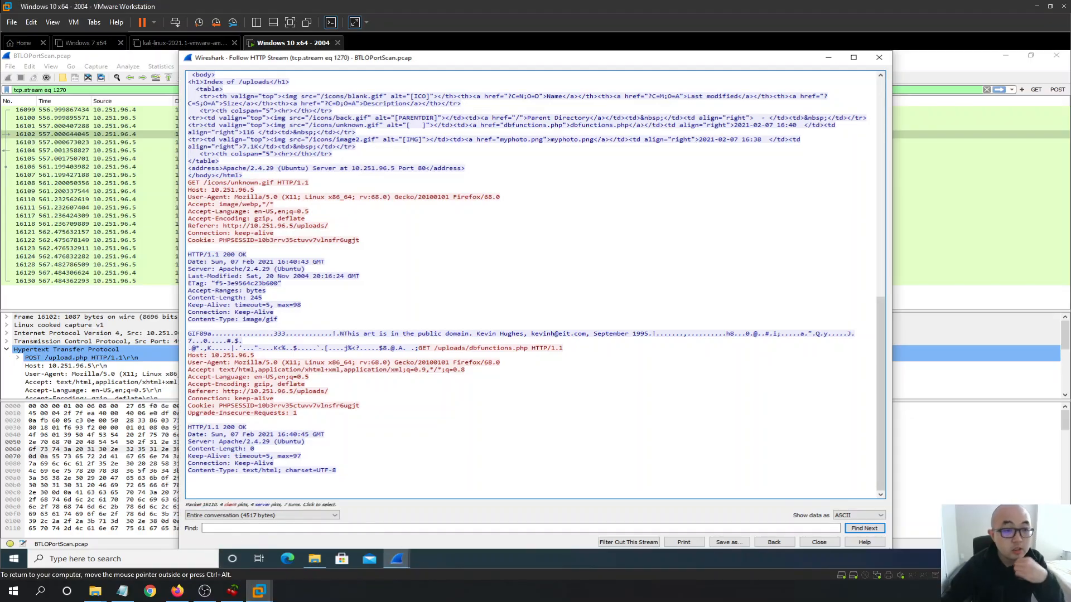
scroll("up", 3)
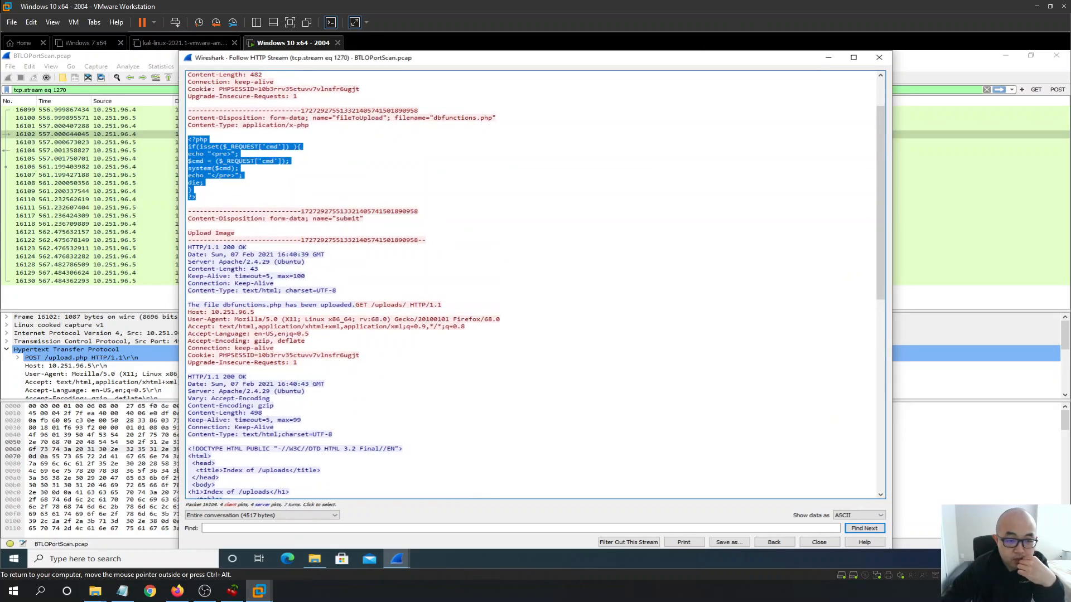
scroll("up", 3)
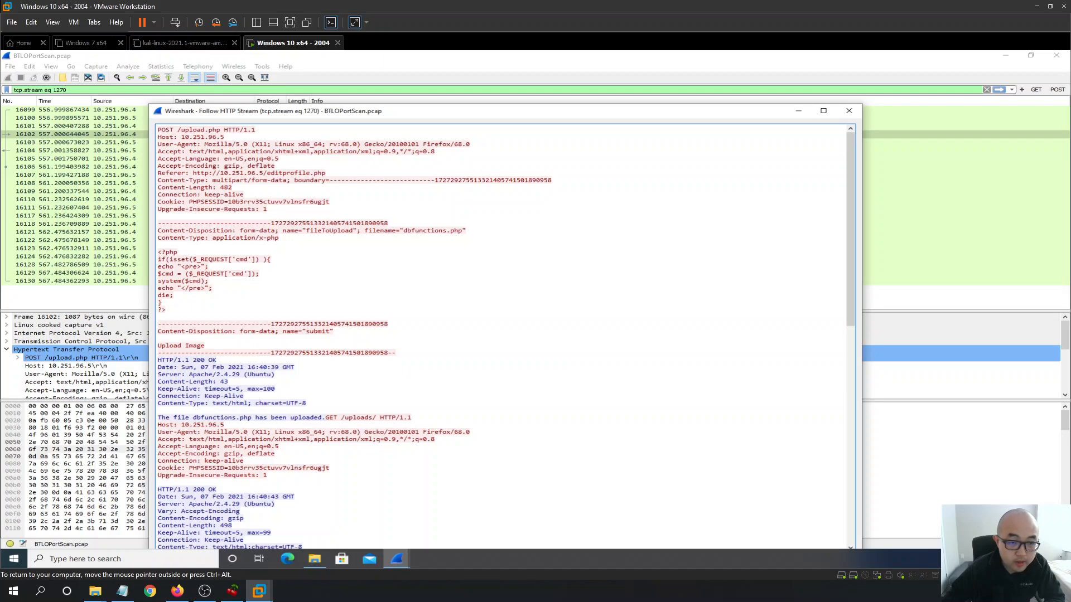
scroll("down", 3)
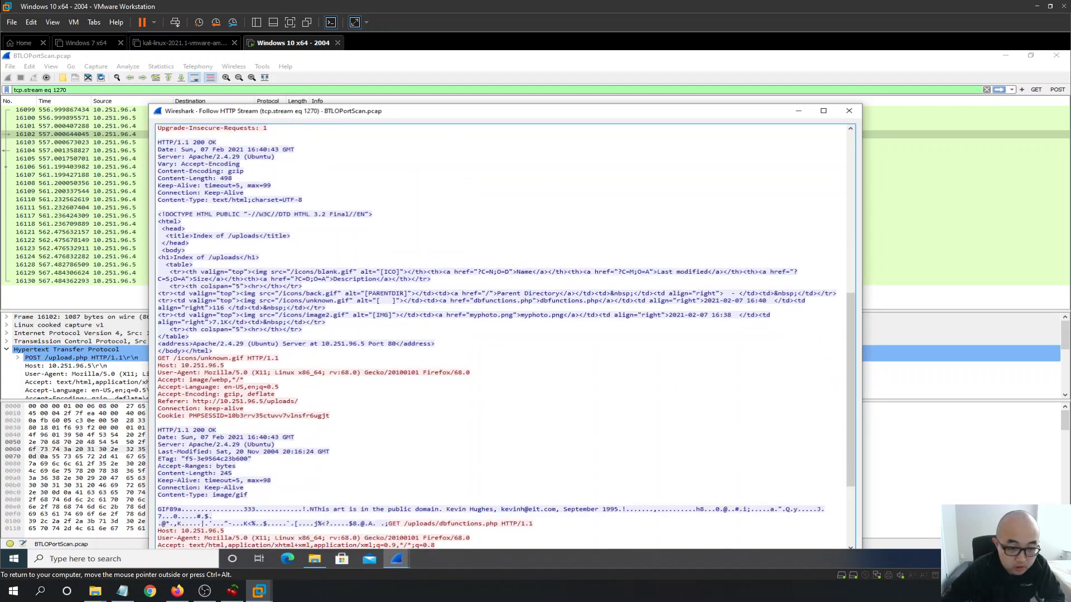
left_click(177, 591)
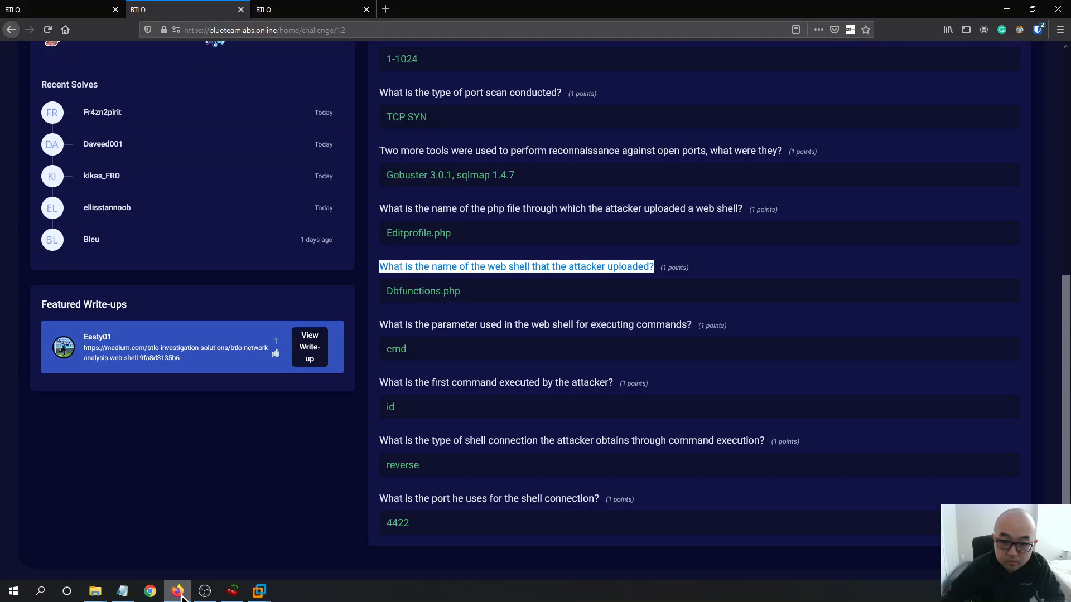
left_click(258, 591)
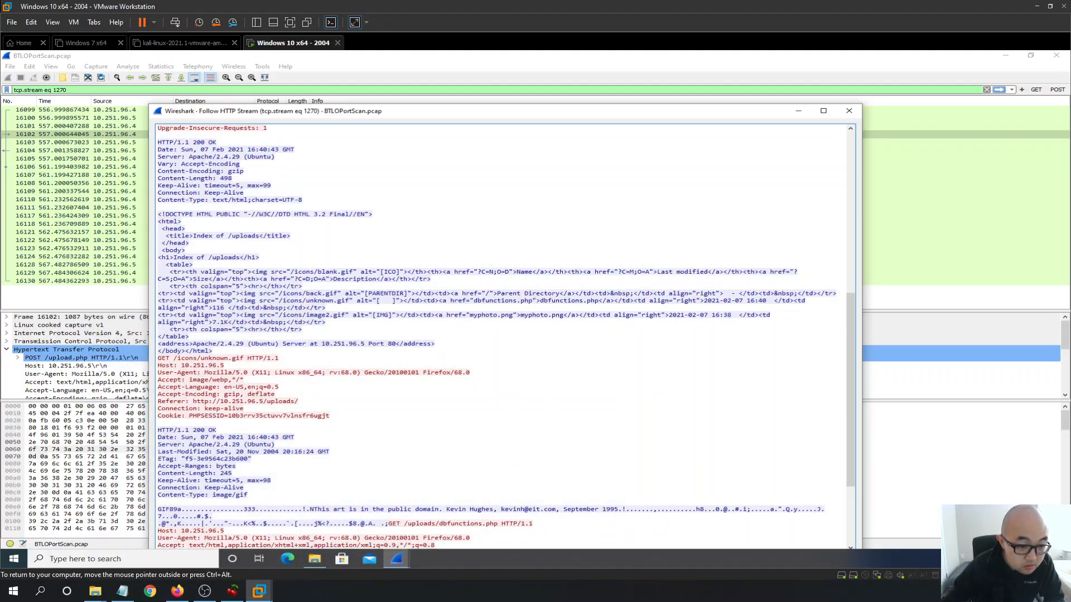
scroll("up", 3)
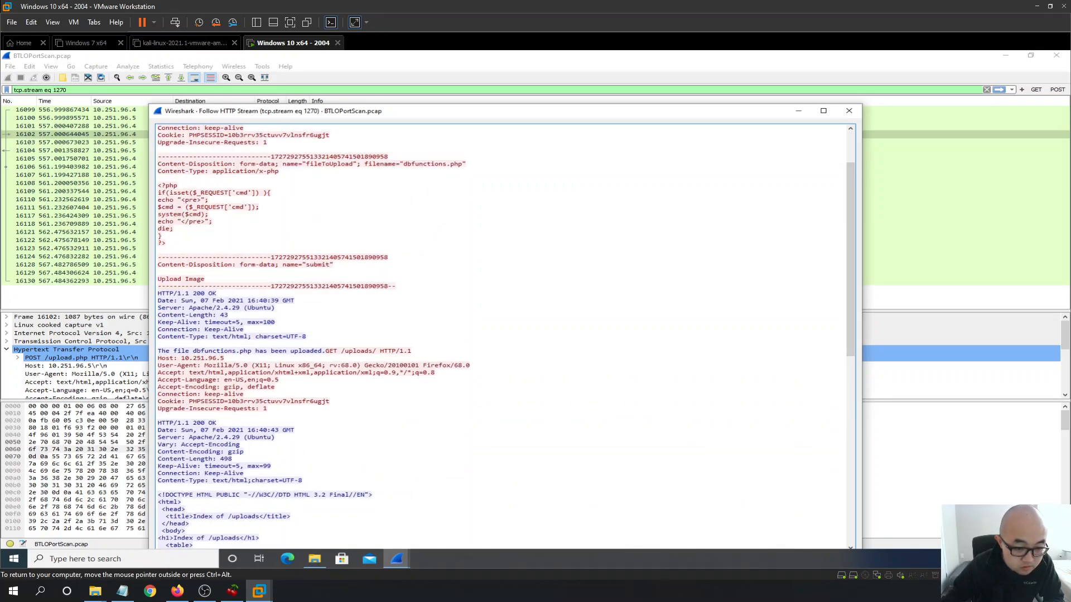
scroll("down", 3)
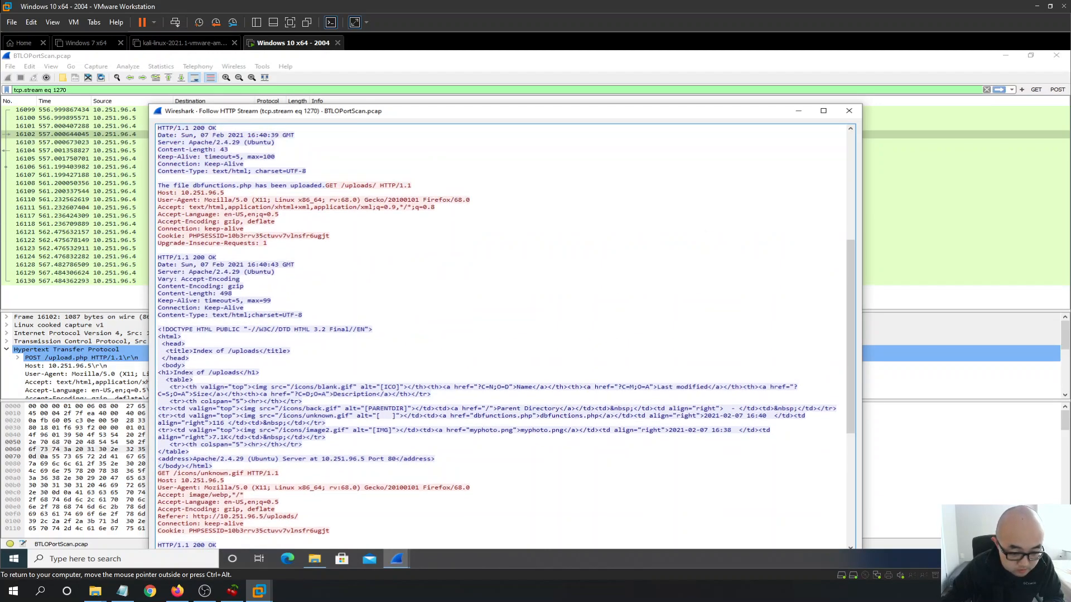
scroll("up", 3)
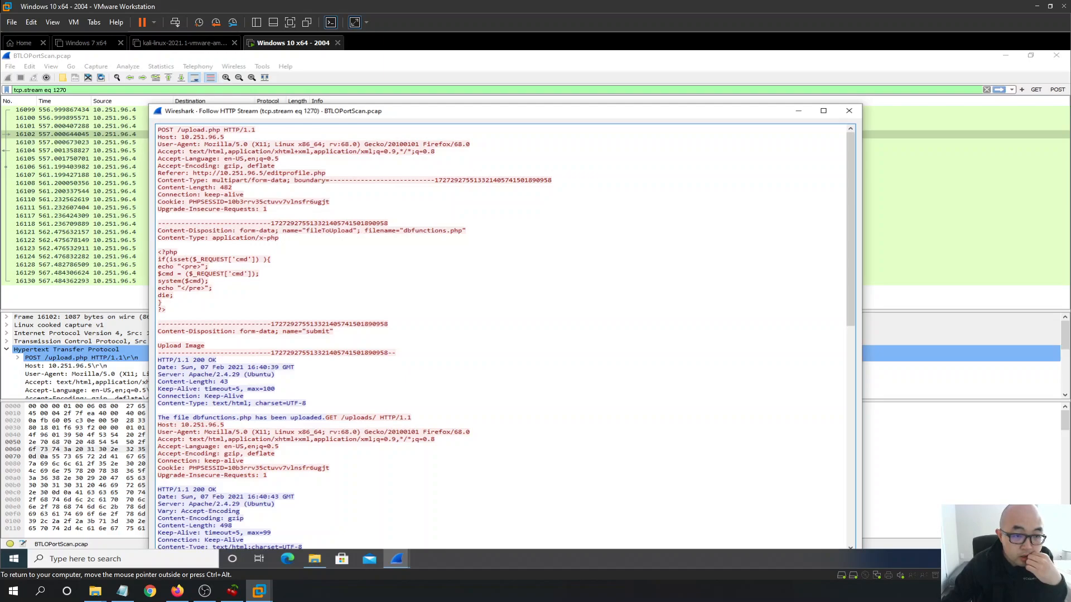
- Close the HTTP stream, list only POST requests and select the PNG upload to upload.php (frame 16070)
left_click(849, 110)
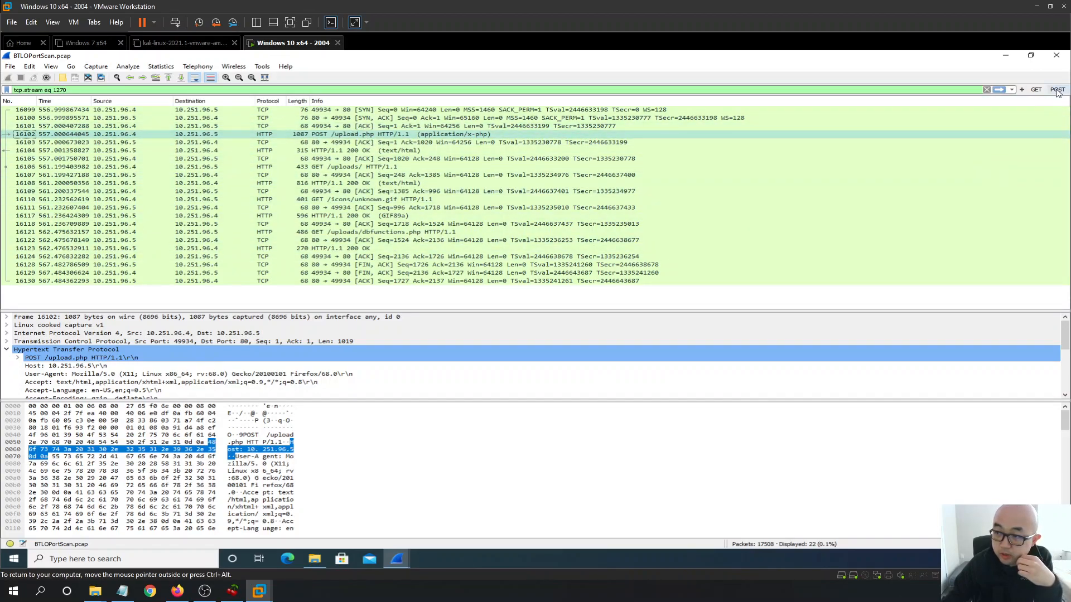
left_click(1056, 89)
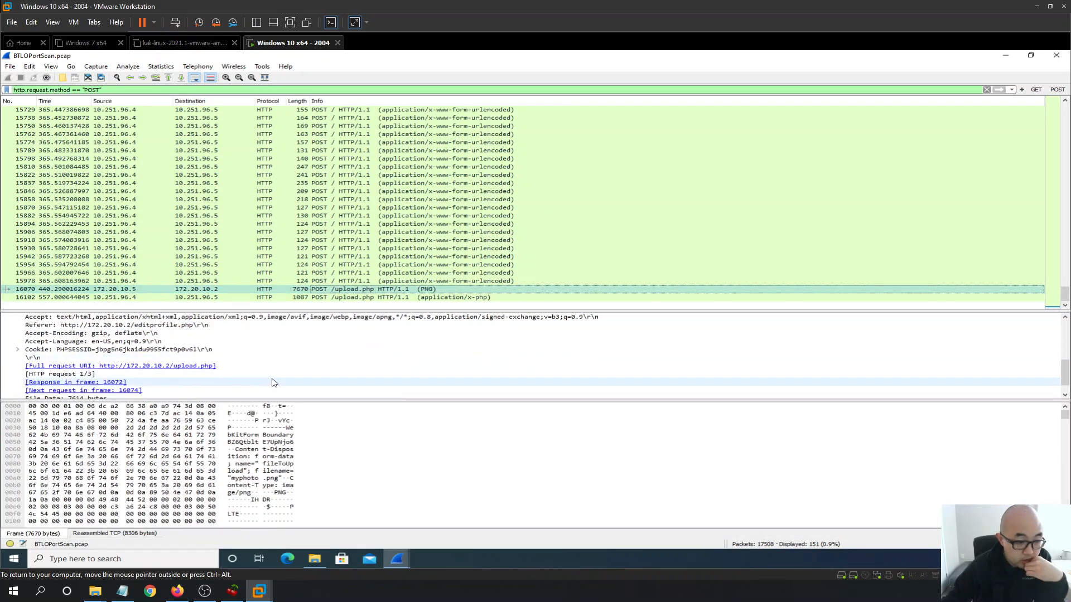
mouse_move(287, 375)
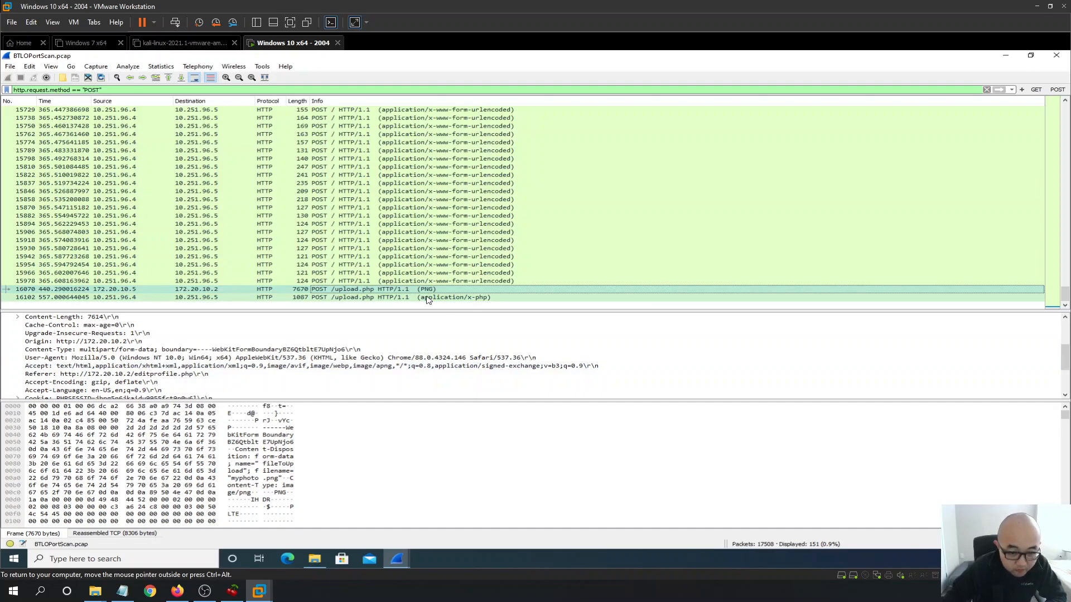
left_click(424, 297)
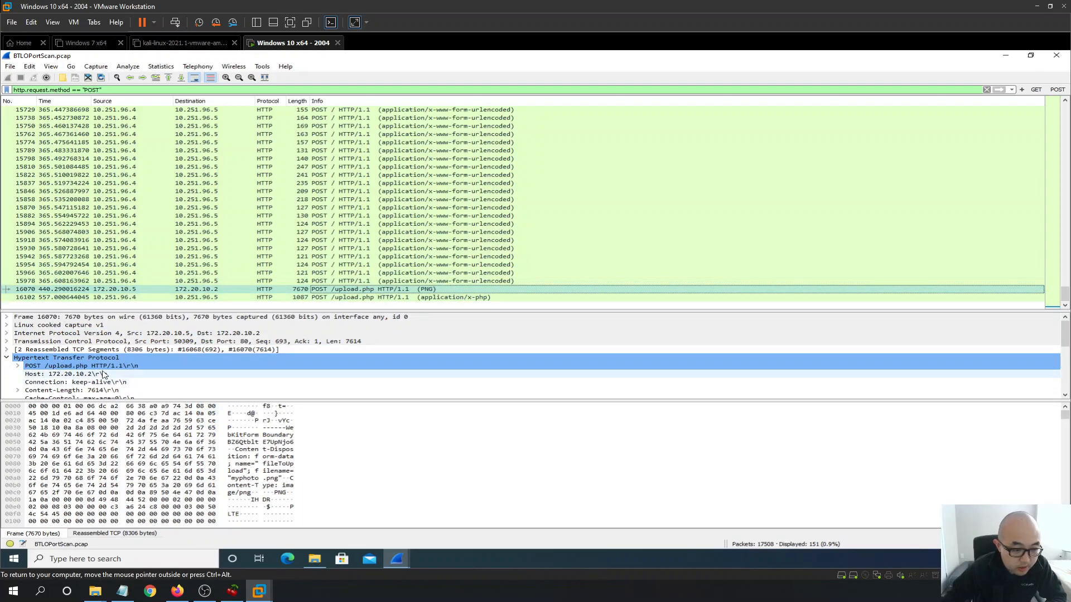
- Expand the upload request's HTTP headers to its editprofile.php Referer, then check the challenge page
left_click(16, 357)
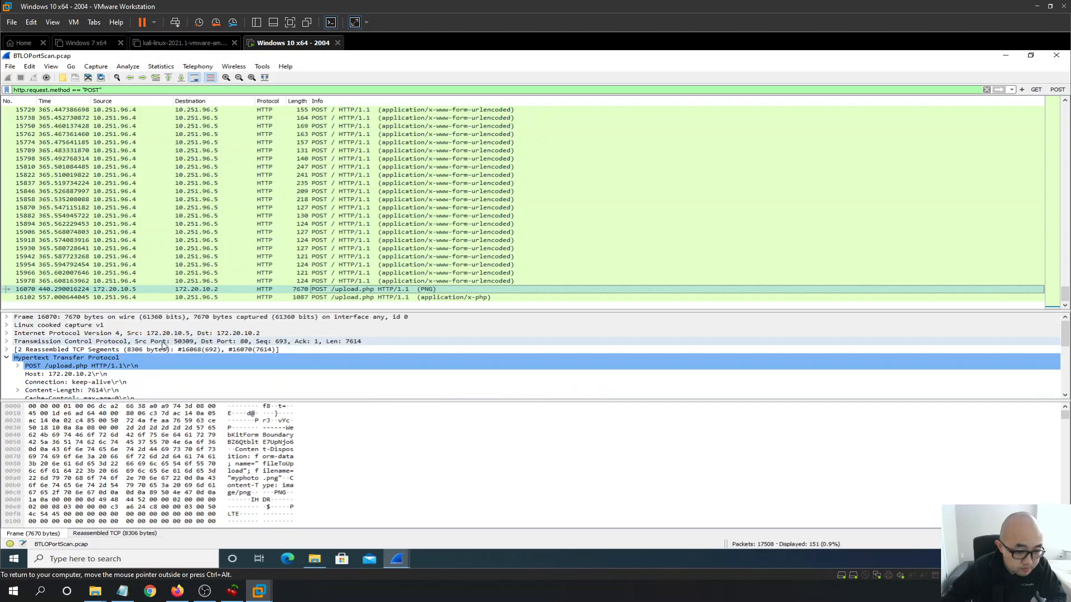
scroll("down", 3)
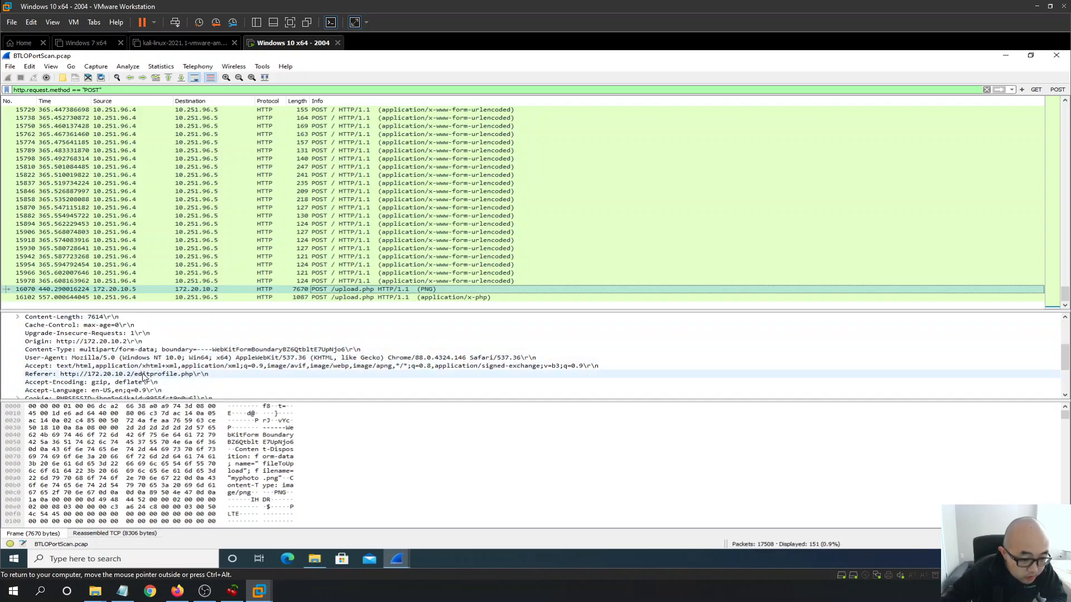
left_click(136, 373)
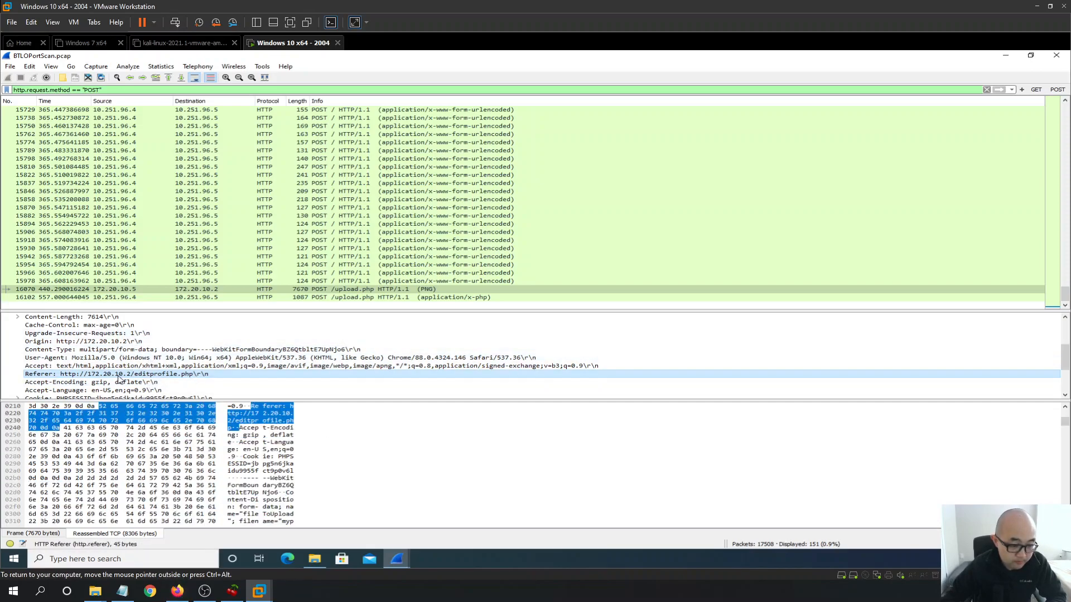
mouse_move(214, 376)
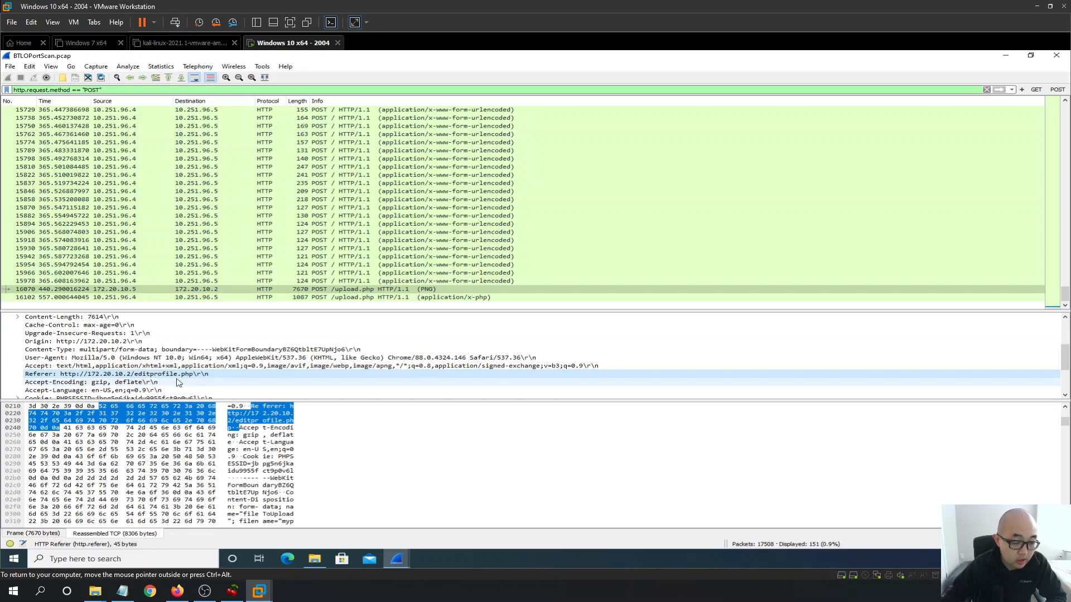
mouse_move(334, 378)
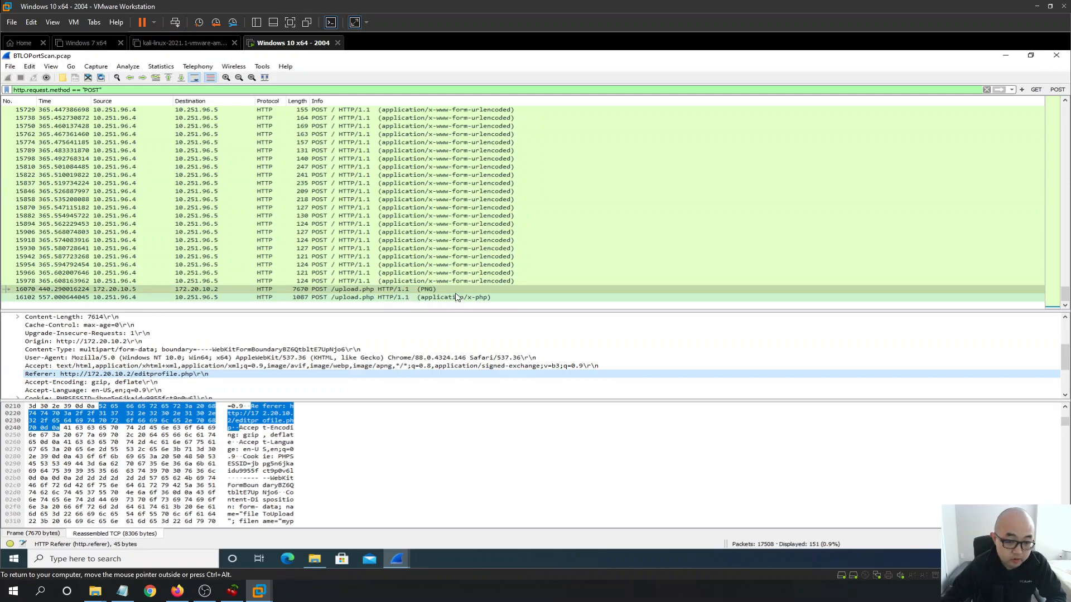
left_click(178, 591)
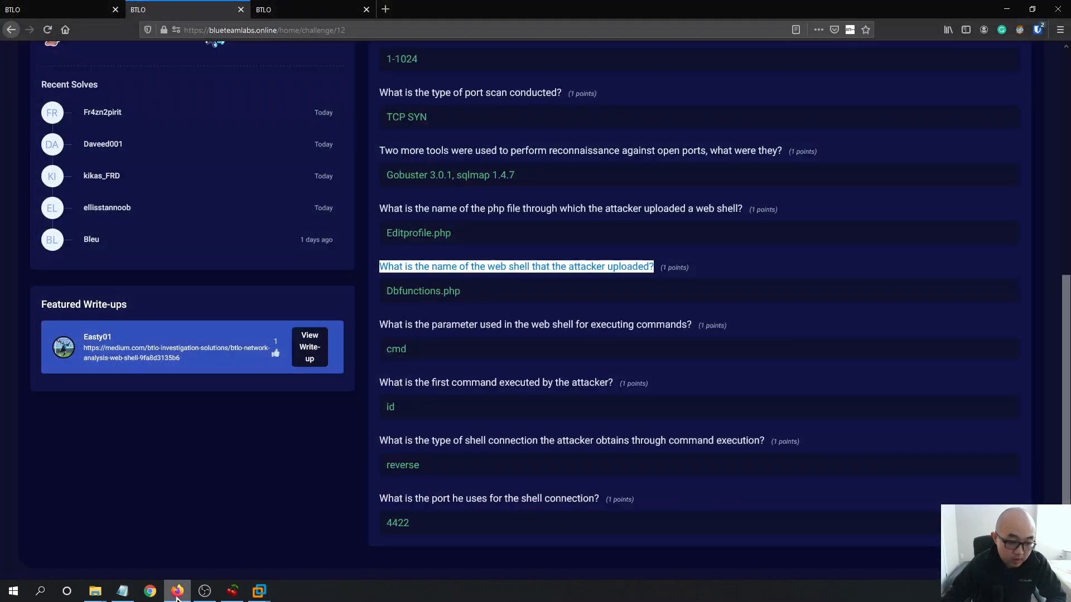
- Review the answered web shell questions on the BTLO challenge page
left_click(418, 233)
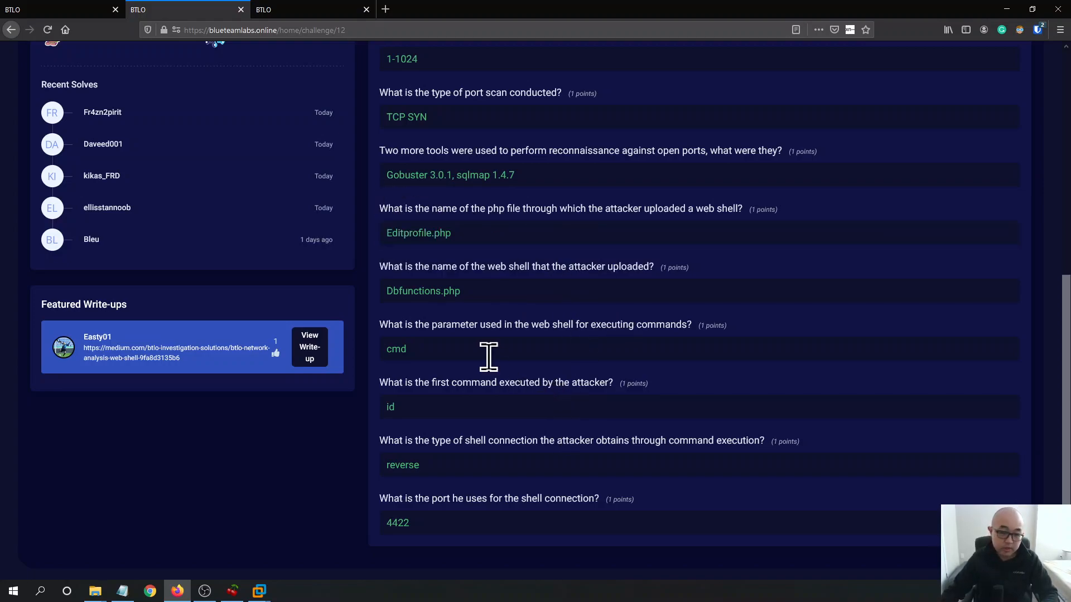
mouse_move(518, 395)
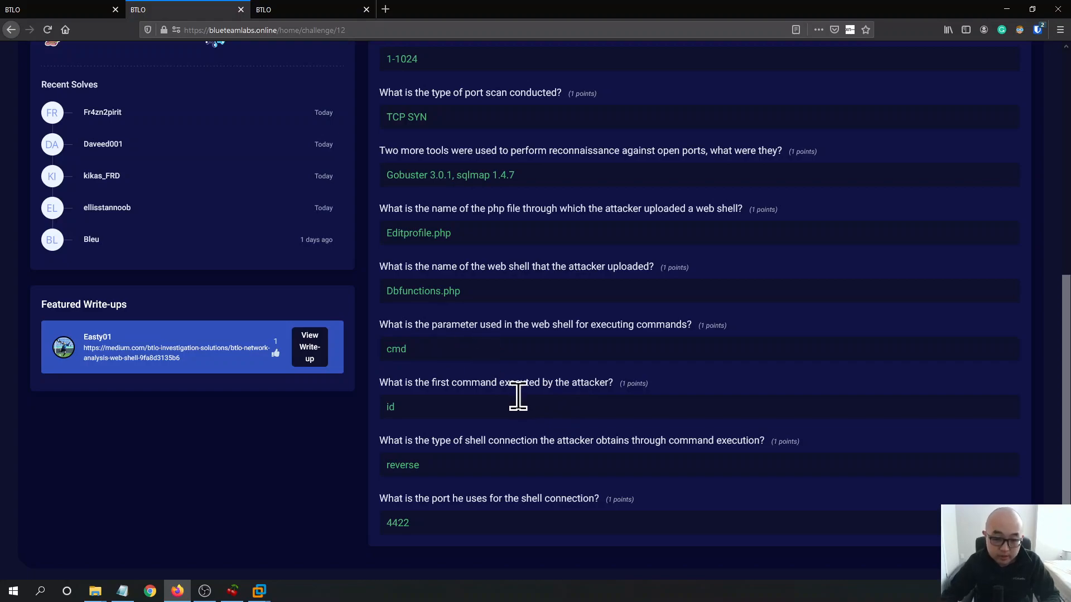
mouse_move(646, 346)
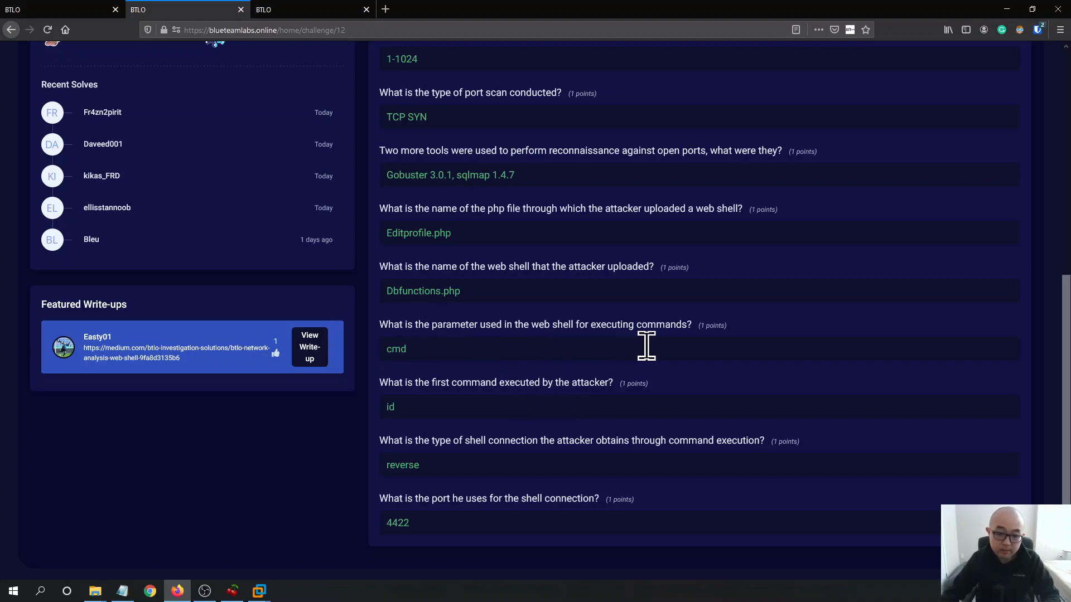
mouse_move(646, 346)
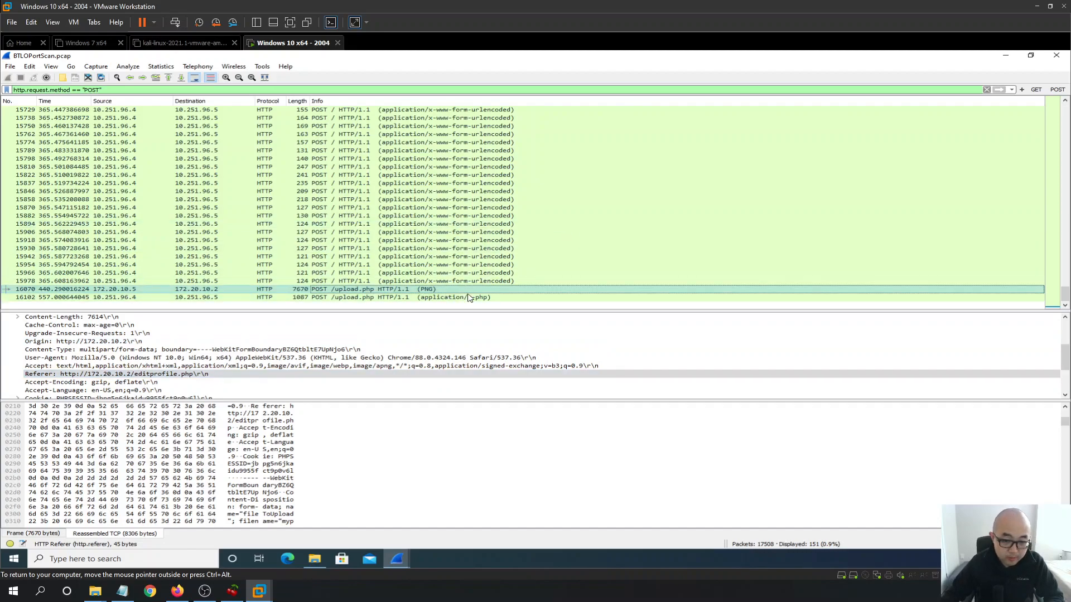
- List GET requests and select packet 16134, GET /uploads/dbfunctions.php?cmd=id, checking the first-command question
left_click(409, 297)
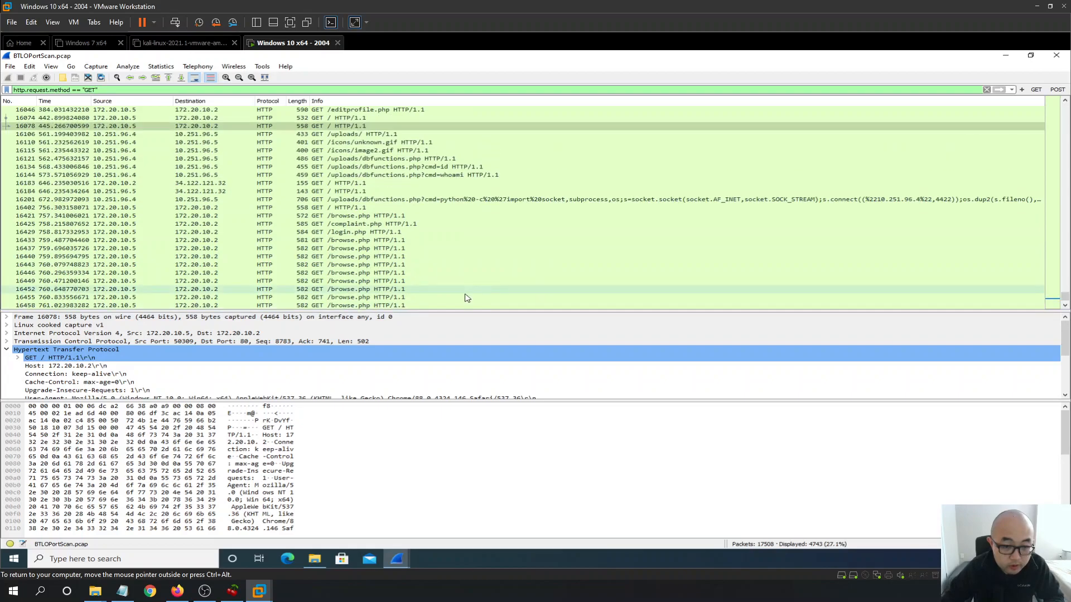
scroll("up", 3)
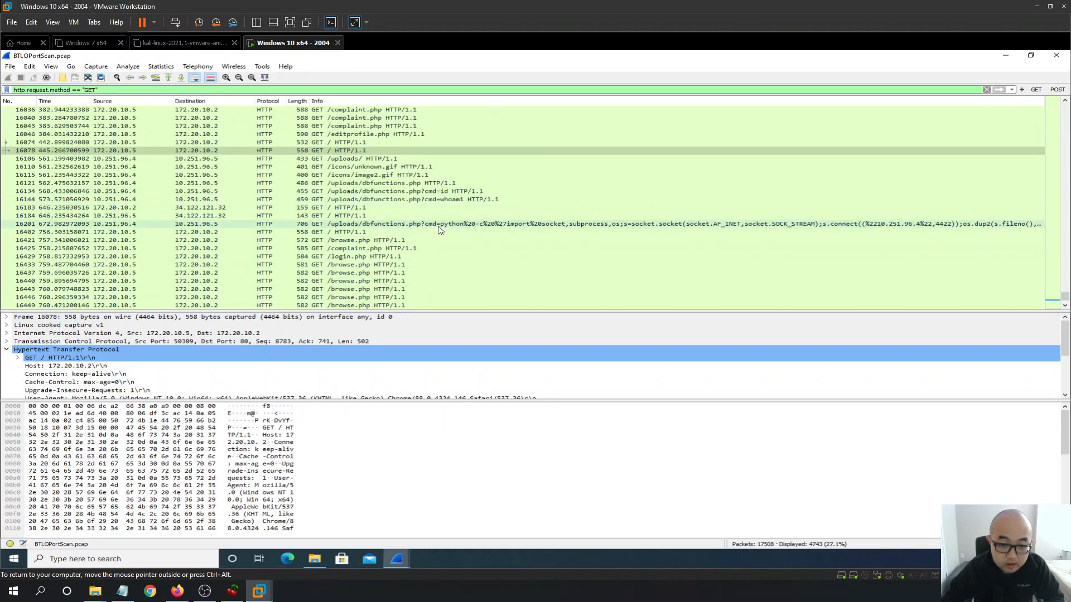
mouse_move(447, 191)
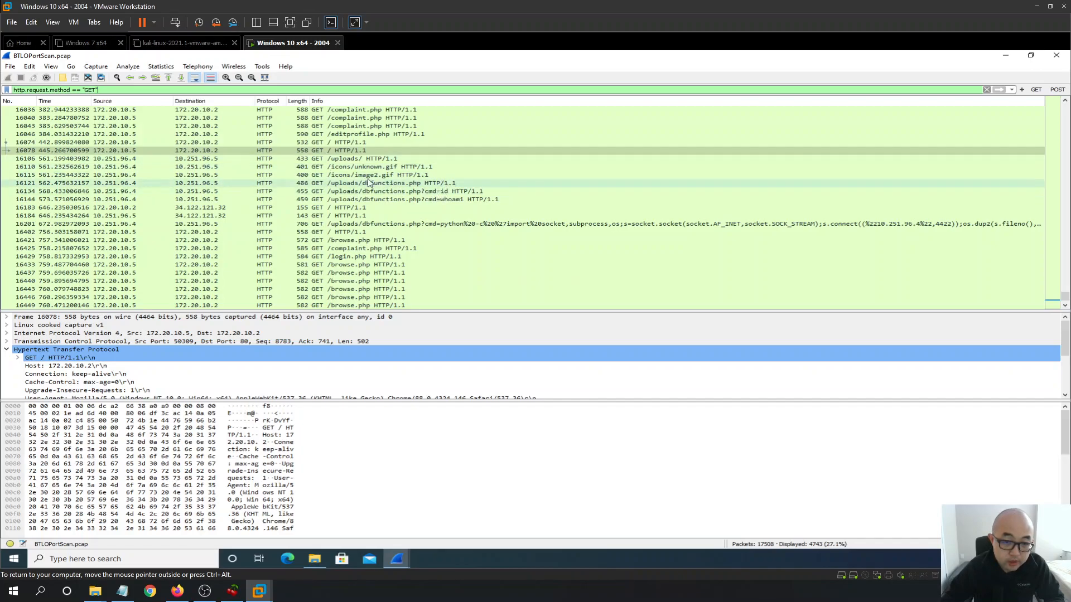
mouse_move(393, 171)
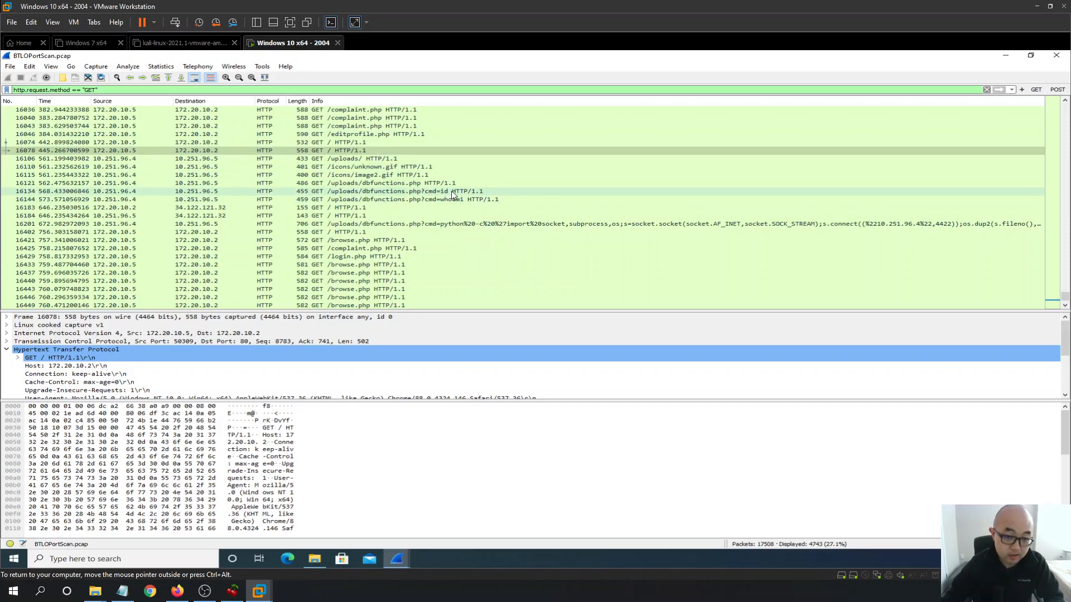
left_click(409, 191)
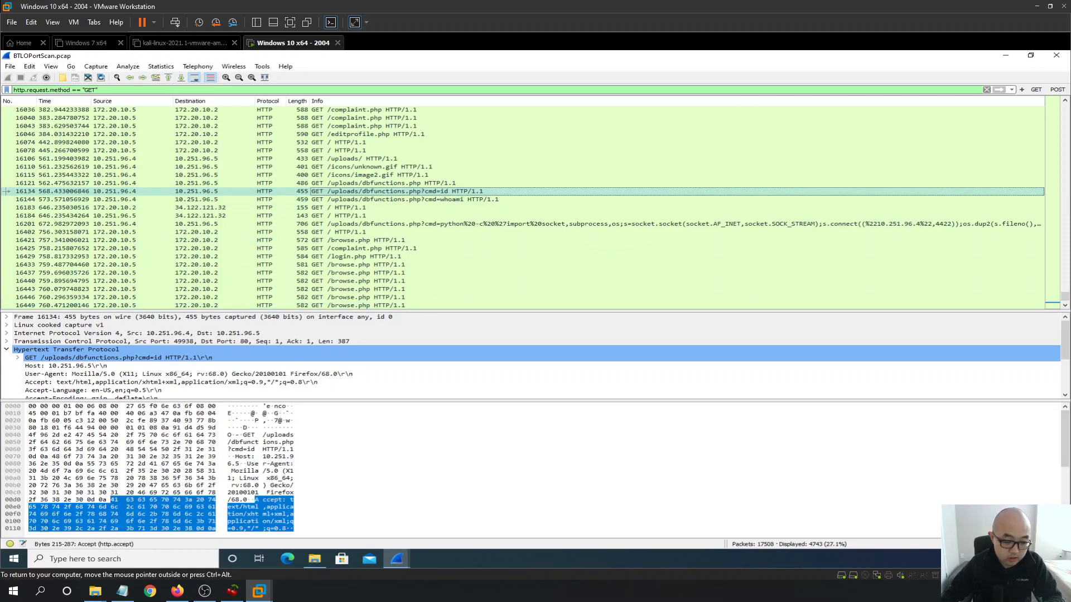
left_click(148, 591)
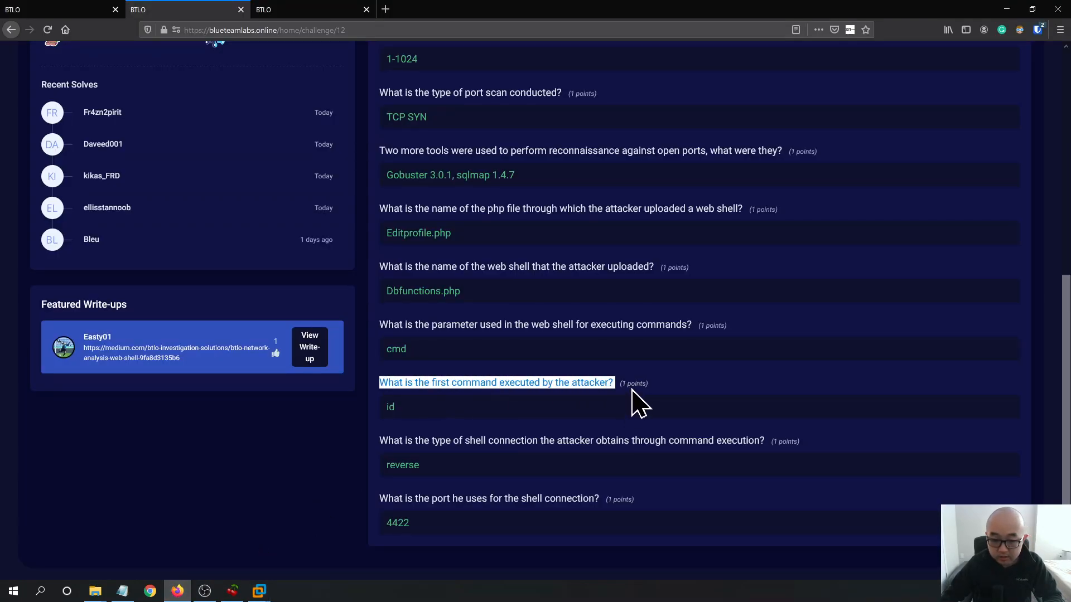
left_click(258, 592)
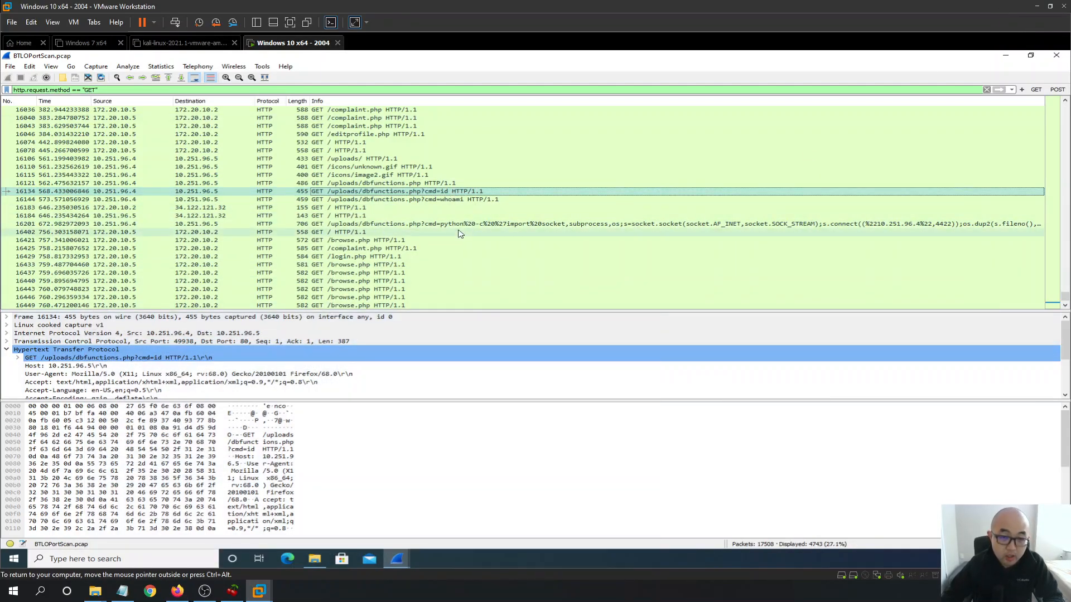
mouse_move(421, 235)
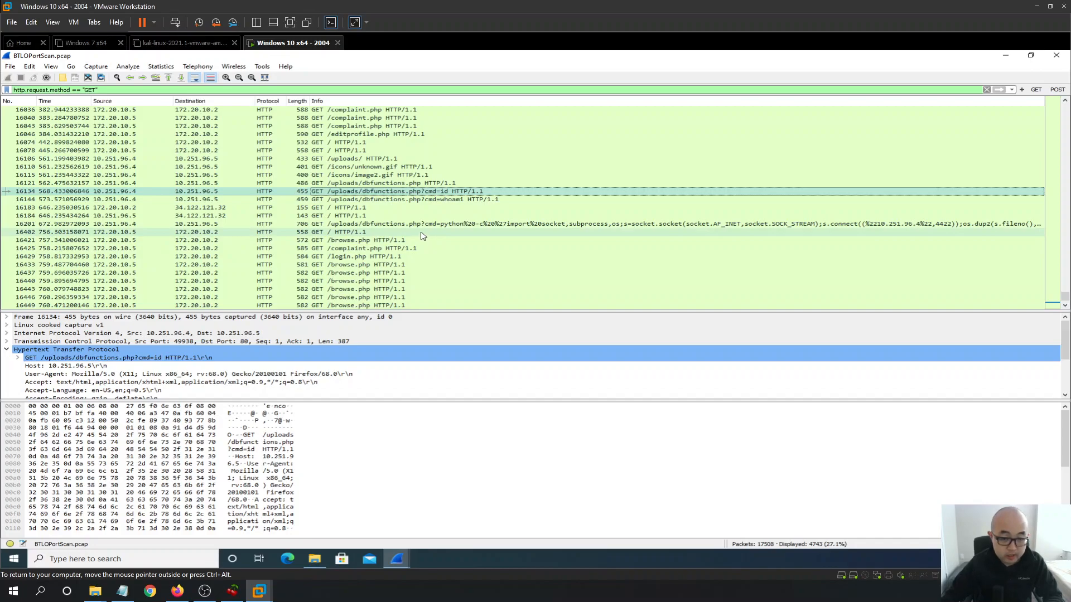
mouse_move(458, 218)
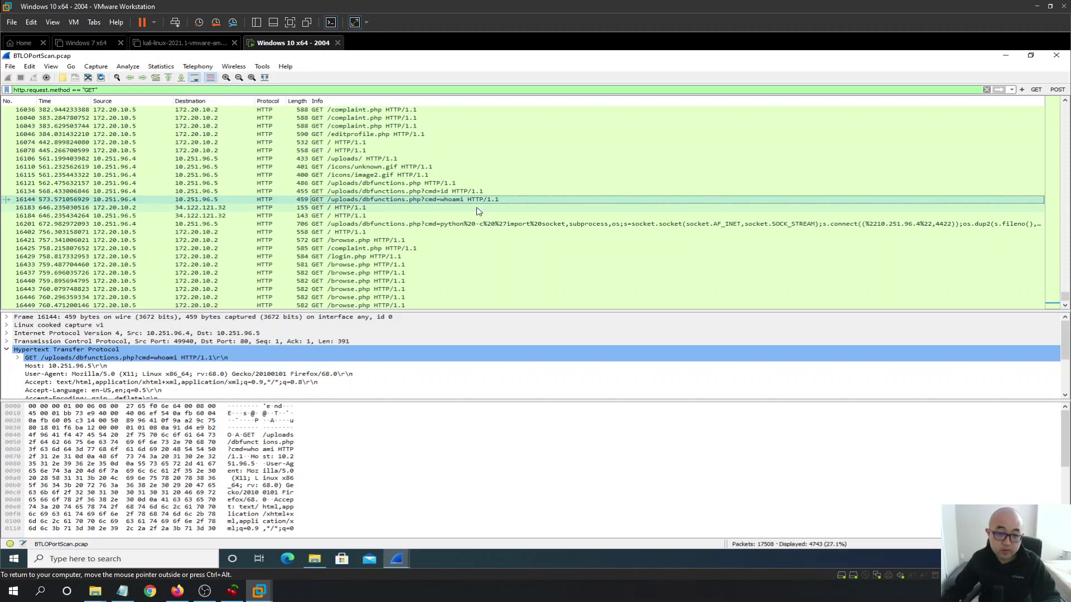
mouse_move(520, 209)
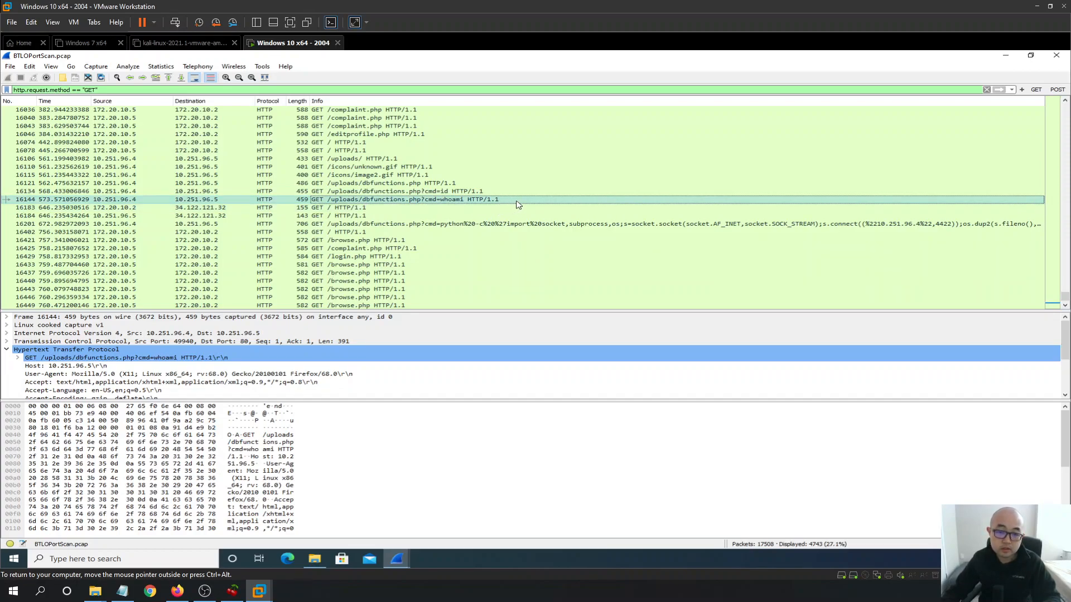
mouse_move(521, 200)
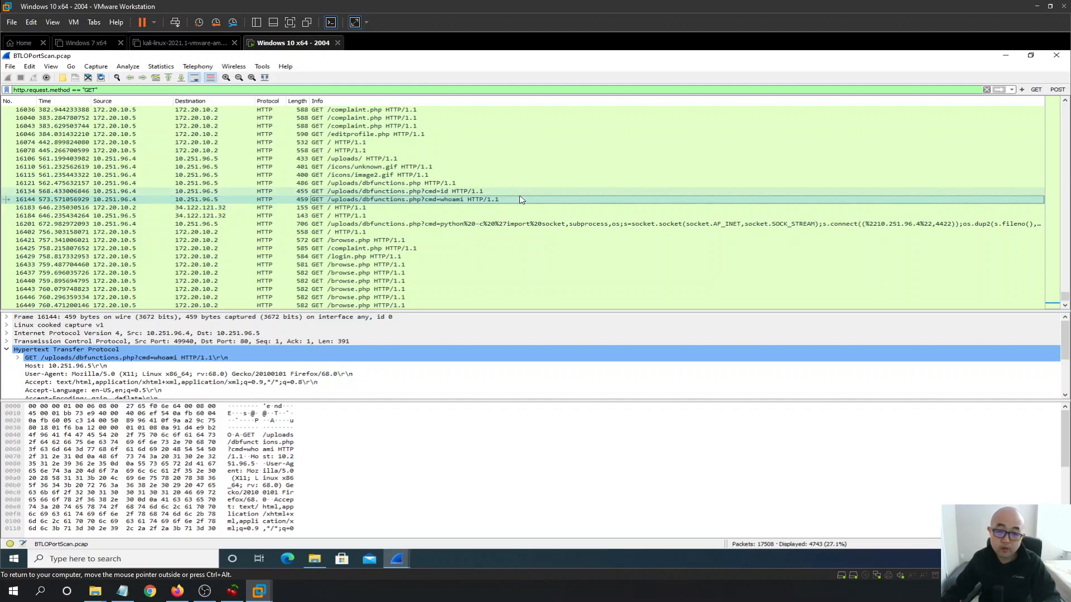
mouse_move(540, 208)
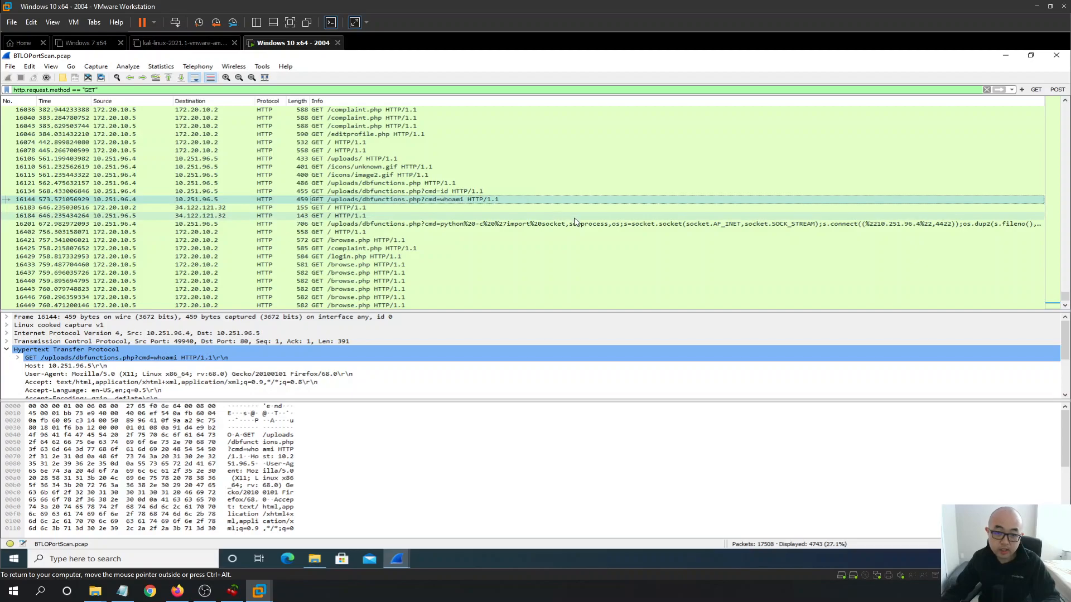
mouse_move(552, 208)
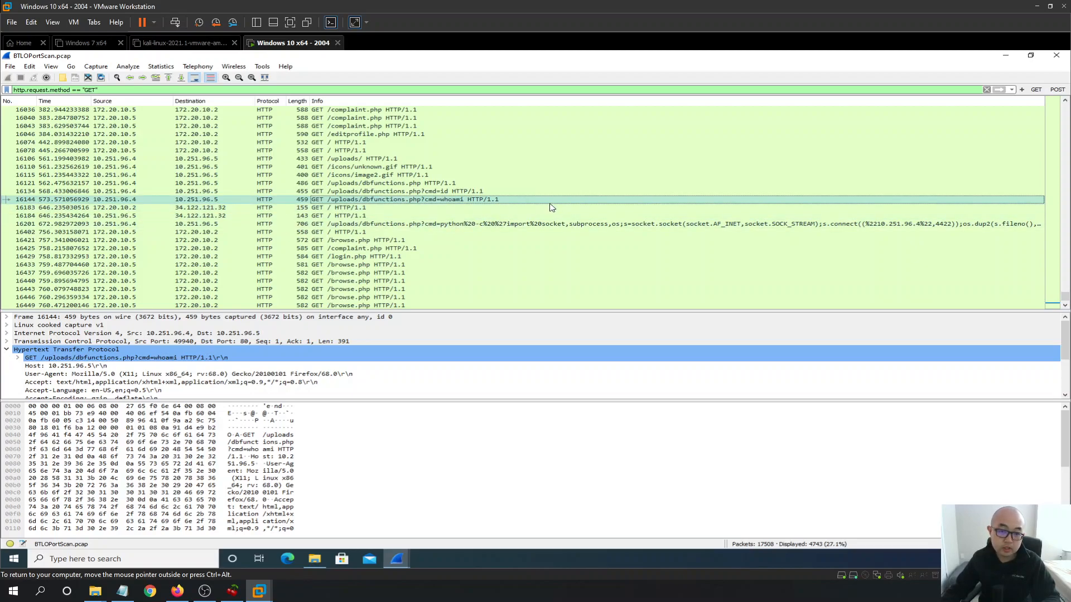
mouse_move(539, 224)
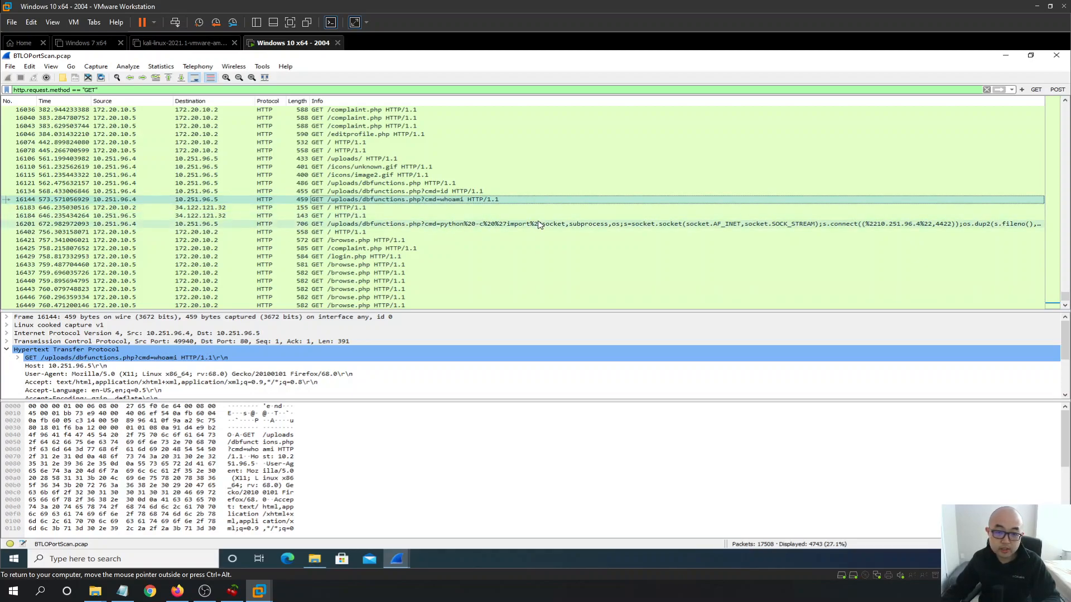
mouse_move(435, 361)
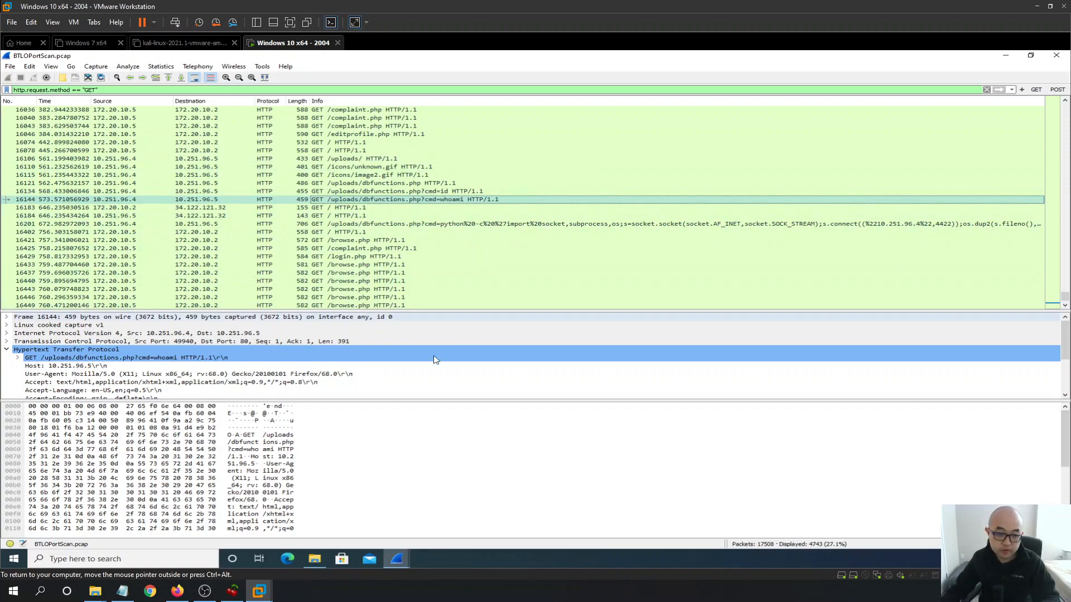
- Return to the BTLO challenge page showing the first-command question answered 'id'
left_click(177, 591)
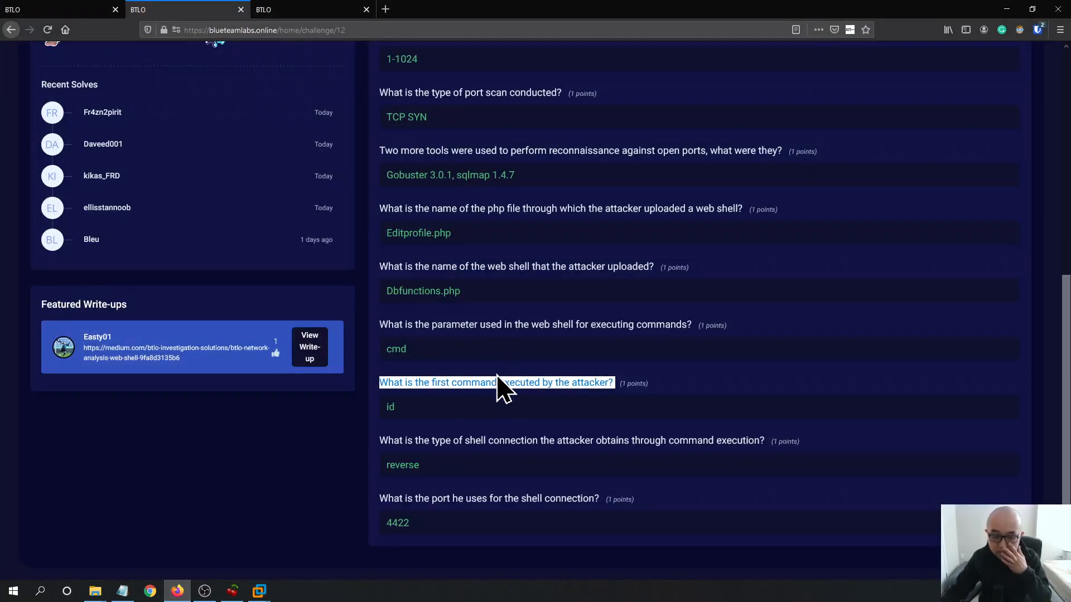
mouse_move(461, 402)
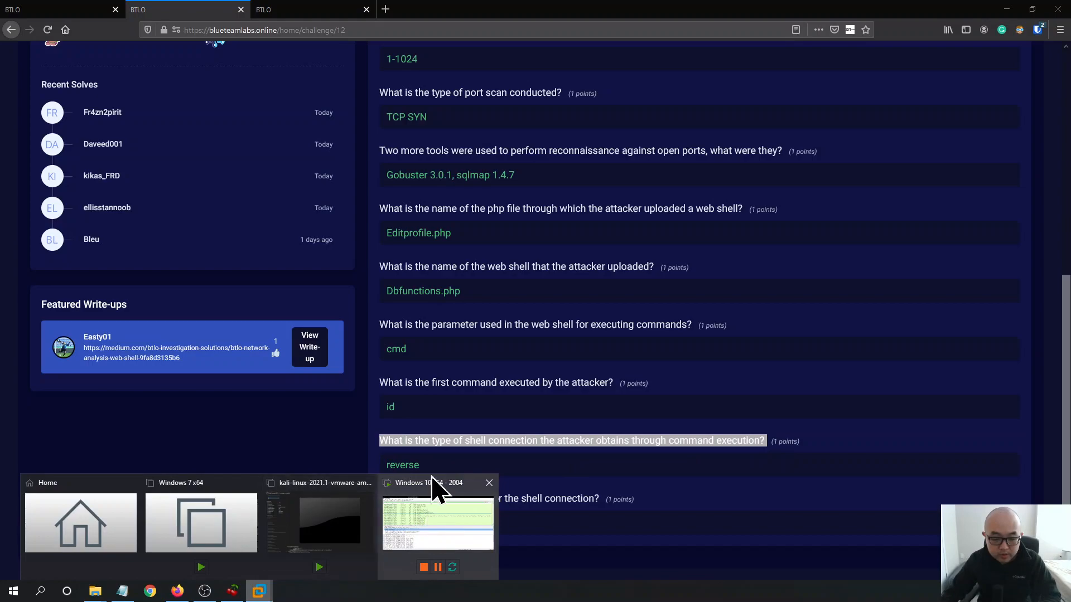
mouse_move(416, 529)
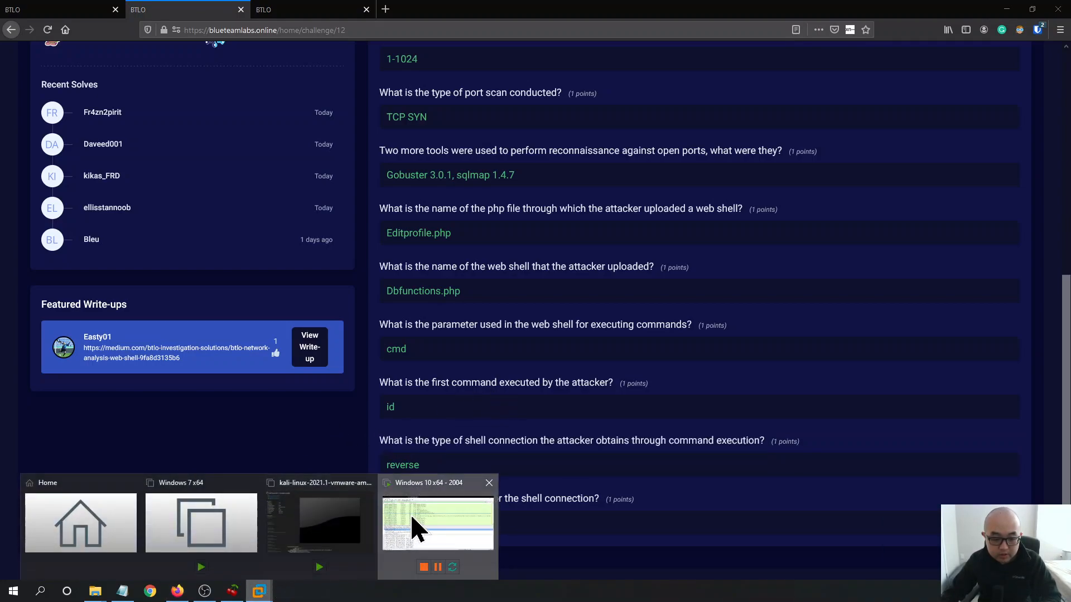
- Switch back to the Windows 10 x64 - 2004 machine with the Wireshark GET list
left_click(437, 522)
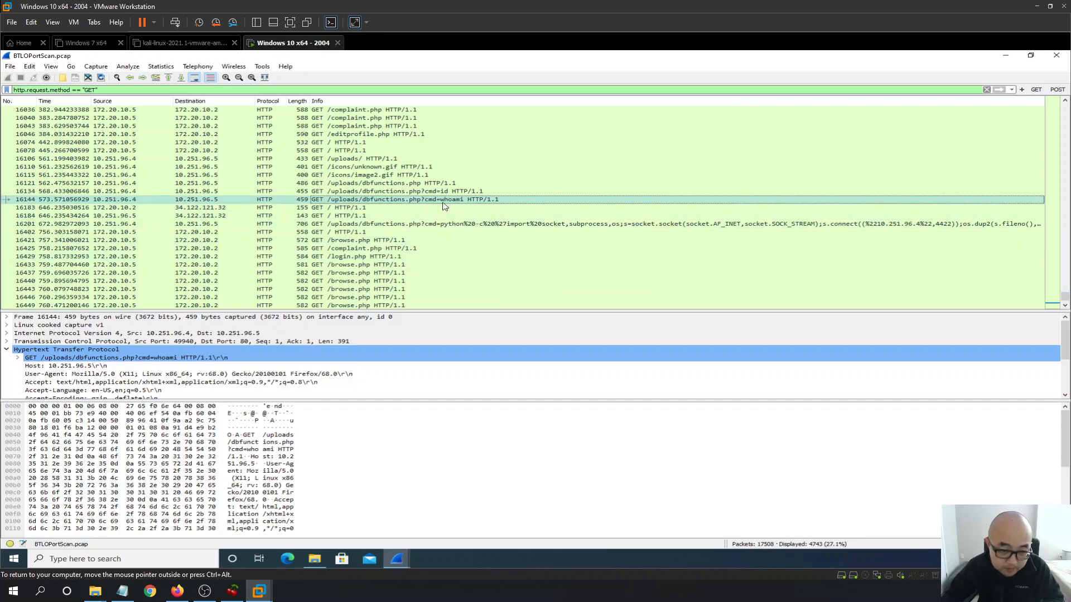
mouse_move(784, 226)
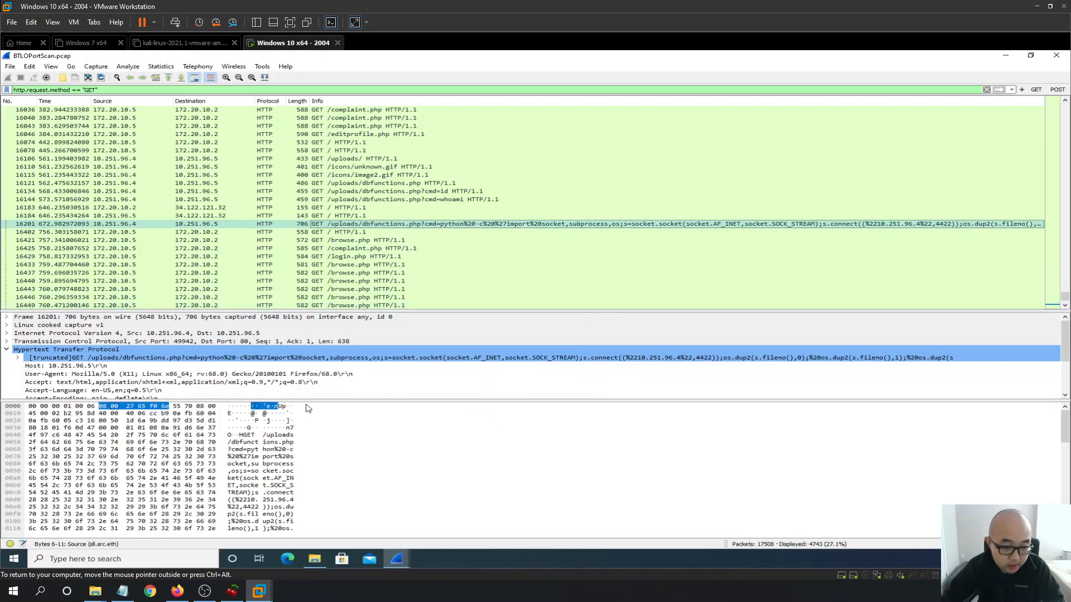
- Select the python socket GET to dbfunctions.php in packet 16201 and bring up its Follow options
left_click(478, 357)
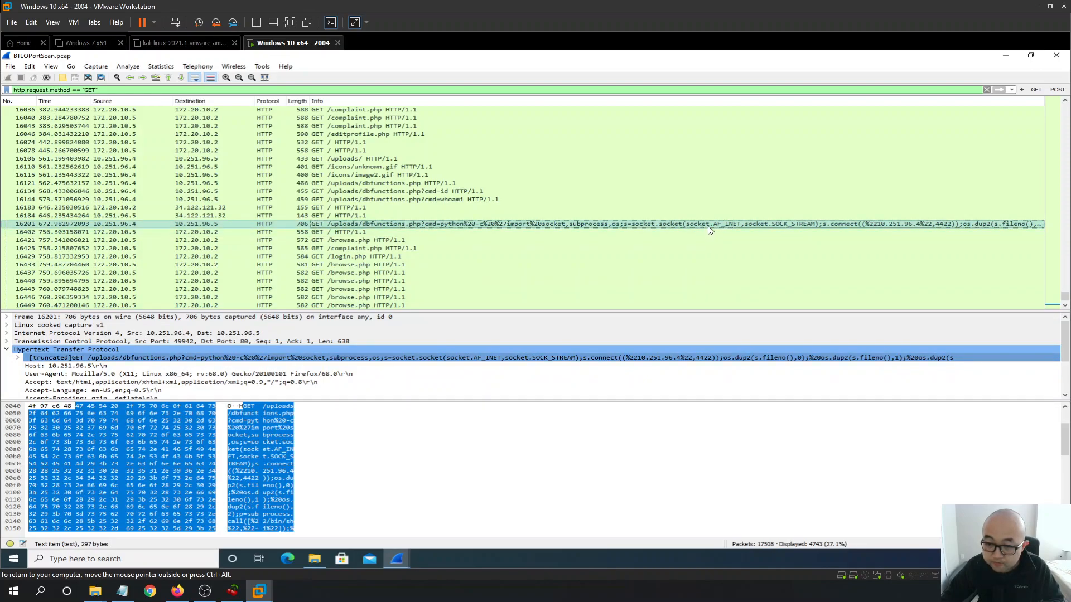
right_click(707, 224)
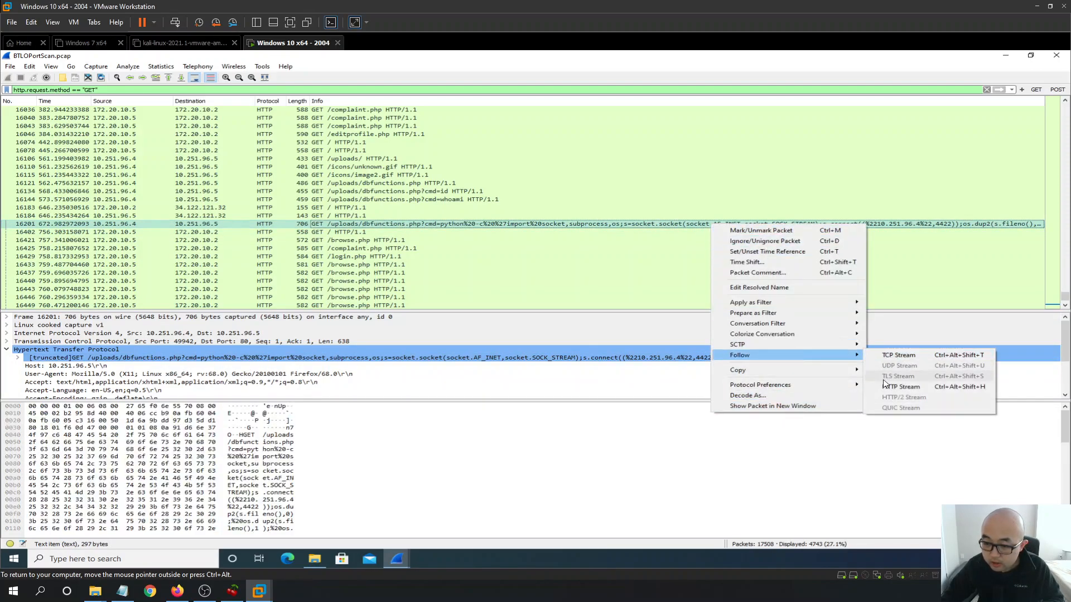
mouse_move(901, 387)
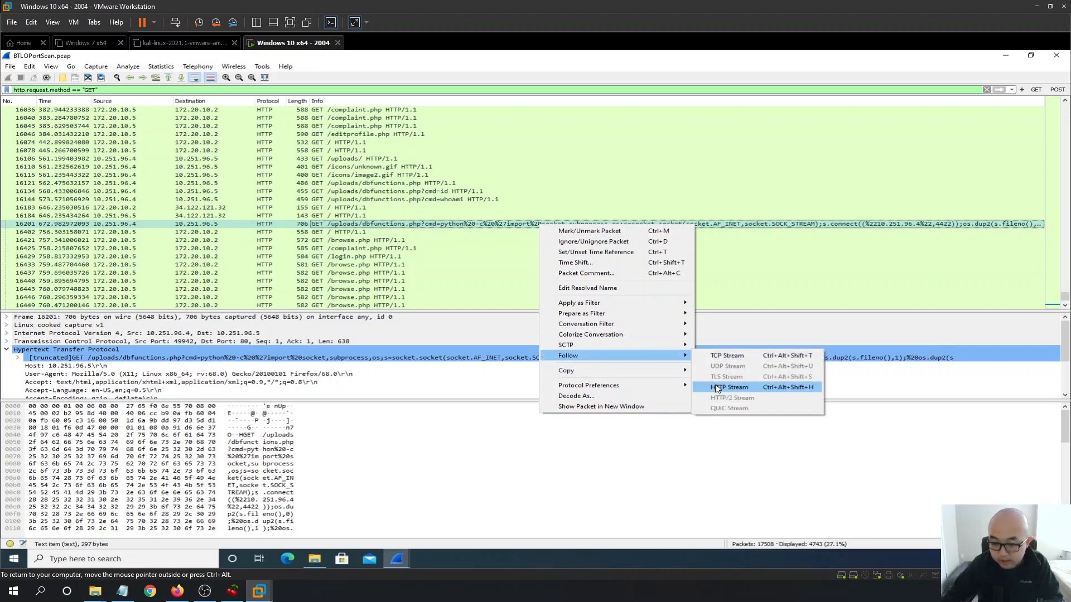
- Follow the HTTP stream of the python reverse-shell request, revealing 10.251.96.4 port 4422
left_click(728, 387)
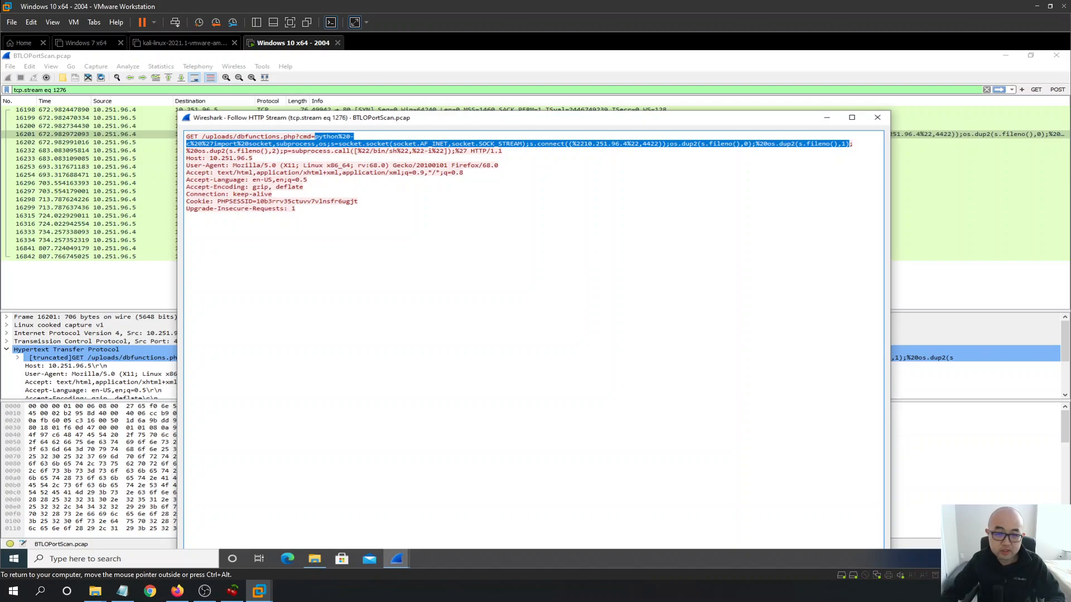
mouse_move(429, 99)
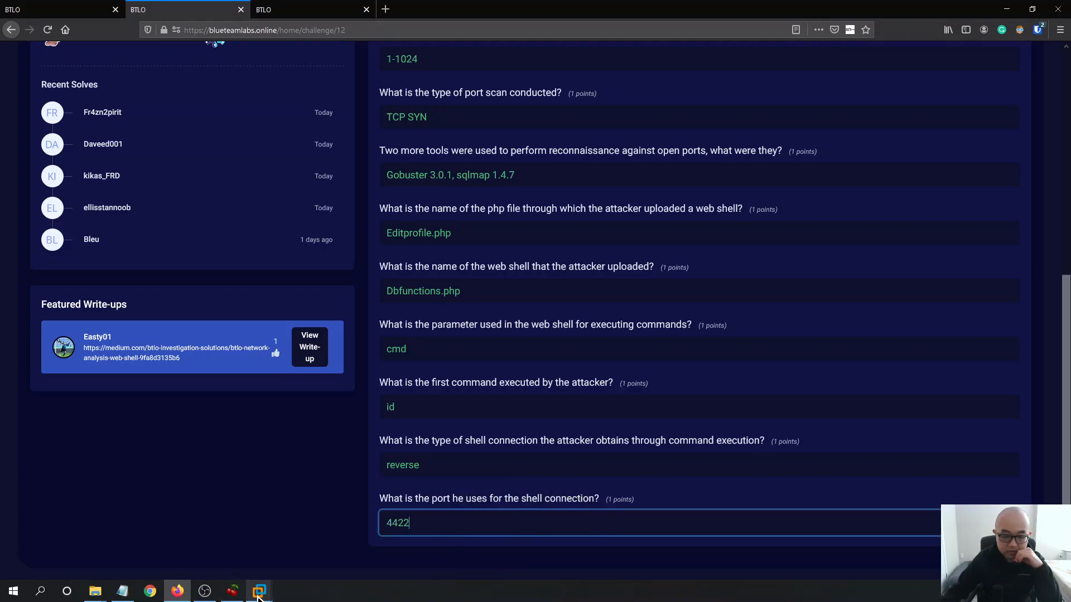
left_click(257, 591)
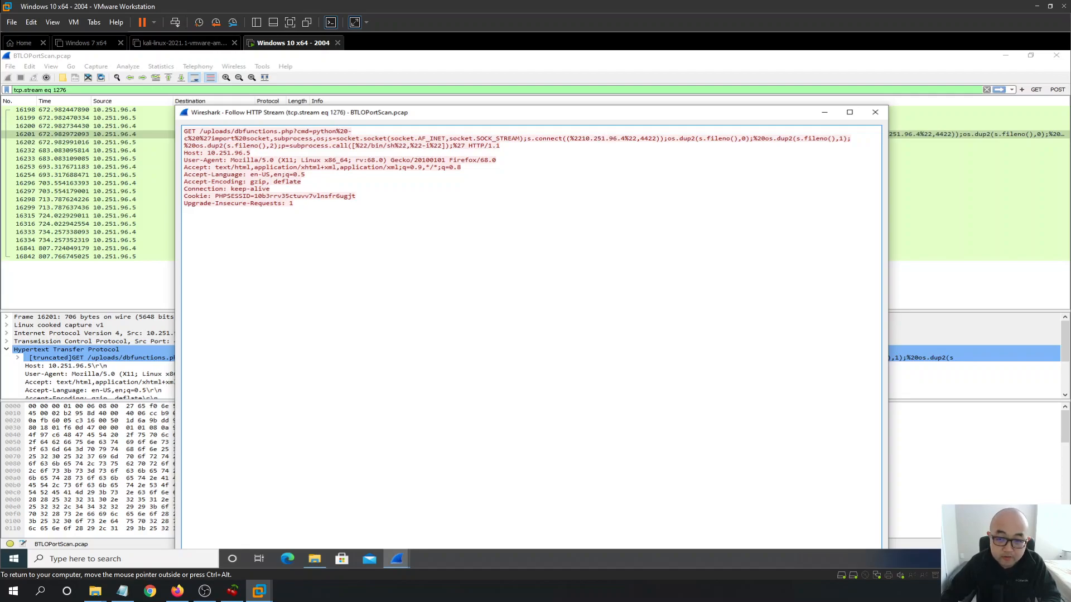
double_click(642, 139)
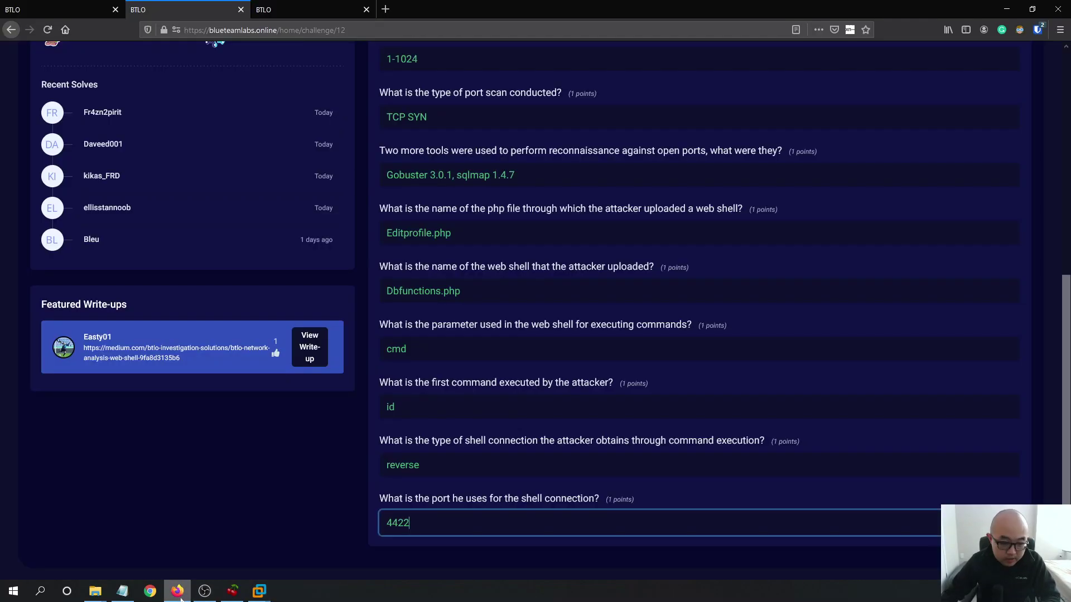
scroll("up", 3)
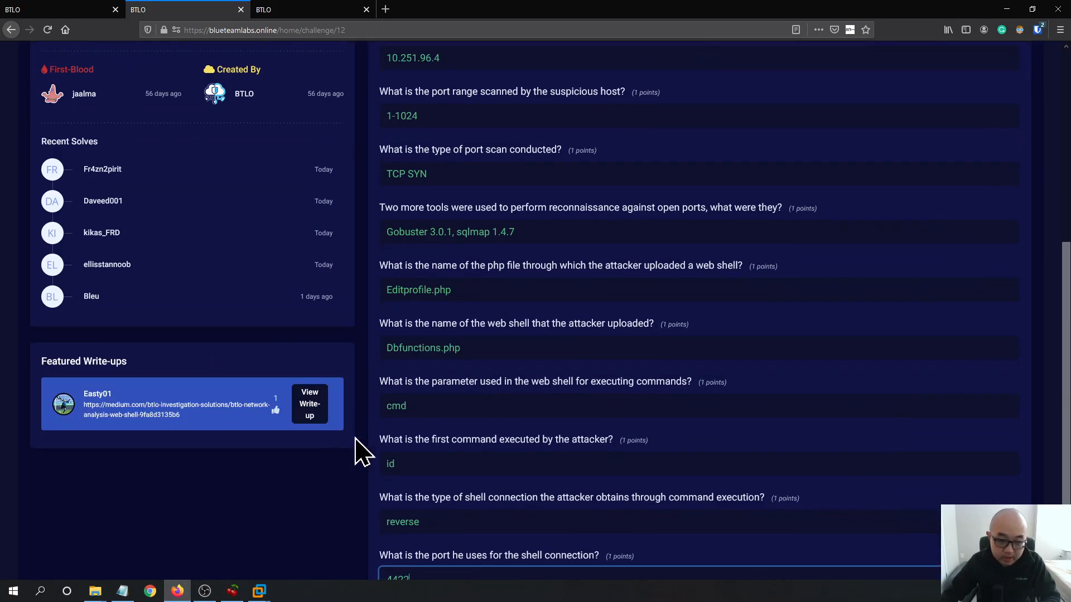
mouse_move(540, 444)
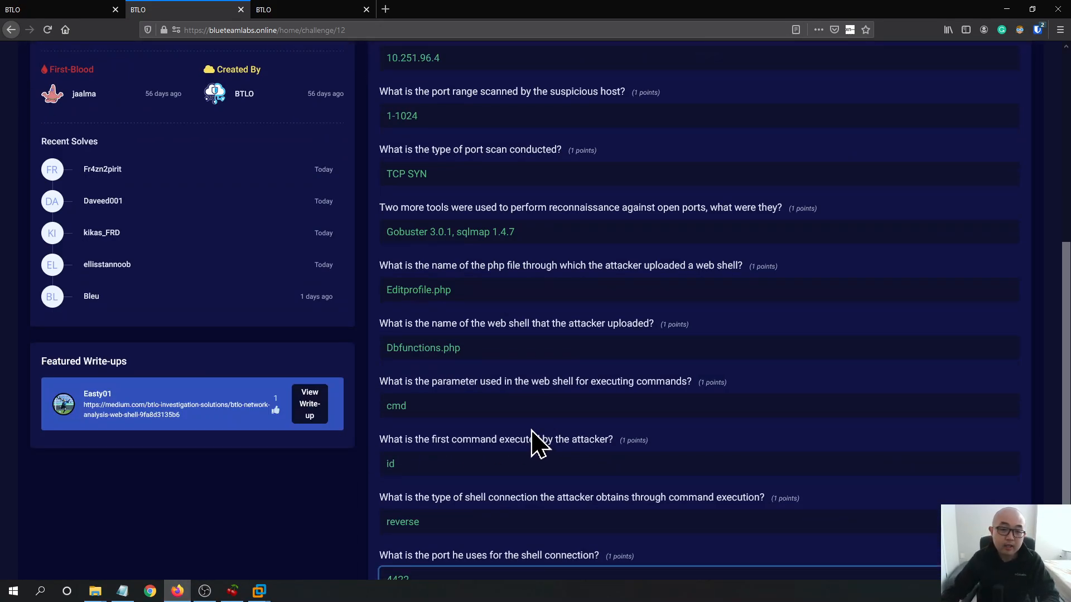
scroll("down", 3)
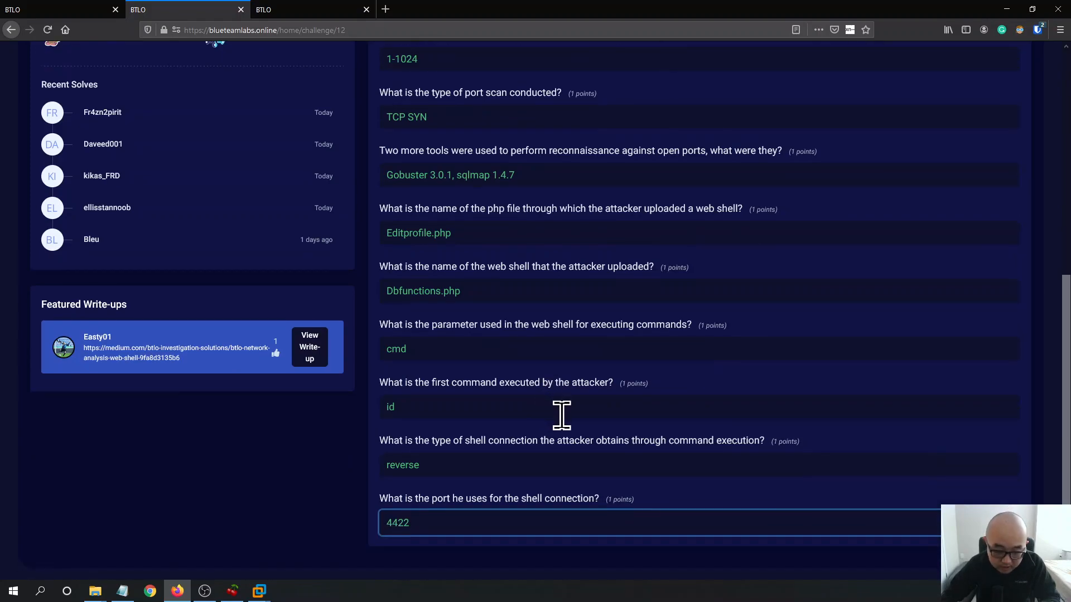